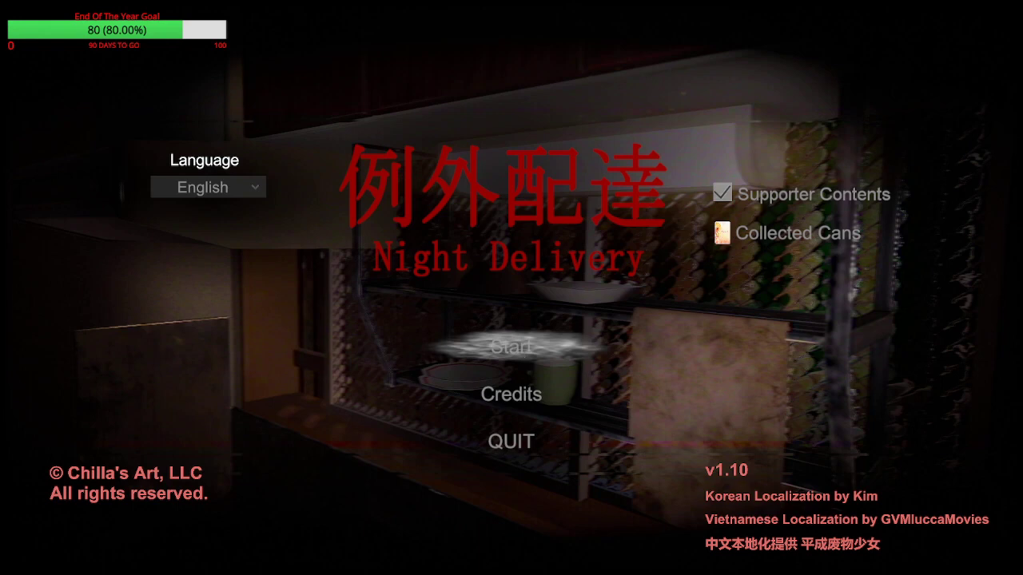
Step: Start the game, deliver the package, then raise Brightness from -70 to -26 and resume
left_click(511, 349)
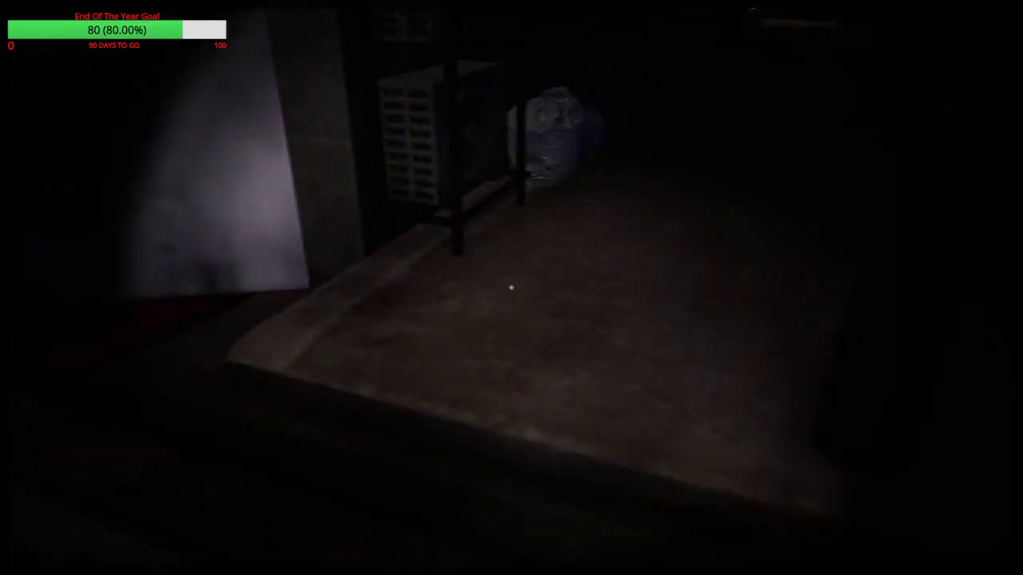
mouse_move(511, 288)
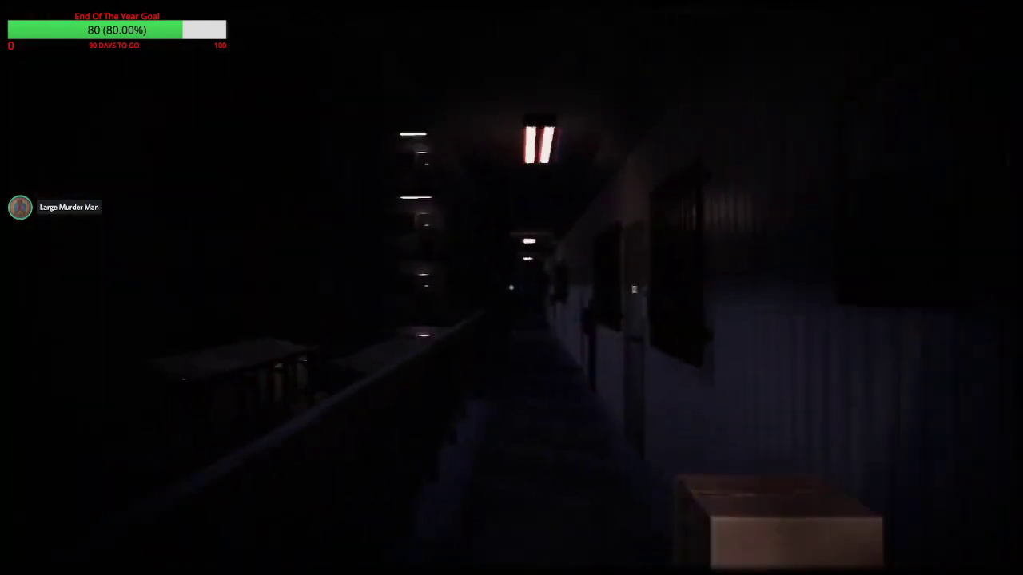
mouse_move(512, 287)
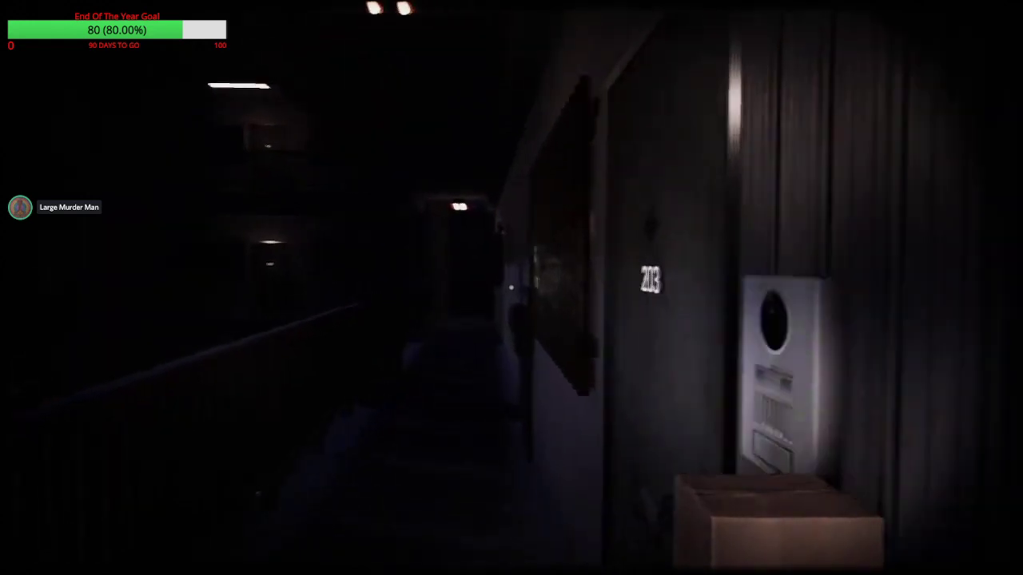
mouse_move(511, 288)
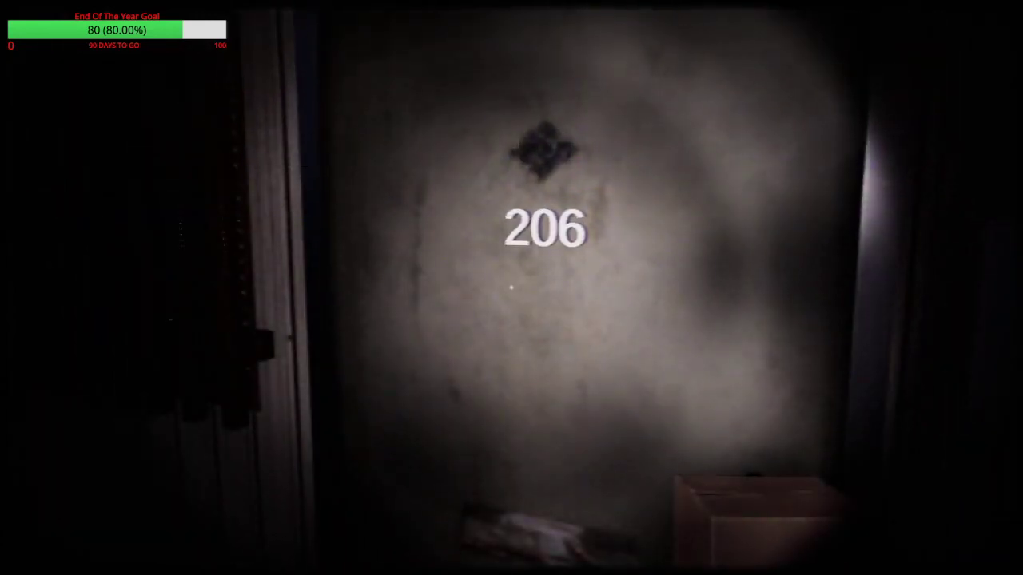
mouse_move(512, 288)
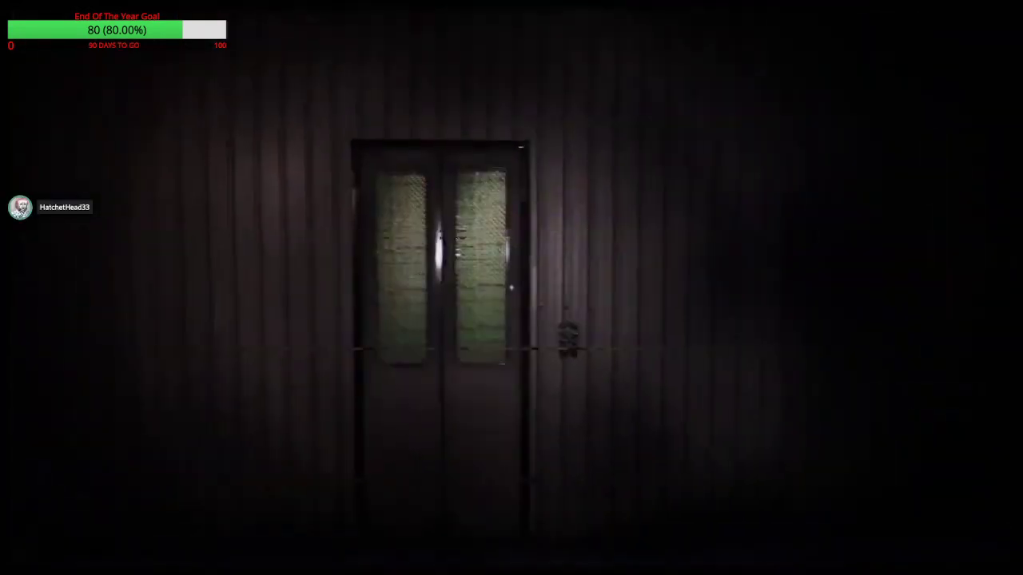
mouse_move(512, 288)
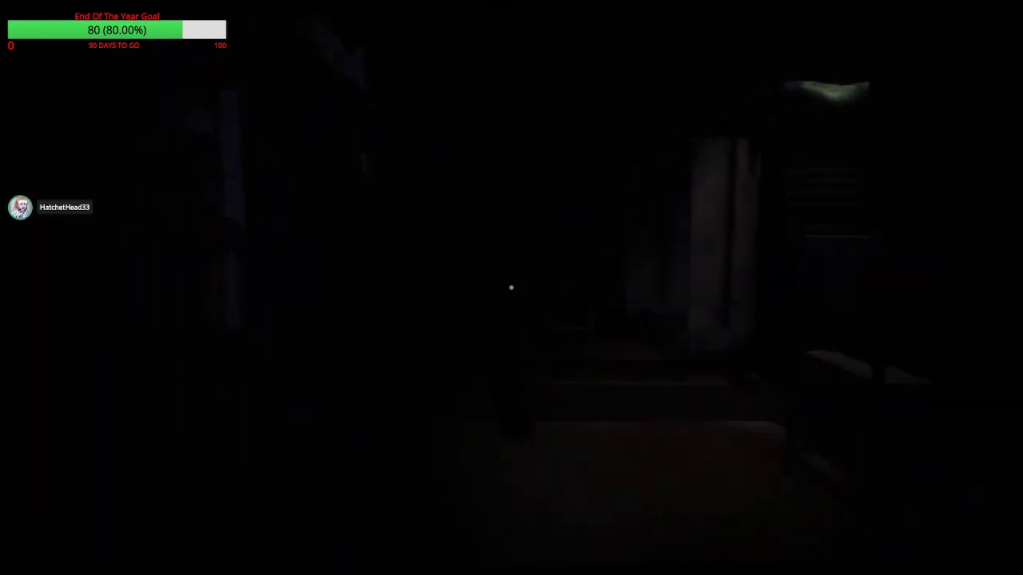
mouse_move(512, 288)
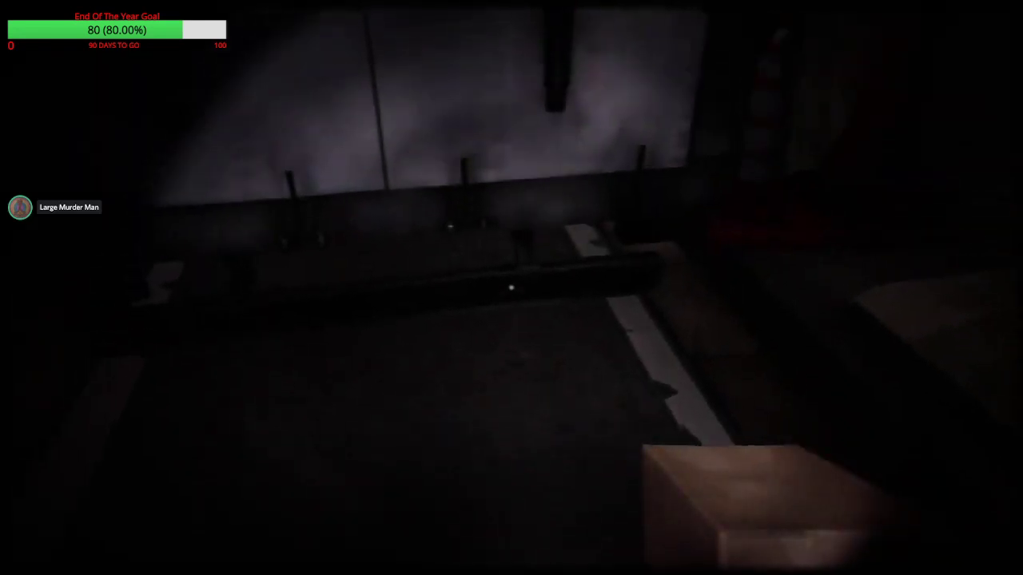
mouse_move(512, 288)
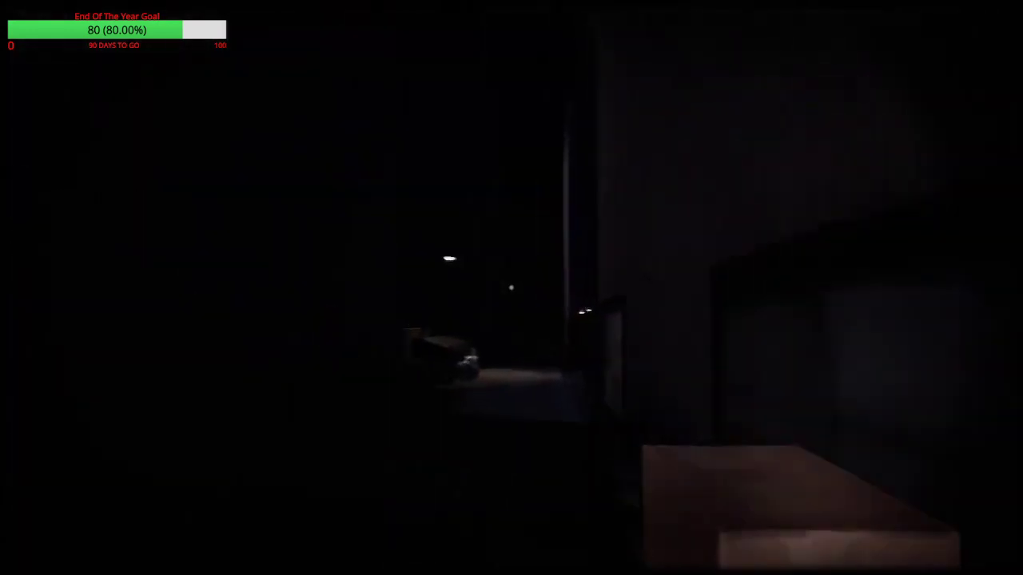
mouse_move(512, 288)
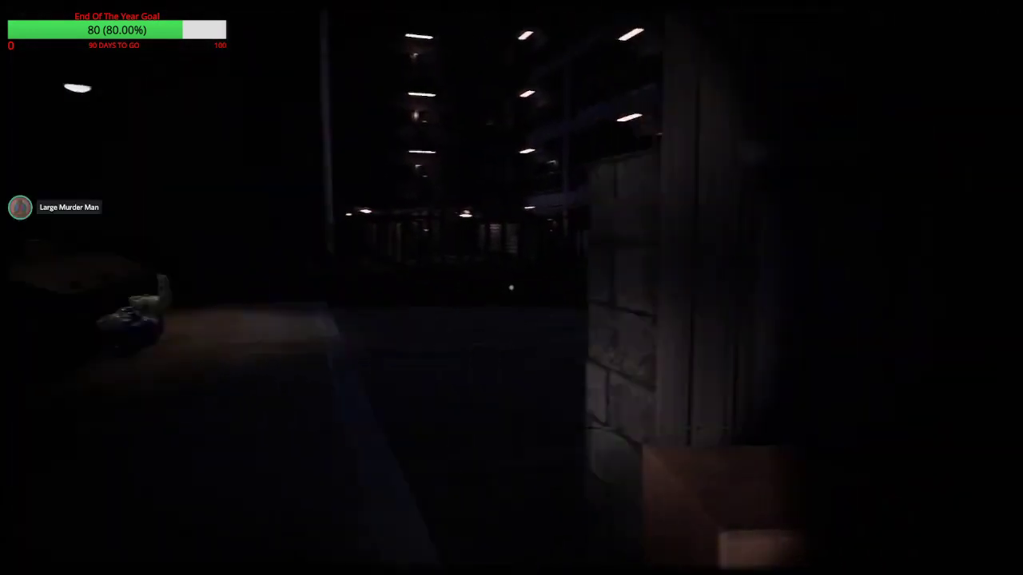
mouse_move(512, 288)
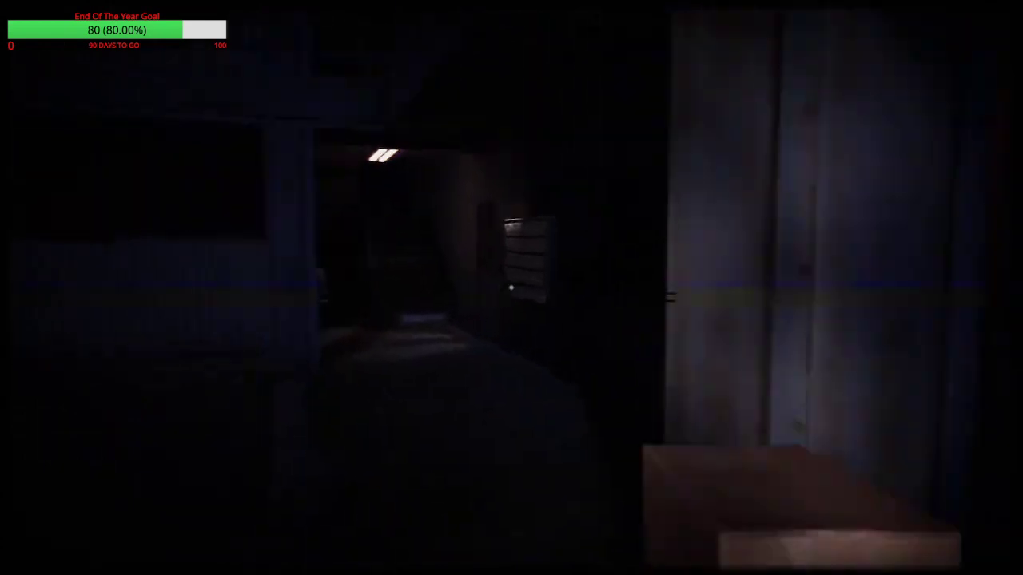
mouse_move(511, 288)
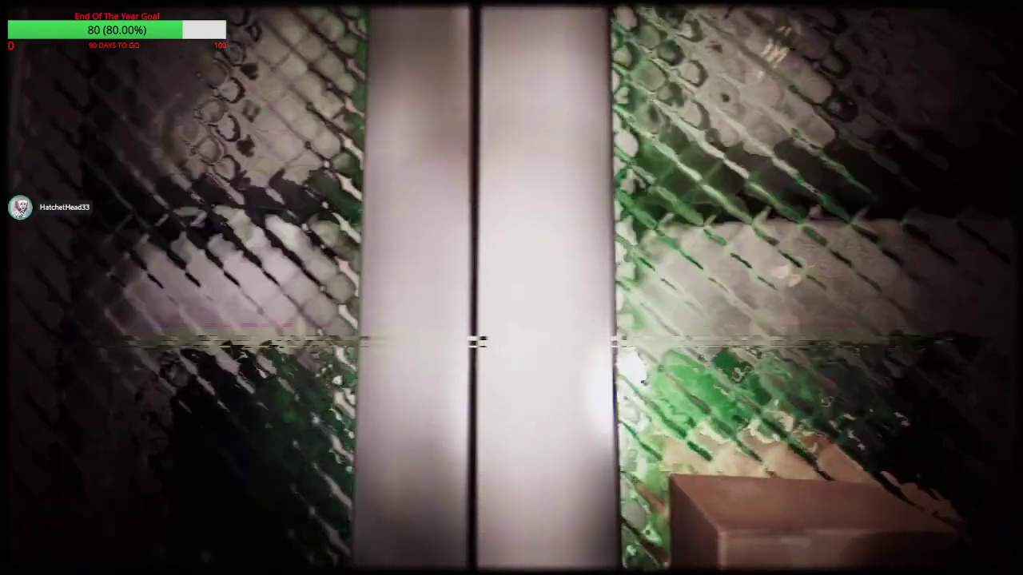
mouse_move(512, 288)
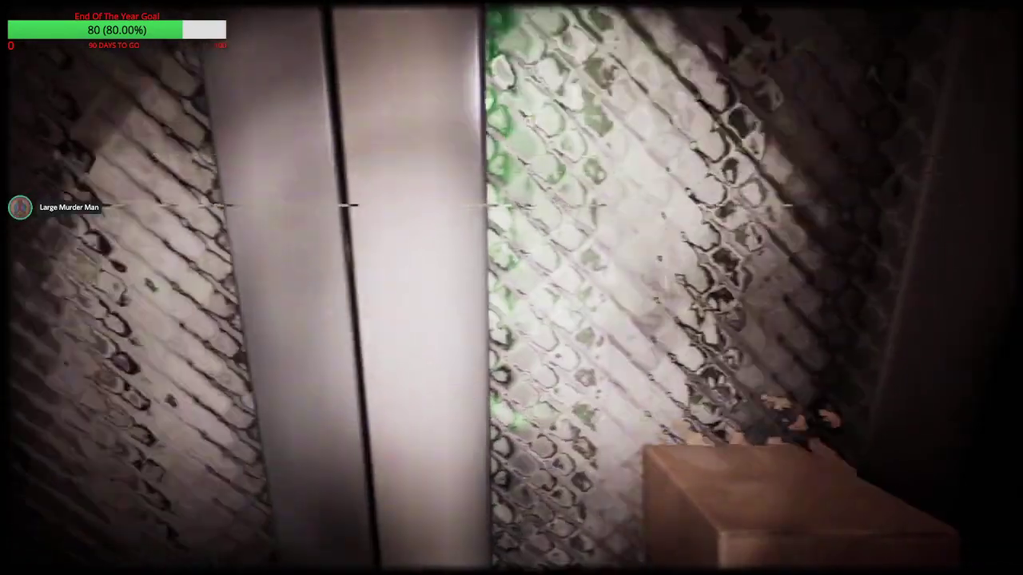
mouse_move(511, 288)
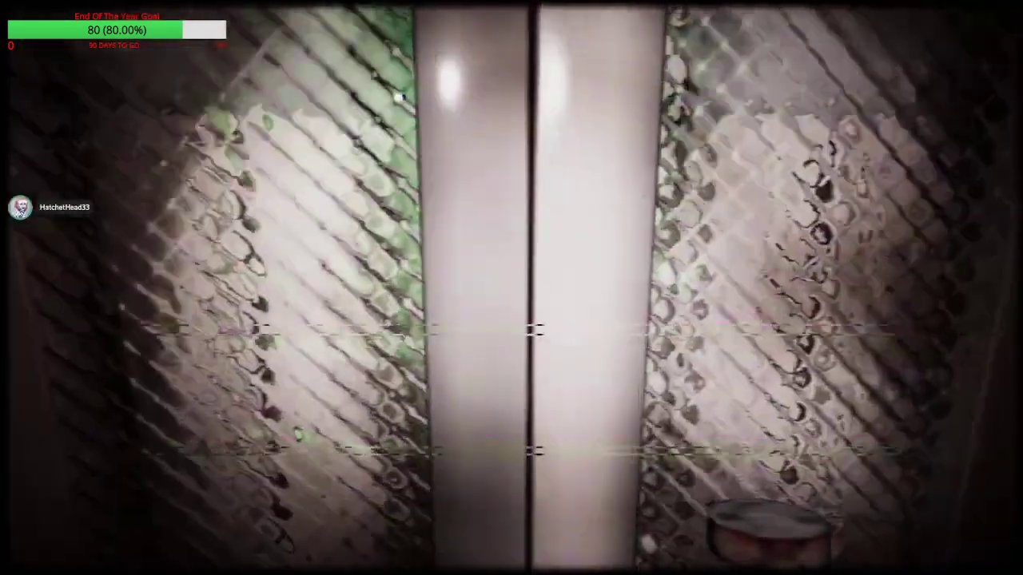
mouse_move(511, 287)
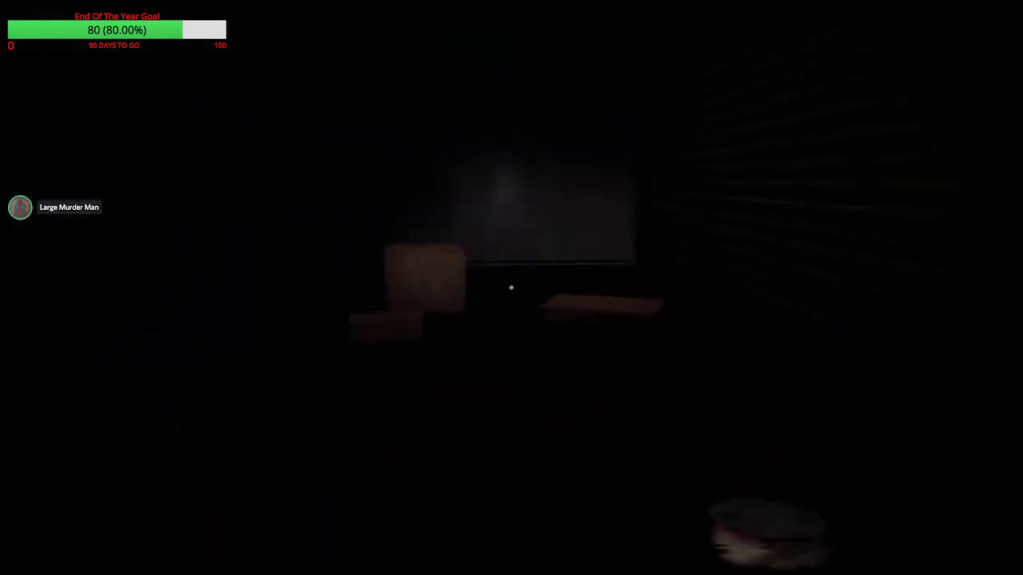
mouse_move(511, 287)
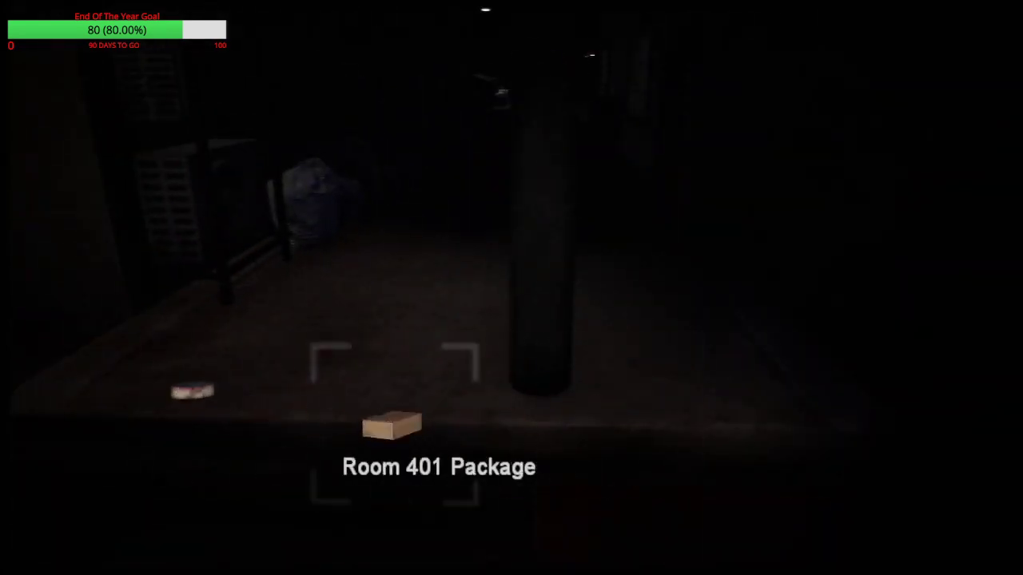
mouse_move(512, 287)
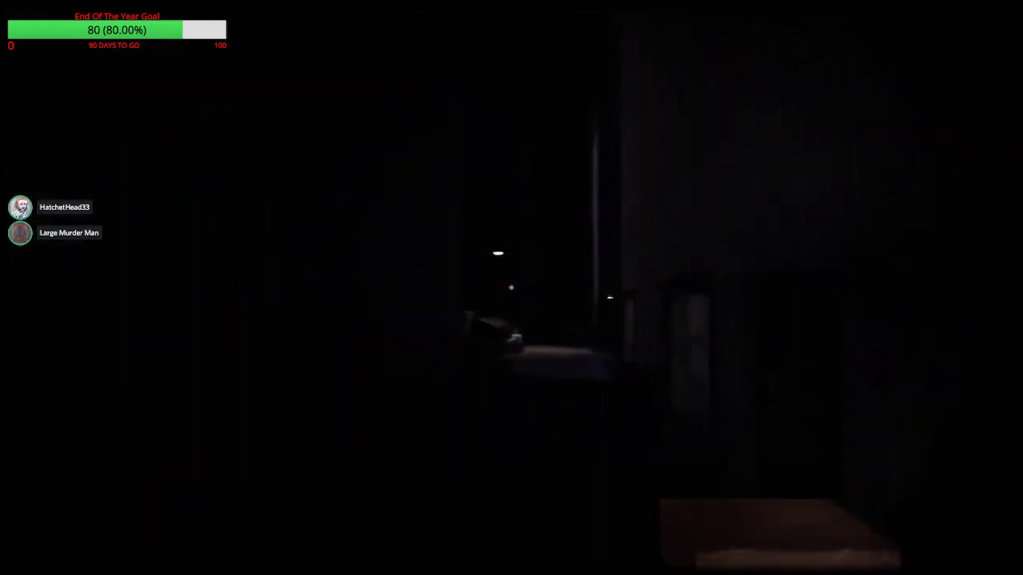
mouse_move(511, 287)
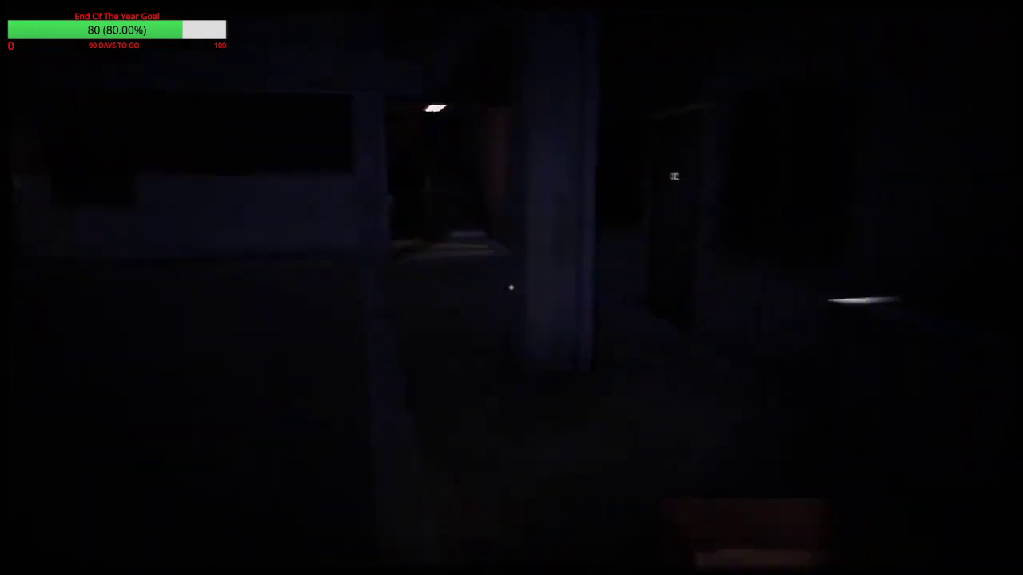
mouse_move(512, 288)
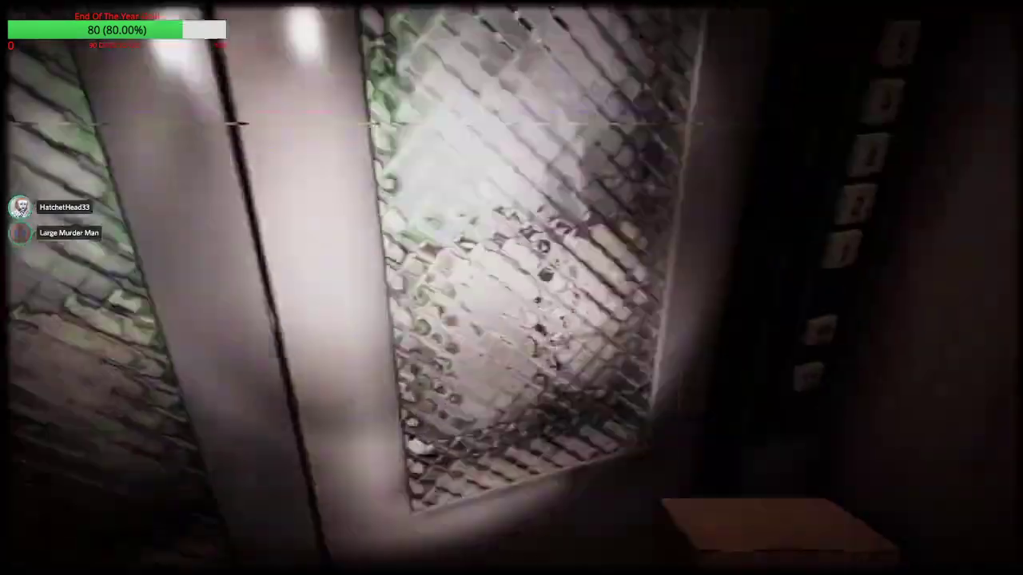
mouse_move(511, 288)
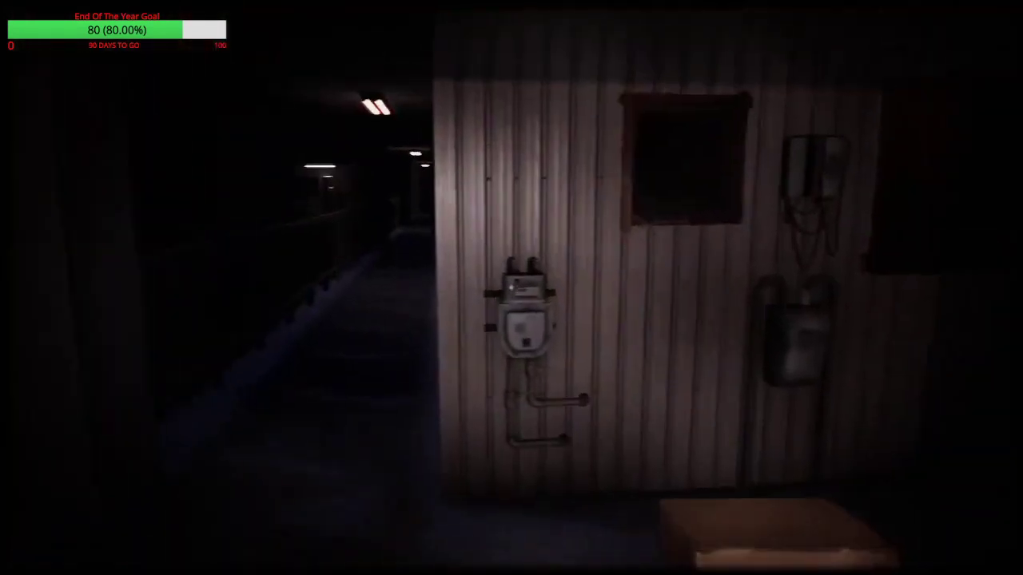
mouse_move(512, 288)
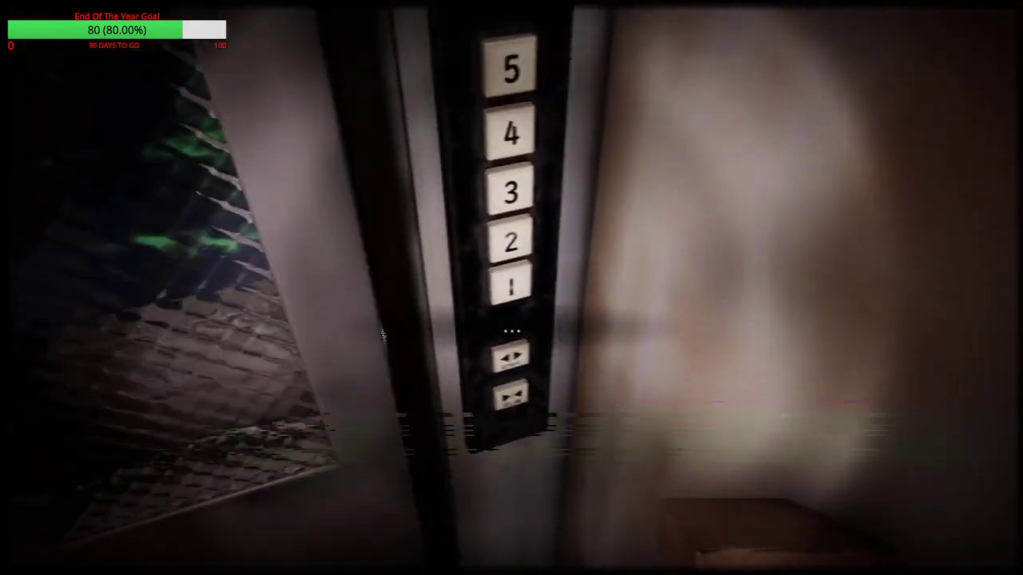
mouse_move(512, 288)
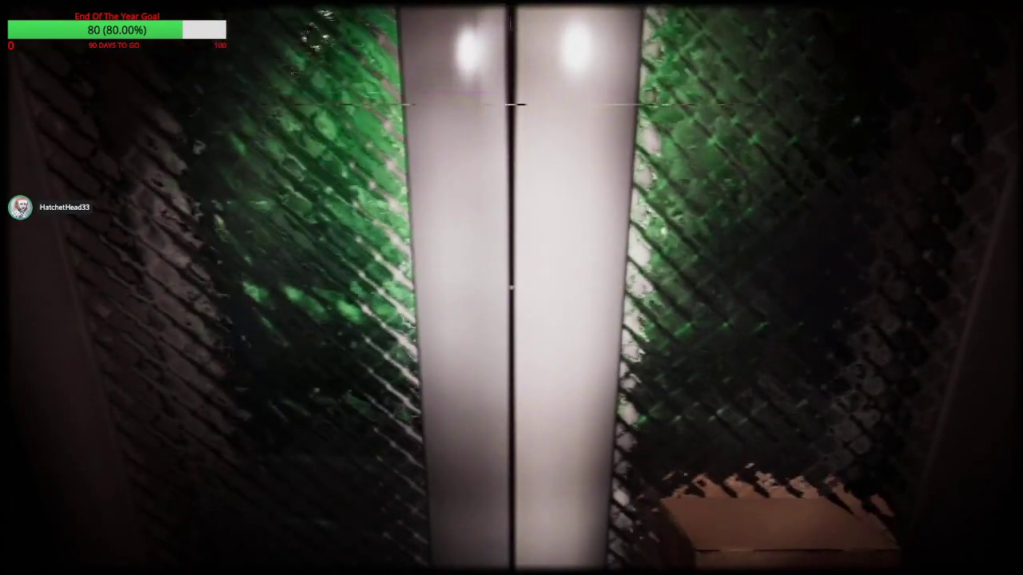
mouse_move(512, 287)
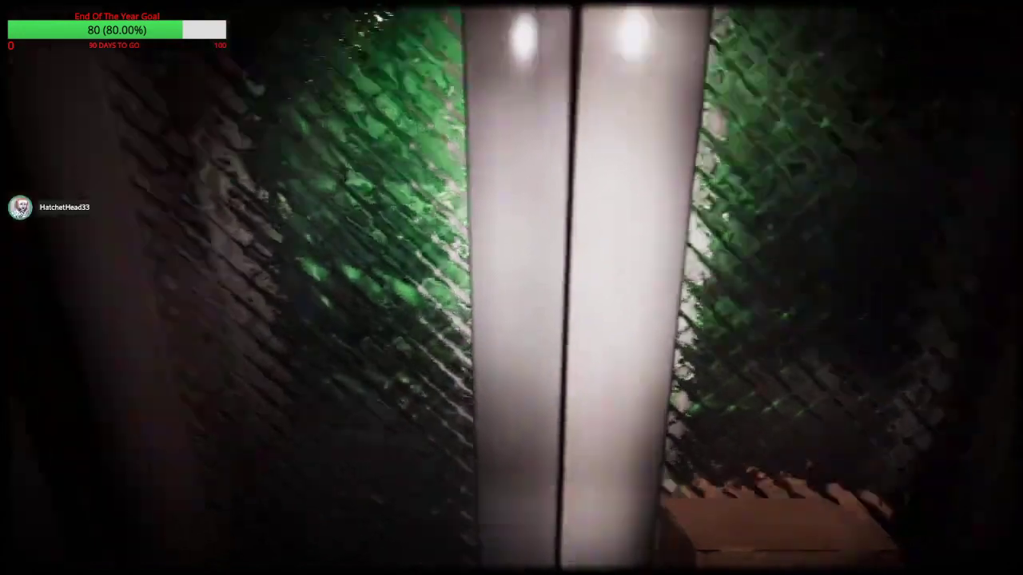
mouse_move(511, 287)
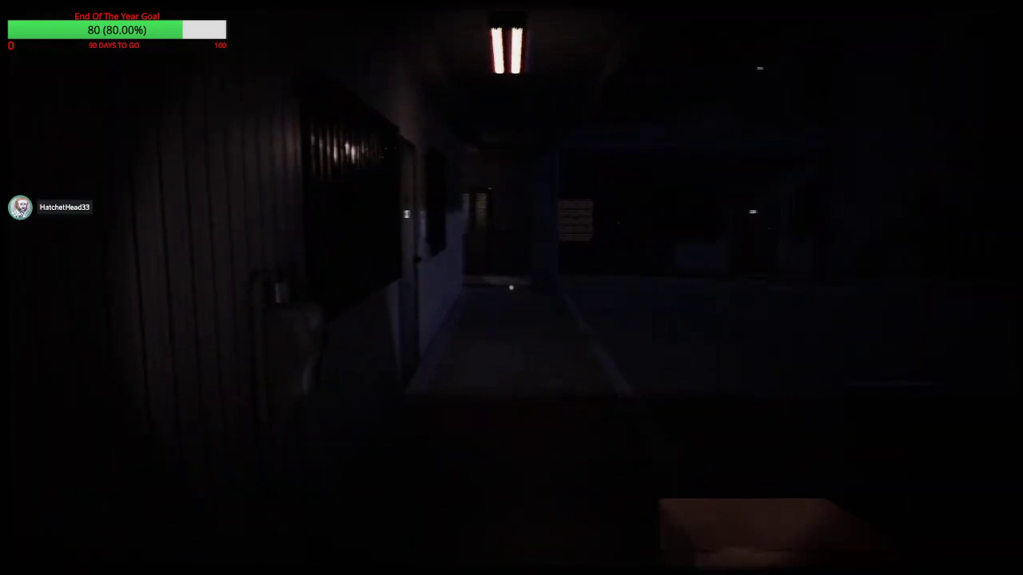
mouse_move(511, 287)
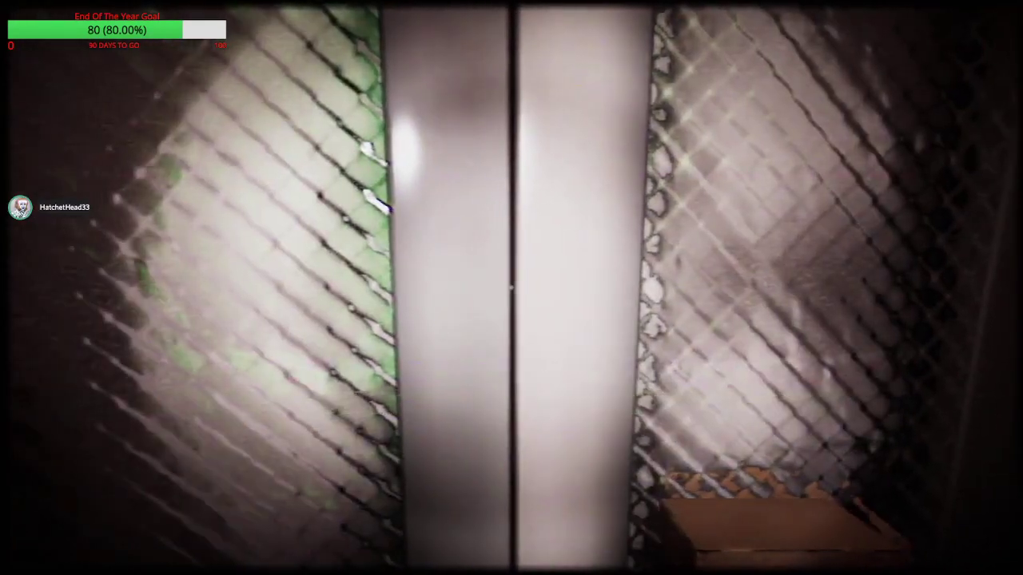
mouse_move(511, 288)
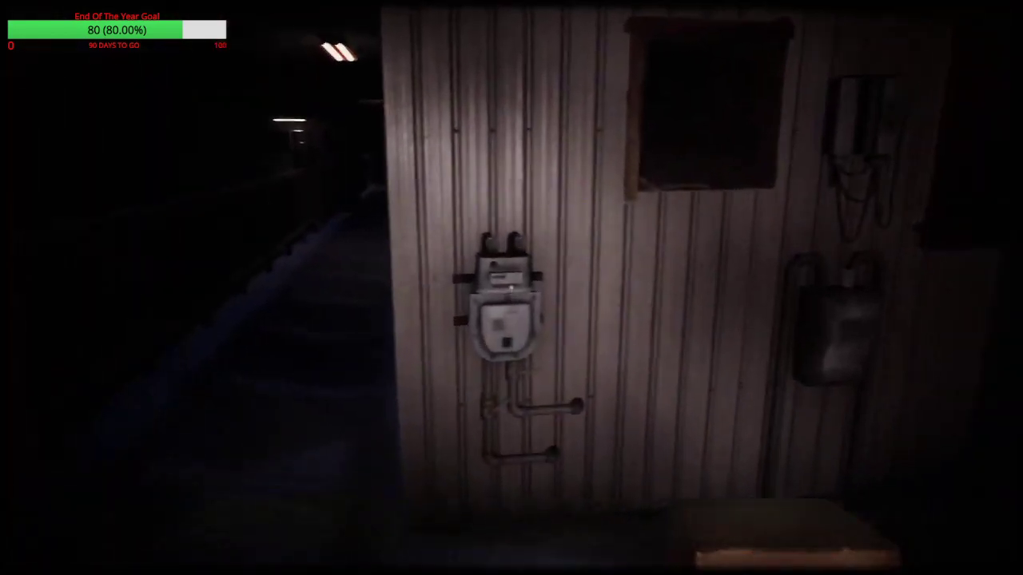
mouse_move(512, 288)
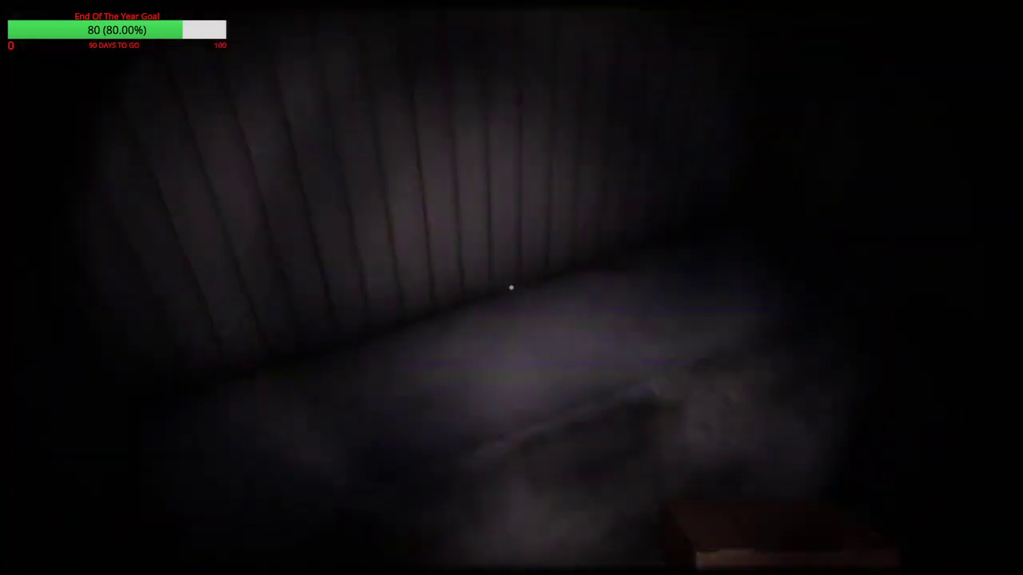
mouse_move(512, 288)
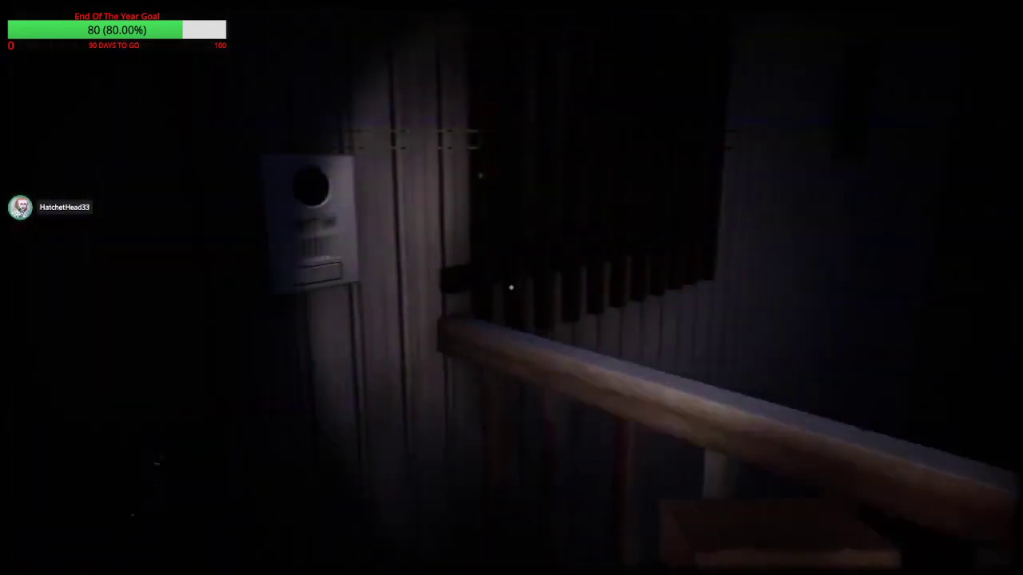
mouse_move(512, 287)
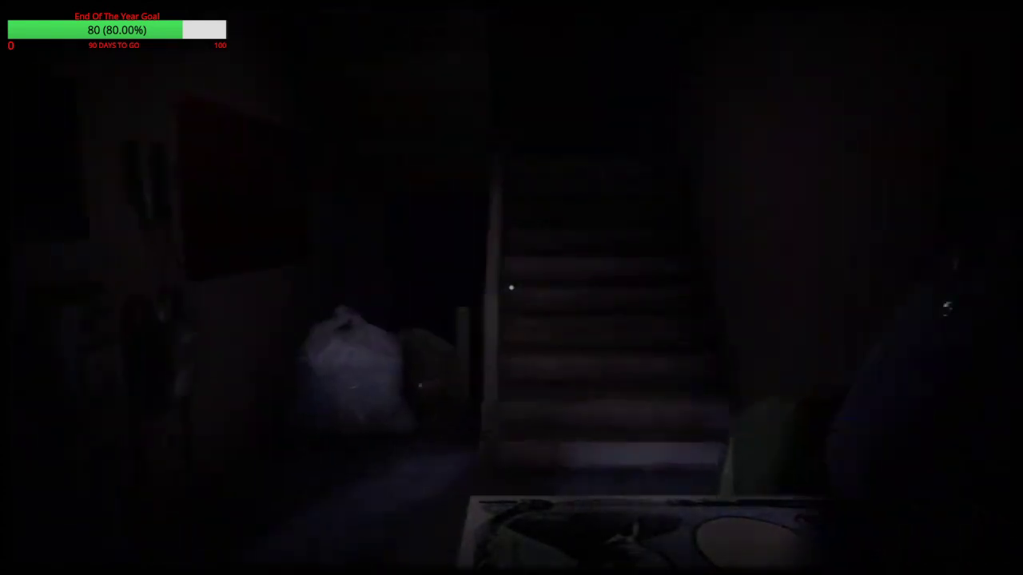
mouse_move(512, 287)
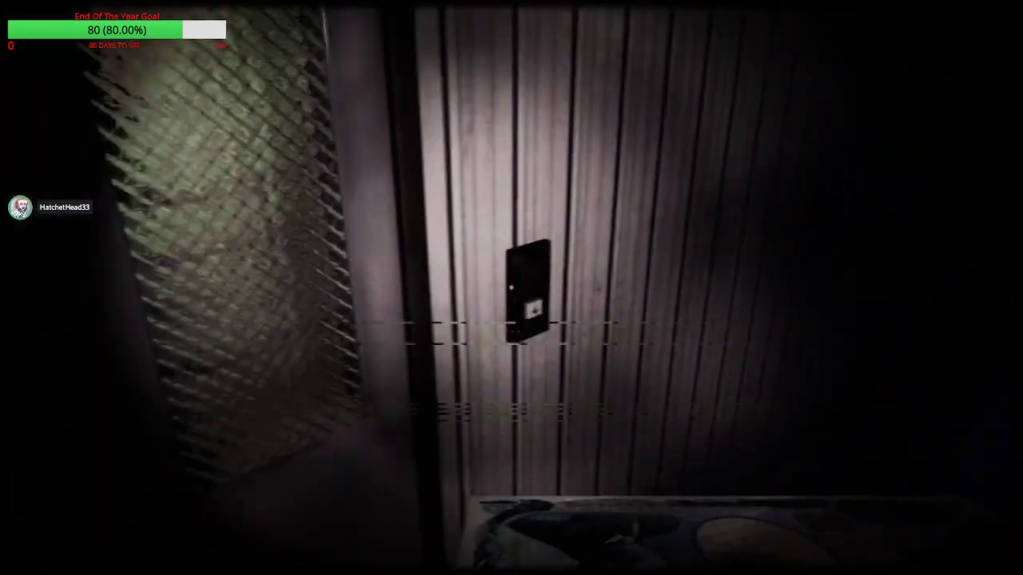
mouse_move(511, 288)
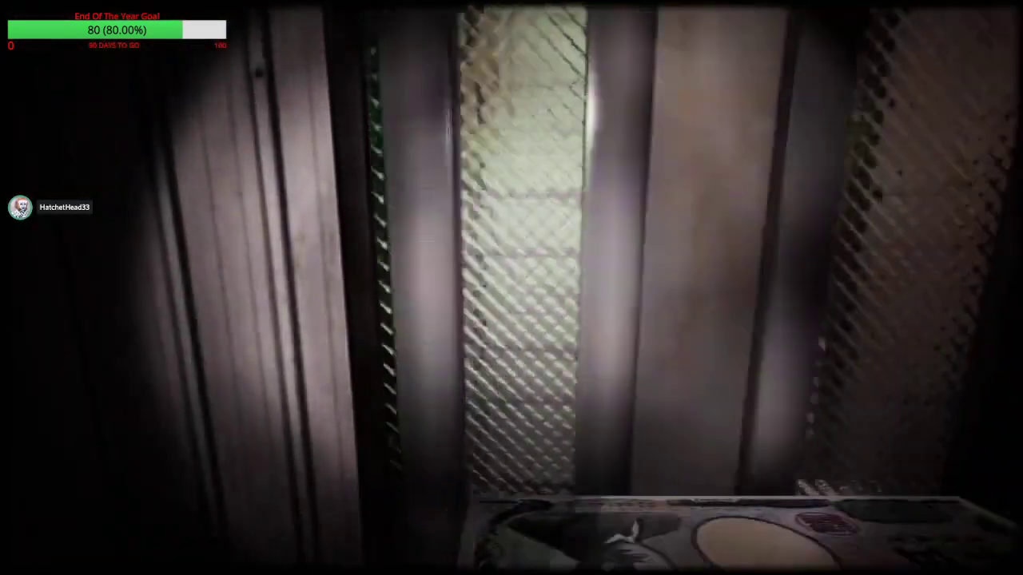
mouse_move(512, 288)
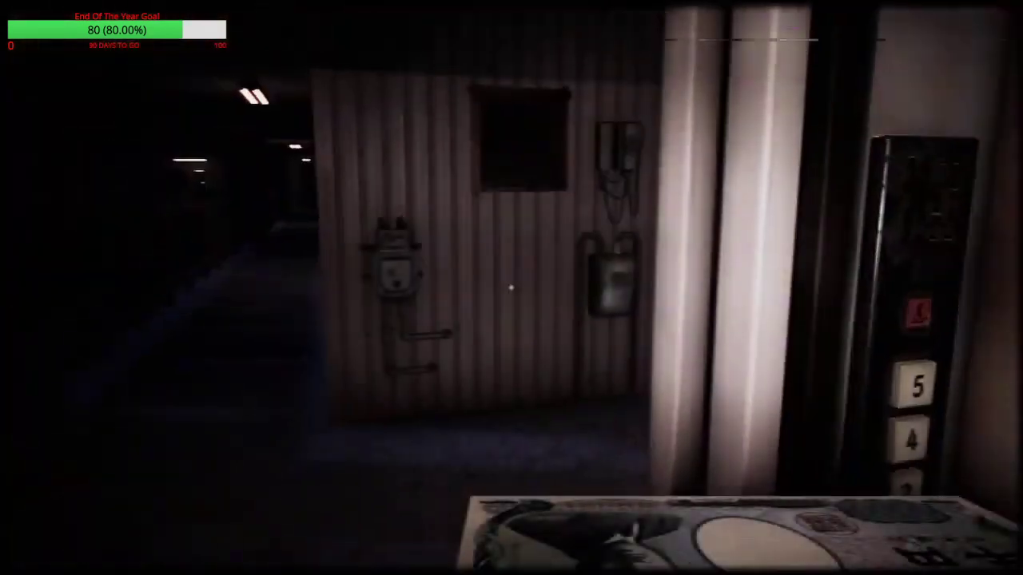
mouse_move(512, 288)
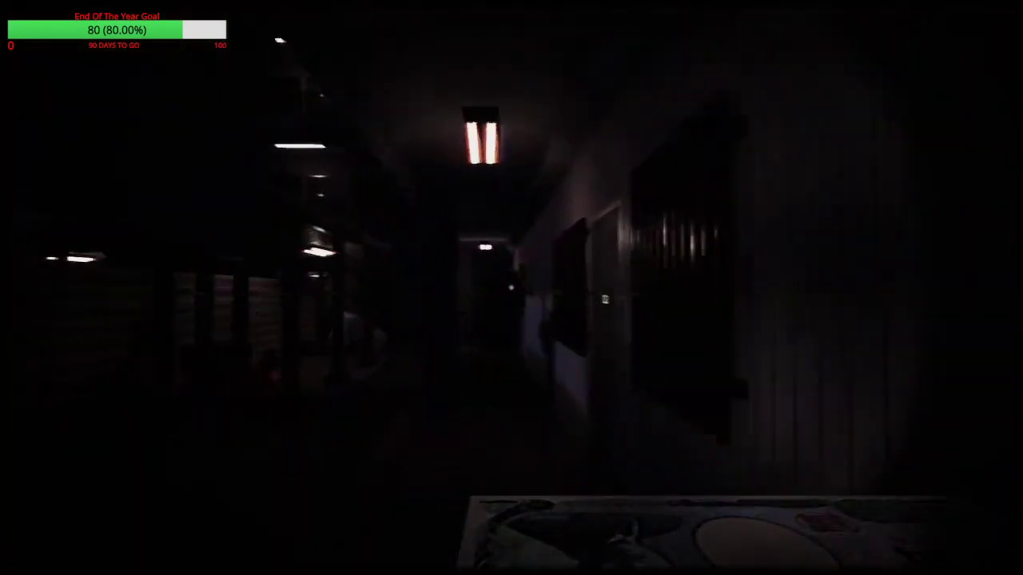
mouse_move(512, 288)
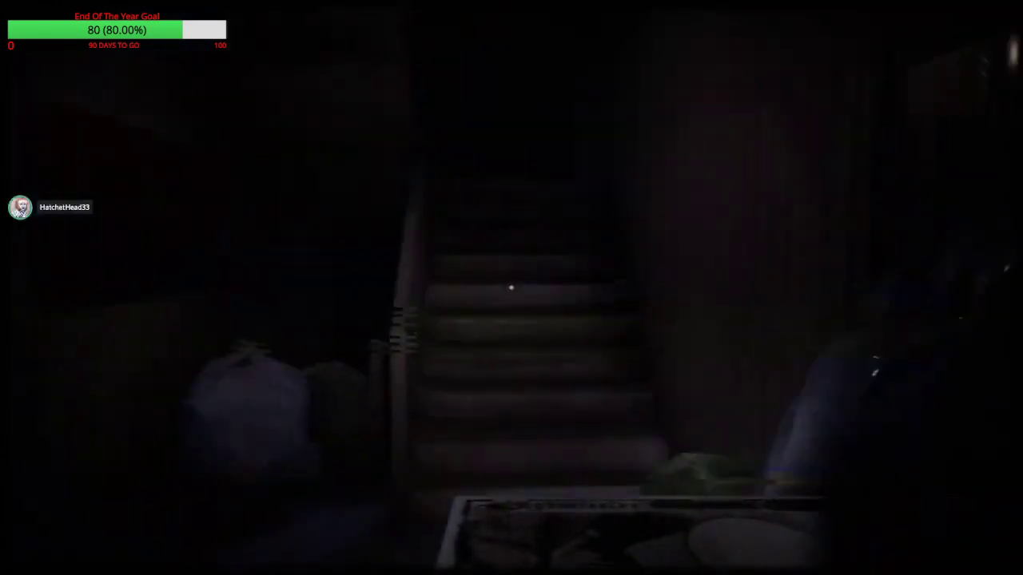
mouse_move(512, 288)
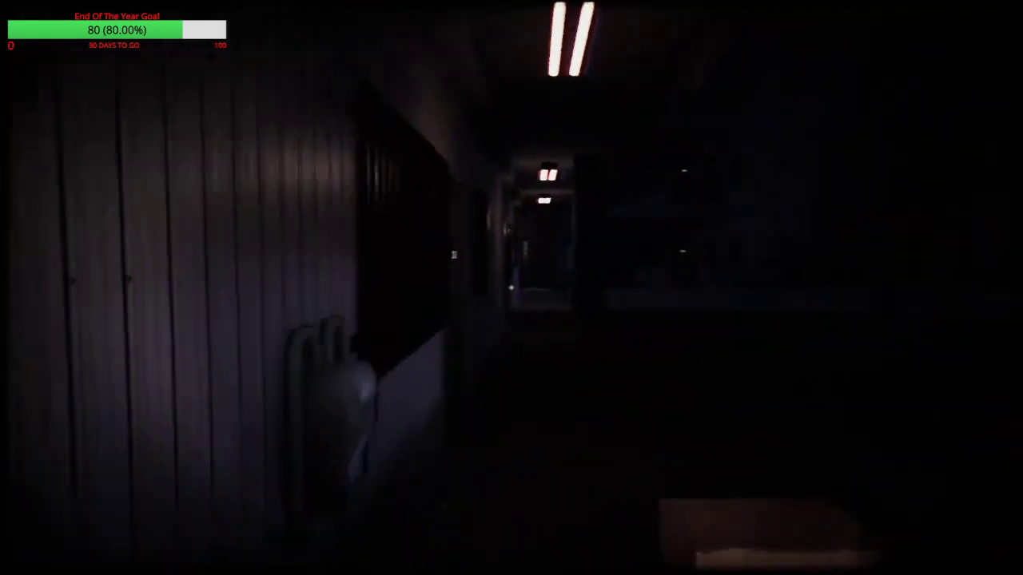
mouse_move(511, 288)
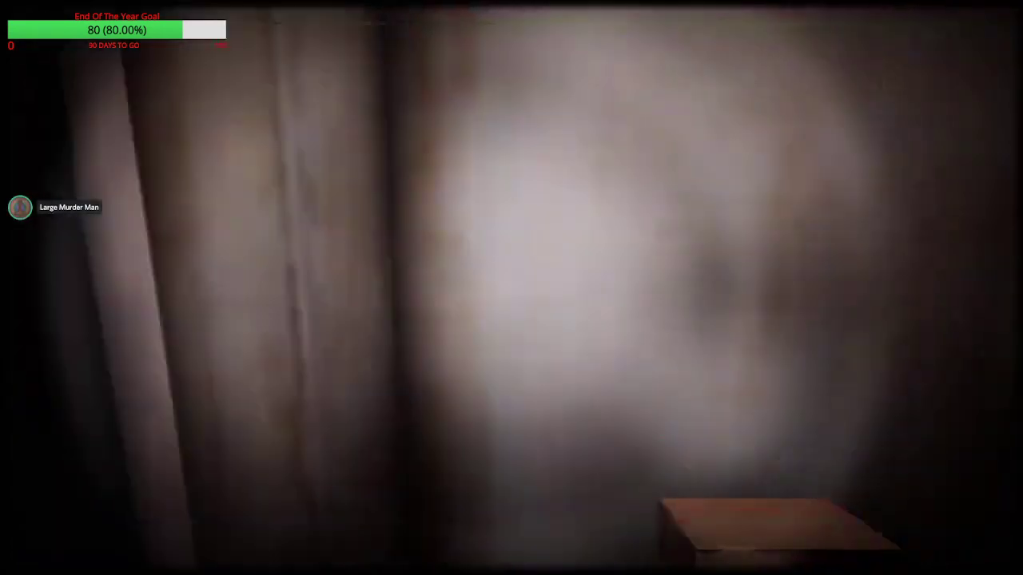
mouse_move(511, 288)
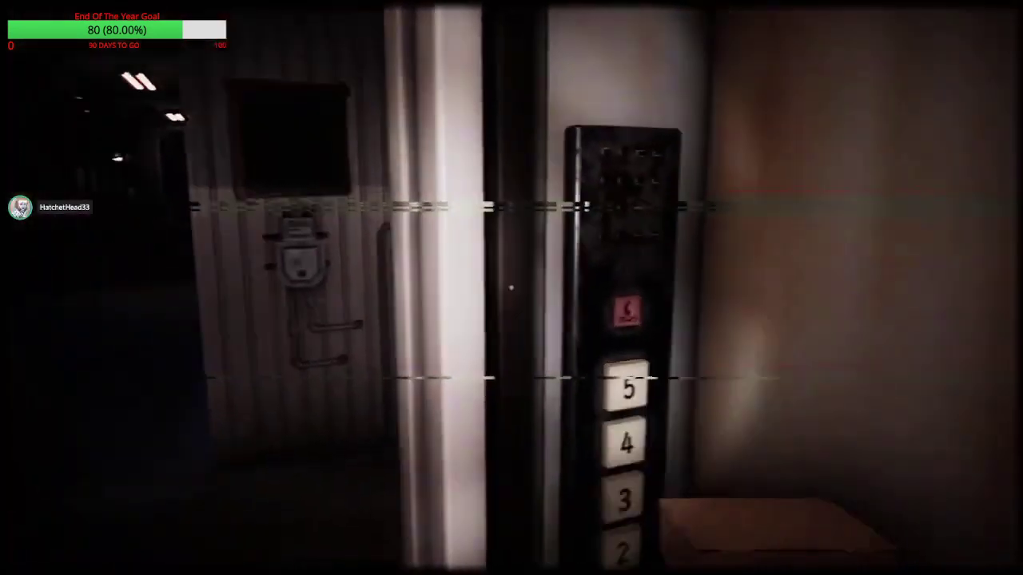
mouse_move(512, 288)
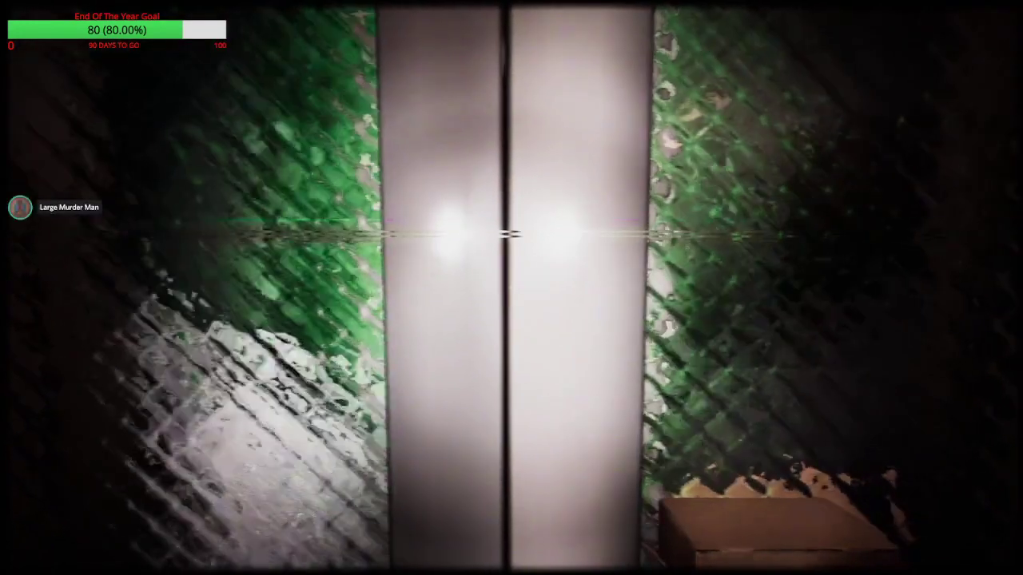
mouse_move(512, 288)
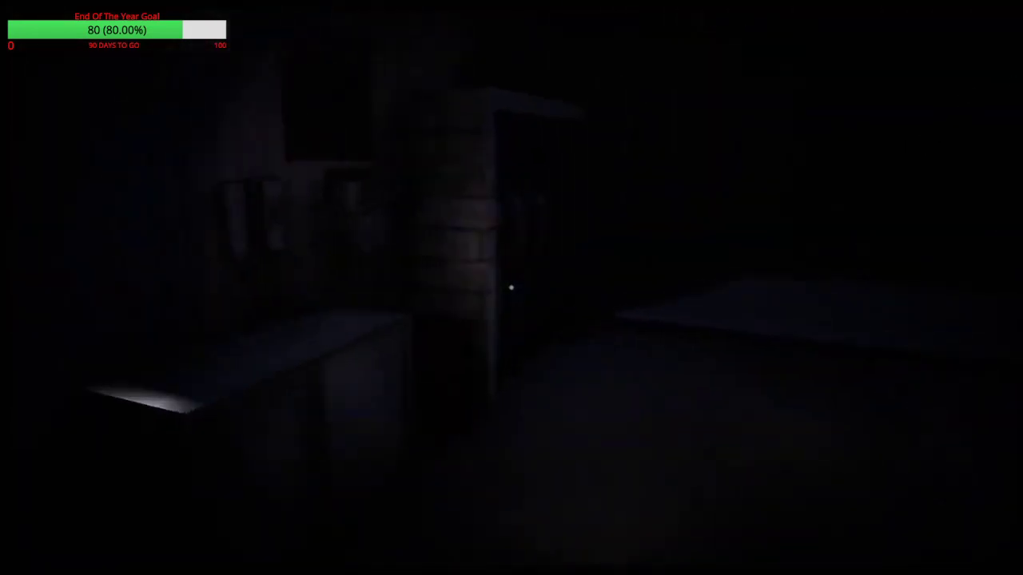
mouse_move(512, 288)
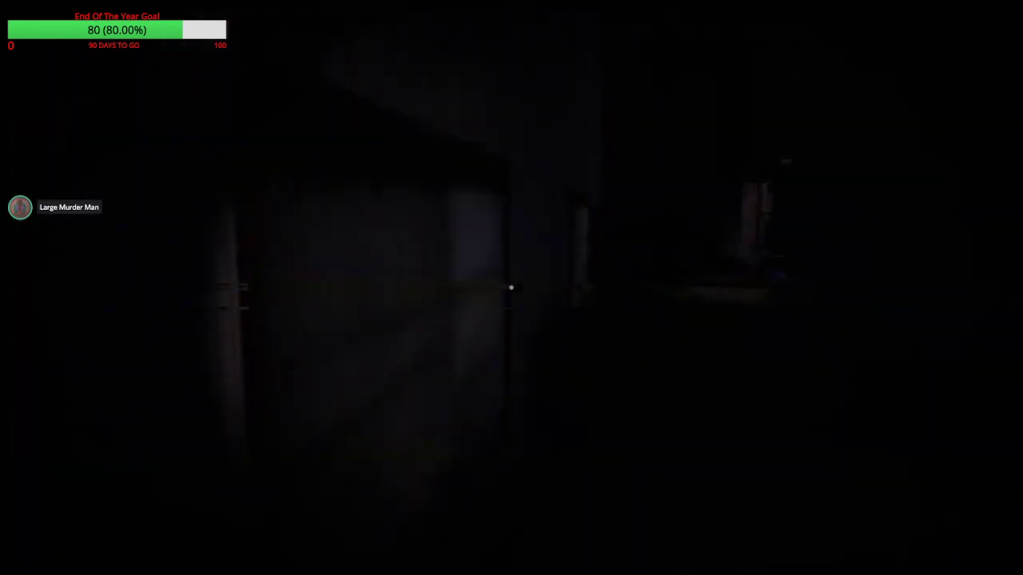
mouse_move(511, 288)
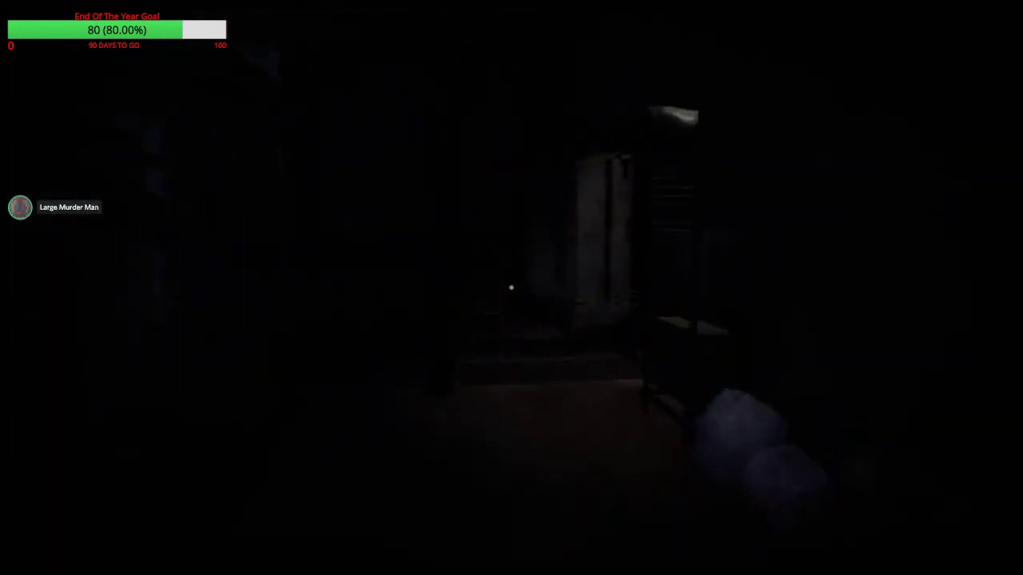
mouse_move(512, 288)
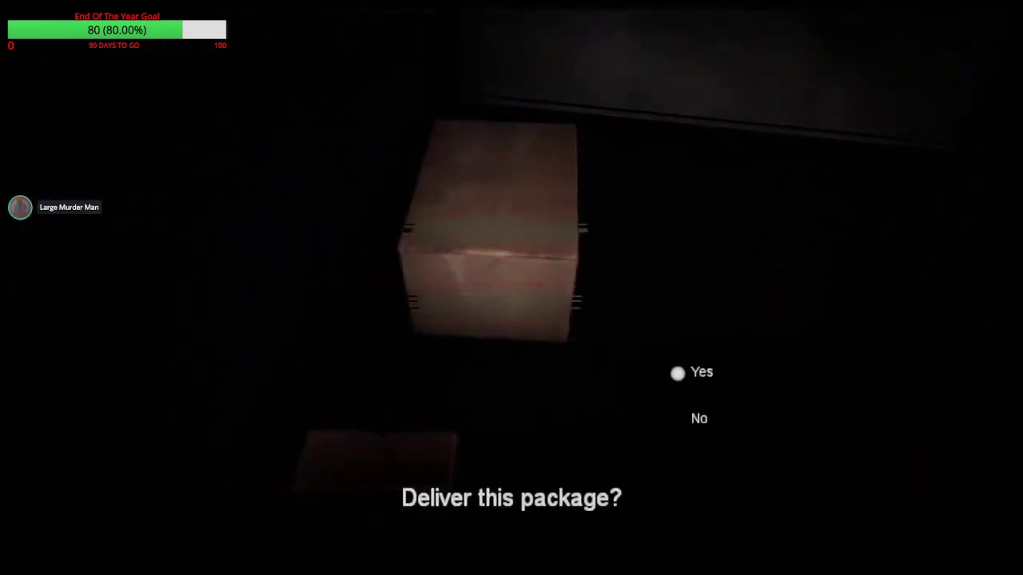
left_click(677, 372)
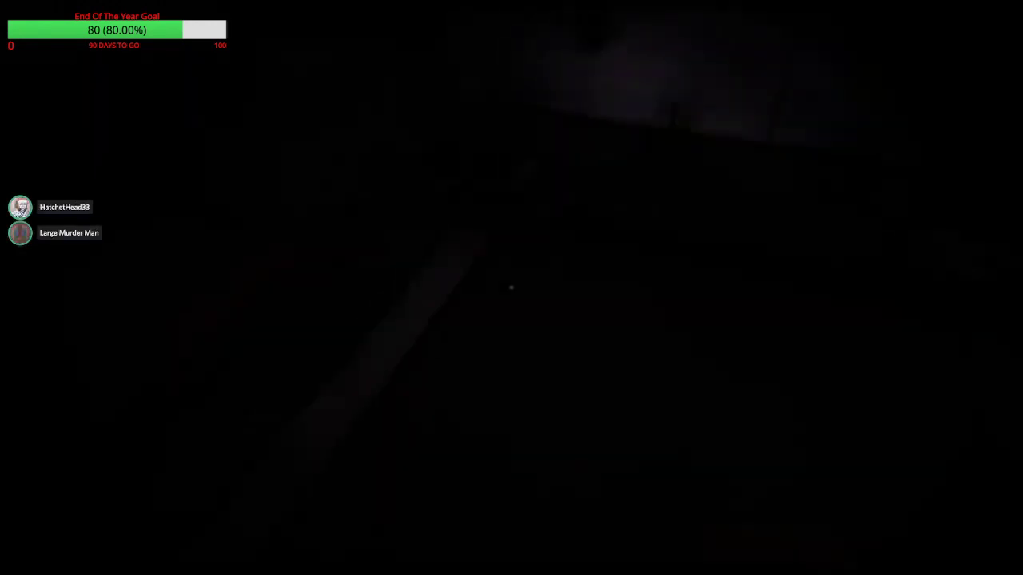
mouse_move(511, 288)
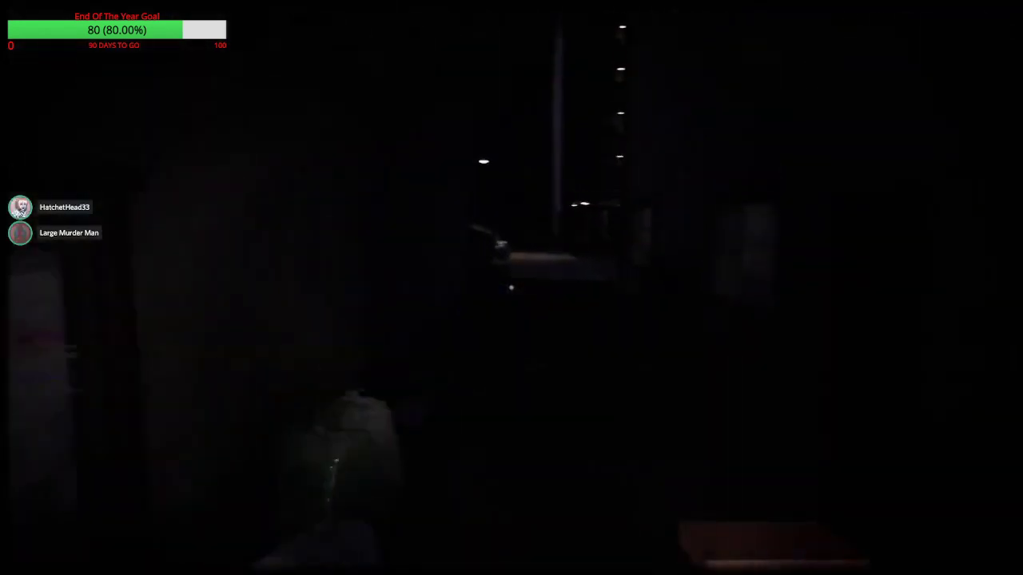
mouse_move(511, 288)
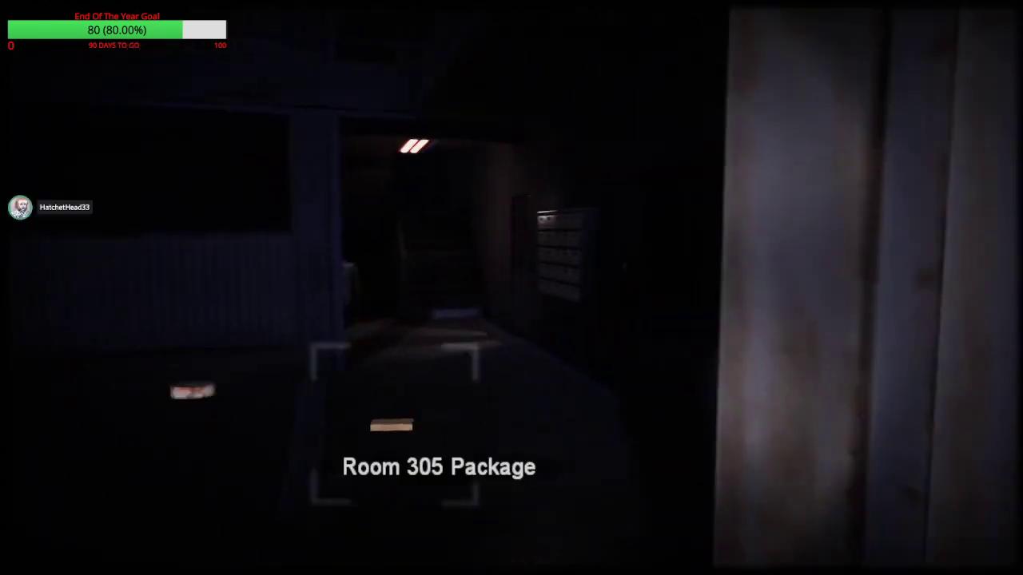
mouse_move(512, 287)
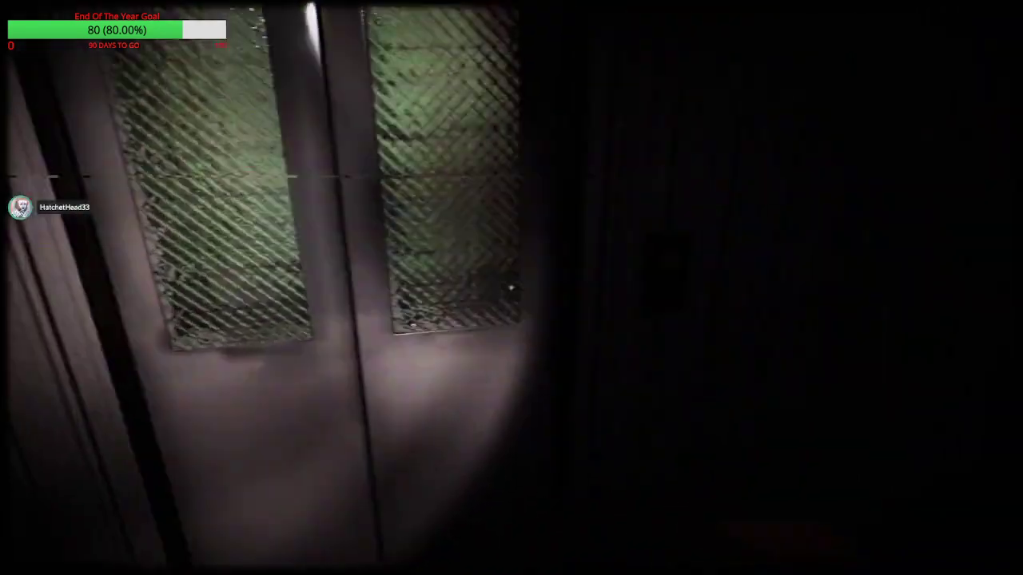
mouse_move(511, 287)
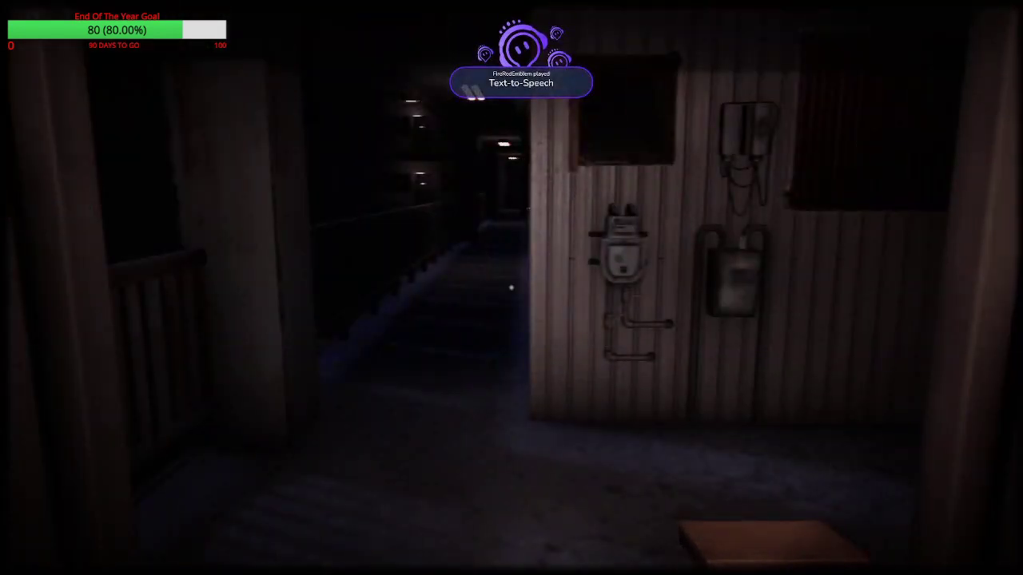
mouse_move(511, 288)
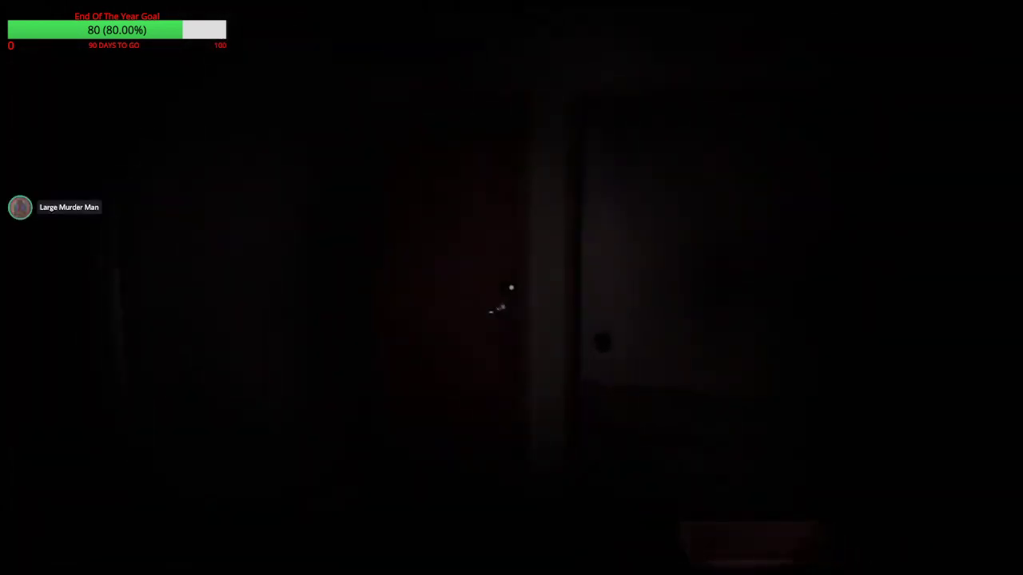
mouse_move(511, 288)
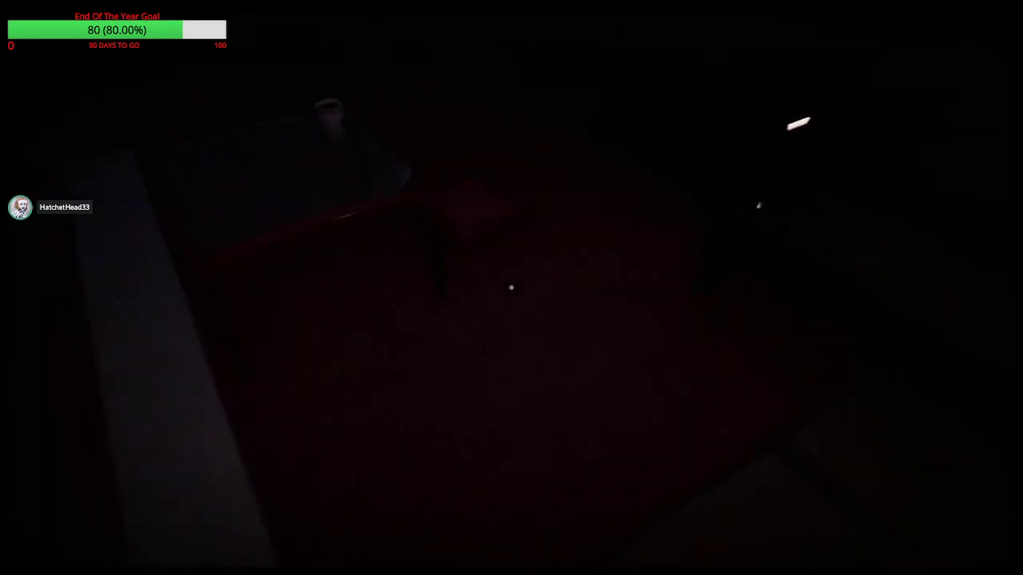
mouse_move(512, 288)
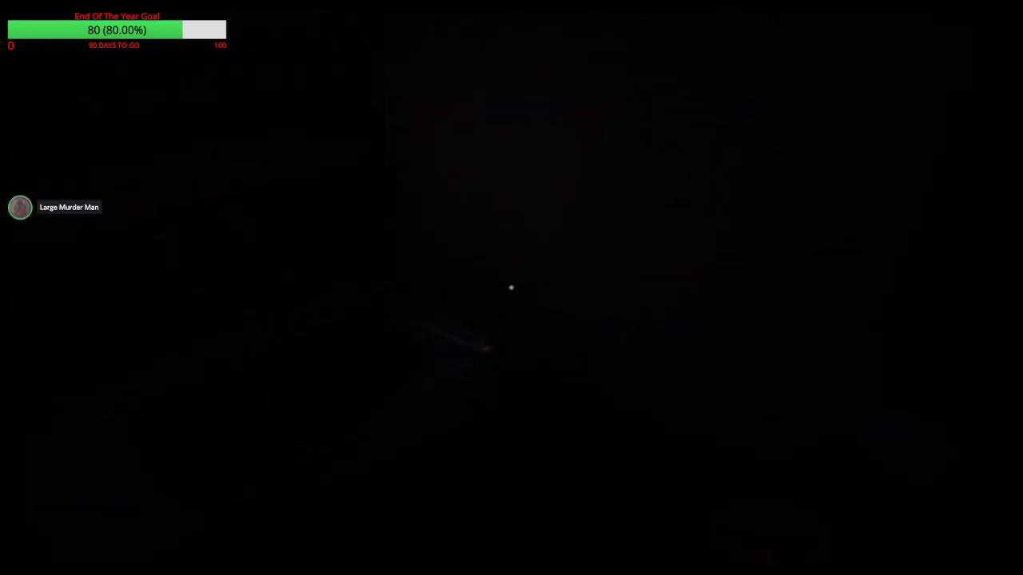
mouse_move(511, 287)
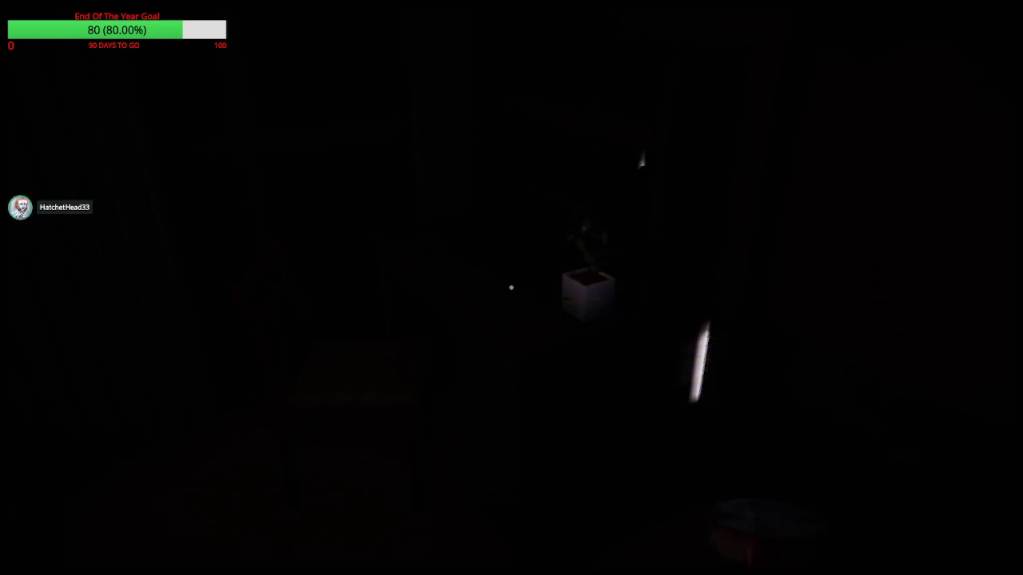
key("Escape")
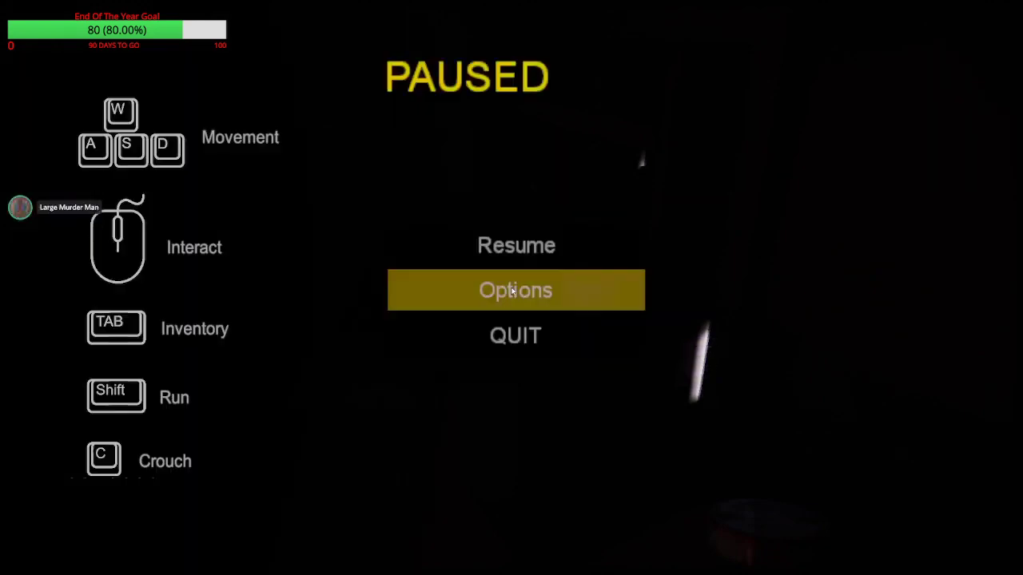
left_click(515, 290)
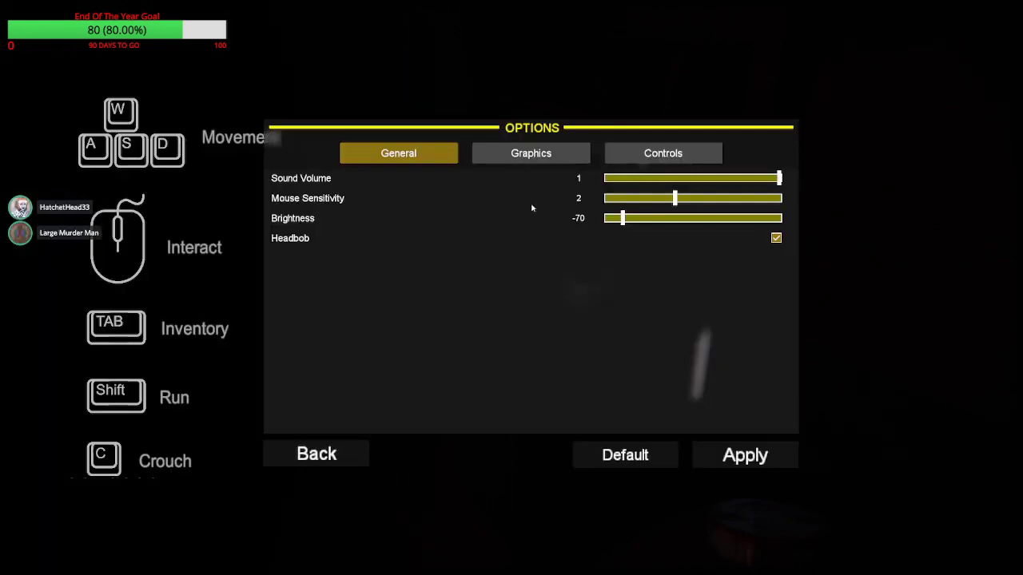
left_click(531, 153)
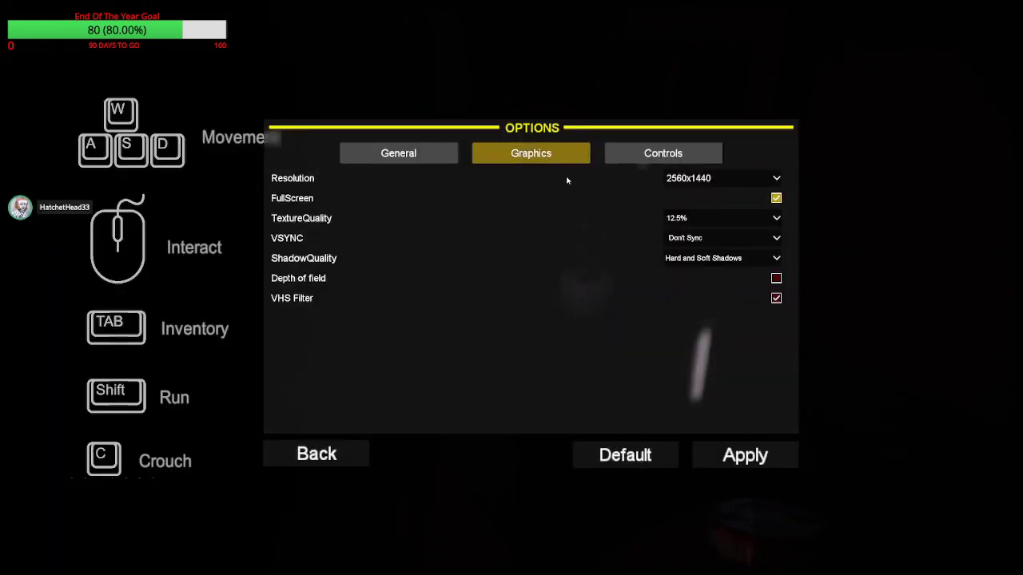
mouse_move(543, 223)
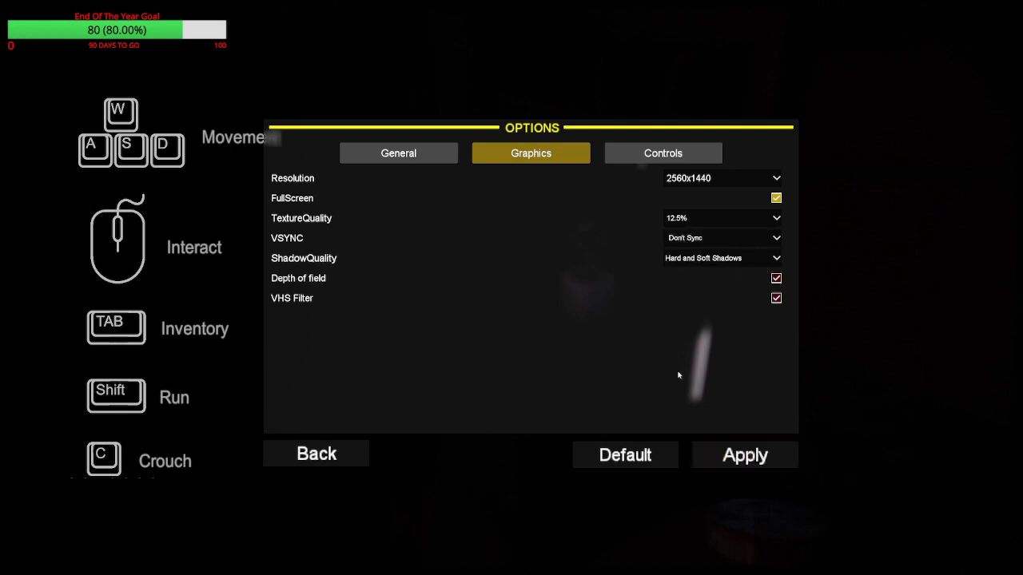
left_click(398, 152)
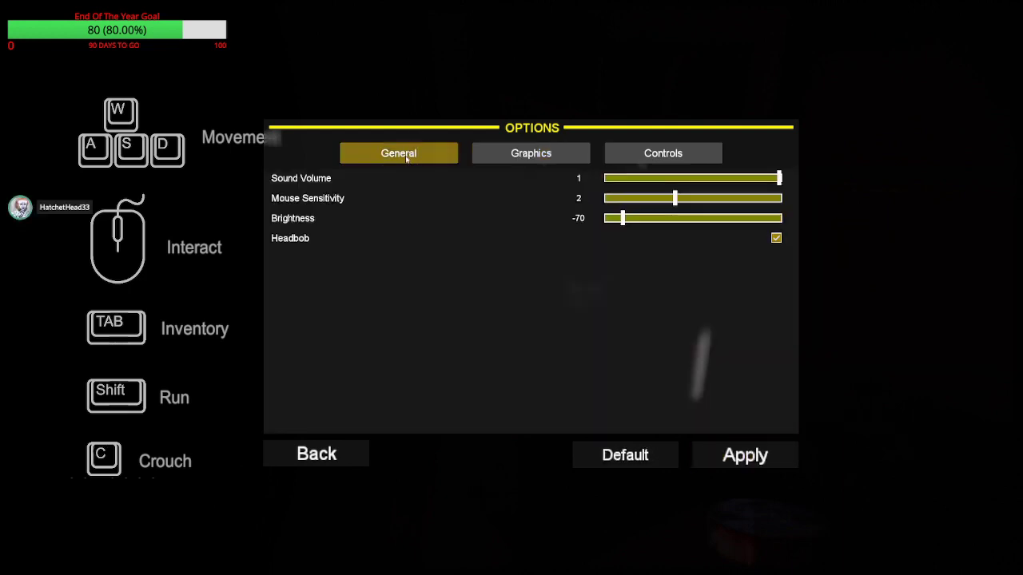
left_click_drag(619, 218, 632, 218)
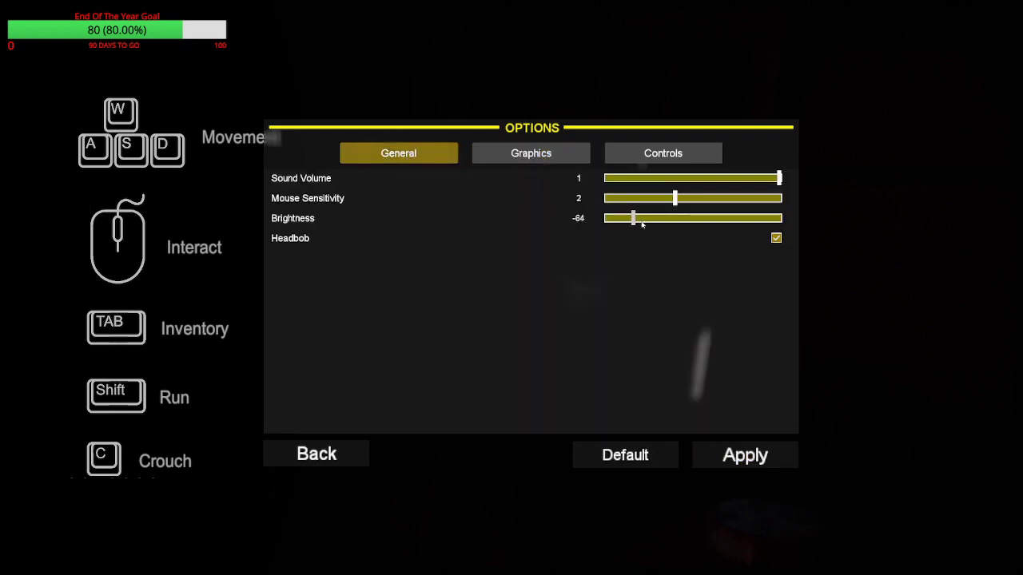
left_click_drag(633, 218, 699, 218)
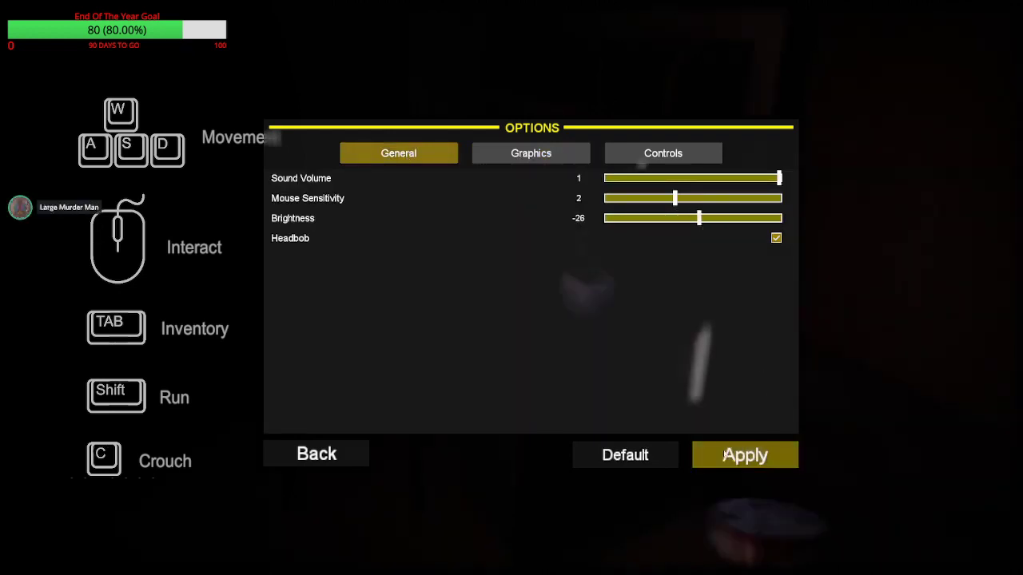
left_click(315, 453)
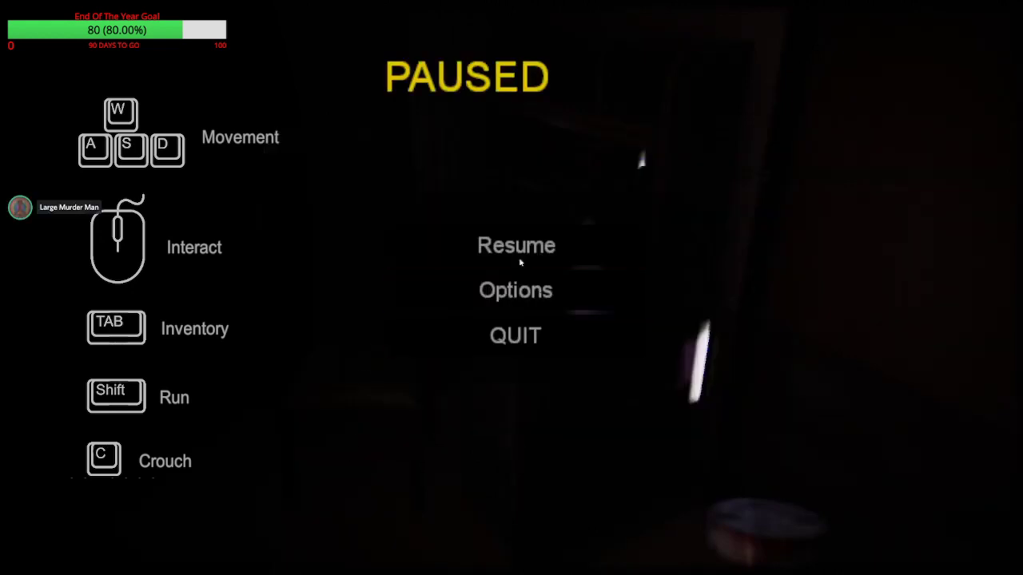
left_click(515, 245)
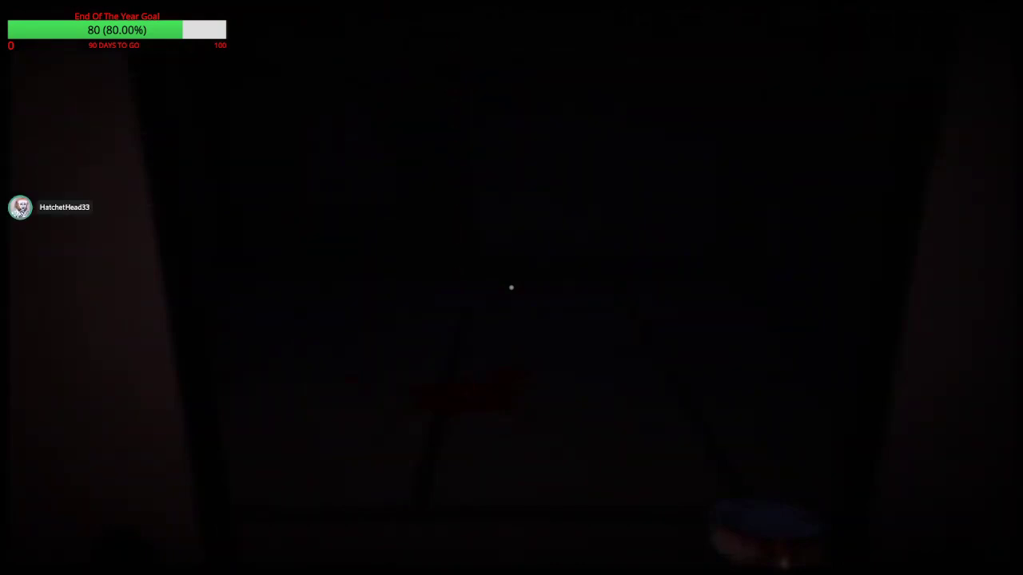
Step: Apply a Brightness value of 4 in settings and resume playing
key("Escape")
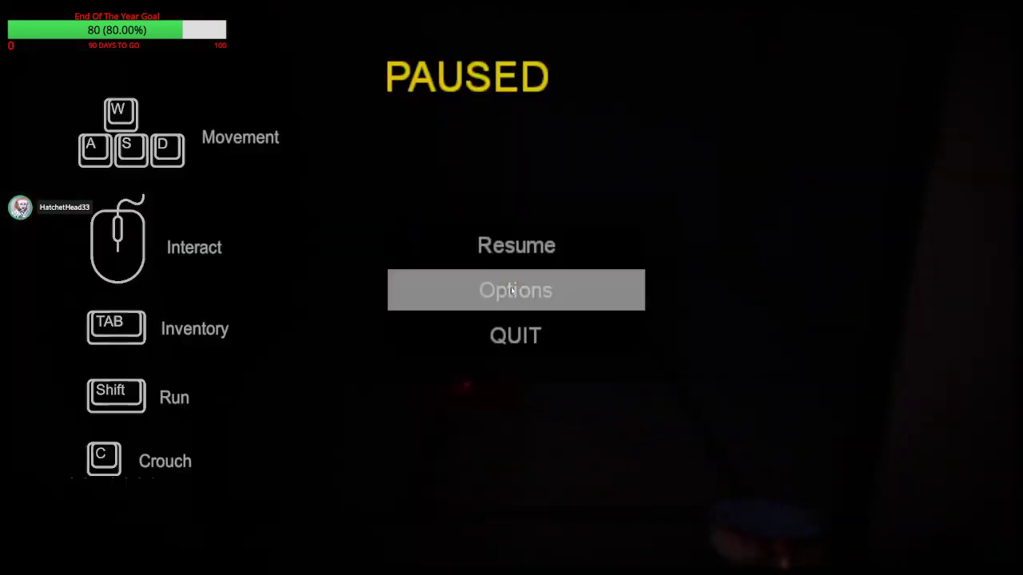
left_click(515, 289)
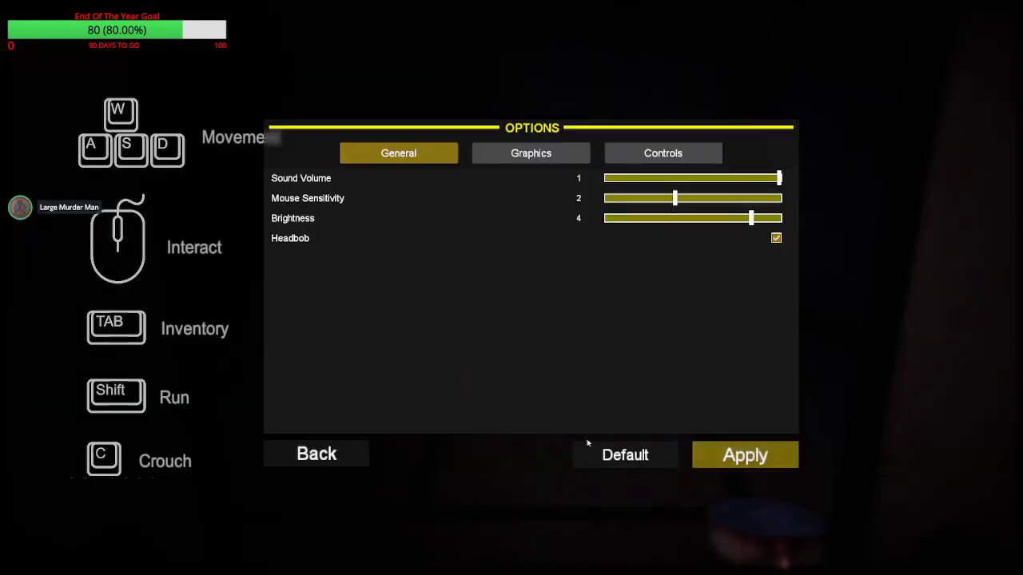
left_click(316, 453)
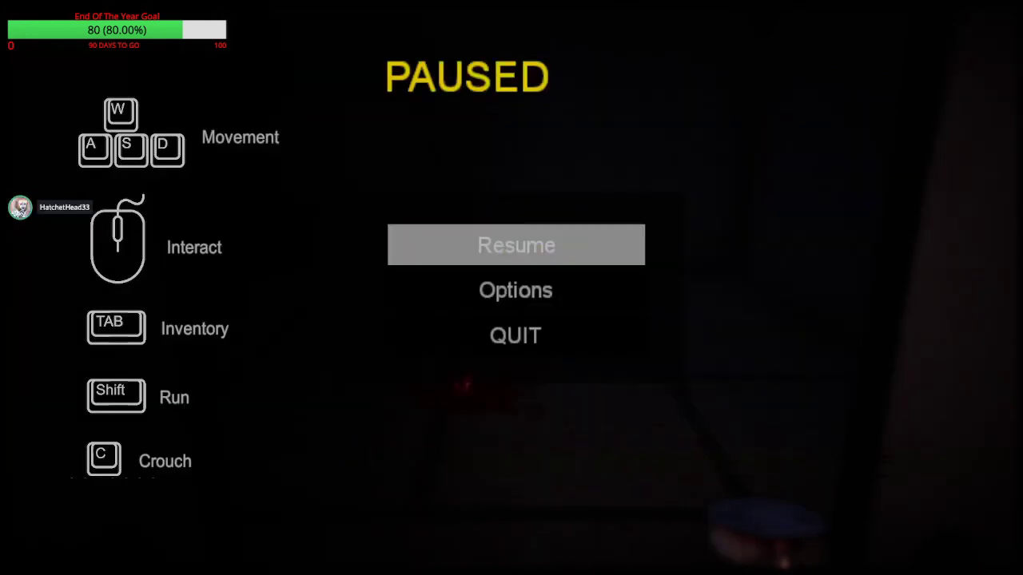
left_click(516, 244)
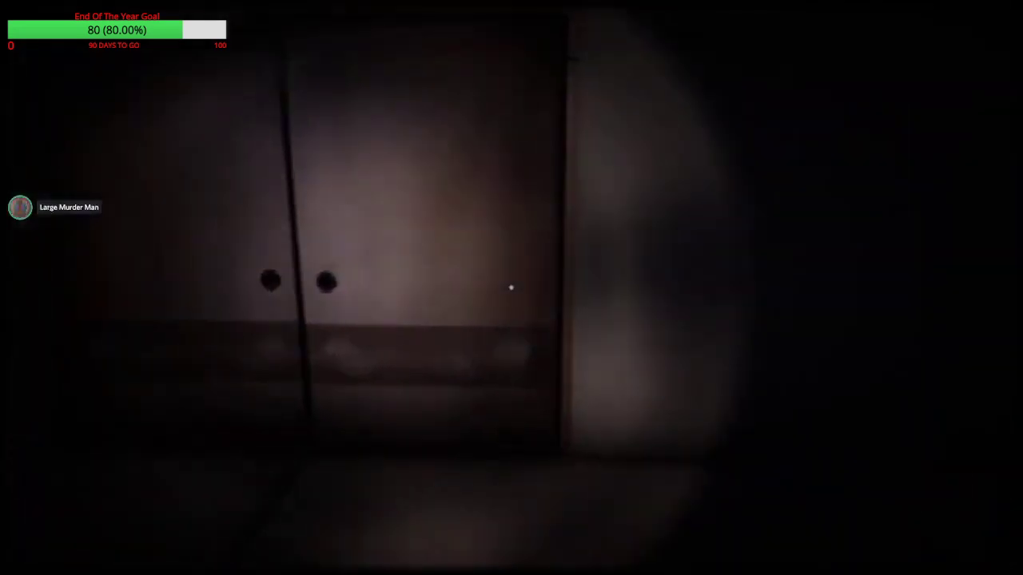
mouse_move(512, 288)
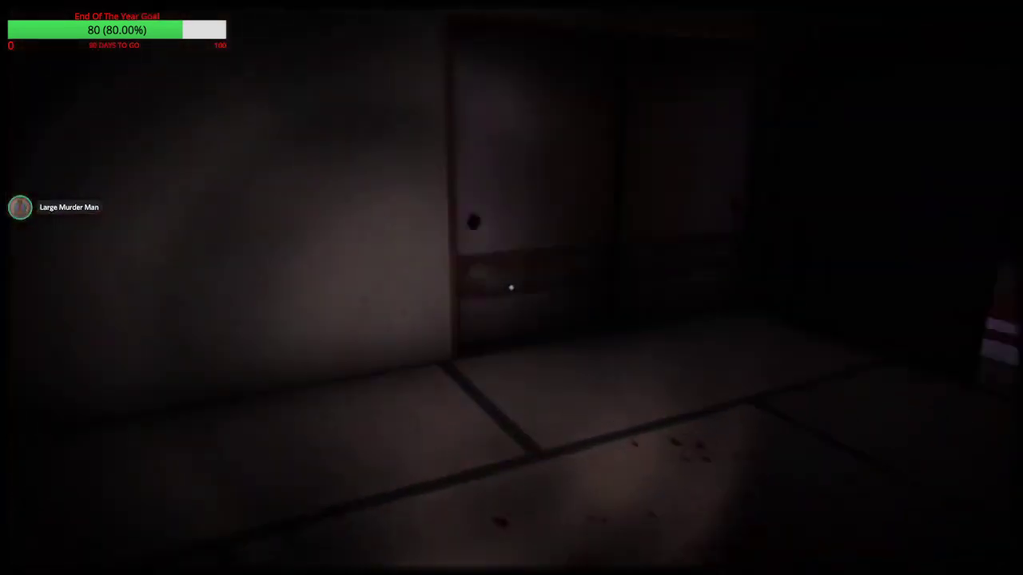
mouse_move(512, 288)
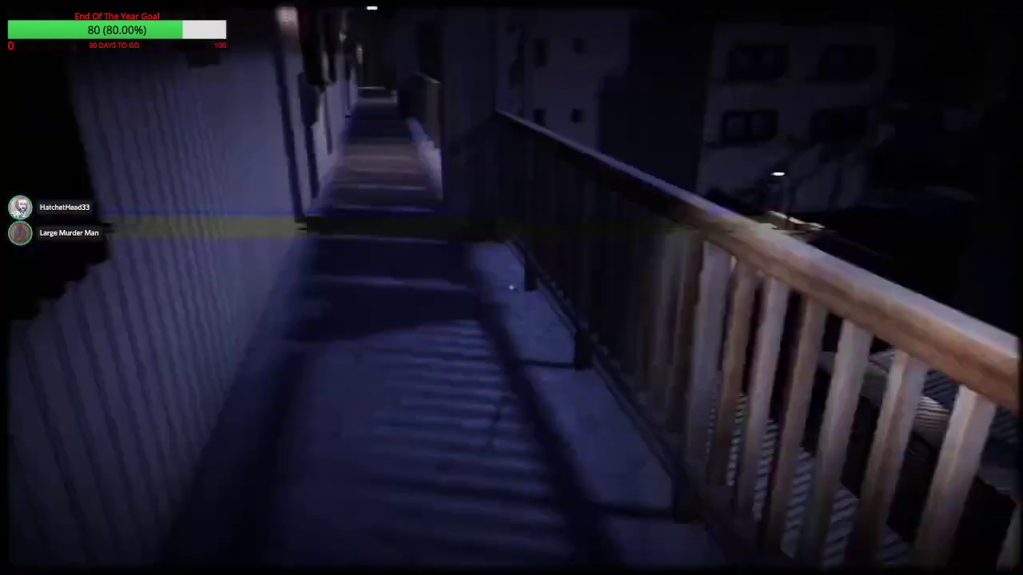
mouse_move(511, 288)
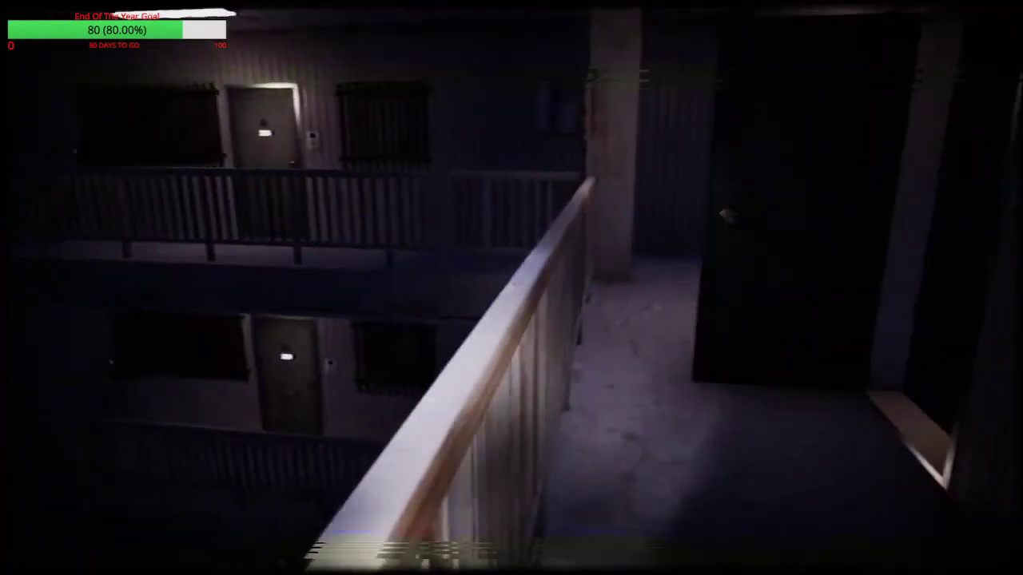
mouse_move(512, 287)
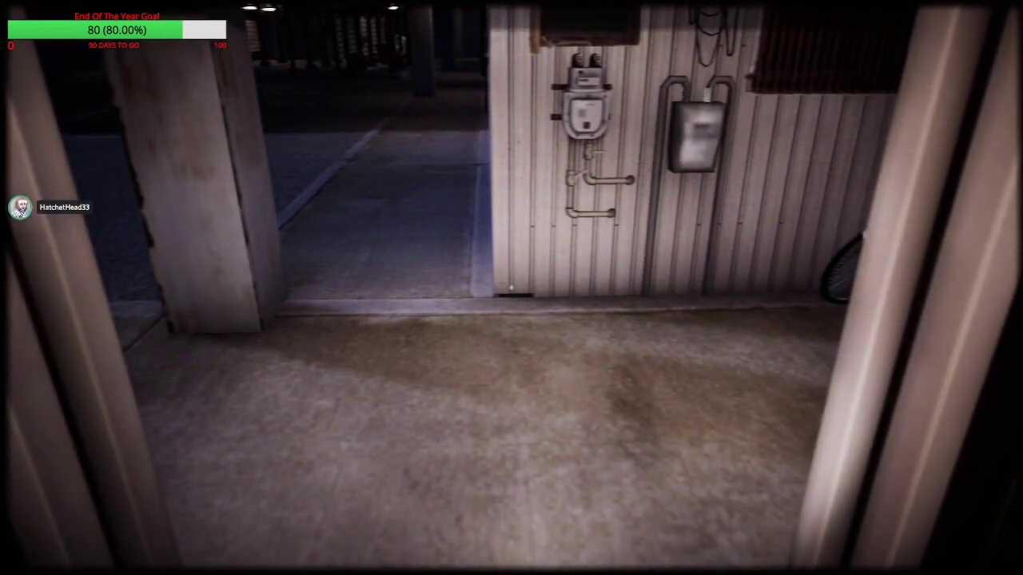
mouse_move(512, 288)
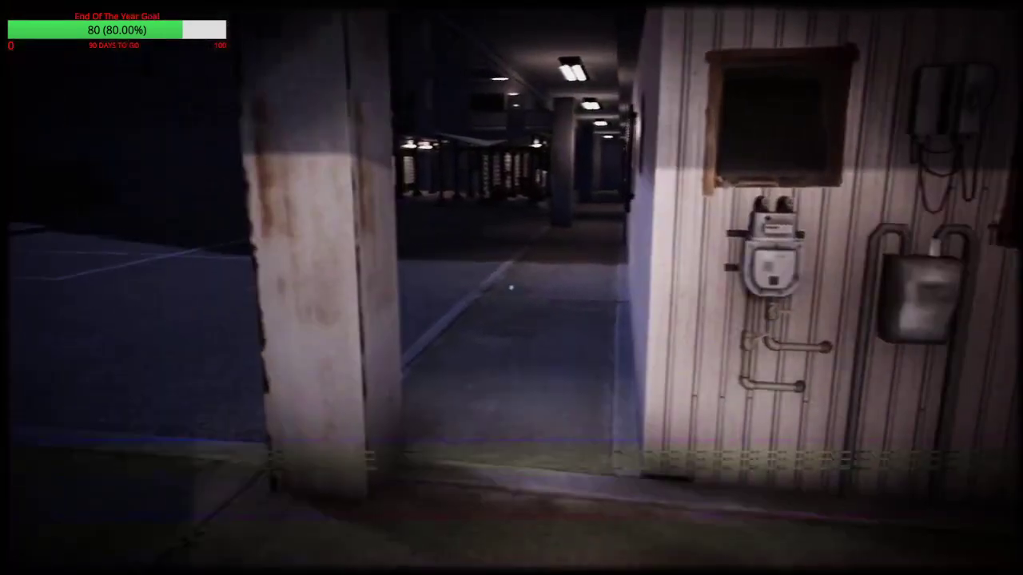
mouse_move(511, 288)
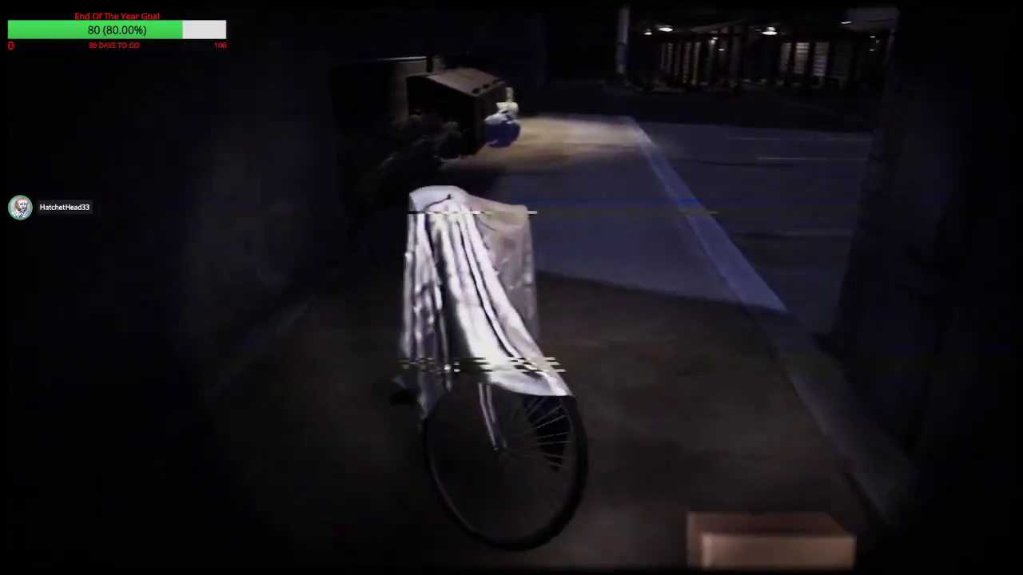
mouse_move(512, 288)
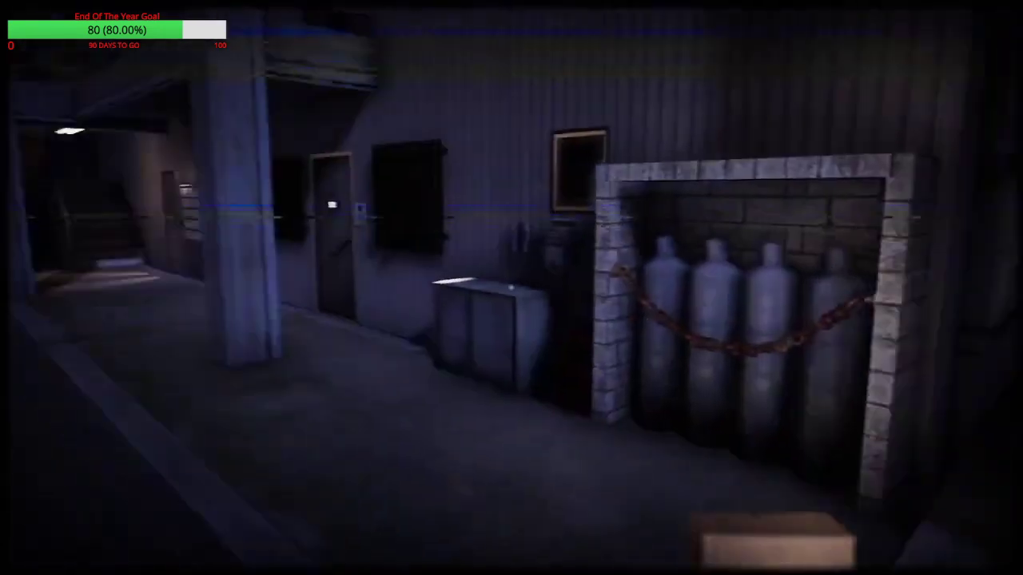
mouse_move(511, 288)
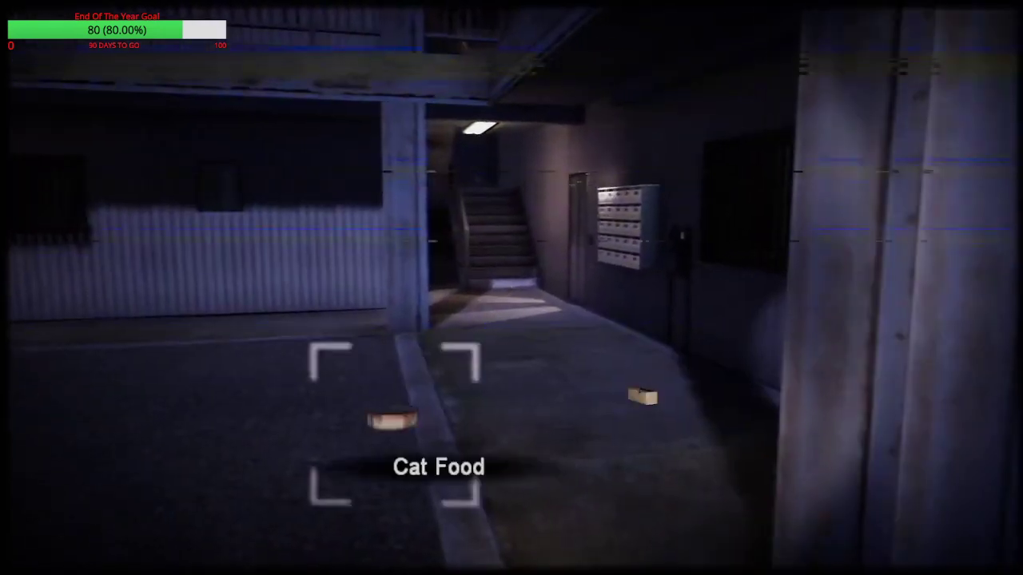
mouse_move(512, 288)
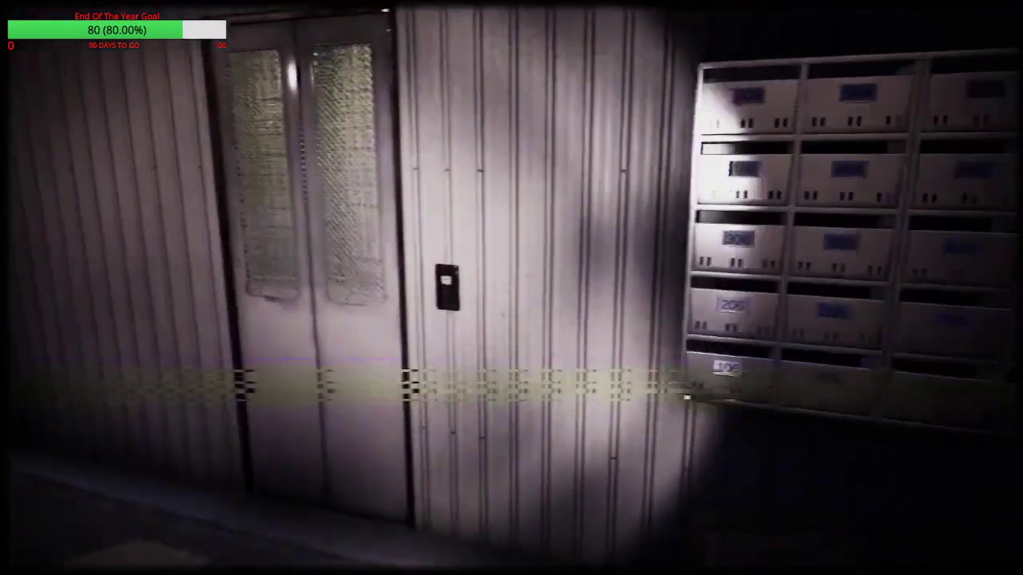
mouse_move(512, 287)
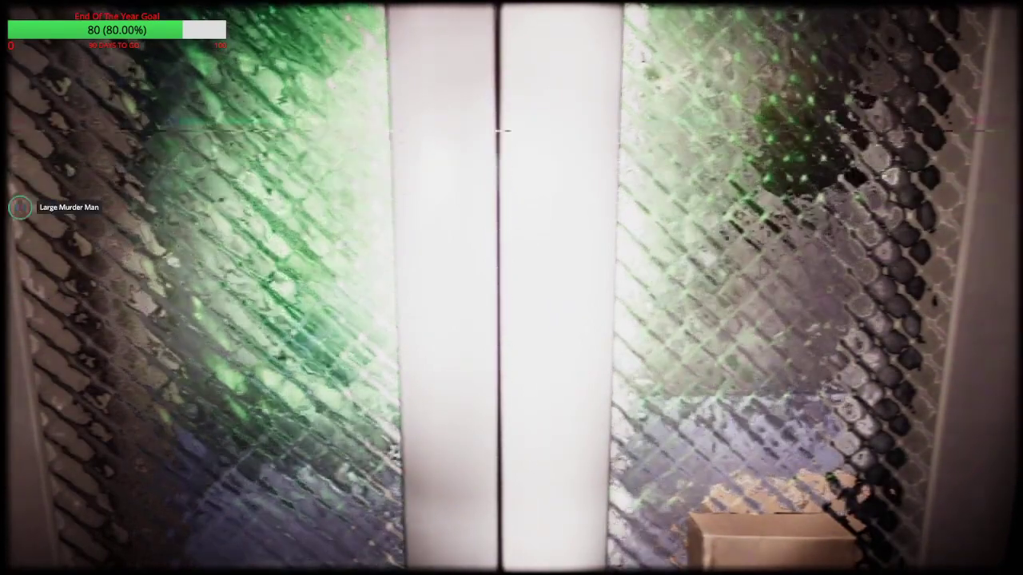
mouse_move(512, 288)
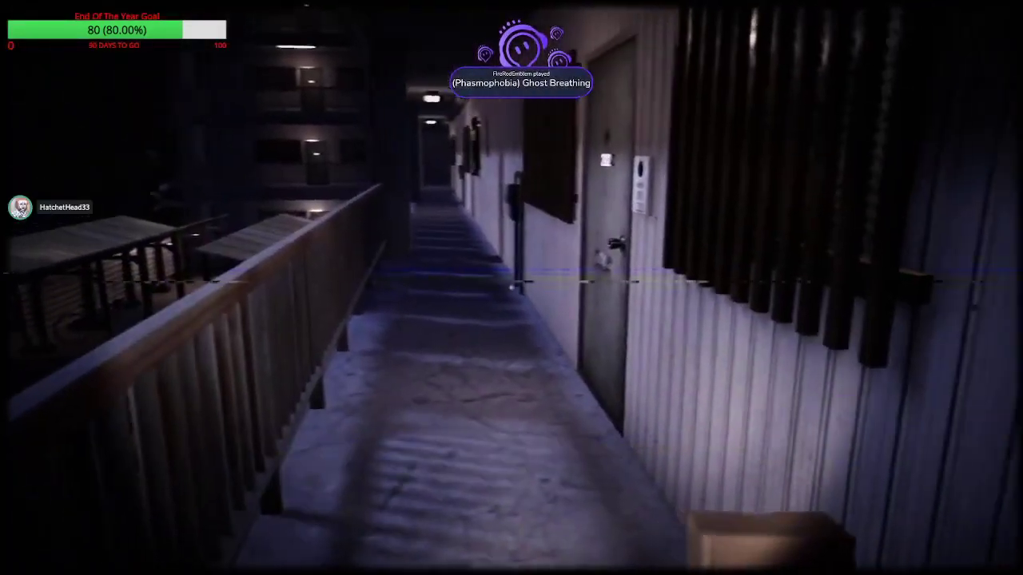
mouse_move(511, 288)
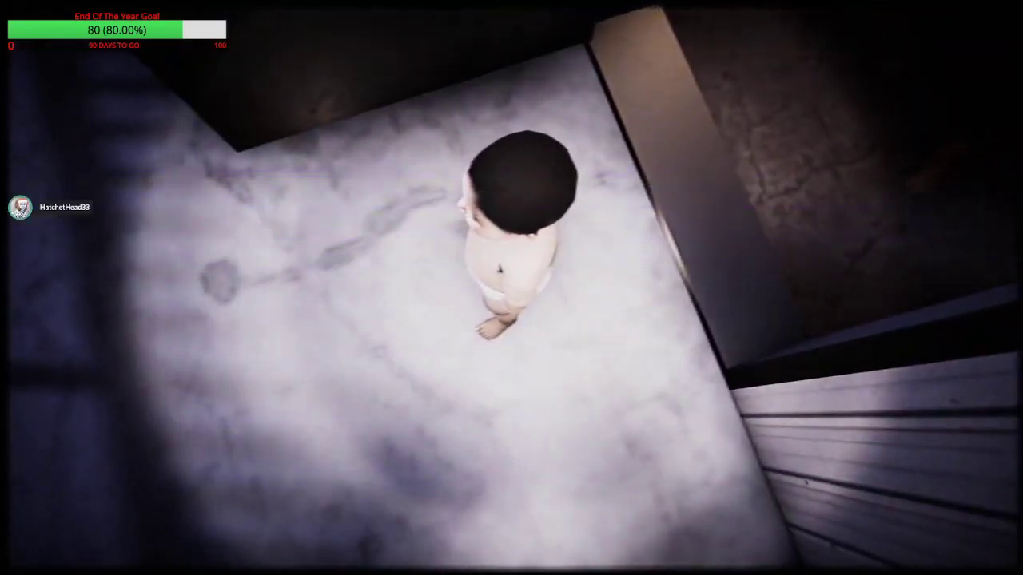
mouse_move(511, 288)
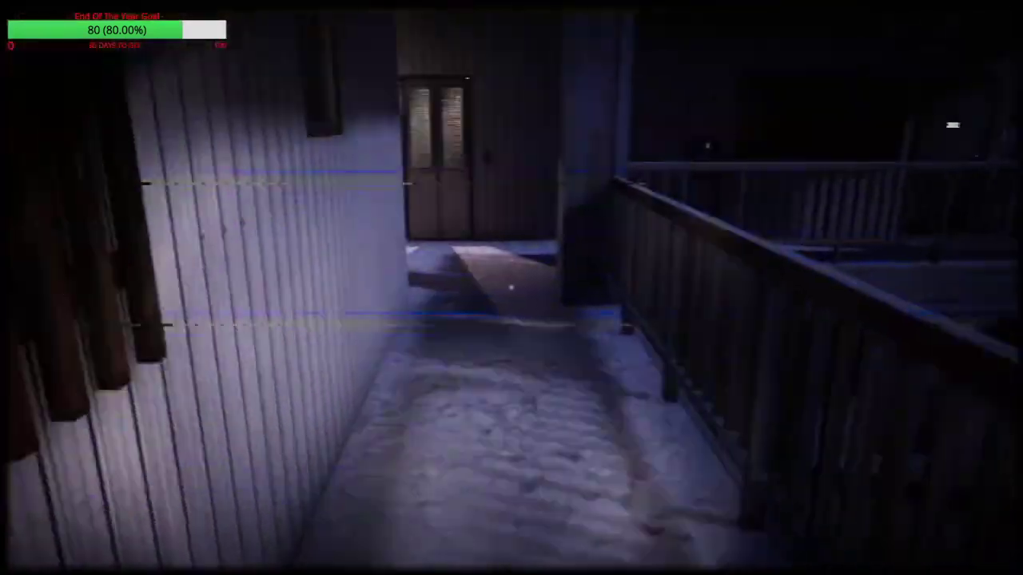
mouse_move(512, 287)
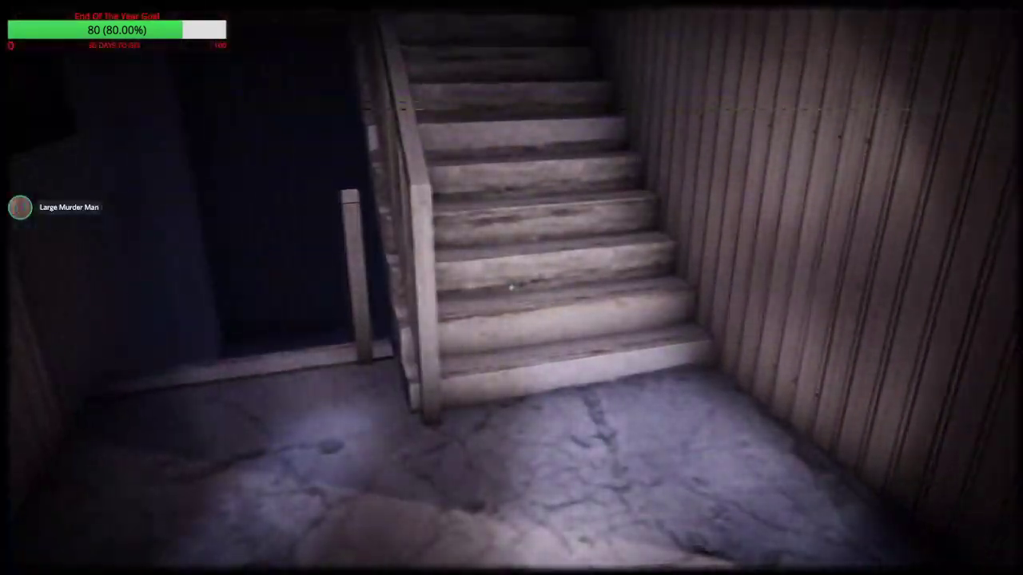
mouse_move(511, 288)
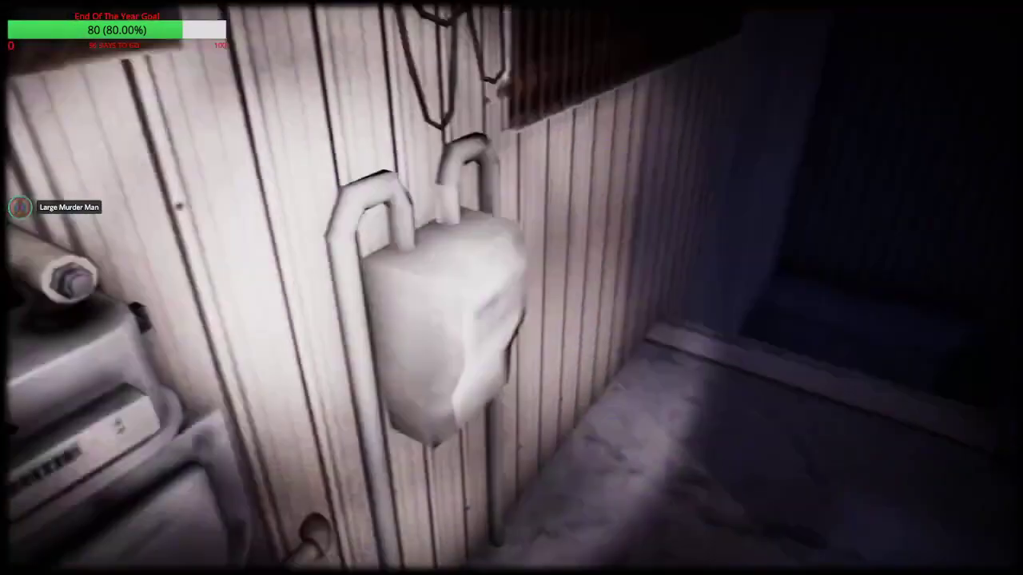
mouse_move(511, 288)
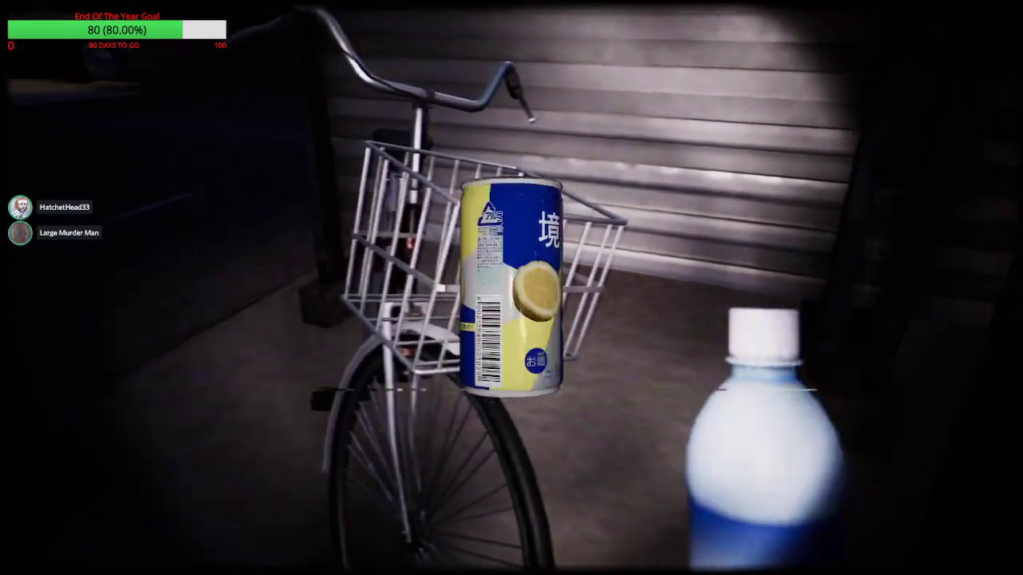
mouse_move(511, 288)
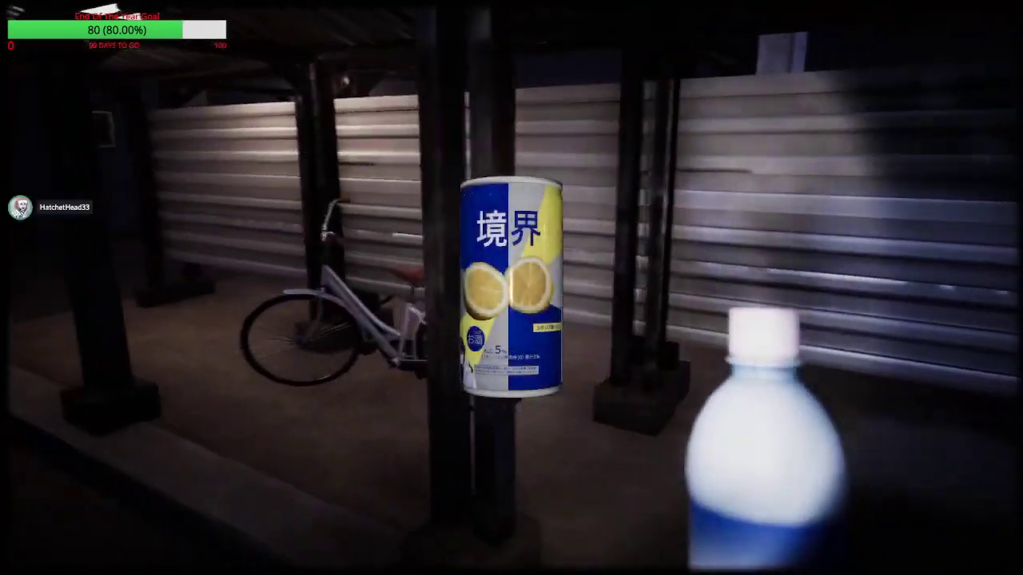
mouse_move(511, 287)
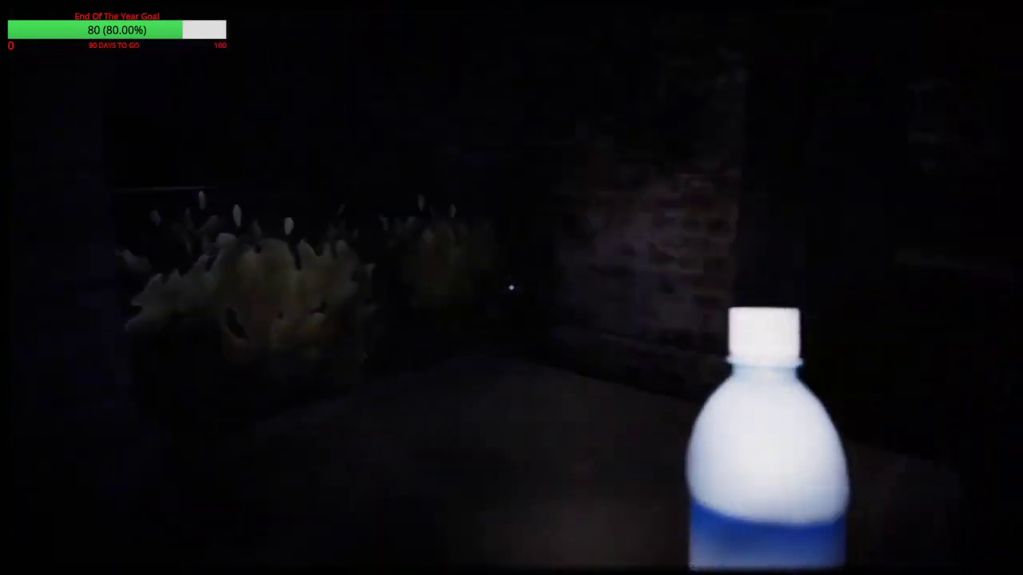
mouse_move(511, 287)
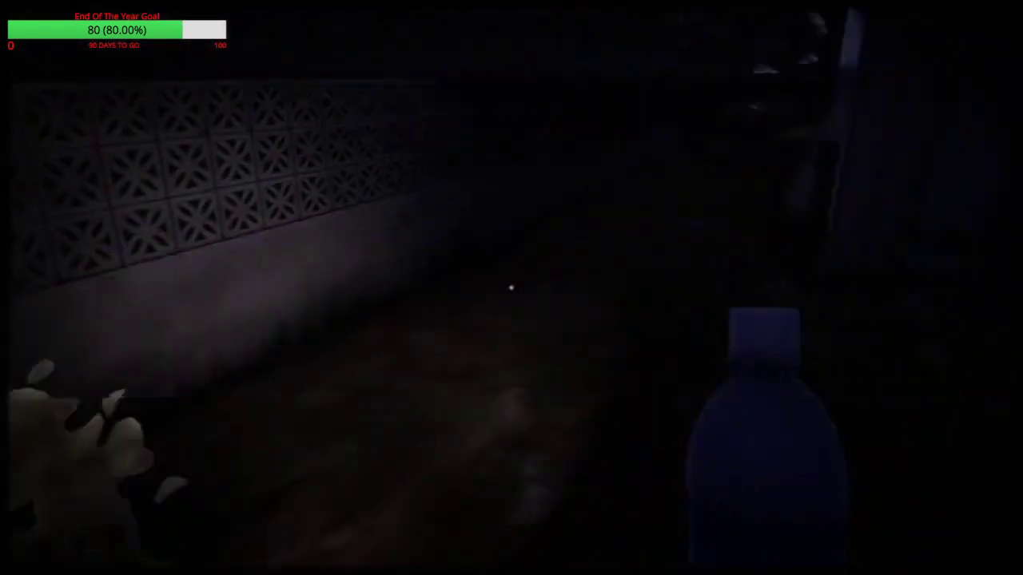
mouse_move(511, 287)
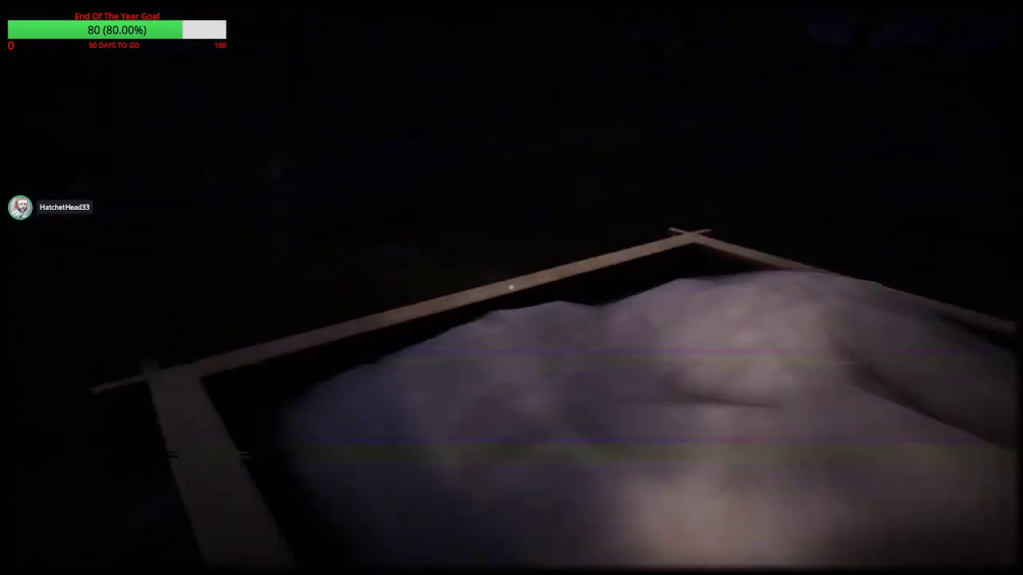
mouse_move(512, 288)
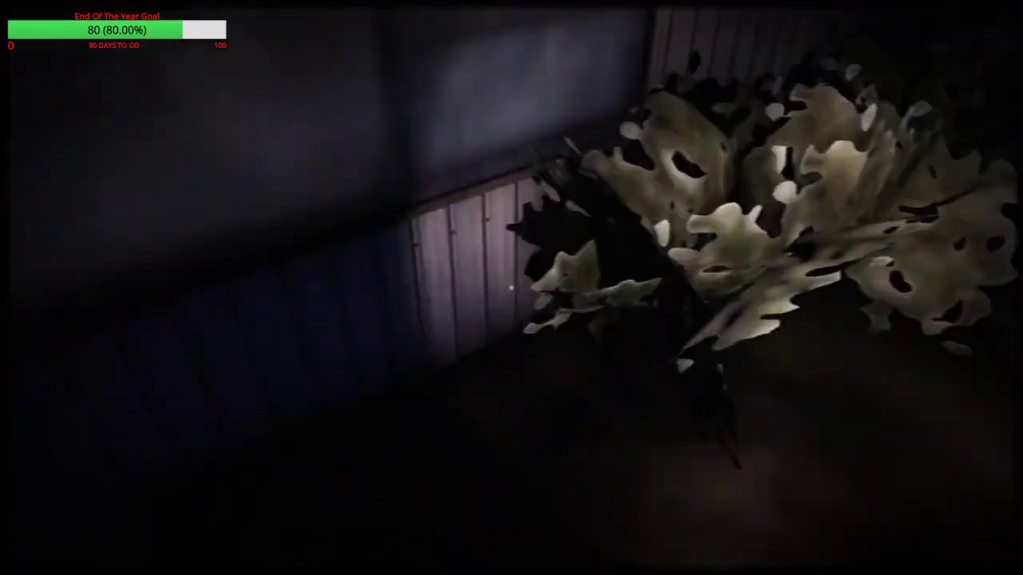
mouse_move(511, 288)
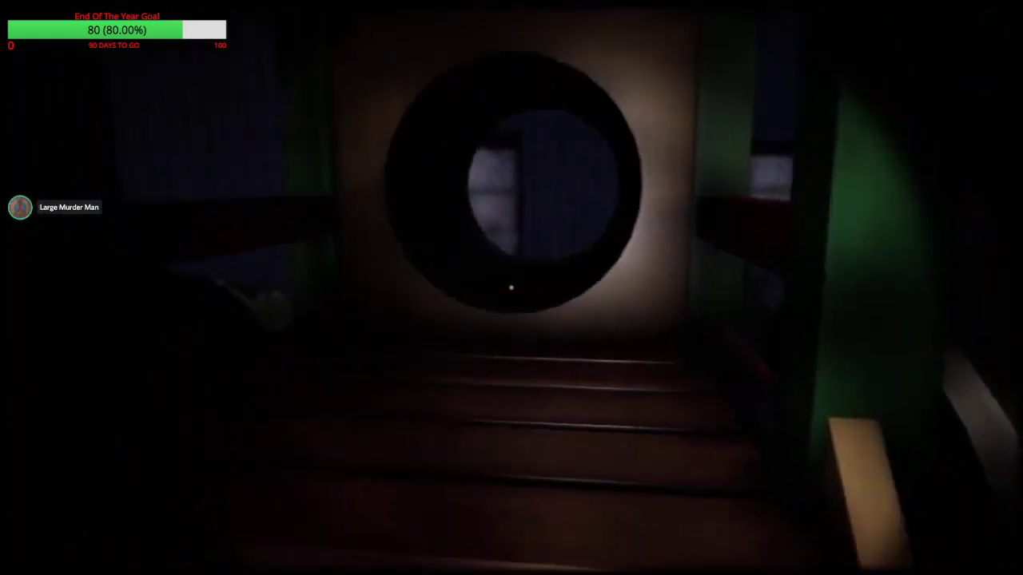
mouse_move(512, 288)
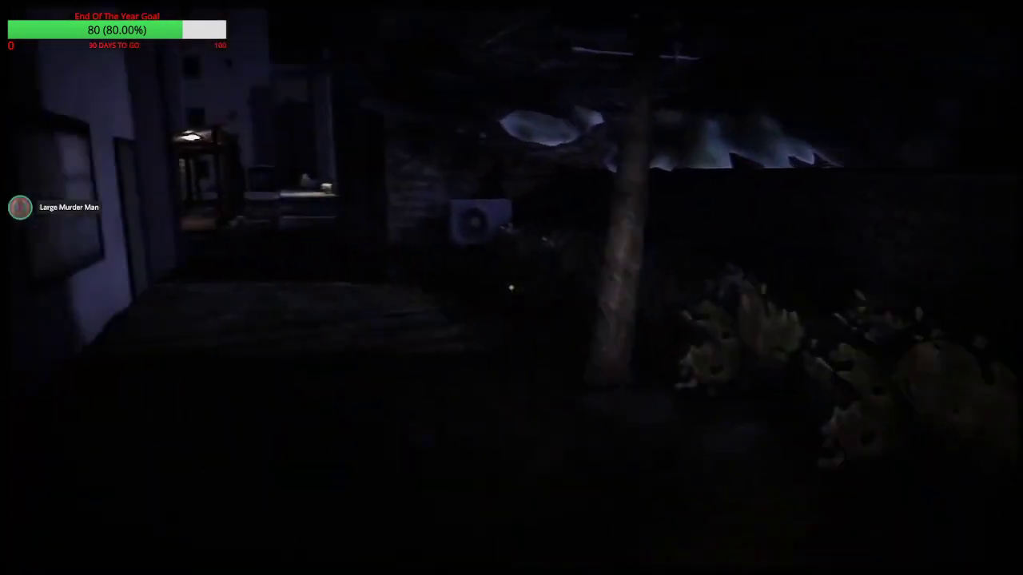
mouse_move(512, 288)
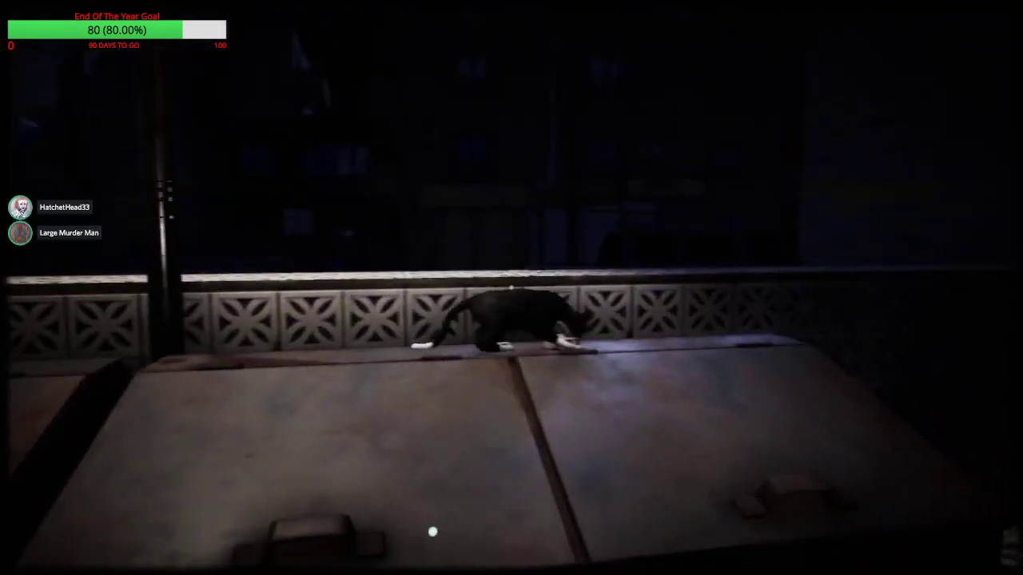
mouse_move(511, 288)
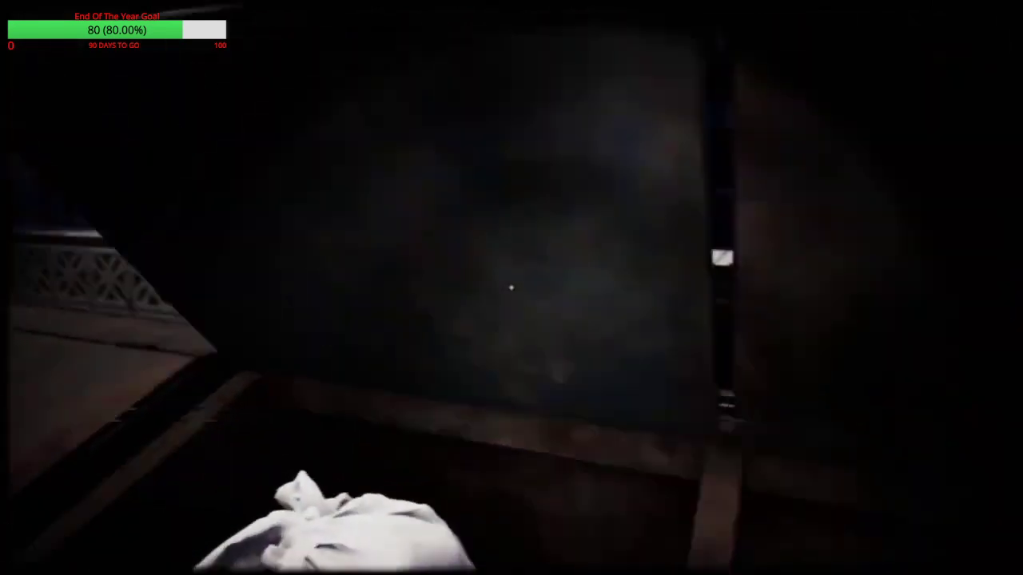
mouse_move(511, 288)
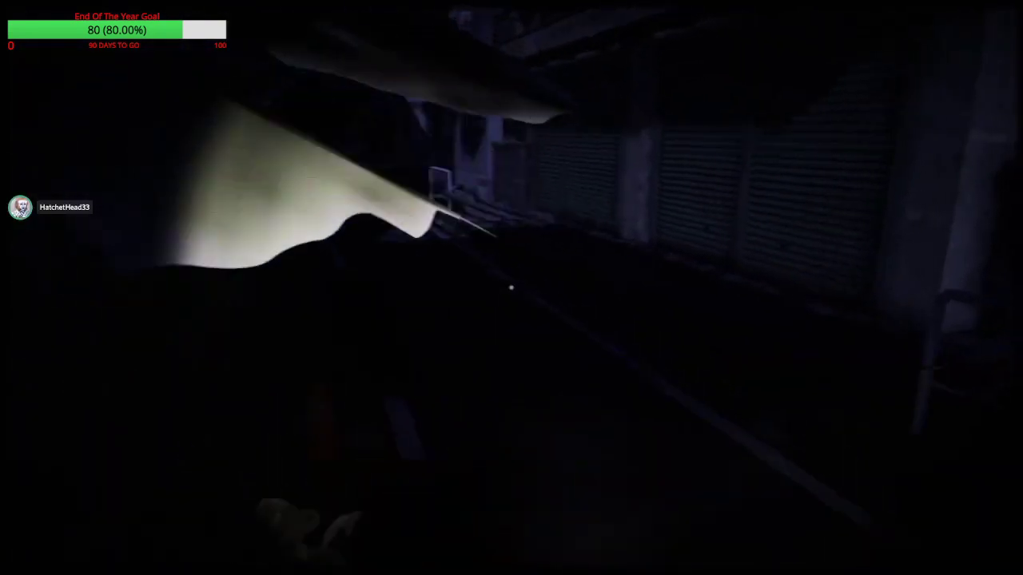
mouse_move(512, 288)
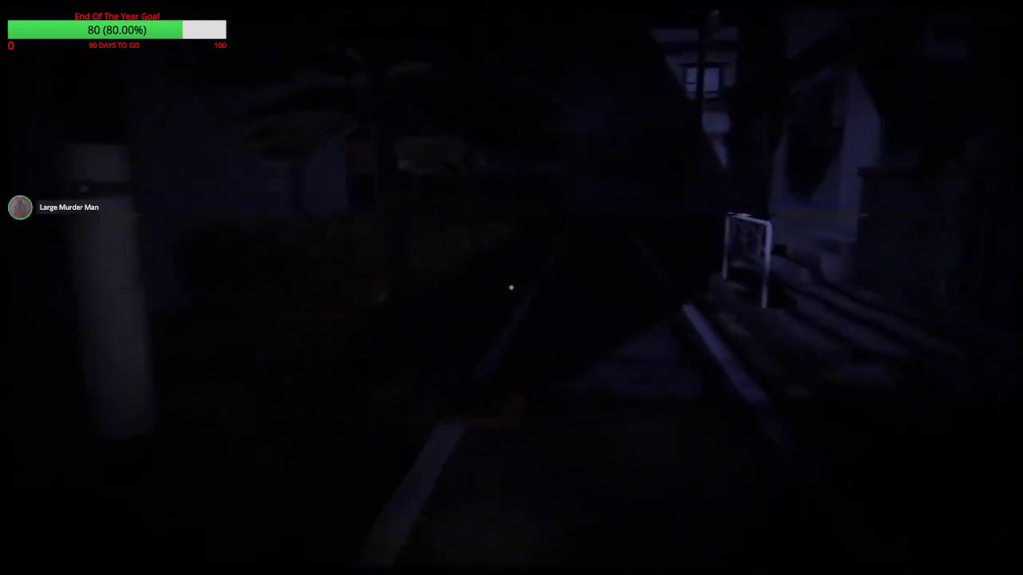
mouse_move(512, 287)
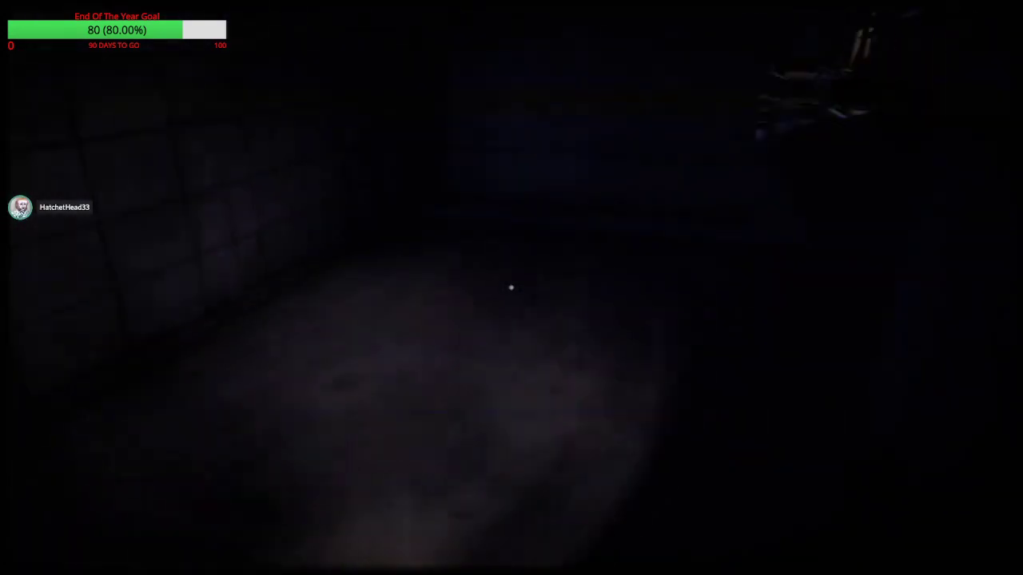
mouse_move(511, 288)
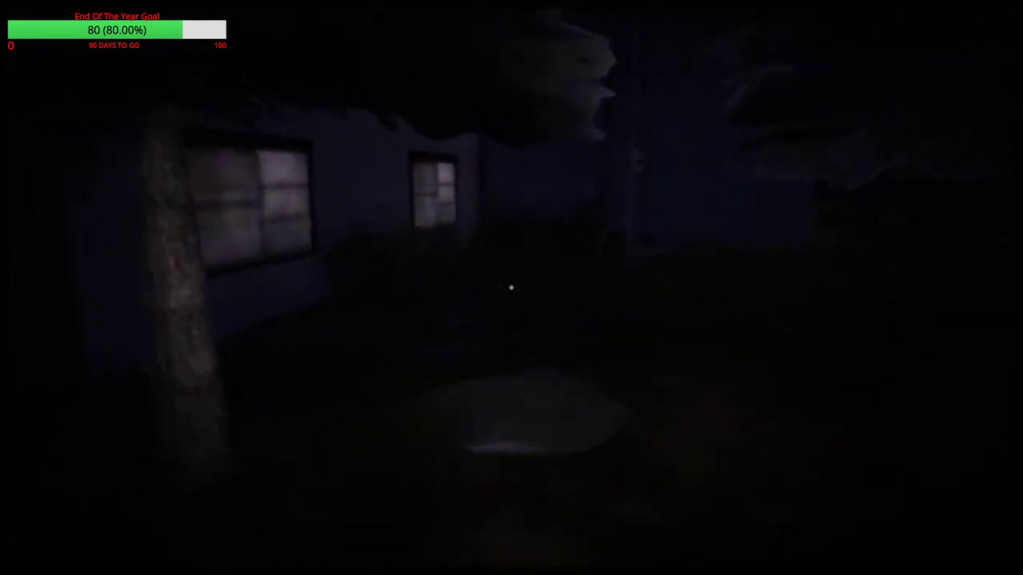
mouse_move(512, 287)
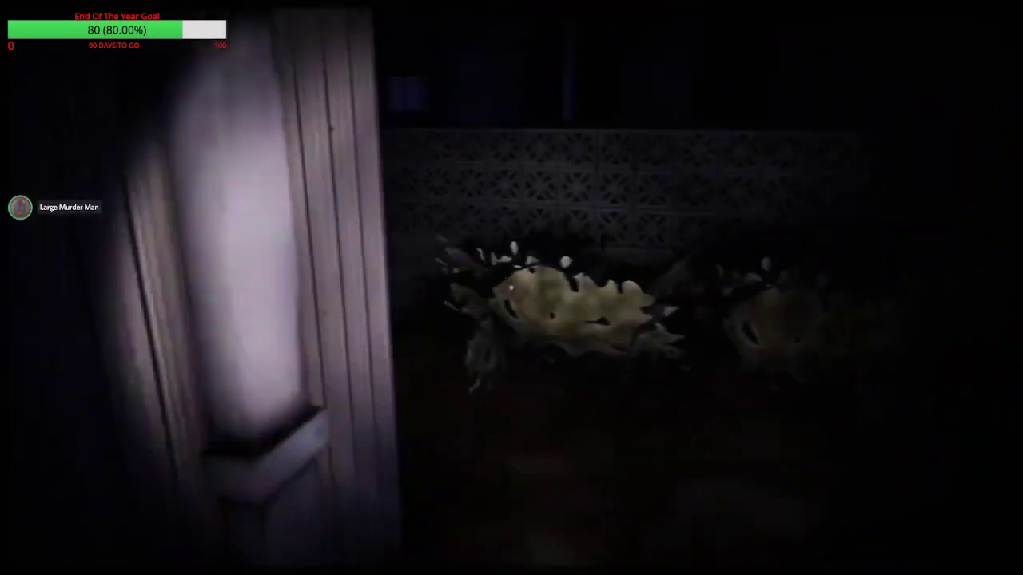
mouse_move(512, 288)
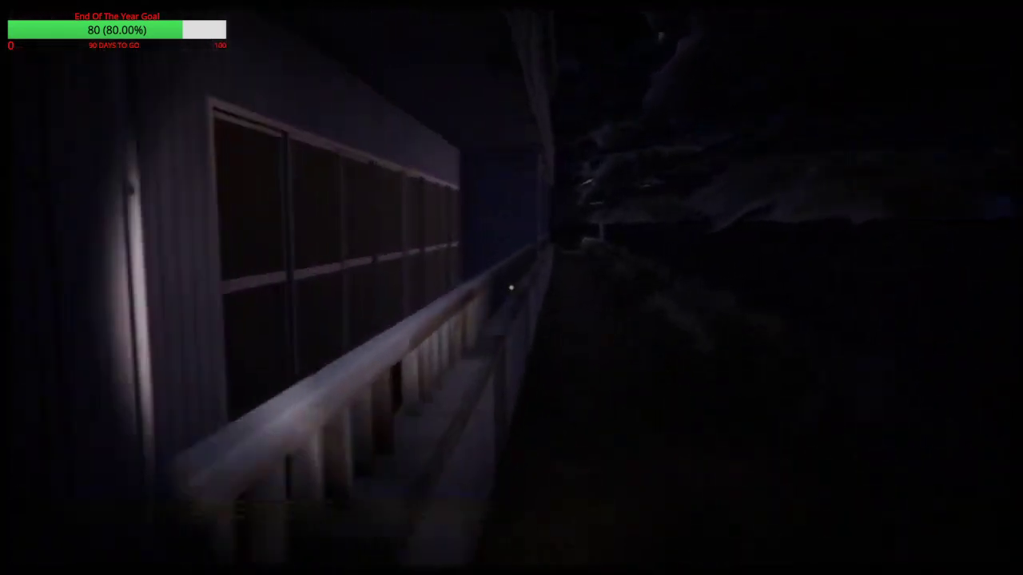
mouse_move(512, 288)
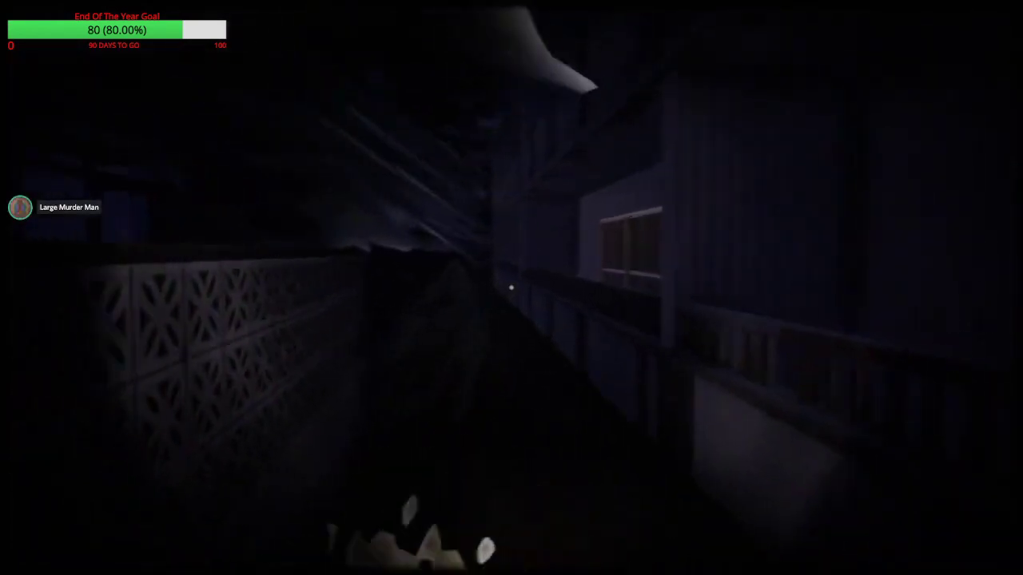
mouse_move(512, 287)
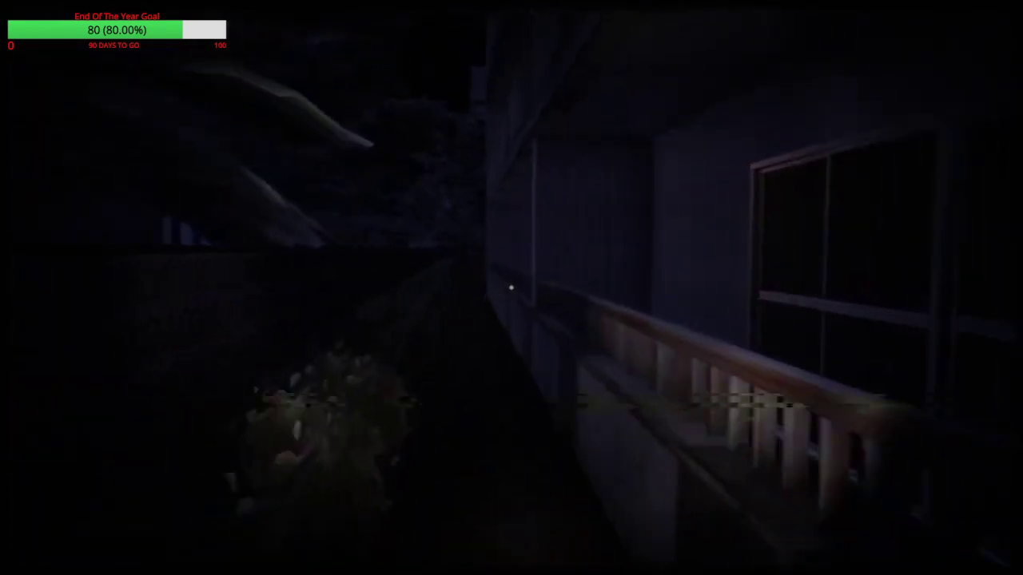
mouse_move(511, 288)
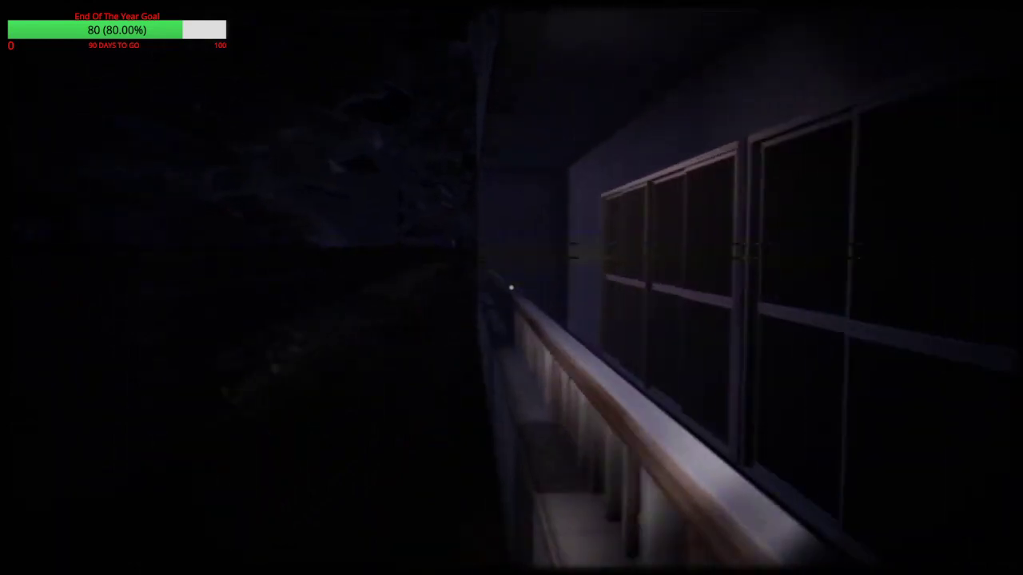
mouse_move(512, 288)
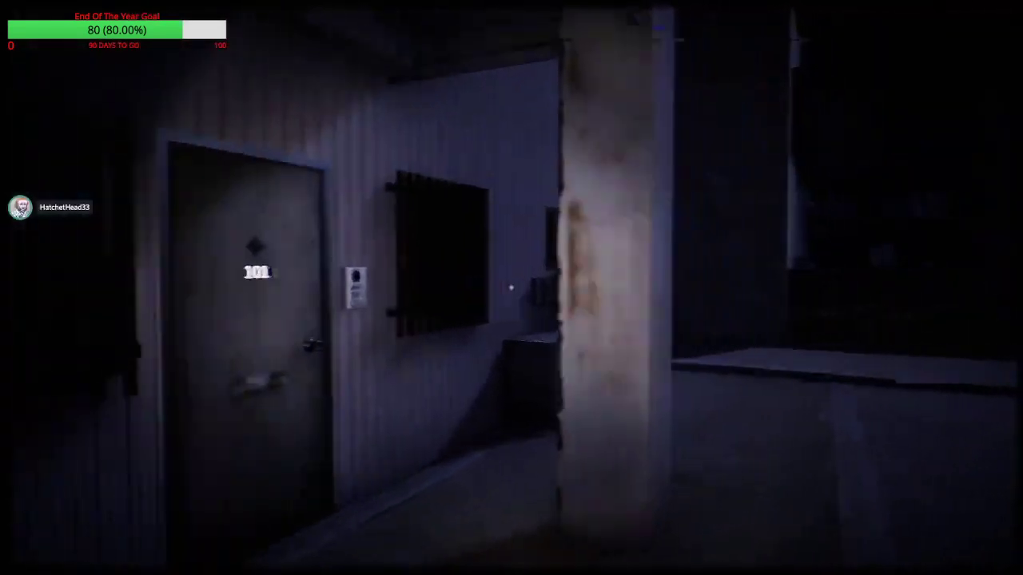
mouse_move(511, 288)
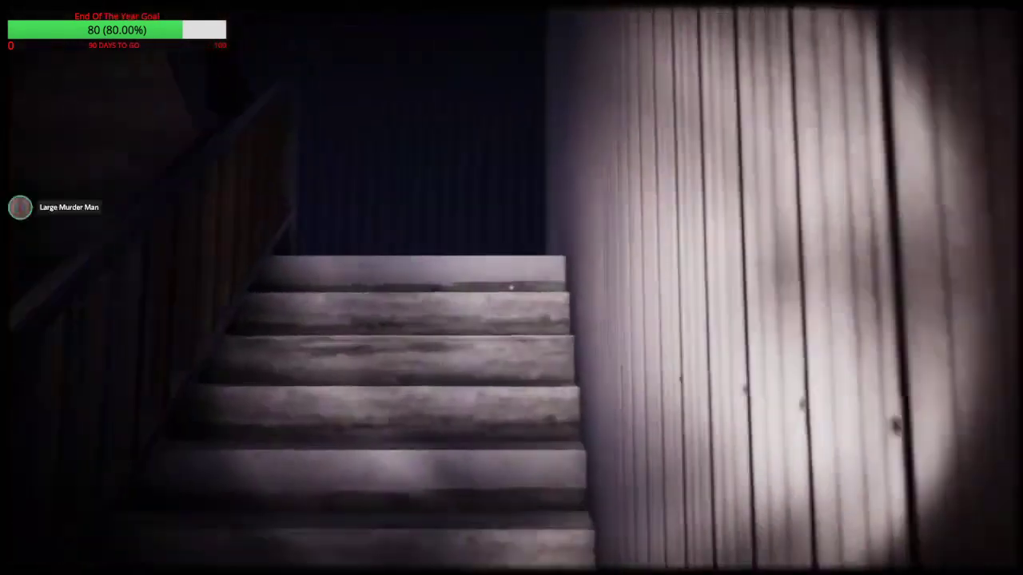
mouse_move(512, 288)
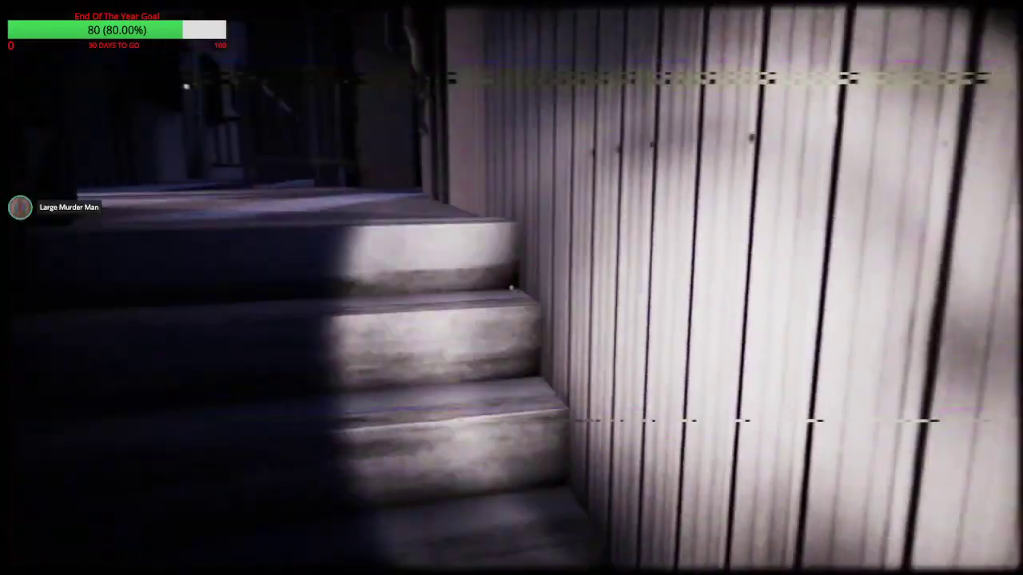
mouse_move(512, 287)
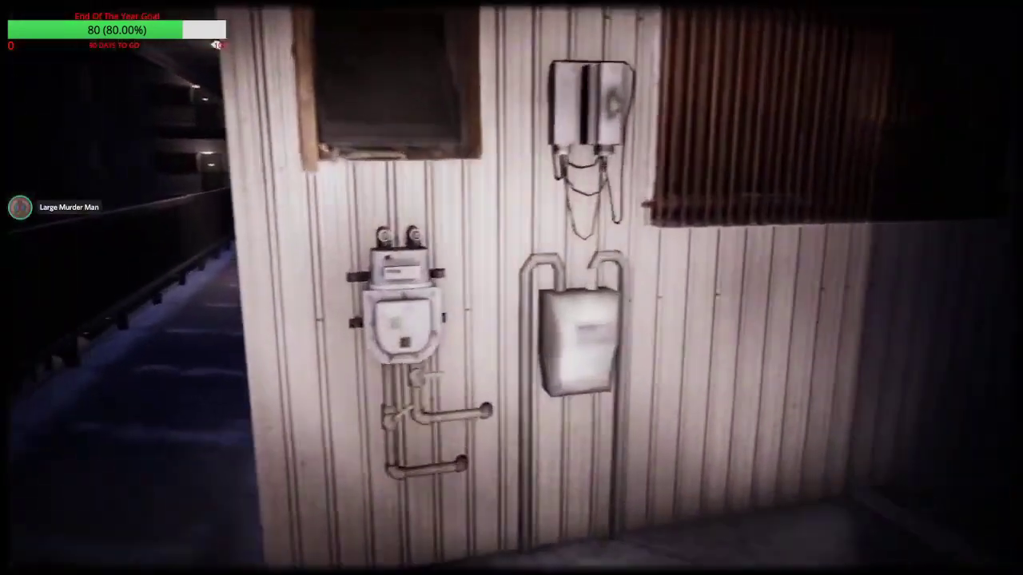
mouse_move(512, 288)
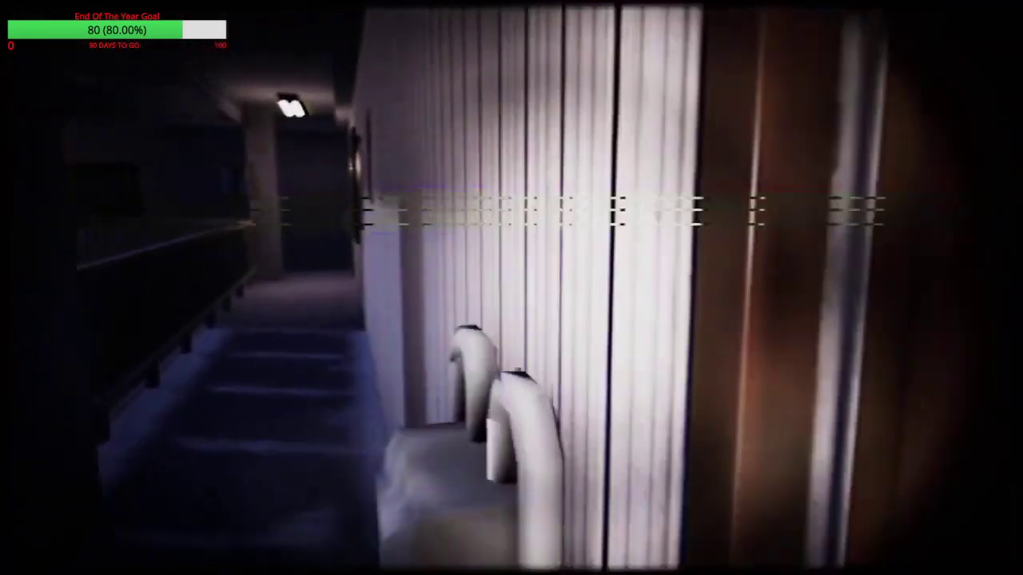
mouse_move(512, 288)
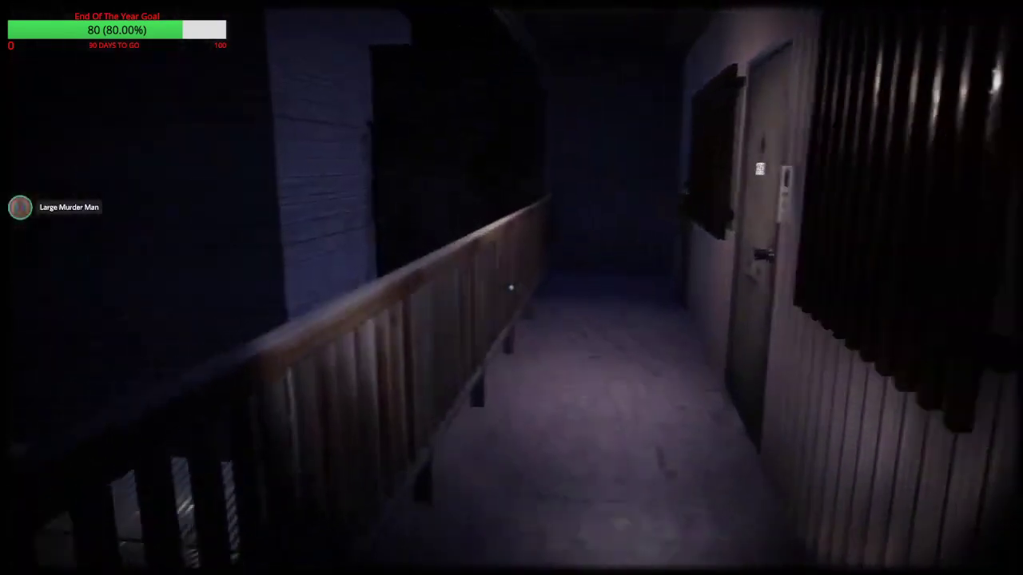
mouse_move(512, 288)
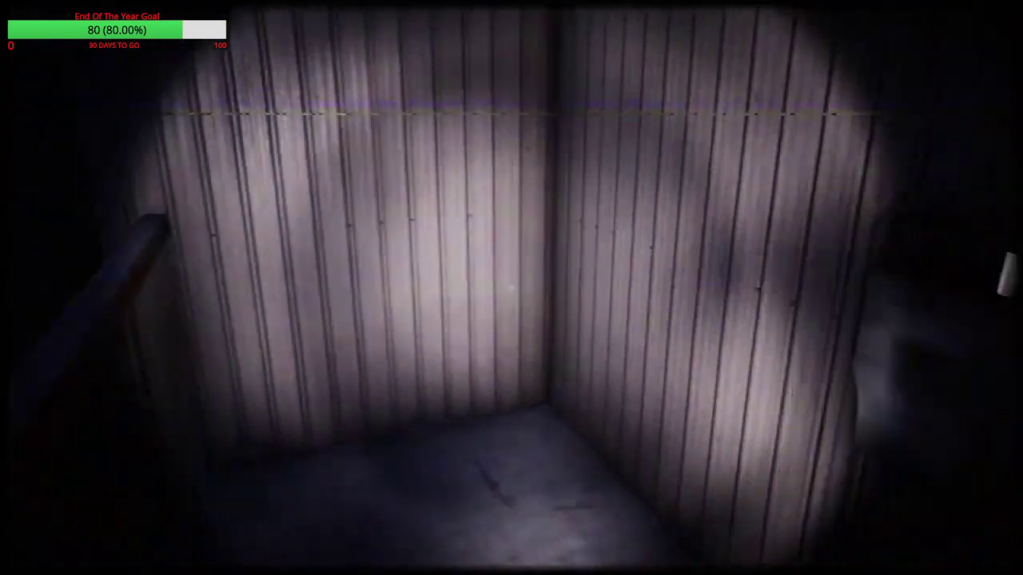
mouse_move(511, 288)
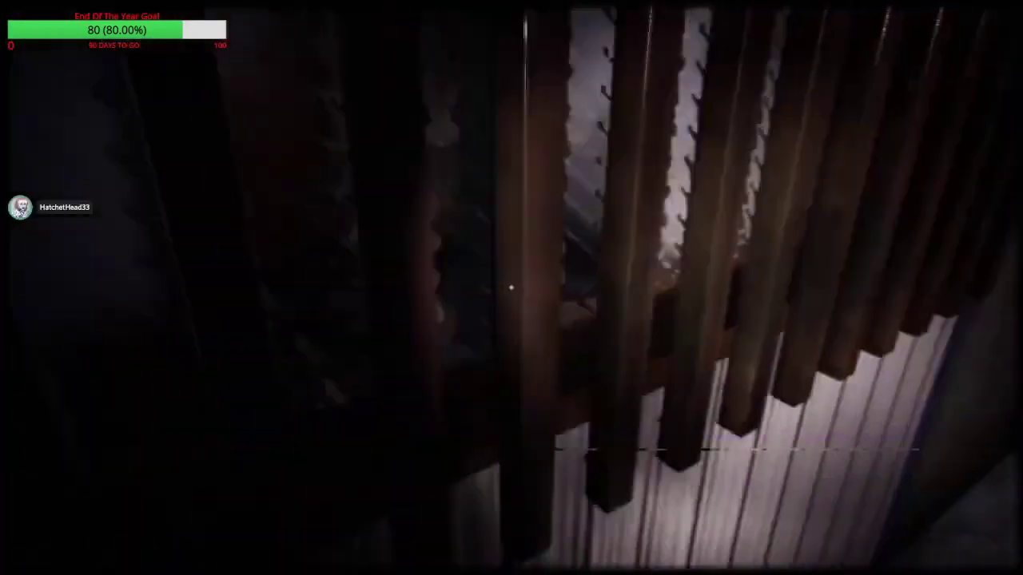
mouse_move(512, 288)
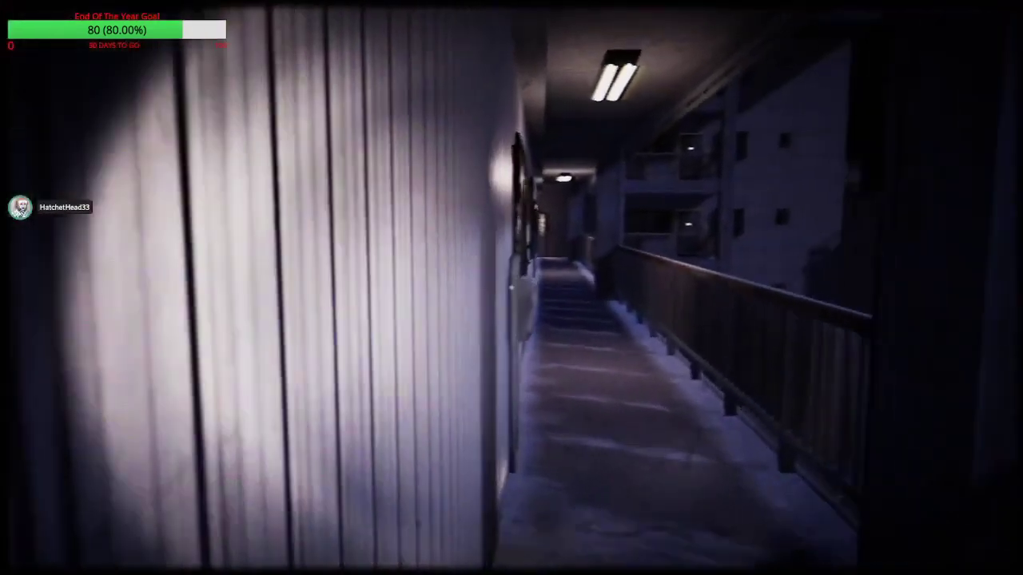
mouse_move(511, 288)
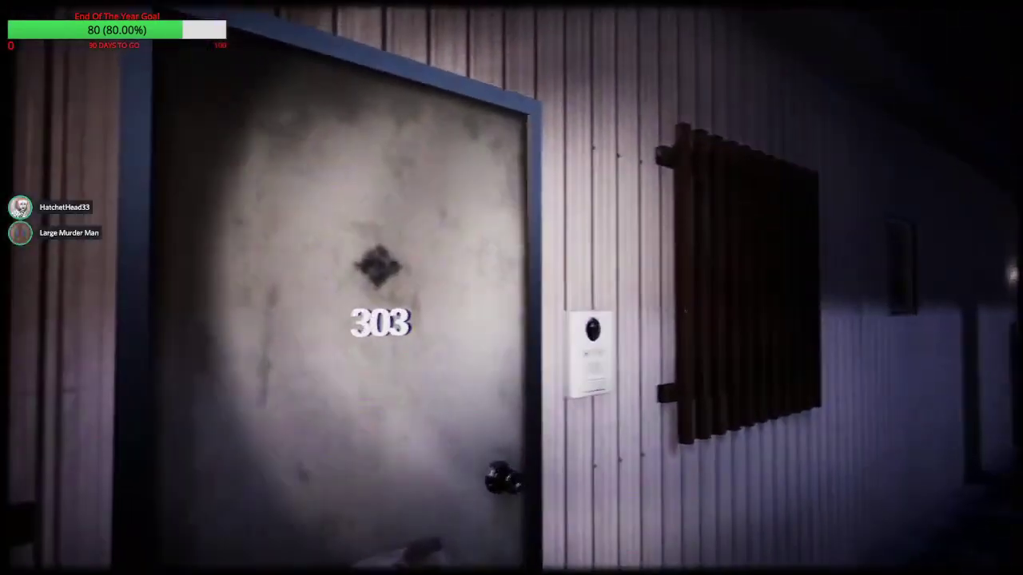
mouse_move(511, 288)
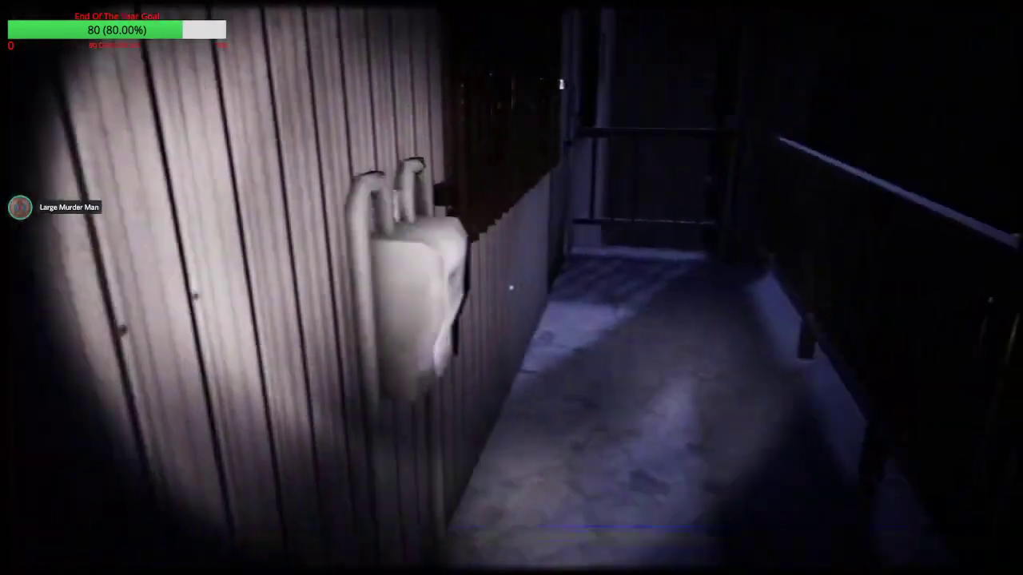
mouse_move(511, 288)
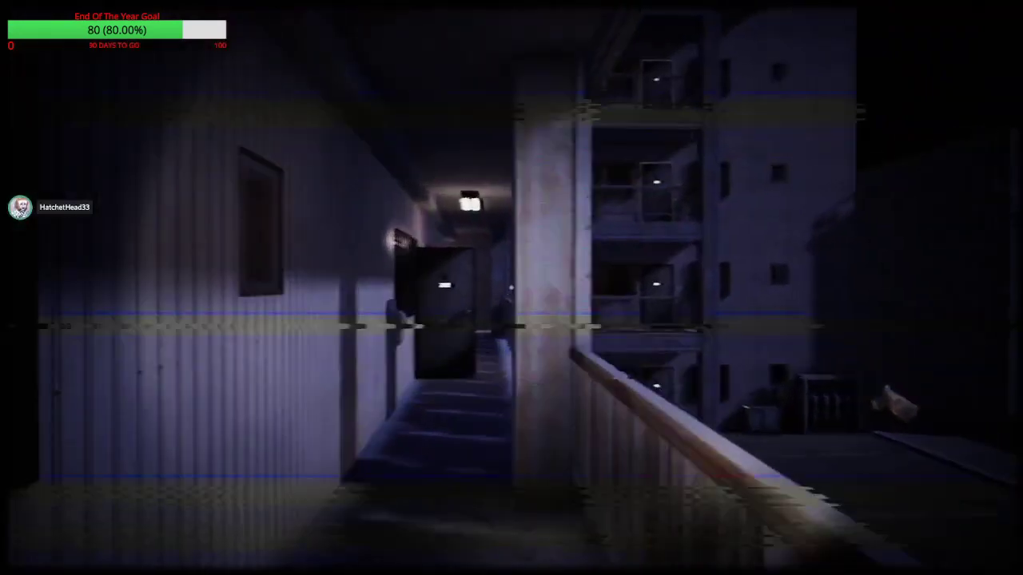
mouse_move(511, 287)
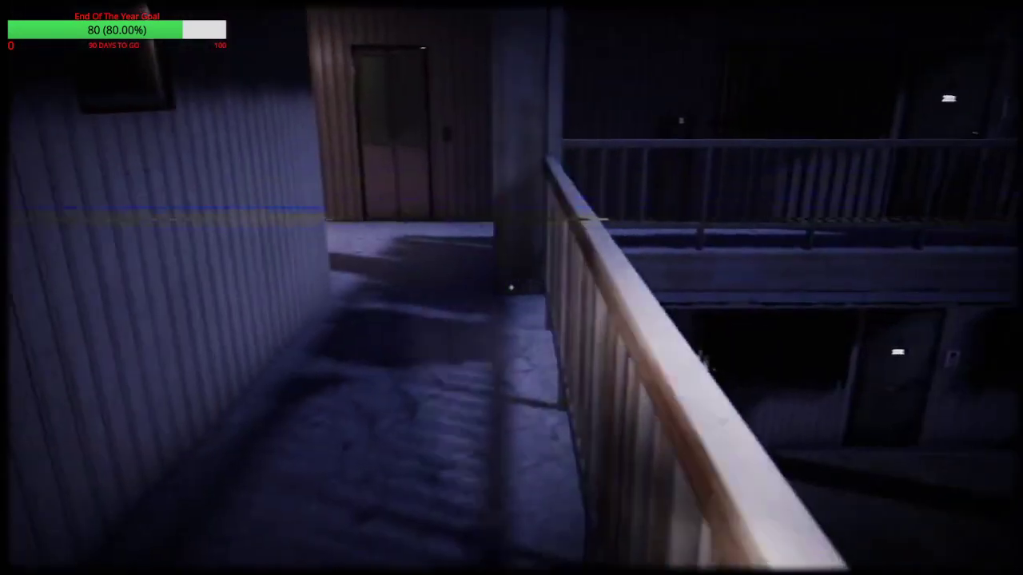
mouse_move(512, 287)
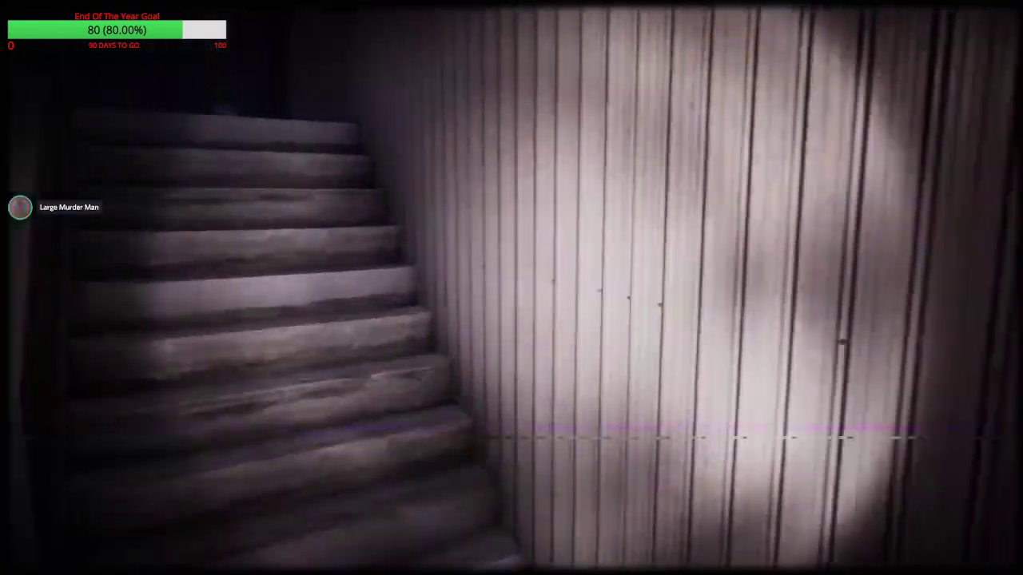
mouse_move(512, 287)
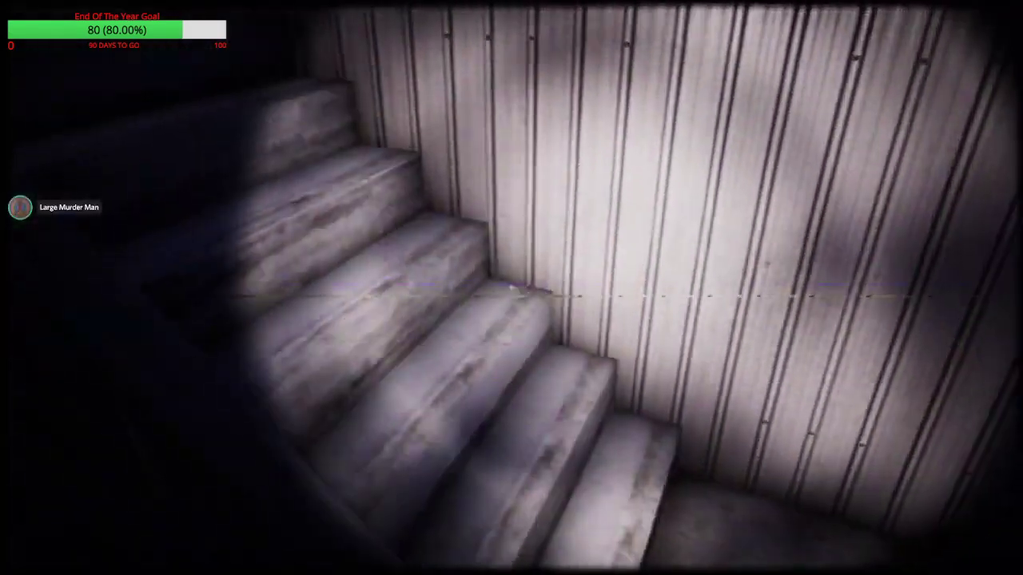
mouse_move(511, 288)
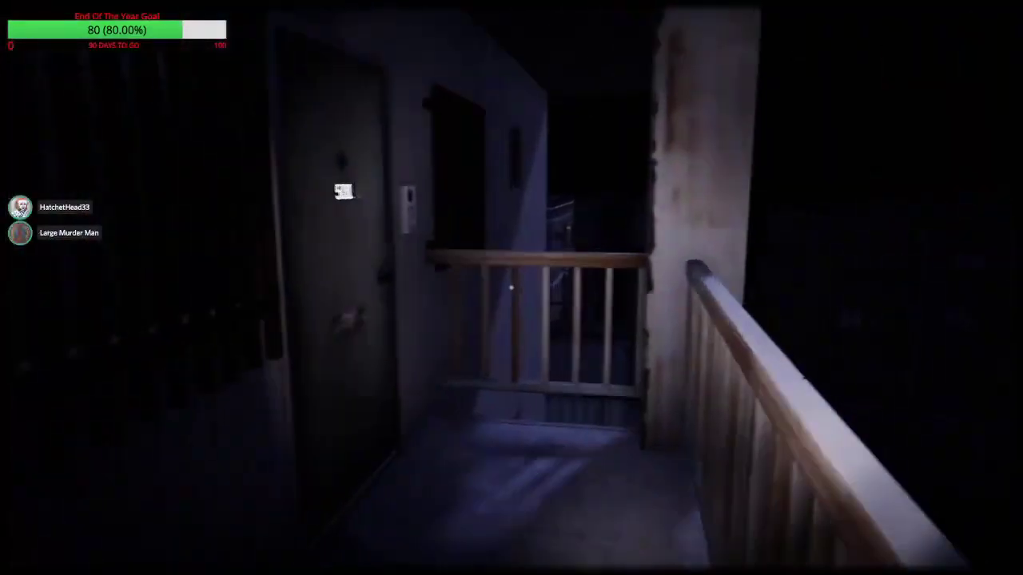
mouse_move(511, 288)
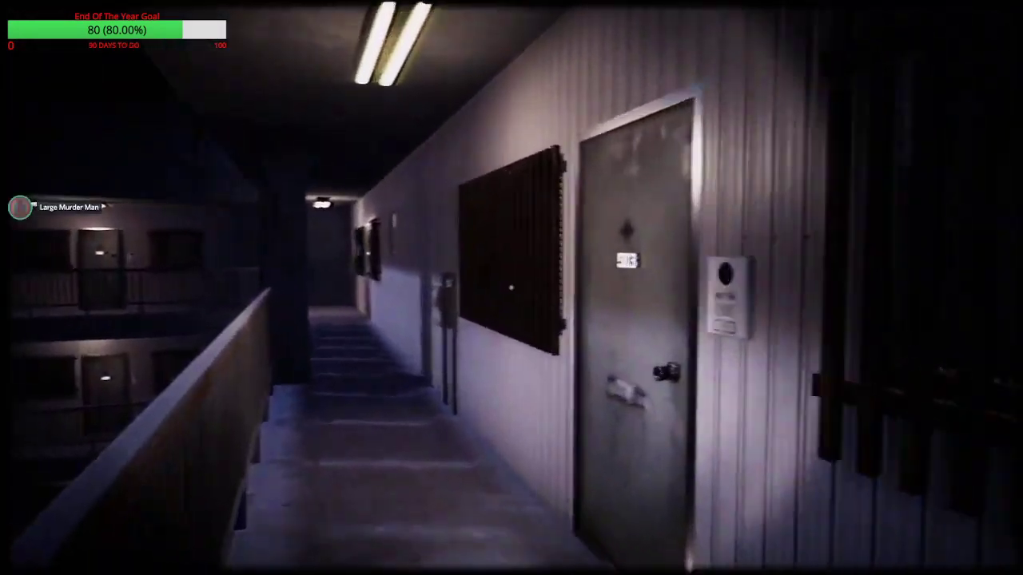
mouse_move(320, 288)
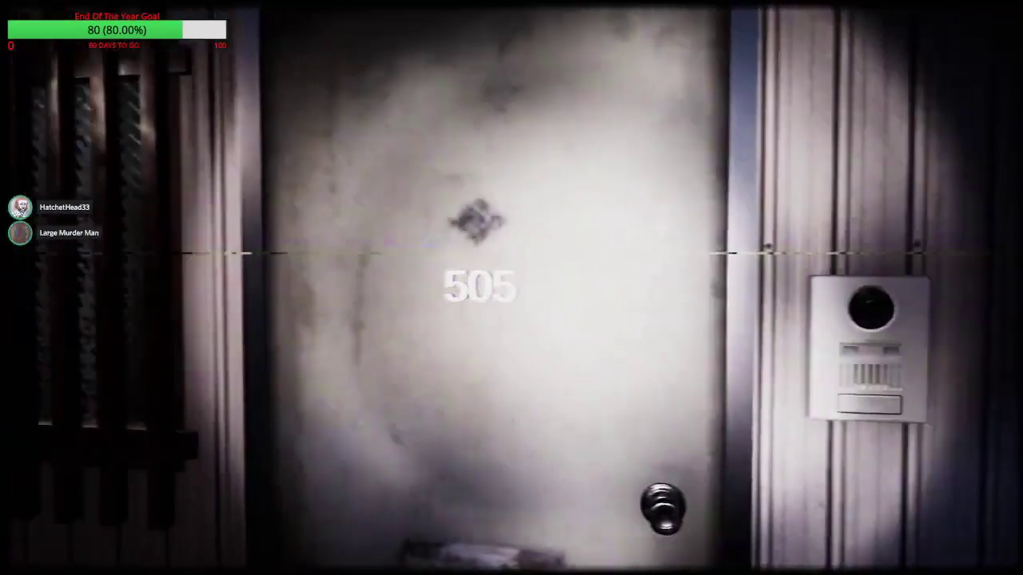
mouse_move(512, 288)
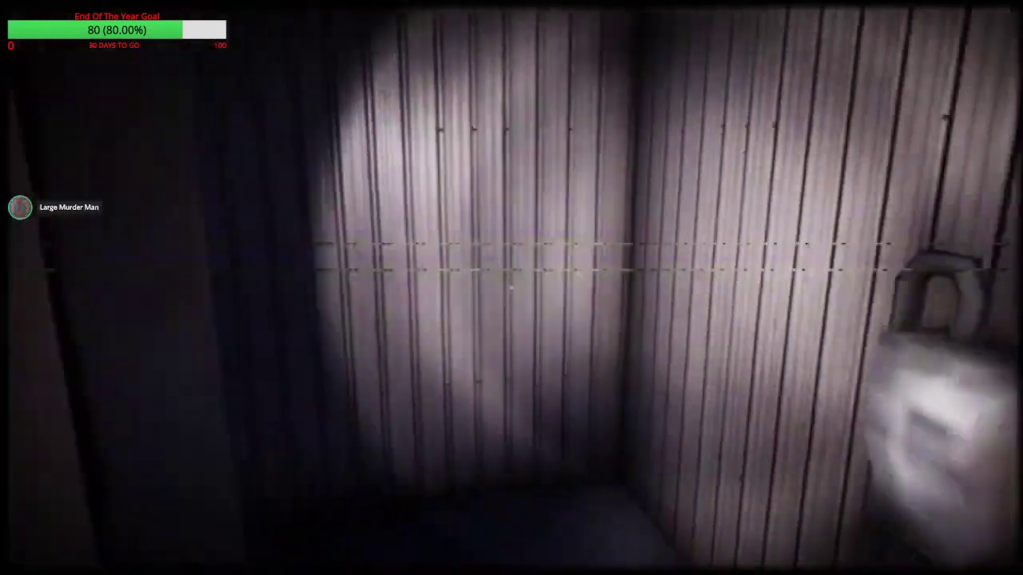
mouse_move(511, 288)
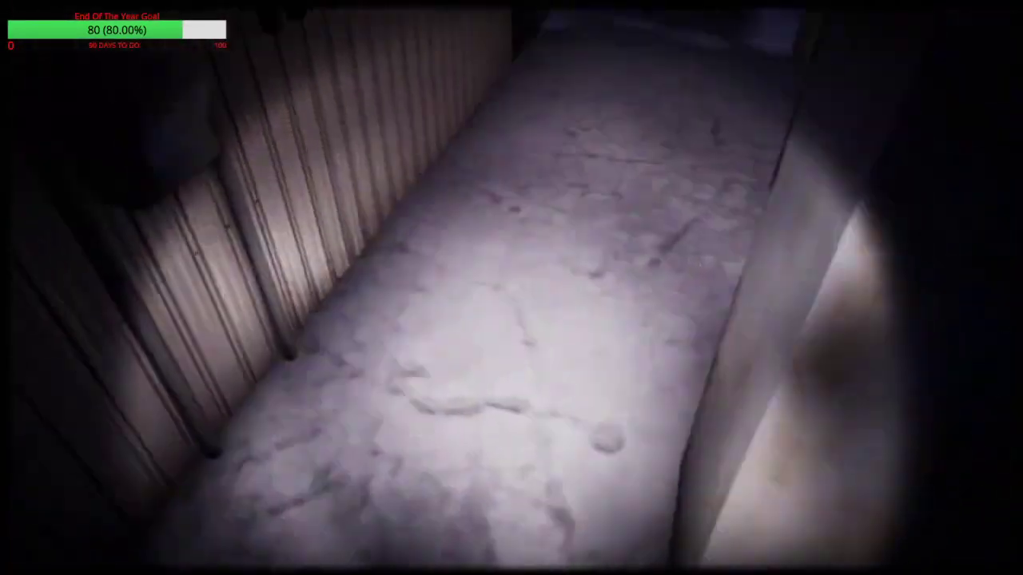
mouse_move(511, 288)
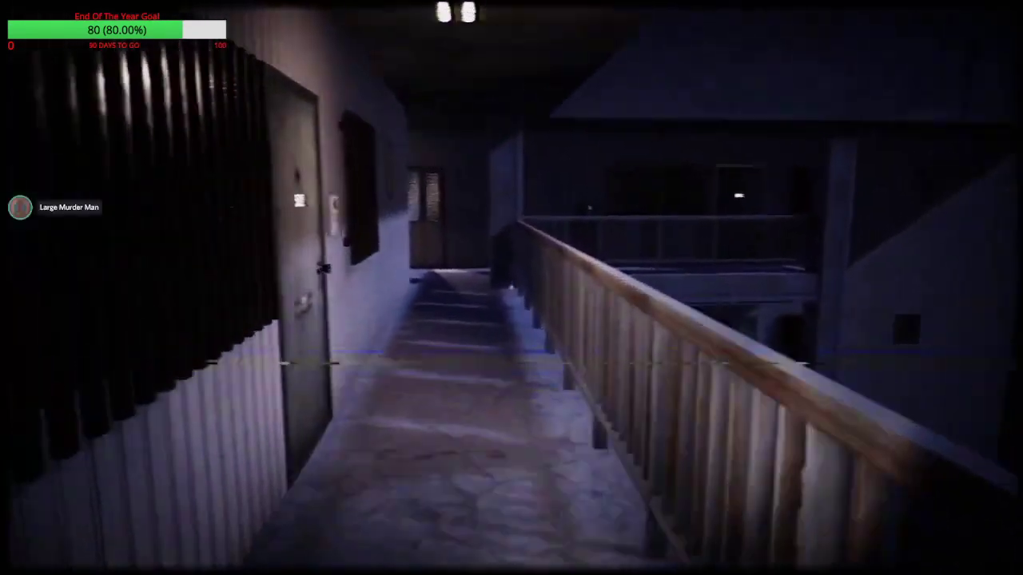
mouse_move(512, 287)
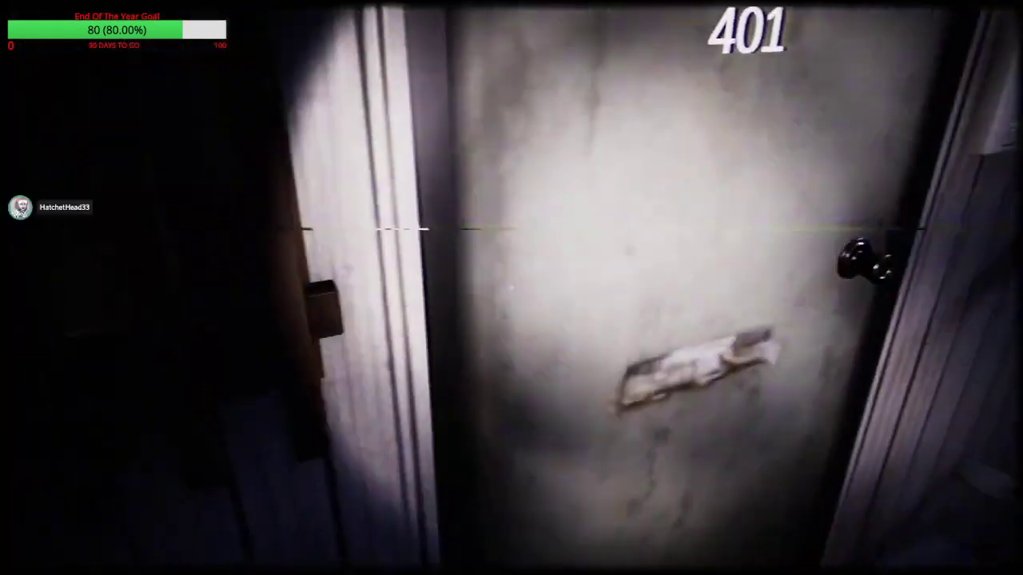
mouse_move(512, 288)
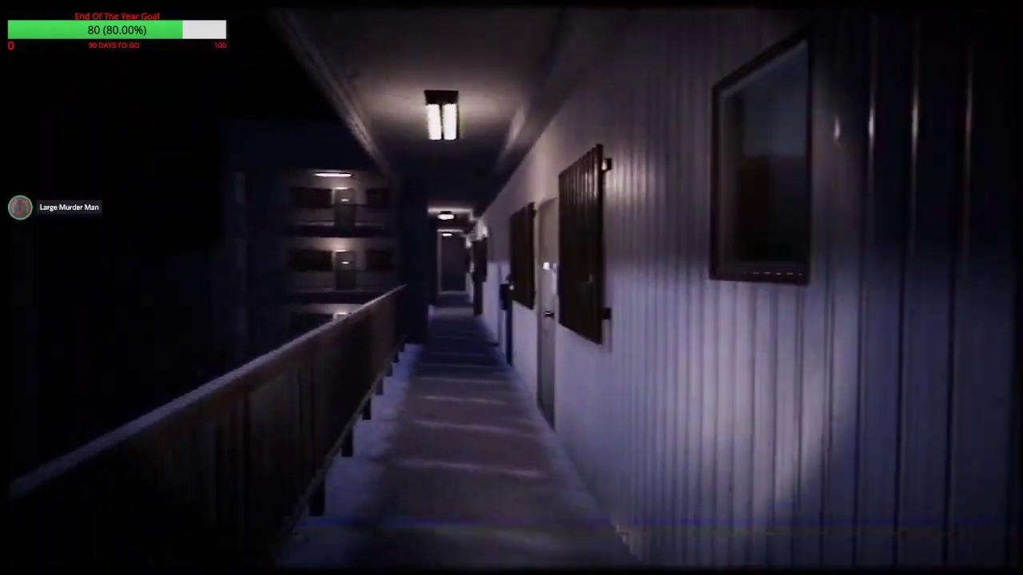
mouse_move(512, 288)
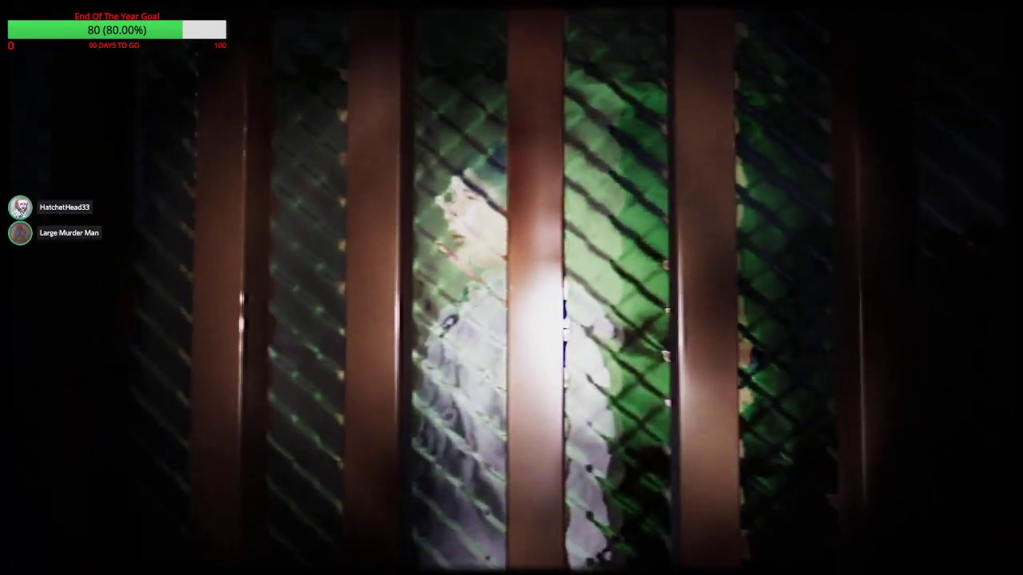
mouse_move(511, 288)
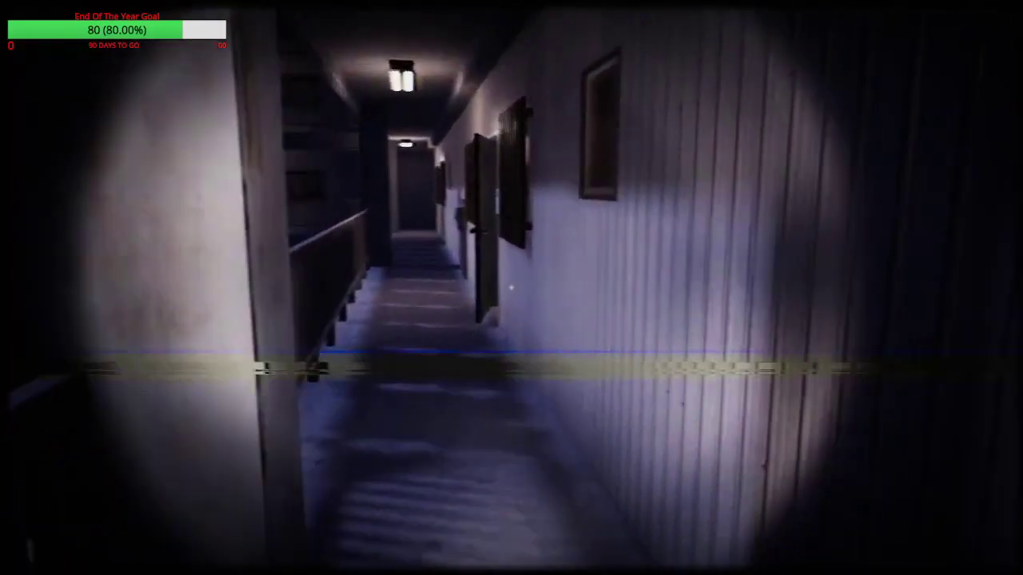
mouse_move(511, 288)
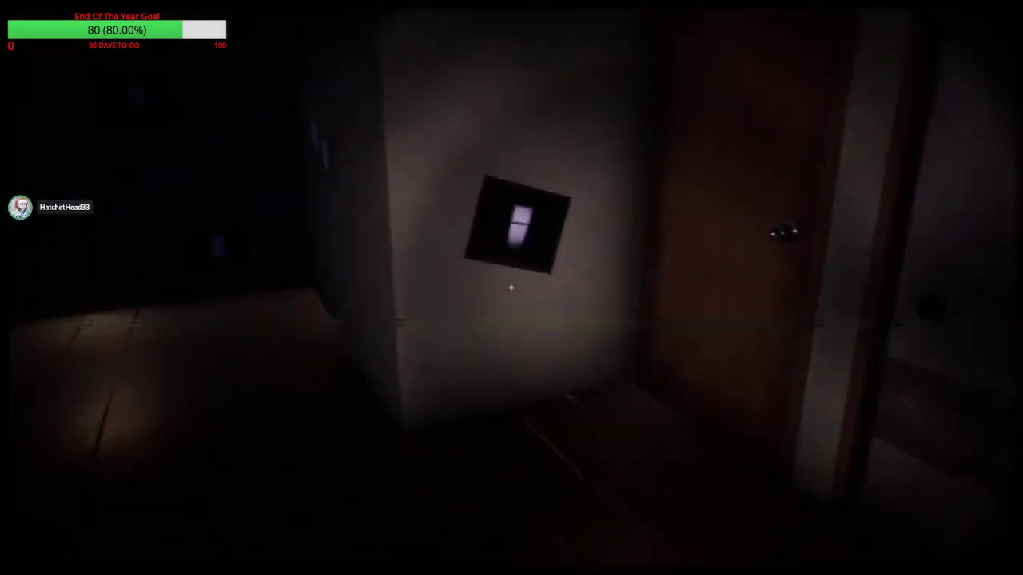
mouse_move(511, 287)
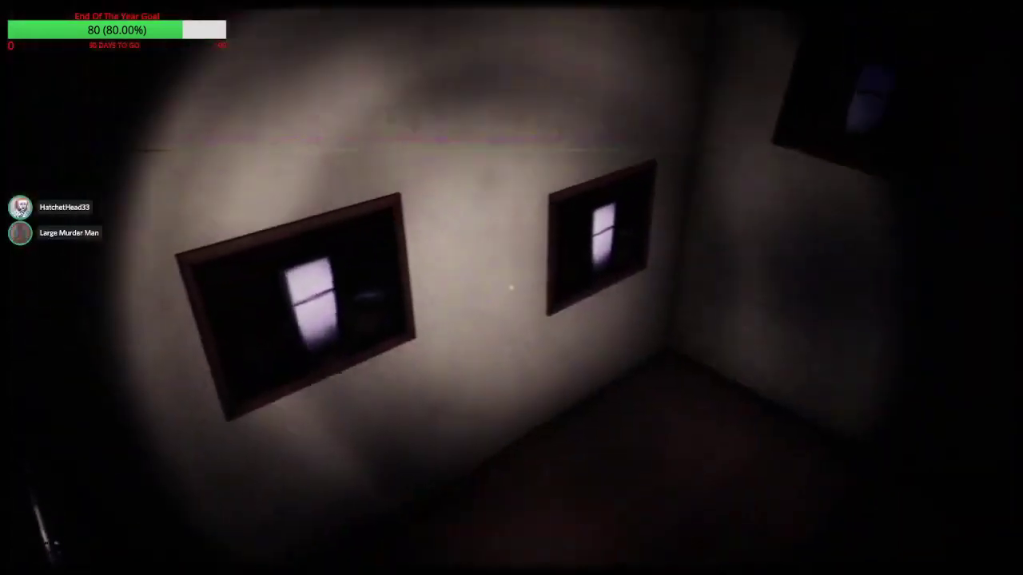
mouse_move(511, 287)
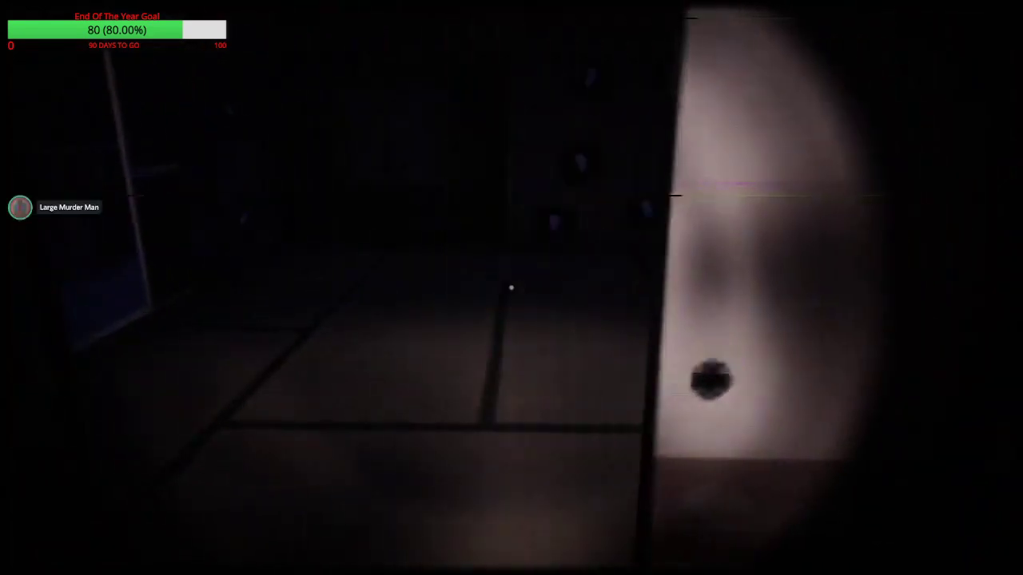
mouse_move(512, 288)
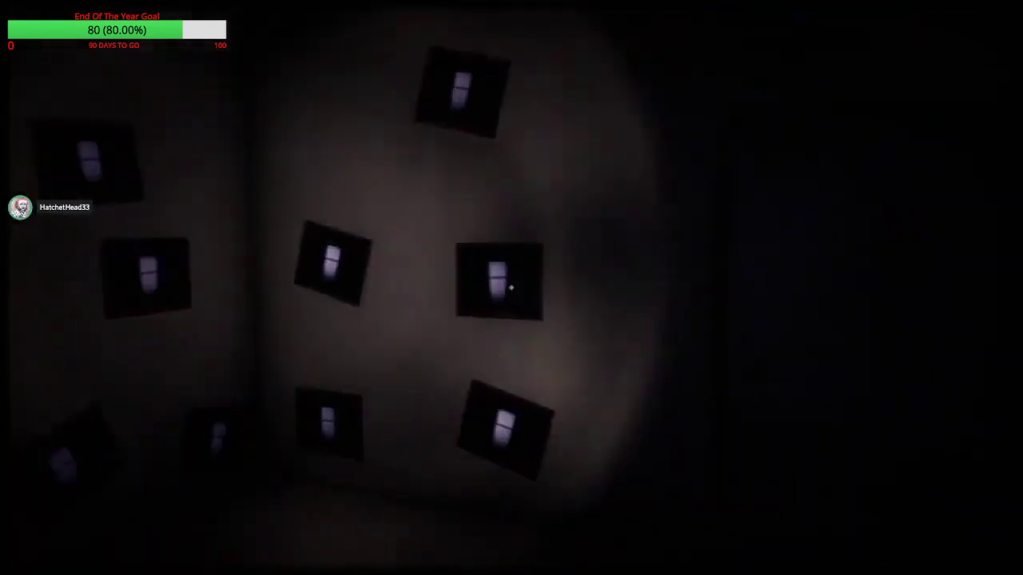
mouse_move(511, 288)
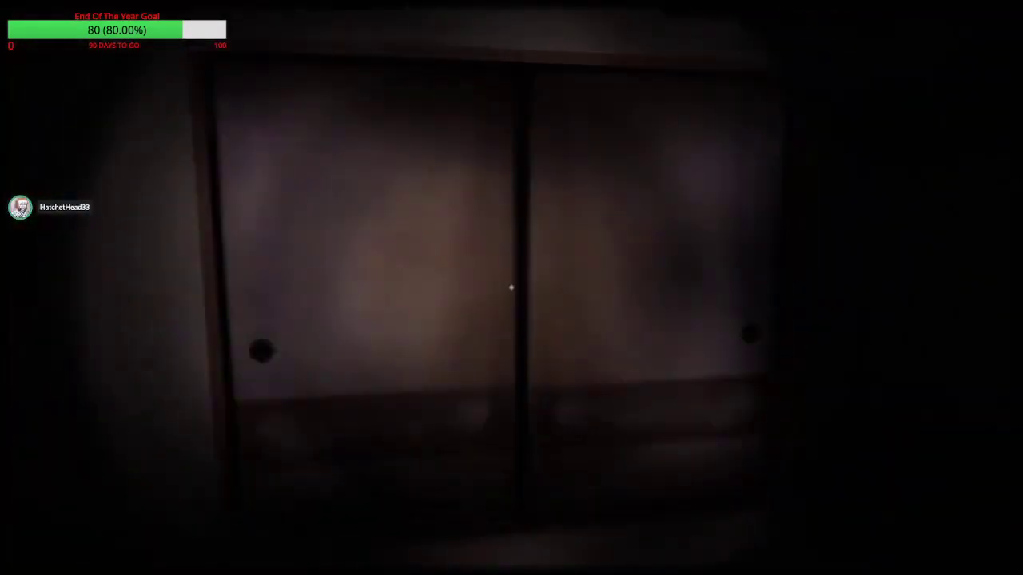
mouse_move(511, 287)
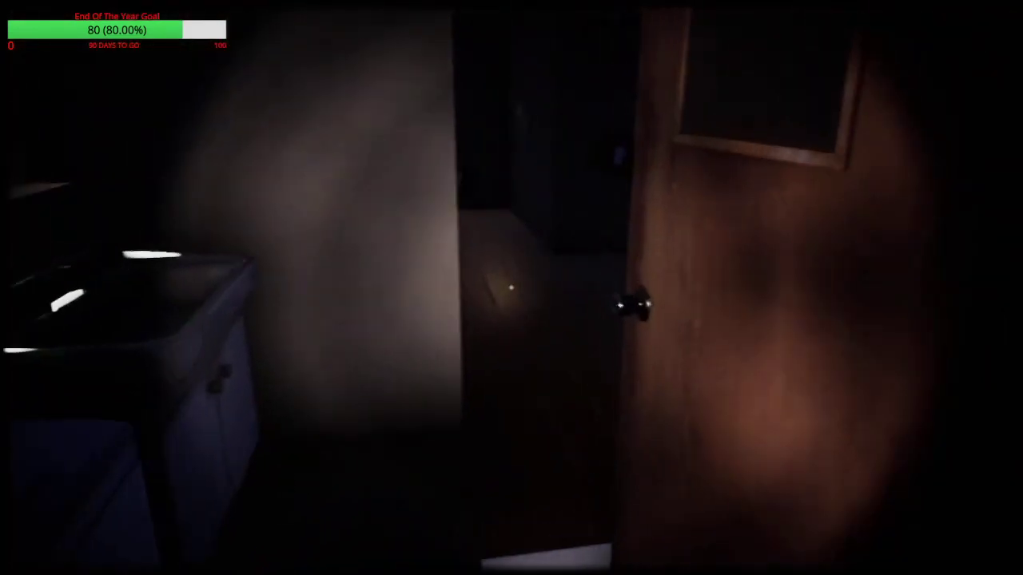
mouse_move(512, 288)
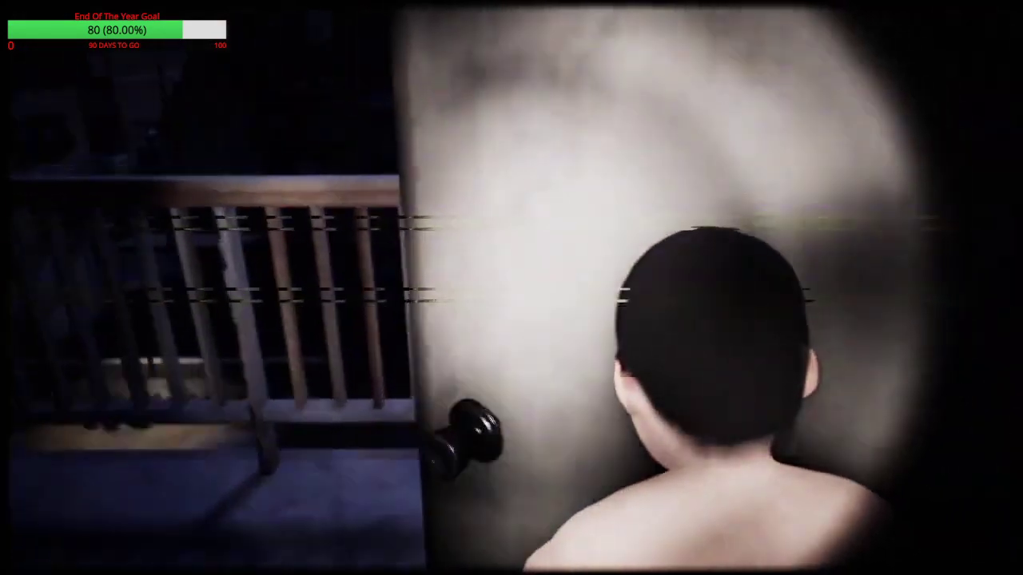
mouse_move(512, 288)
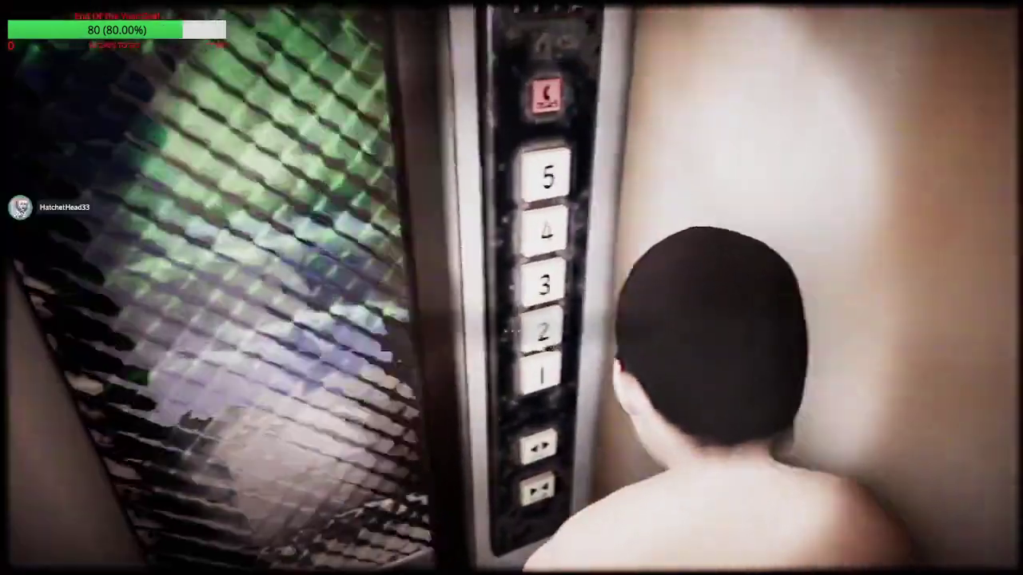
mouse_move(511, 287)
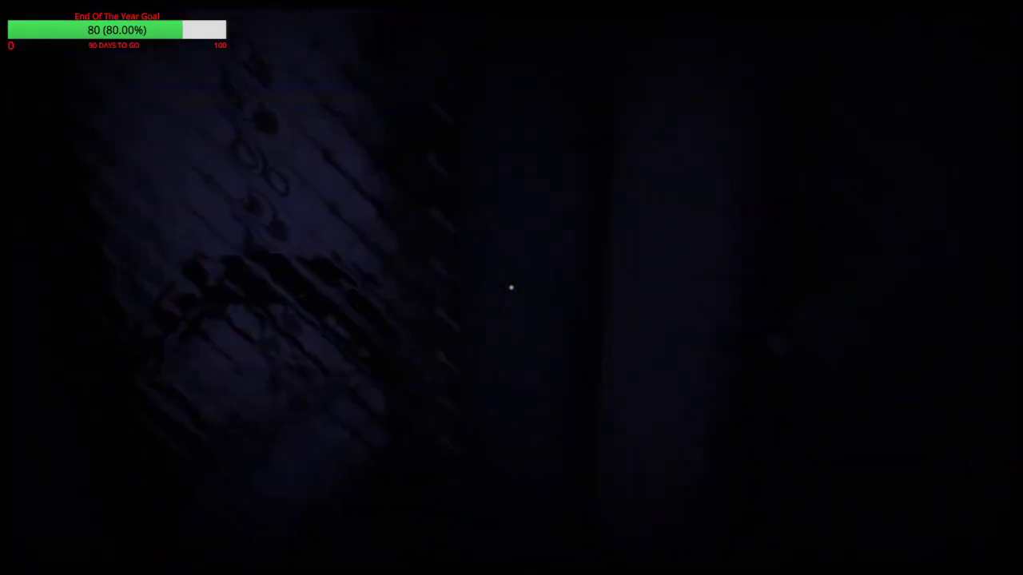
mouse_move(512, 288)
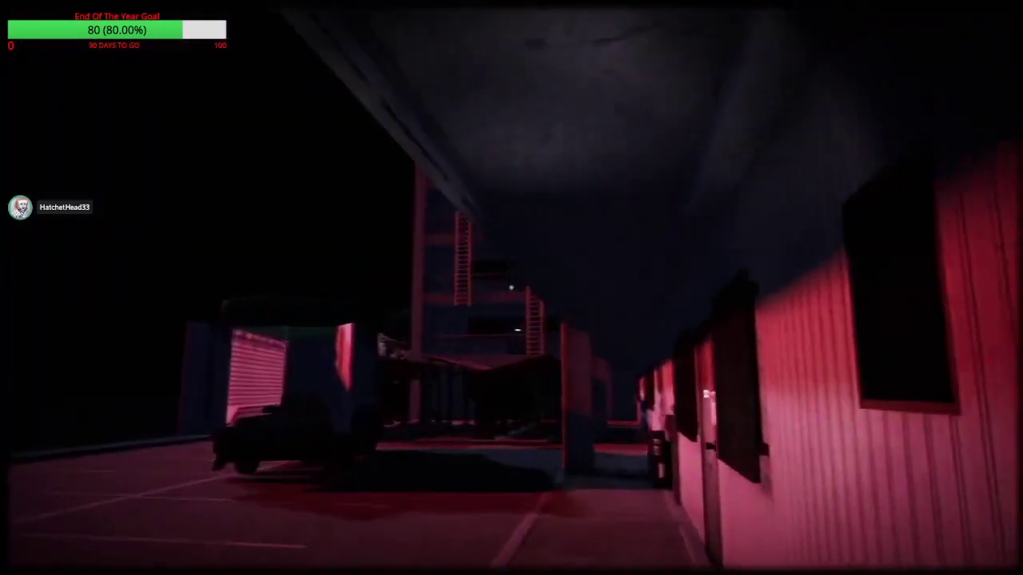
mouse_move(511, 288)
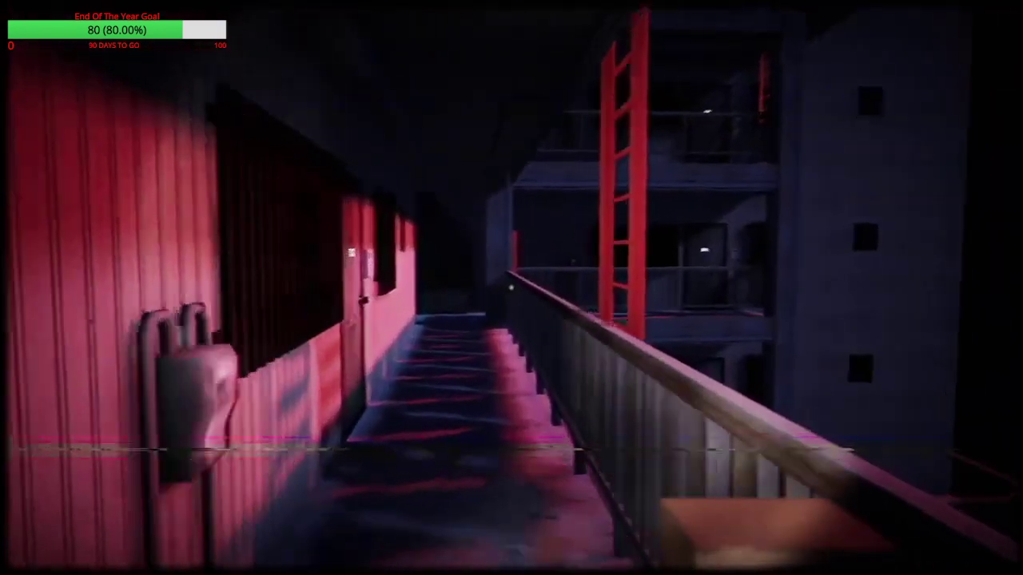
mouse_move(512, 287)
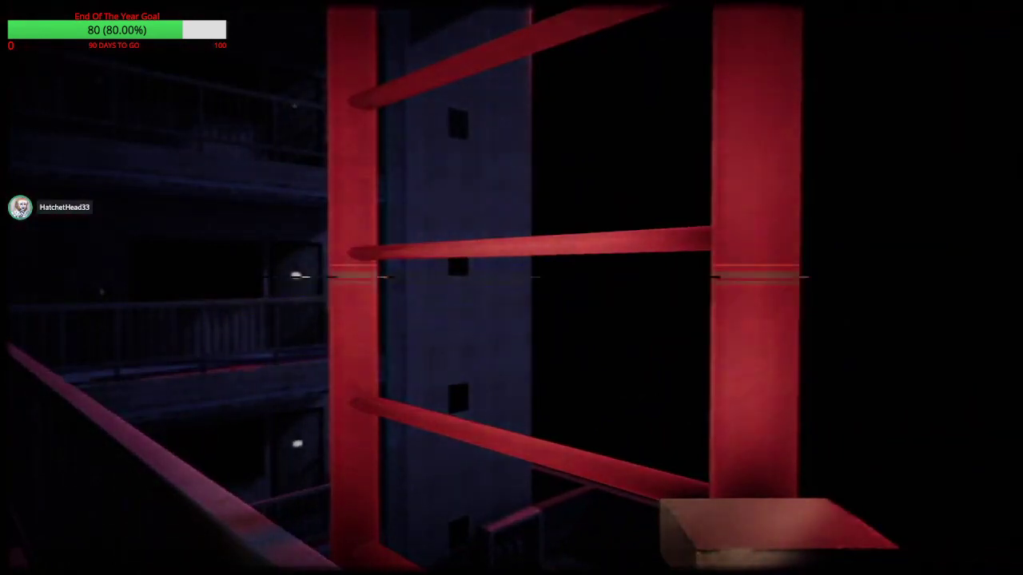
mouse_move(512, 287)
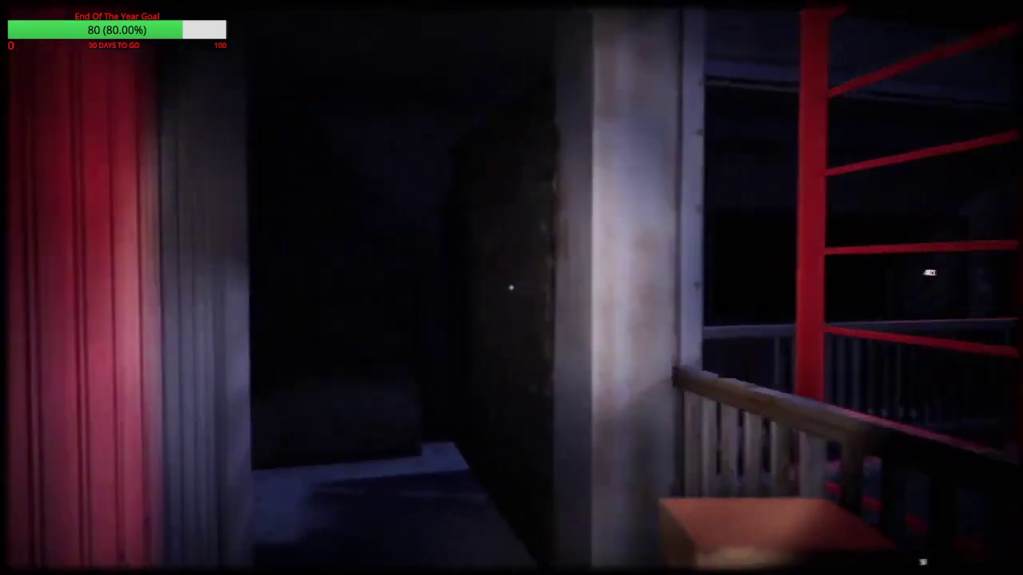
mouse_move(512, 288)
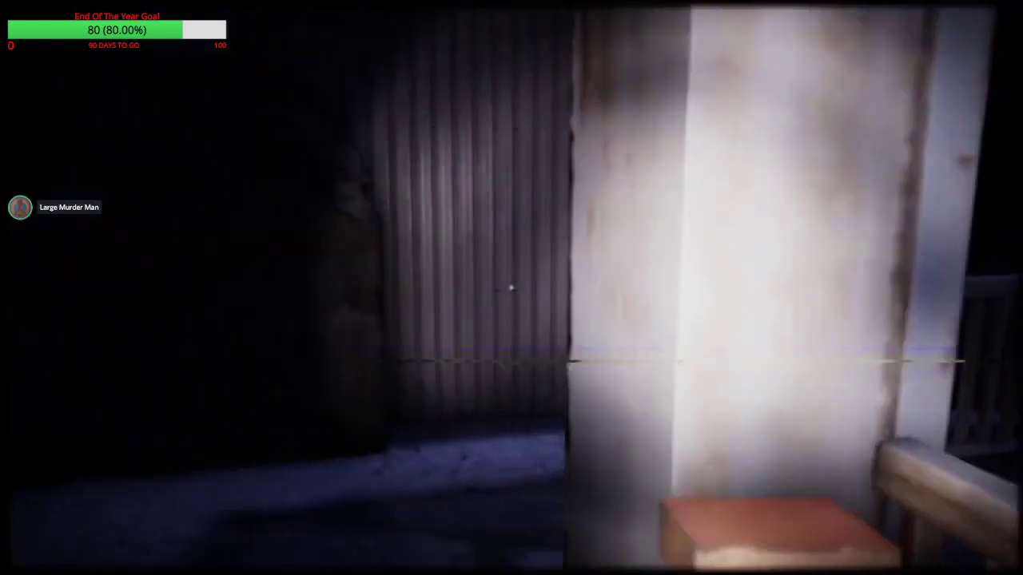
mouse_move(511, 287)
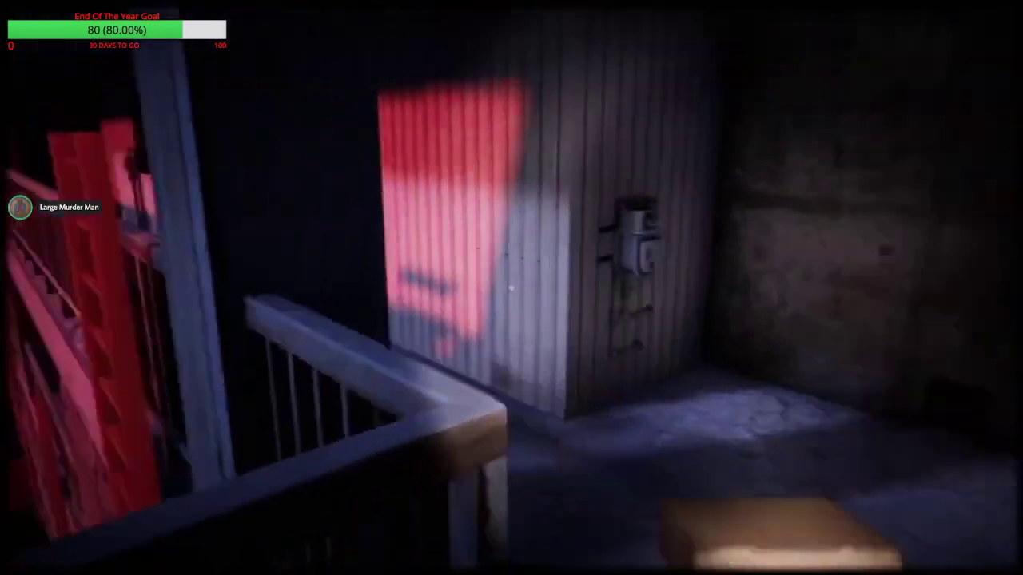
mouse_move(511, 288)
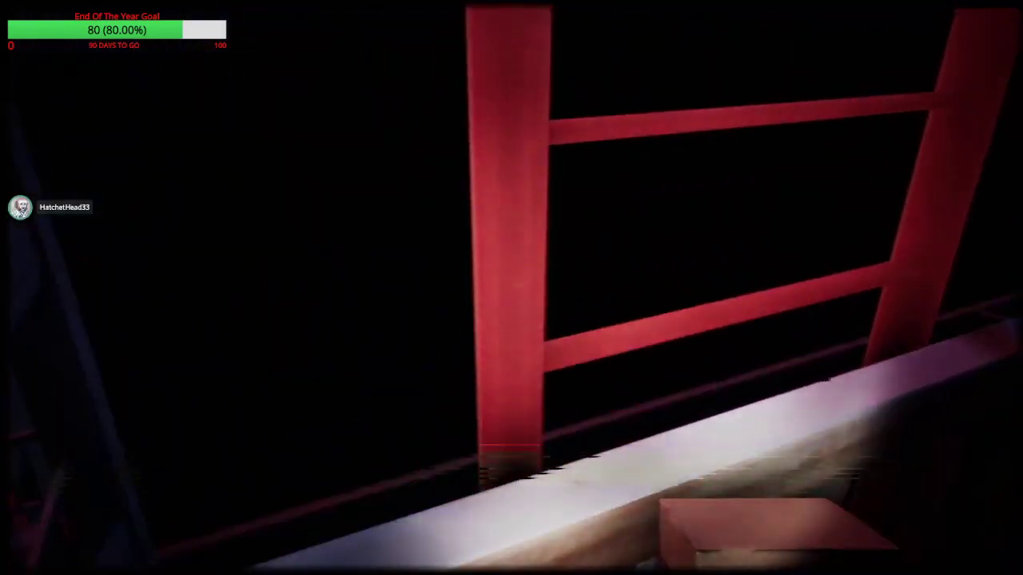
mouse_move(511, 288)
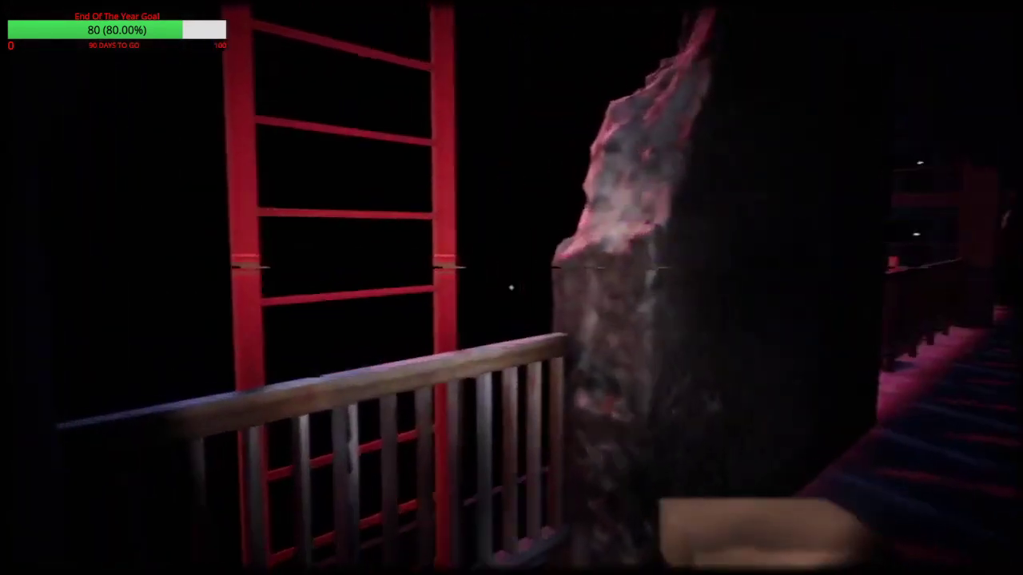
mouse_move(512, 287)
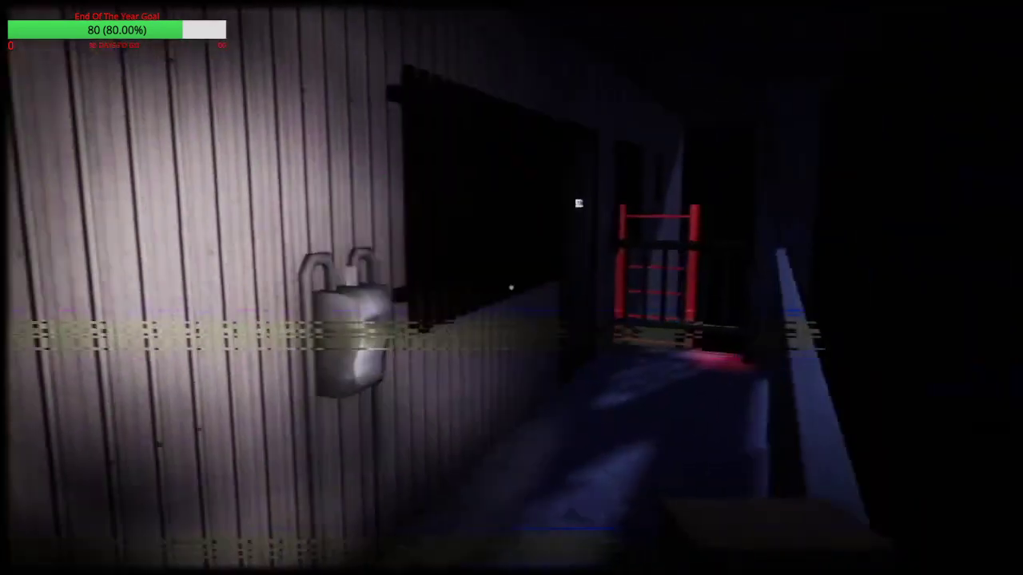
mouse_move(511, 288)
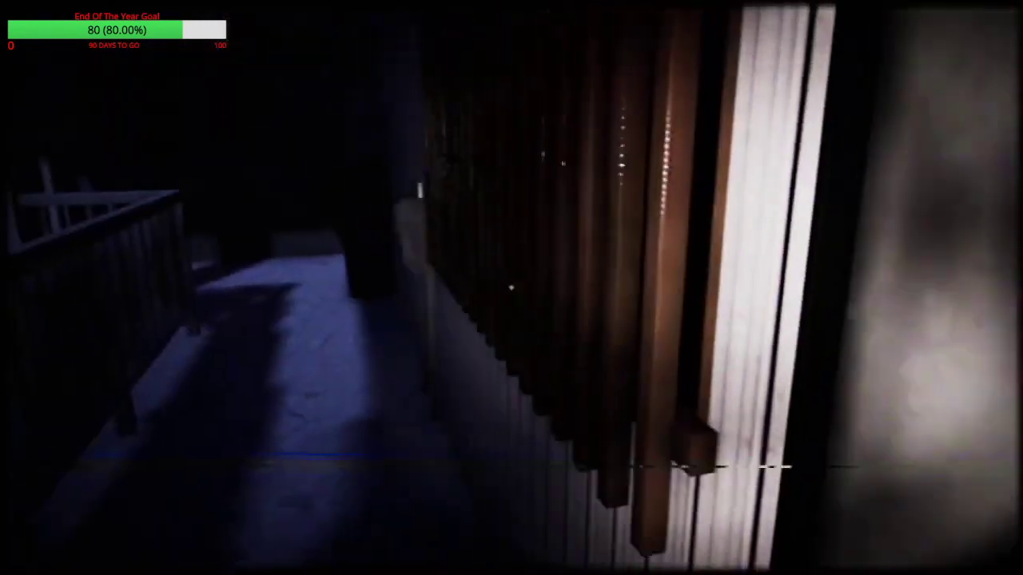
mouse_move(512, 287)
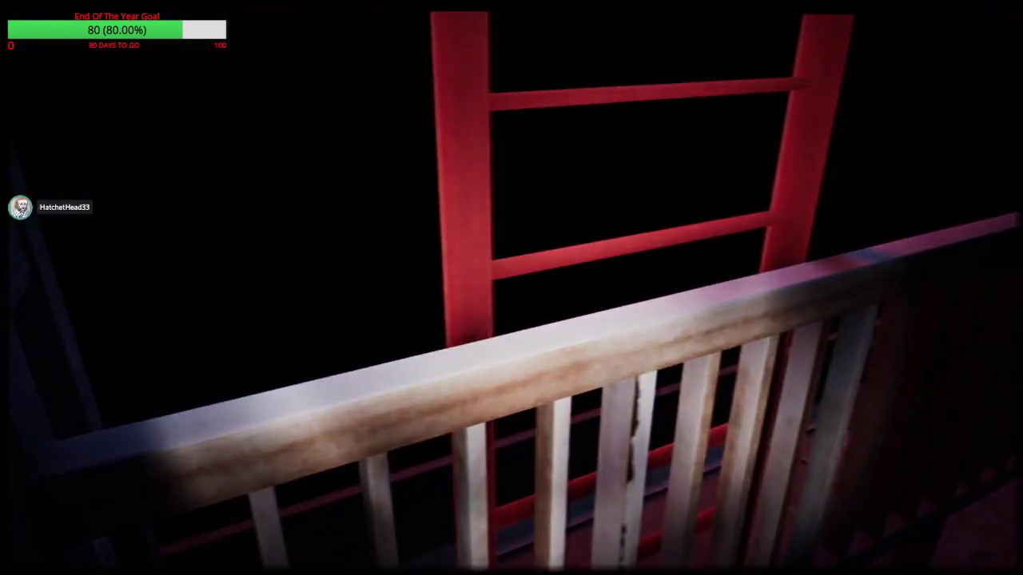
mouse_move(511, 287)
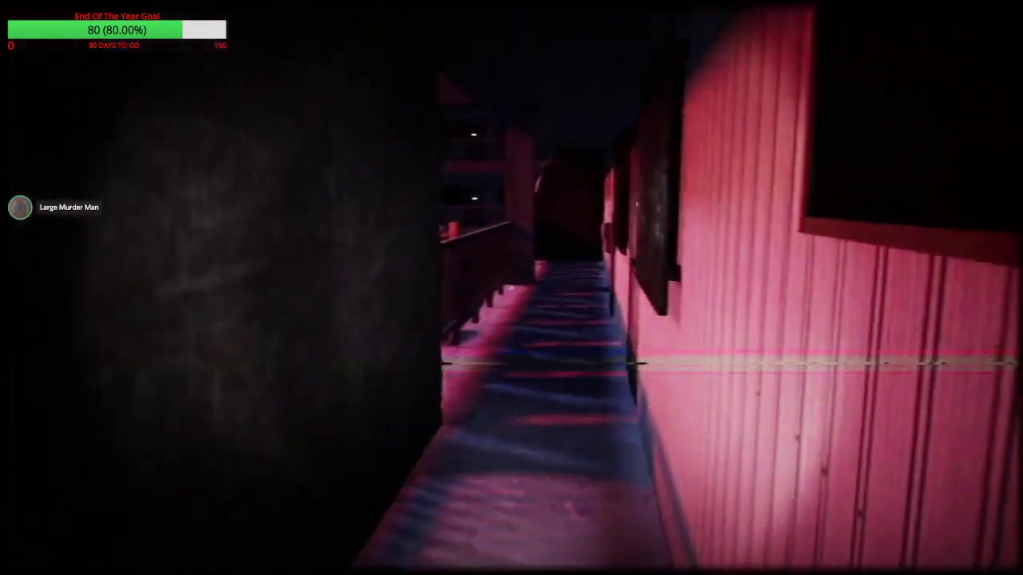
mouse_move(512, 287)
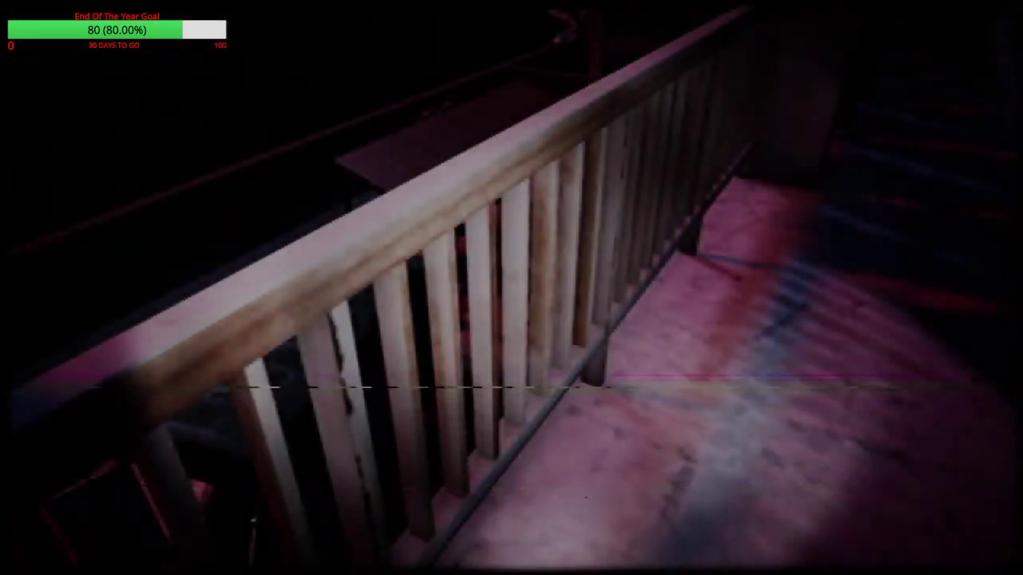
mouse_move(512, 288)
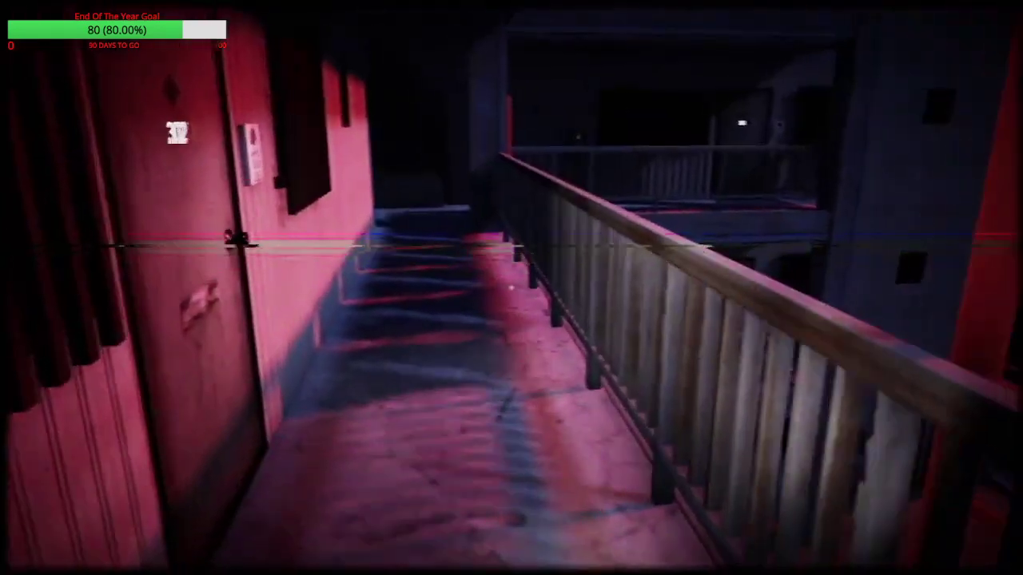
mouse_move(512, 287)
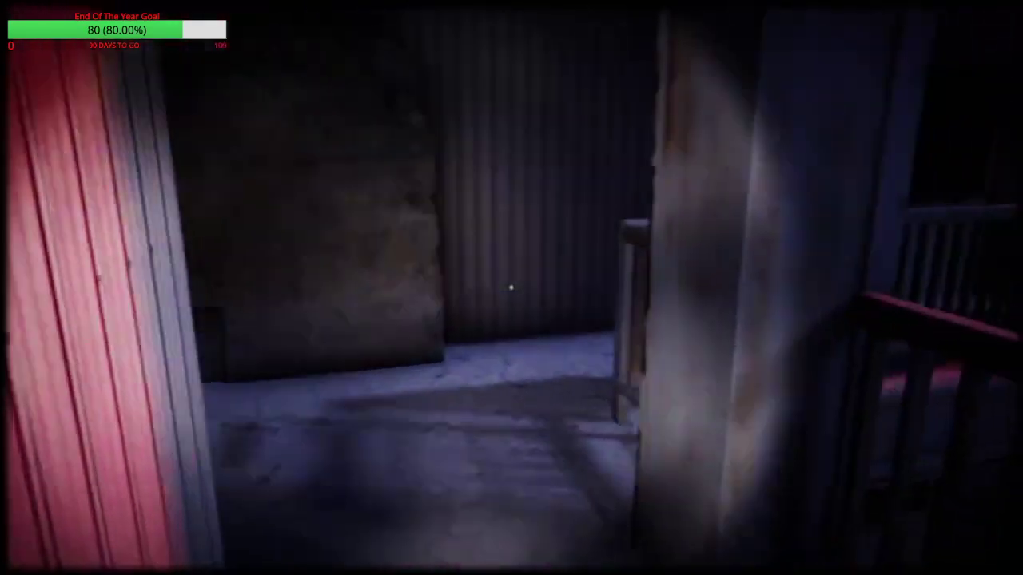
mouse_move(512, 288)
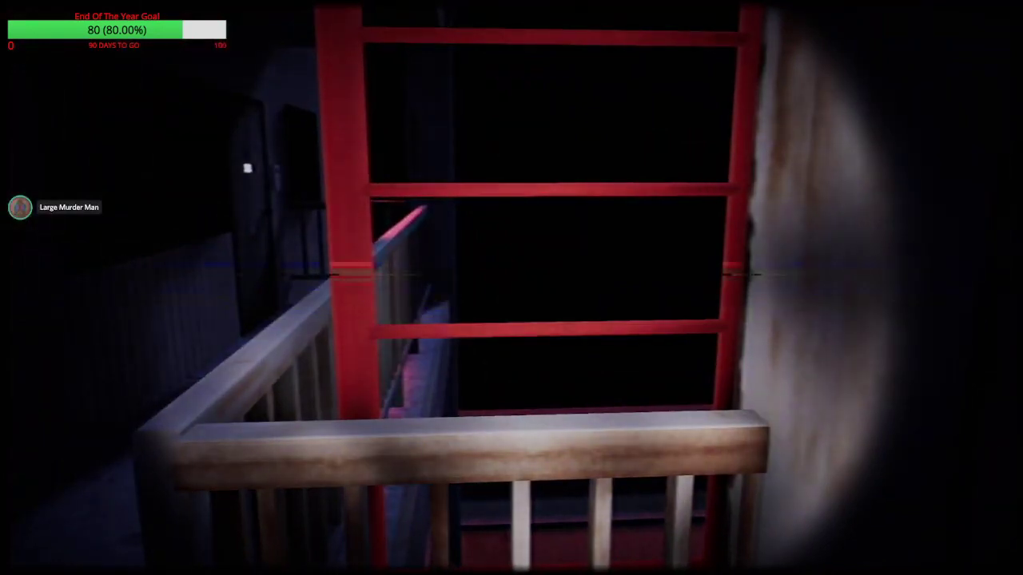
mouse_move(511, 288)
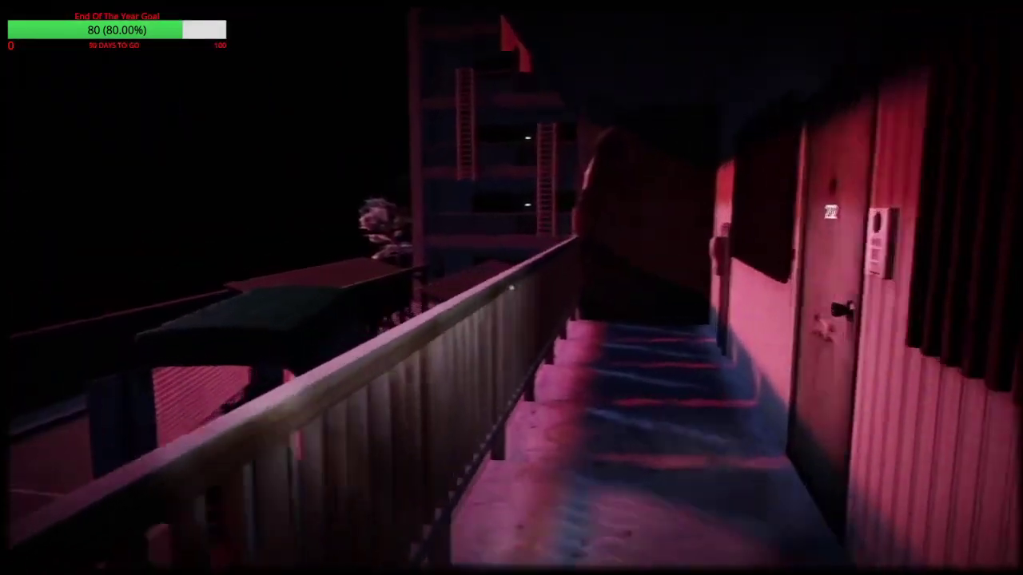
mouse_move(512, 288)
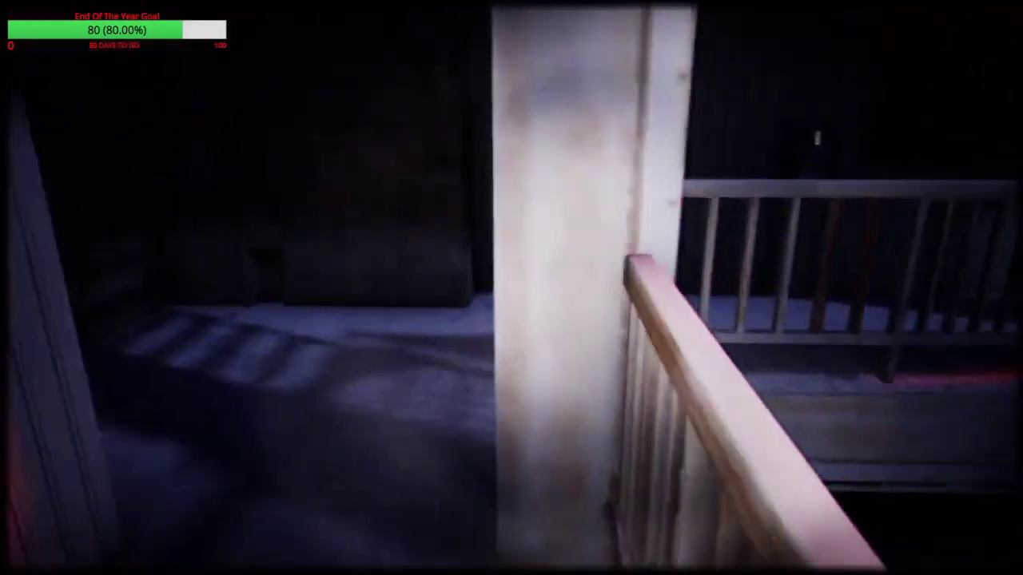
mouse_move(511, 288)
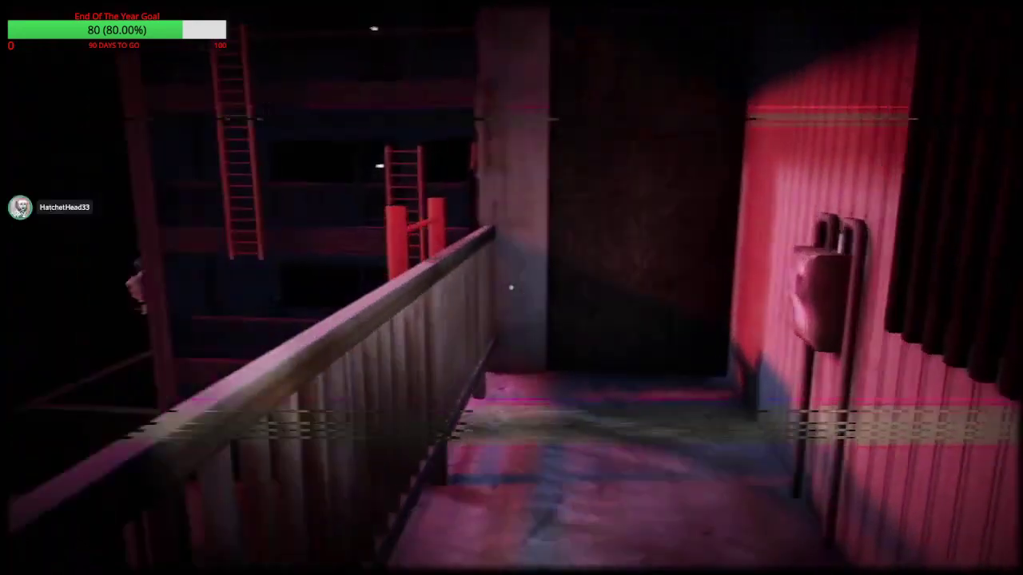
mouse_move(511, 288)
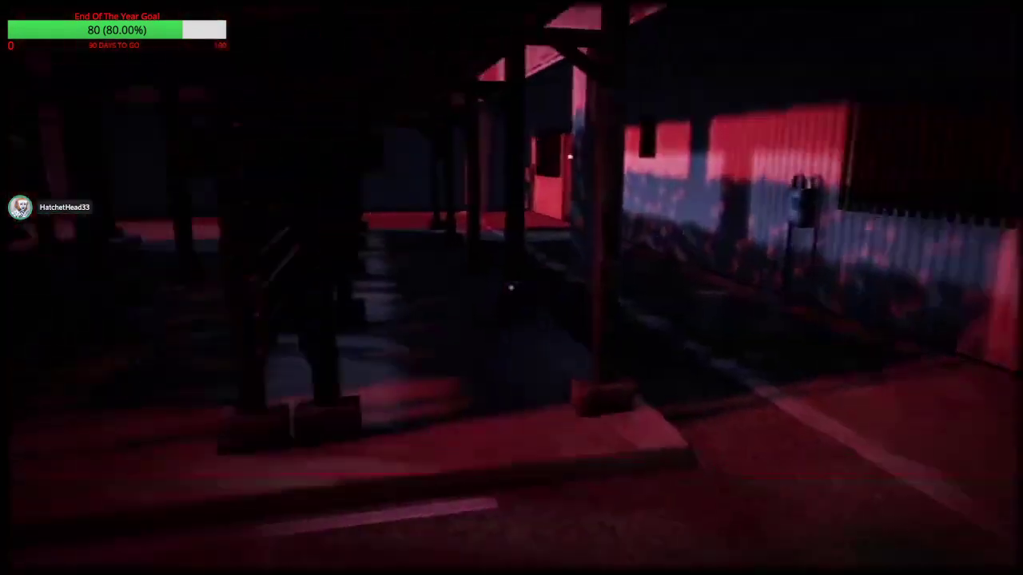
mouse_move(511, 288)
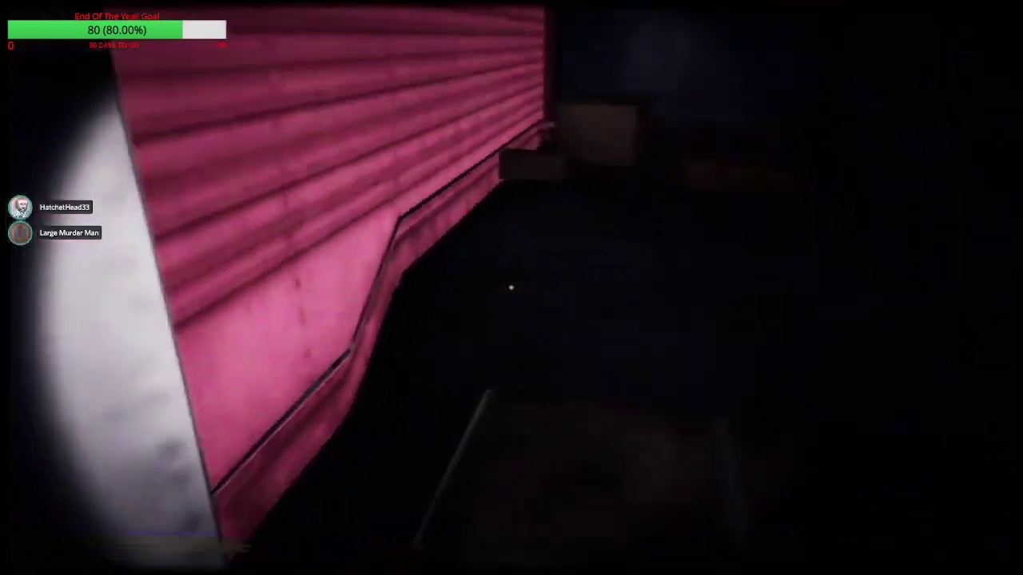
mouse_move(511, 287)
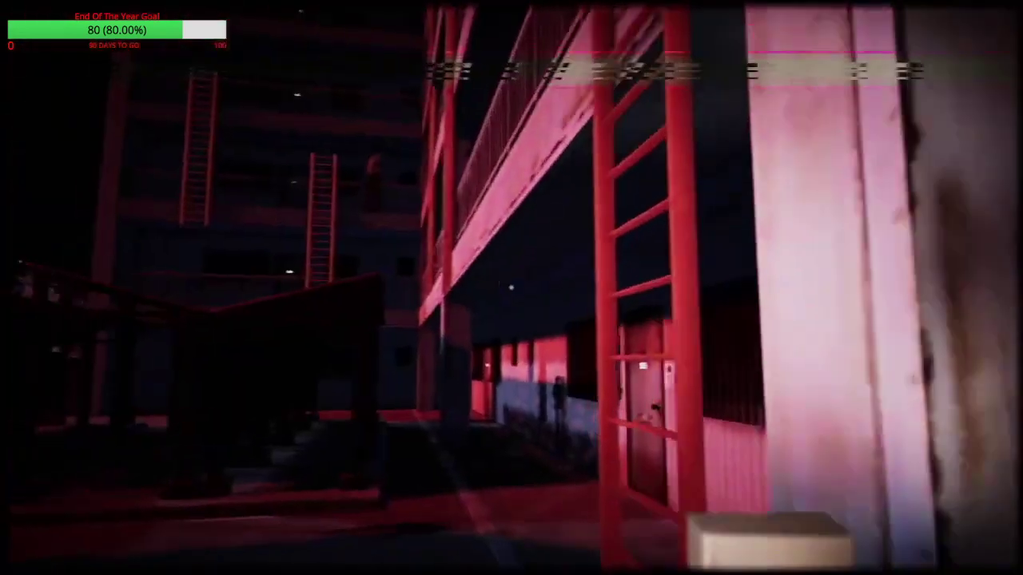
mouse_move(511, 288)
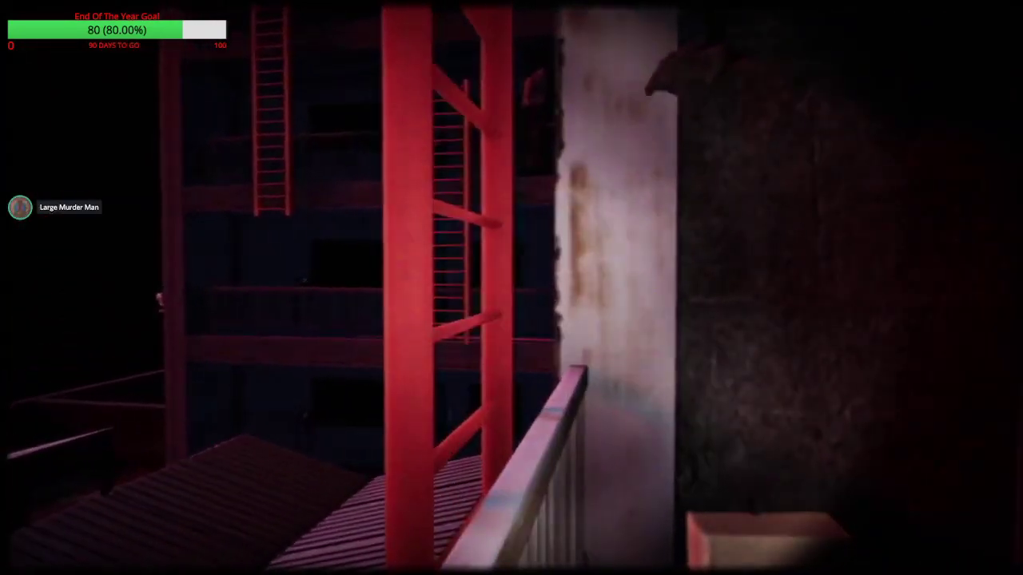
mouse_move(511, 287)
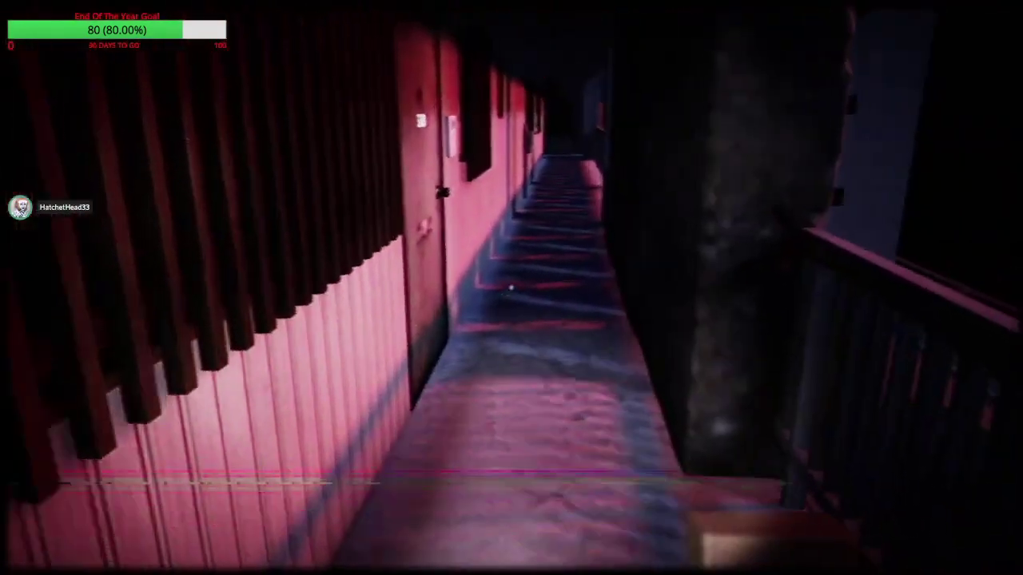
mouse_move(512, 288)
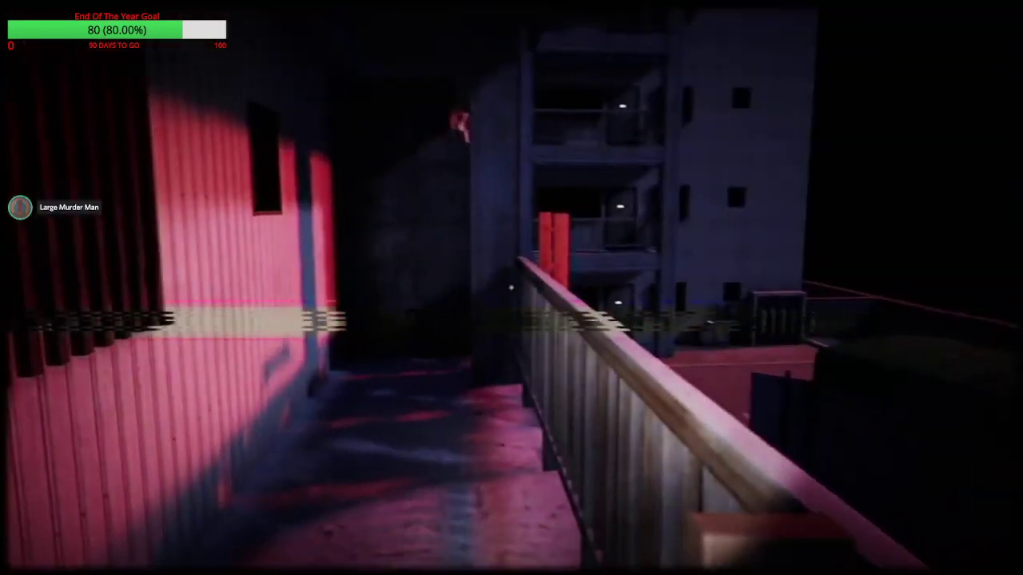
mouse_move(512, 288)
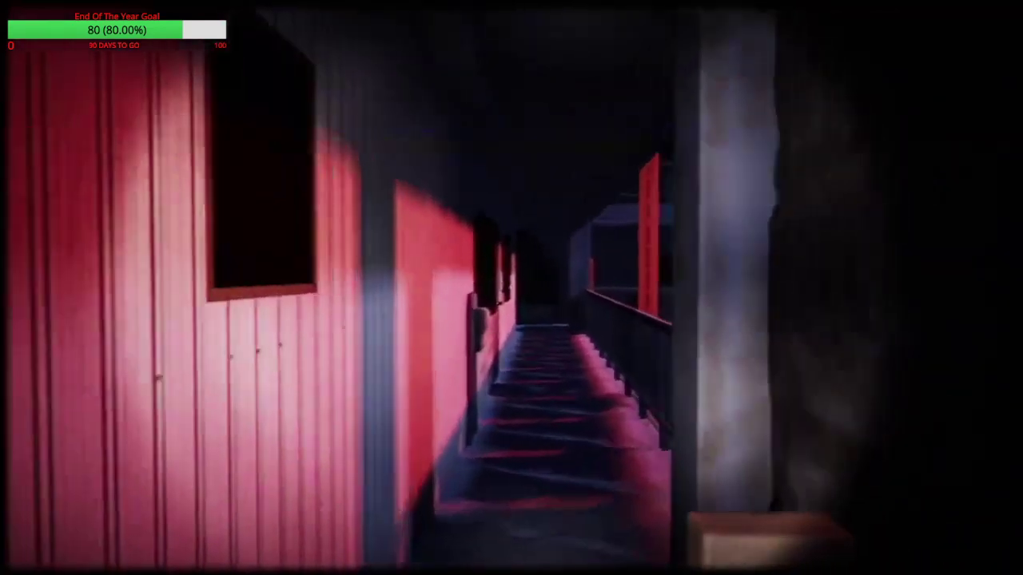
mouse_move(512, 288)
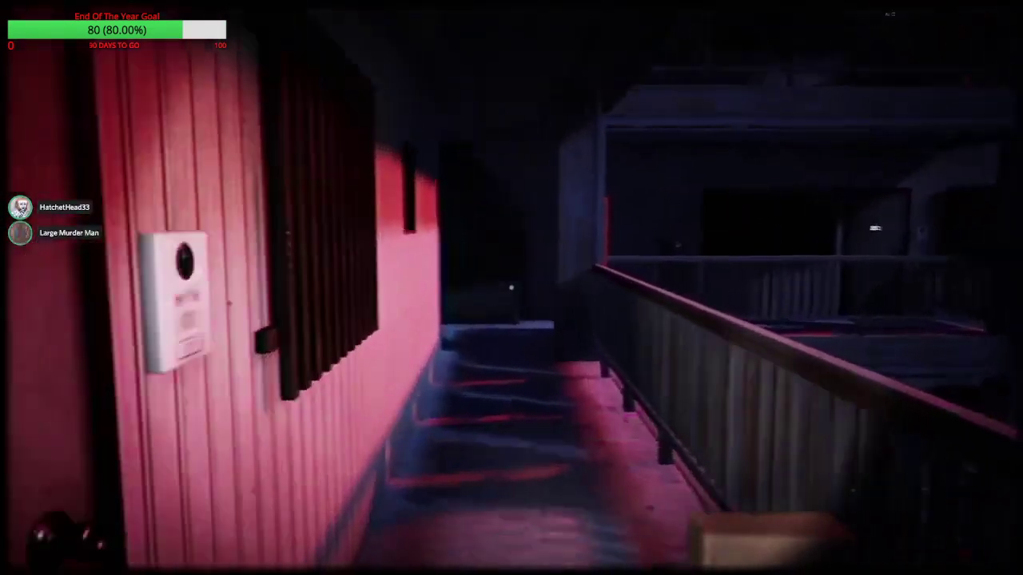
mouse_move(511, 287)
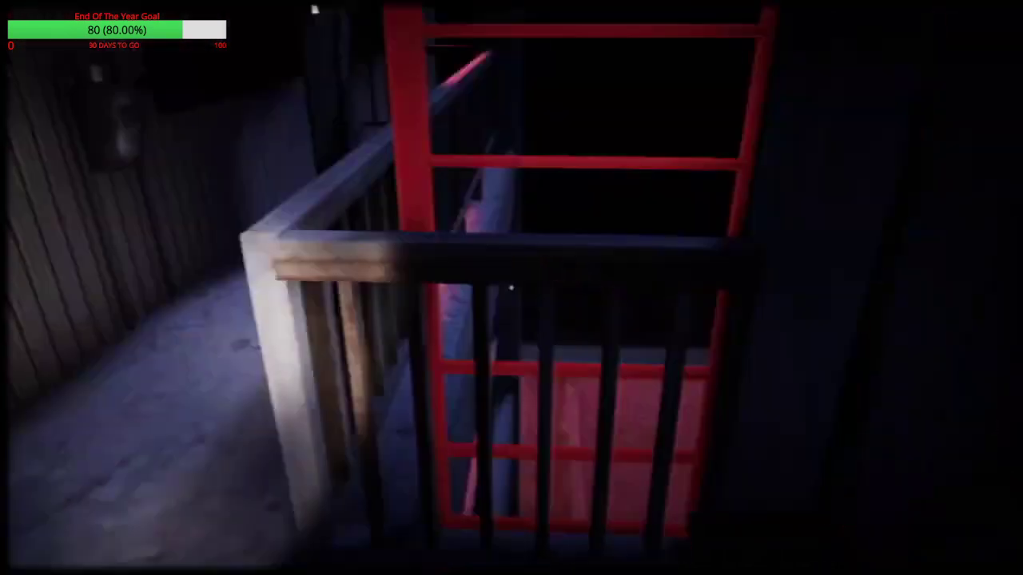
mouse_move(512, 287)
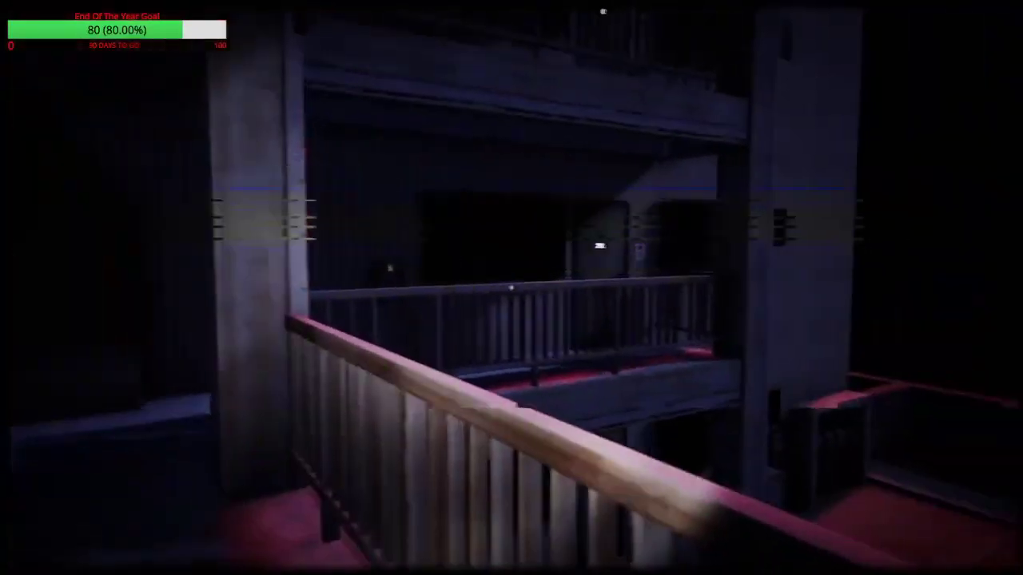
mouse_move(512, 288)
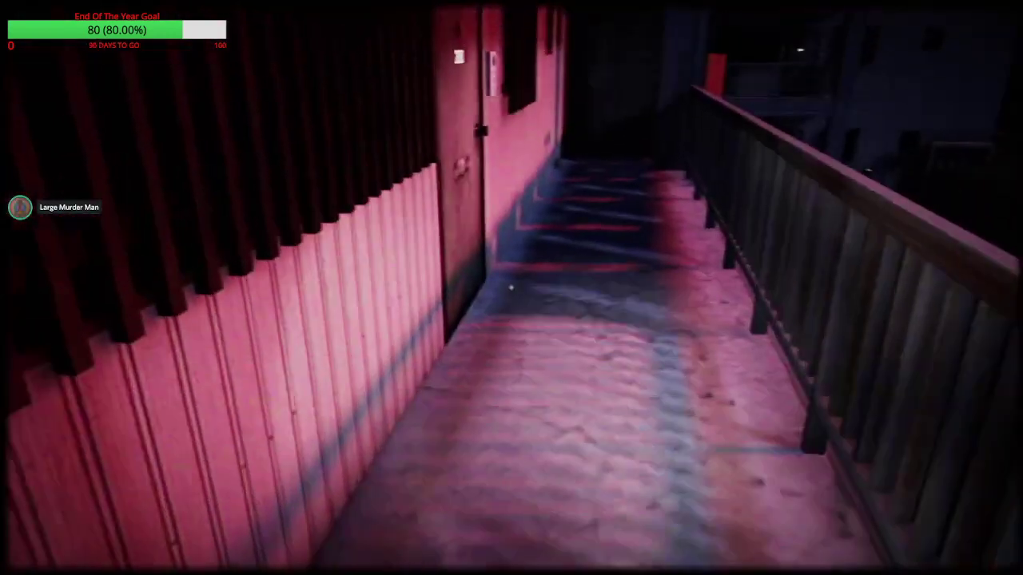
mouse_move(511, 287)
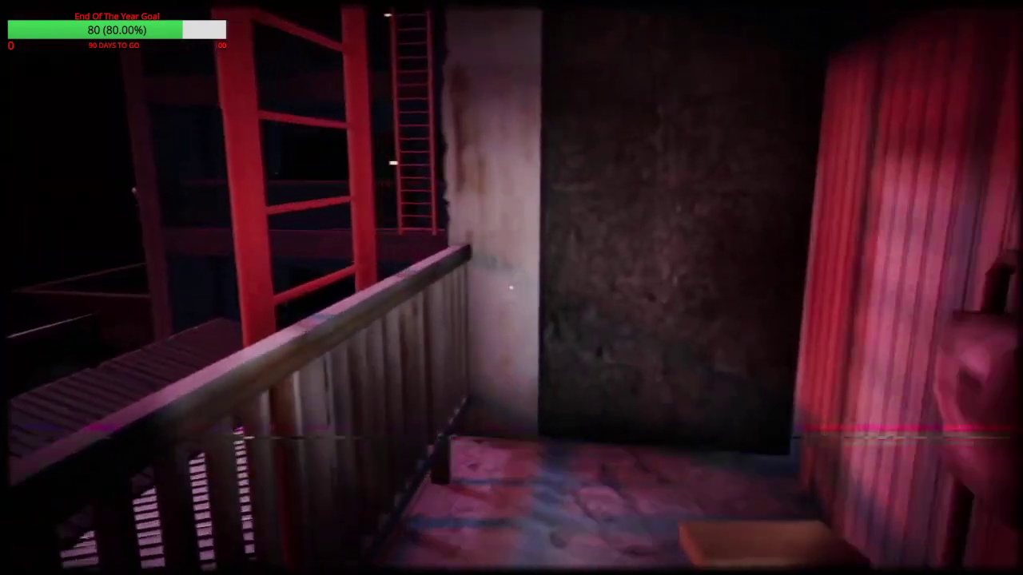
mouse_move(511, 288)
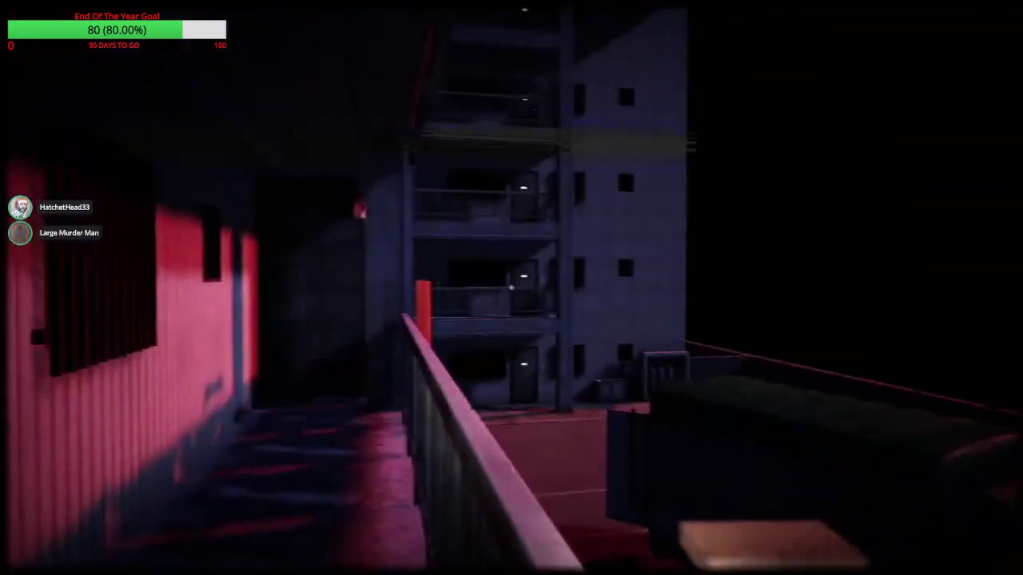
mouse_move(511, 288)
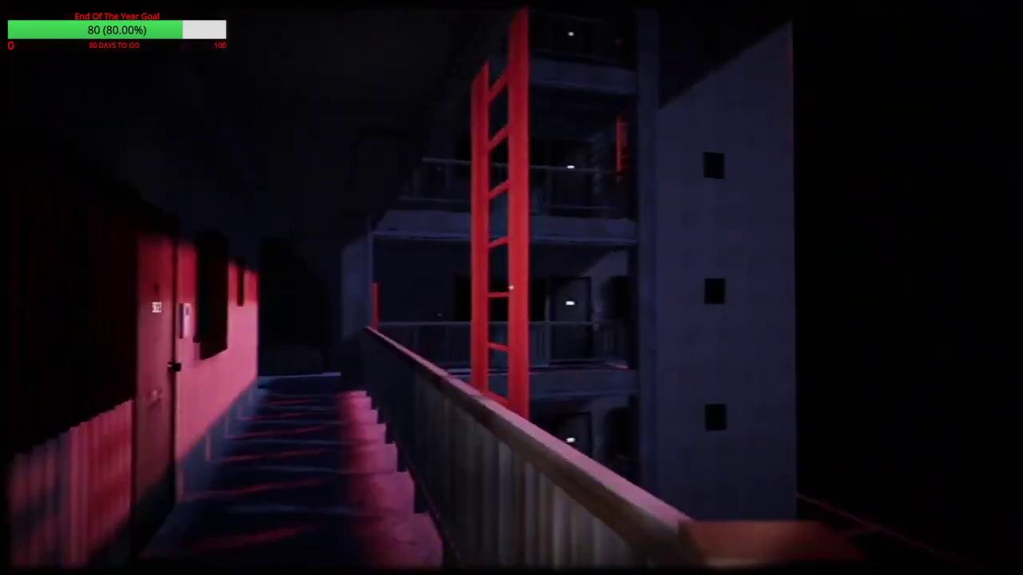
mouse_move(511, 288)
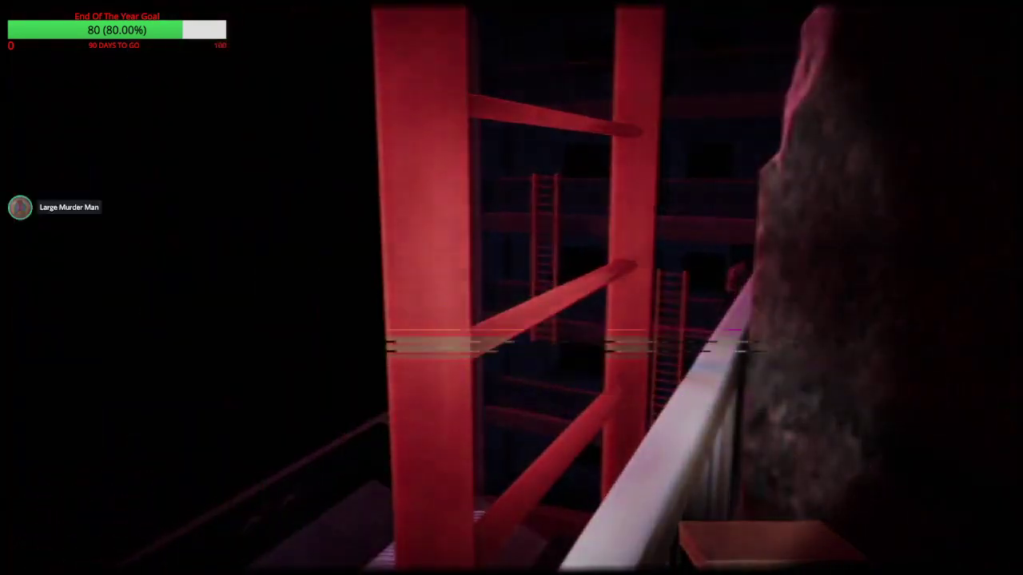
mouse_move(511, 288)
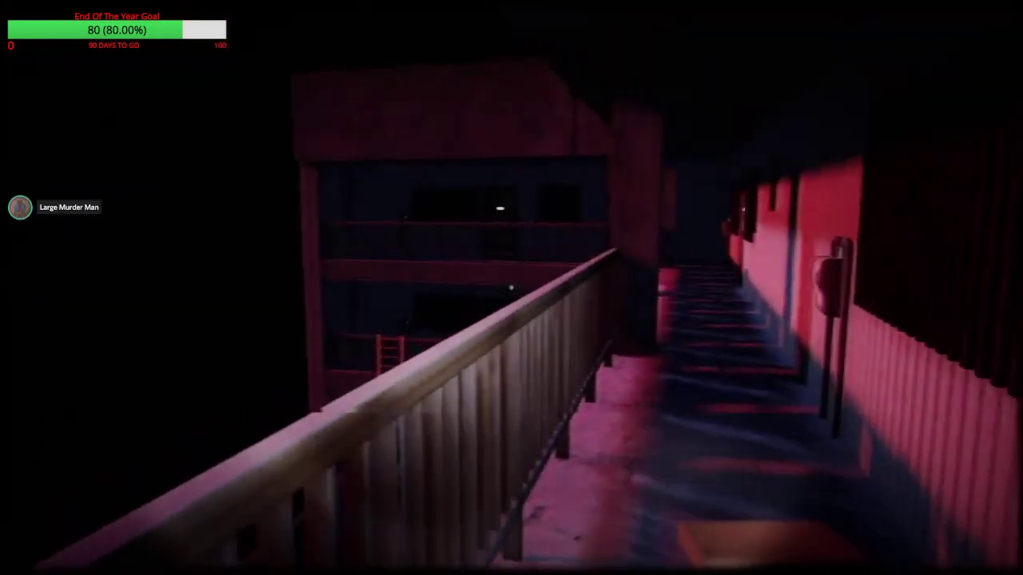
mouse_move(511, 287)
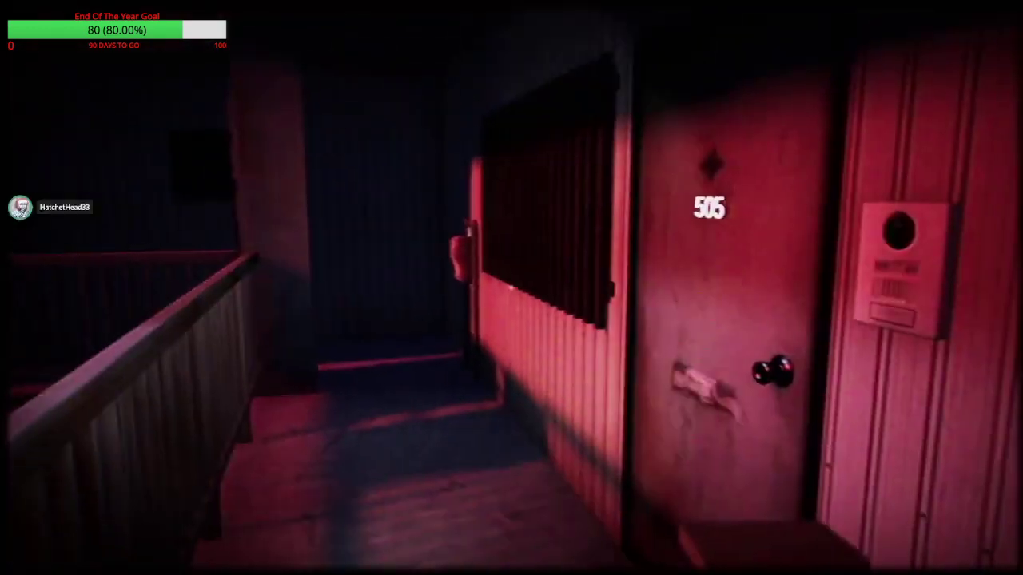
mouse_move(512, 288)
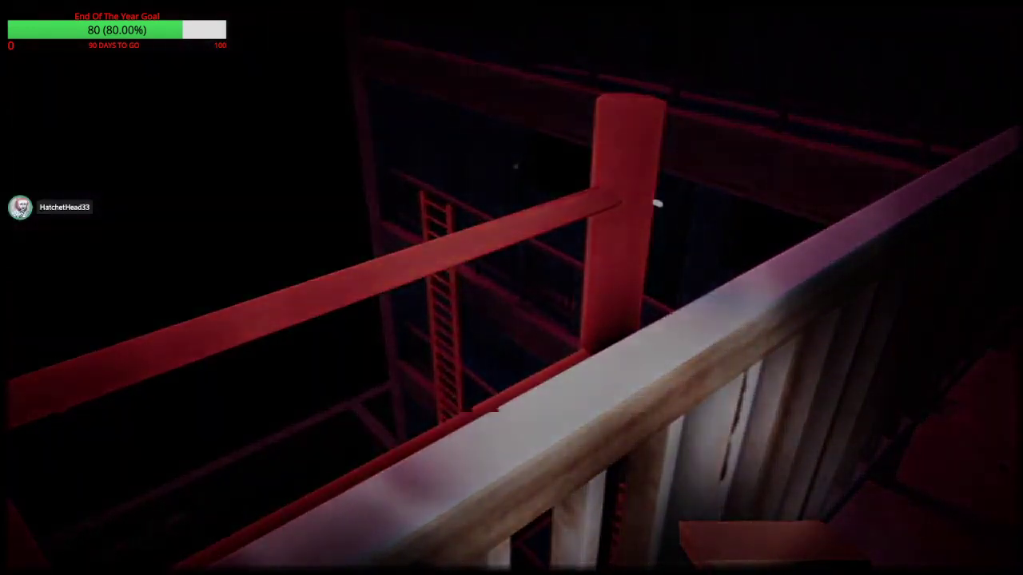
mouse_move(511, 287)
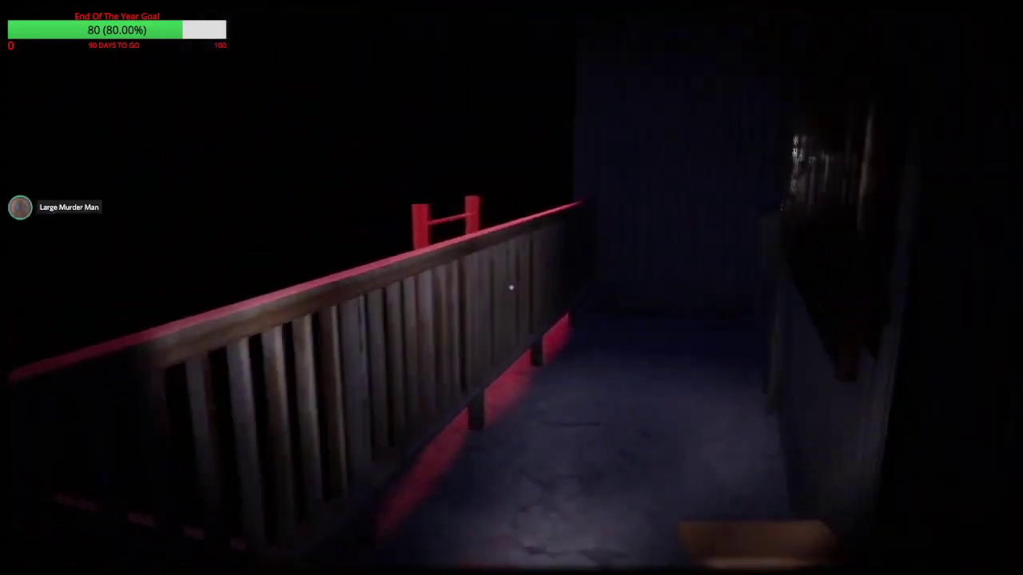
mouse_move(511, 287)
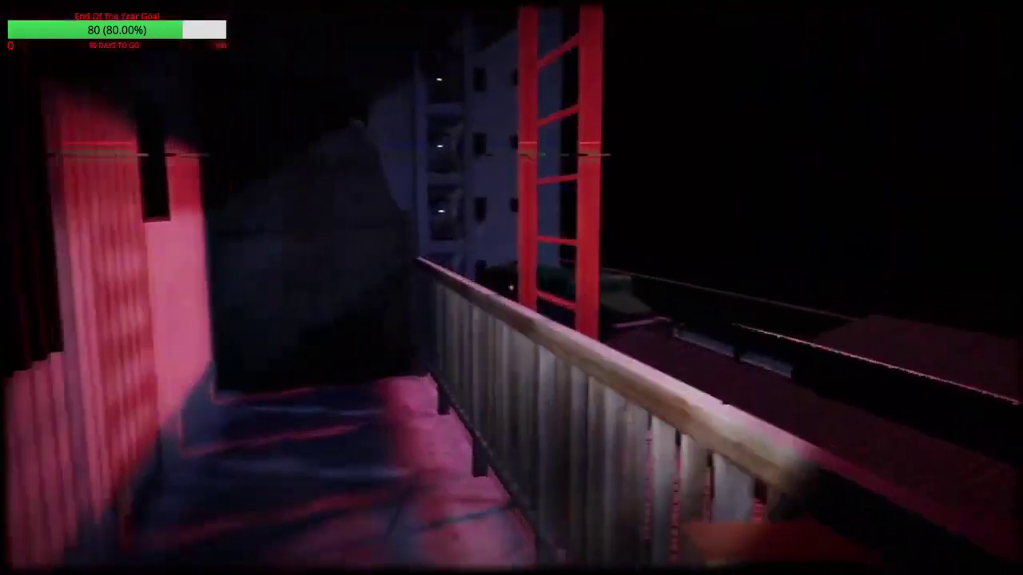
mouse_move(511, 288)
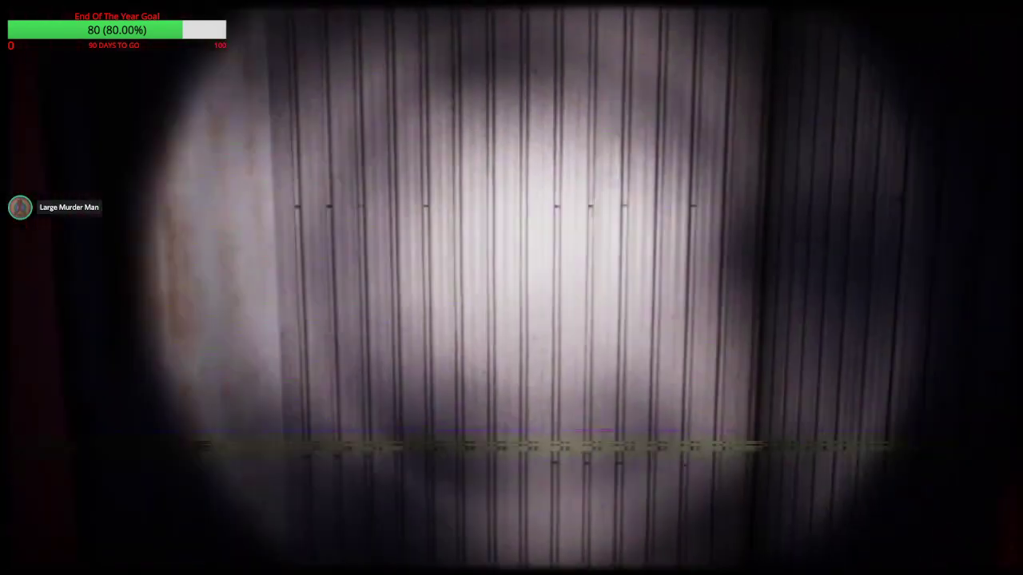
mouse_move(511, 288)
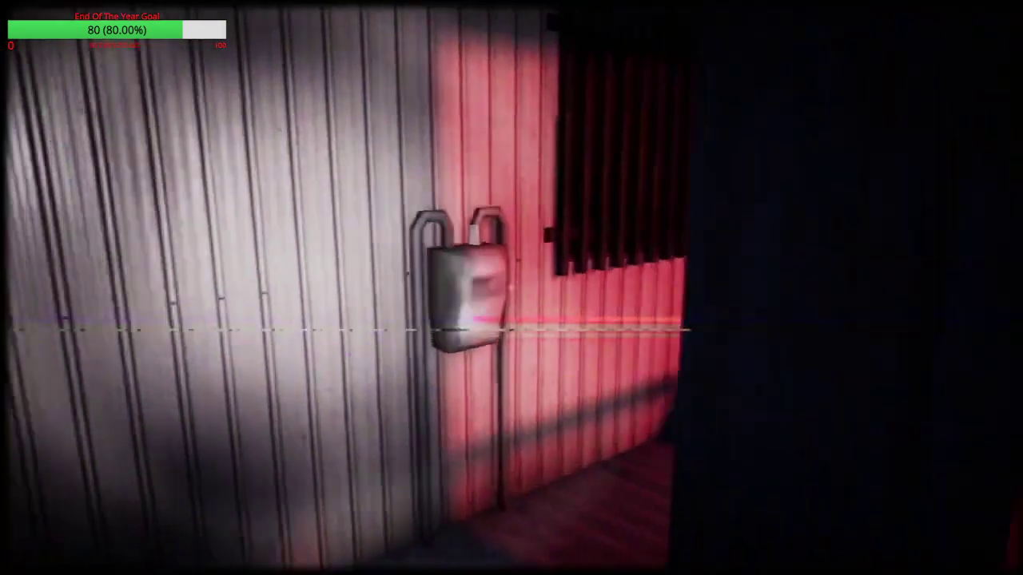
mouse_move(511, 287)
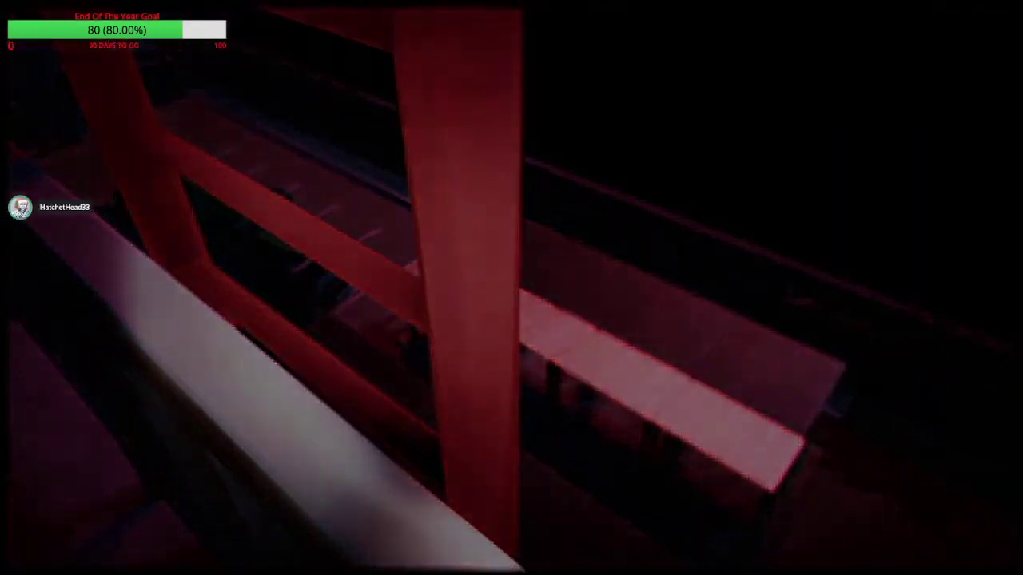
mouse_move(512, 287)
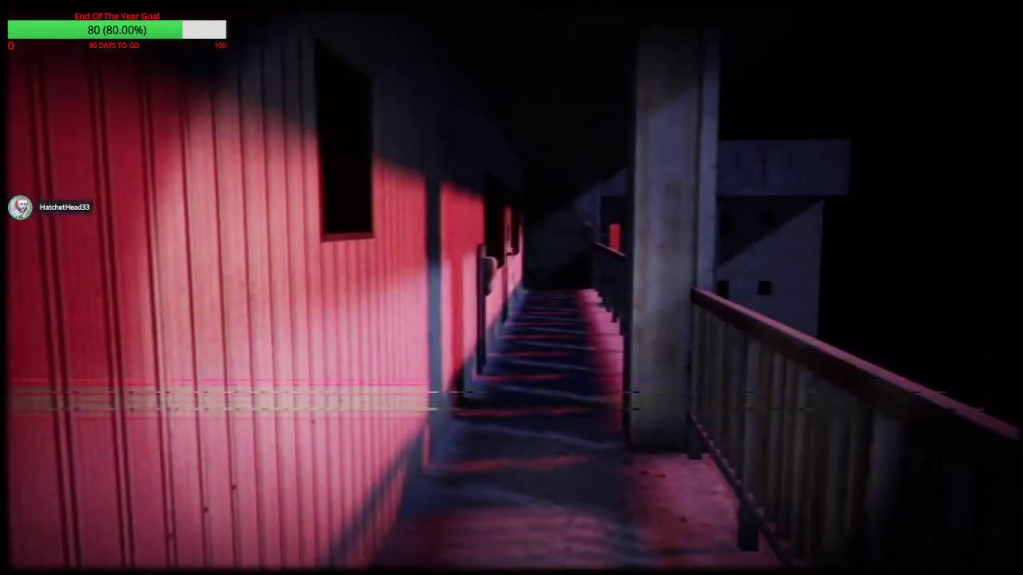
mouse_move(512, 287)
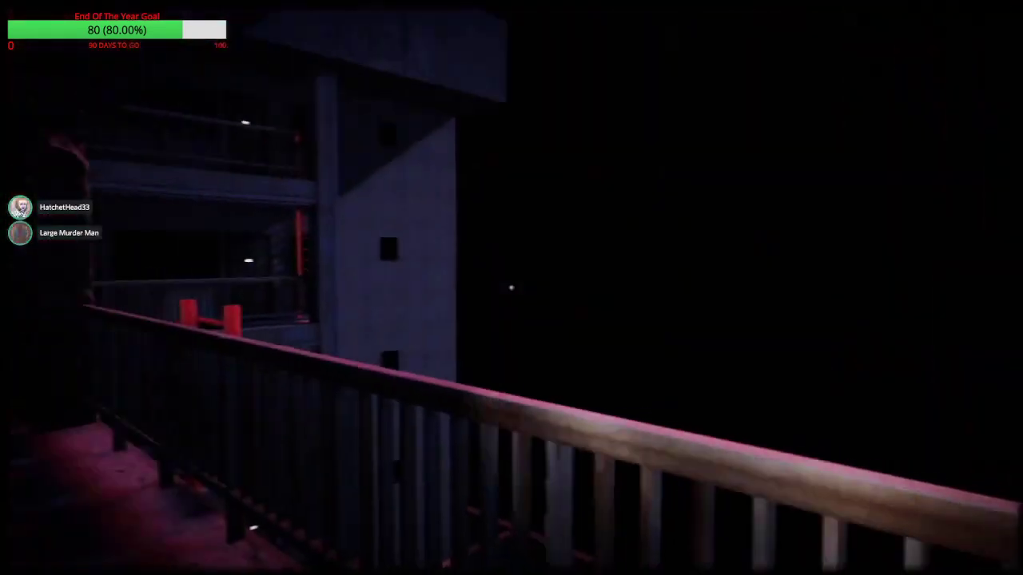
mouse_move(511, 288)
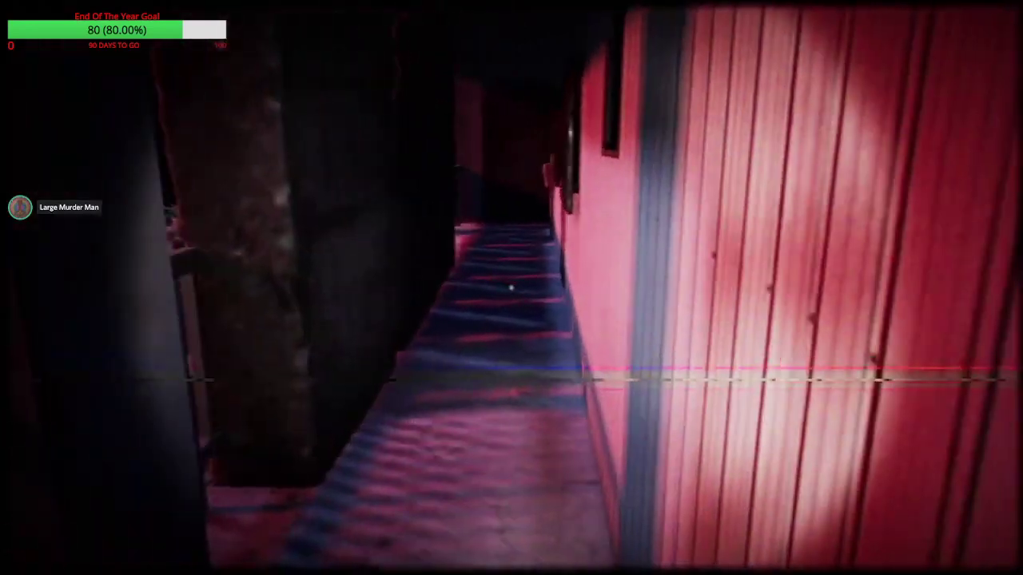
mouse_move(512, 287)
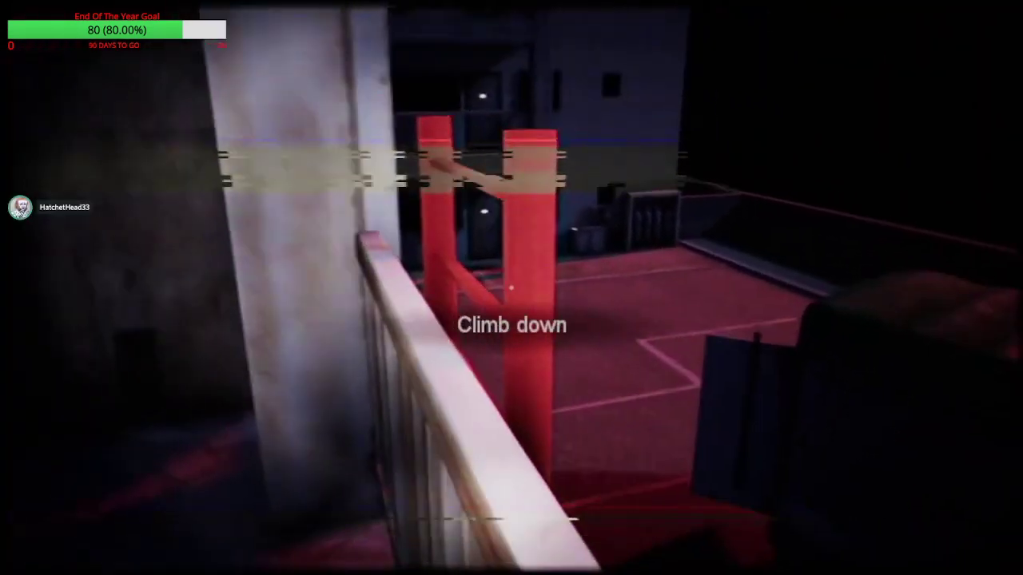
mouse_move(512, 288)
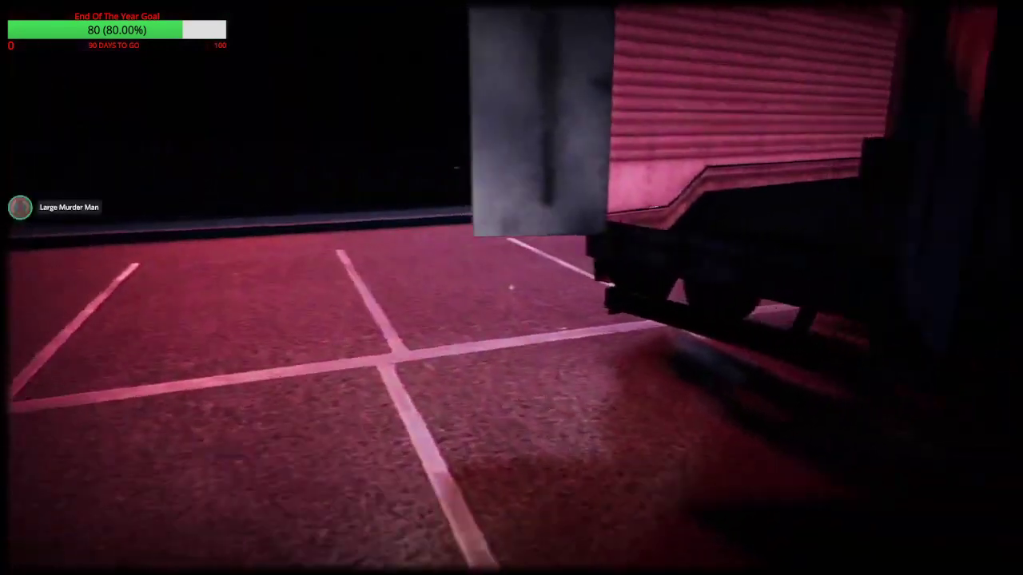
mouse_move(511, 288)
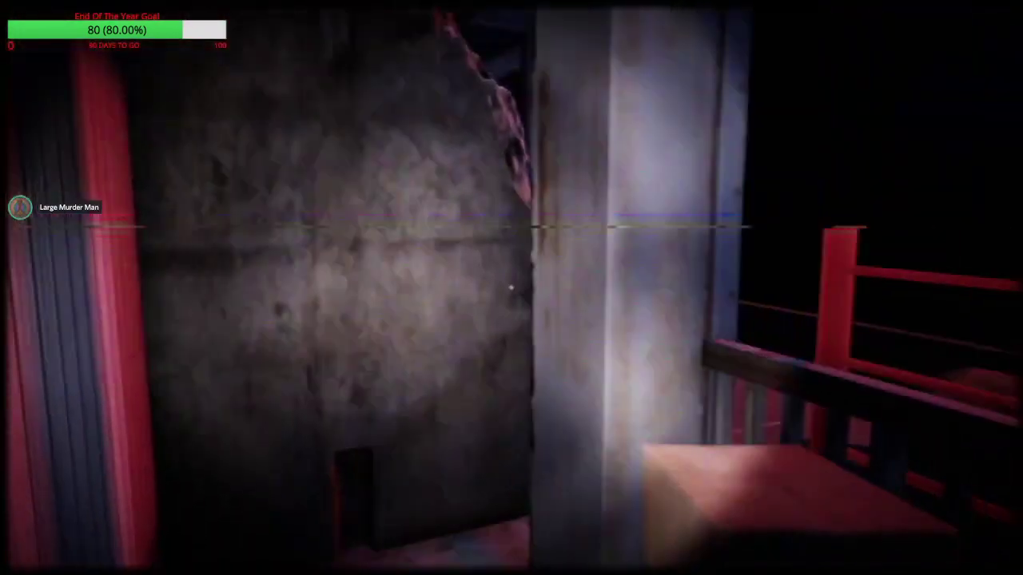
mouse_move(511, 287)
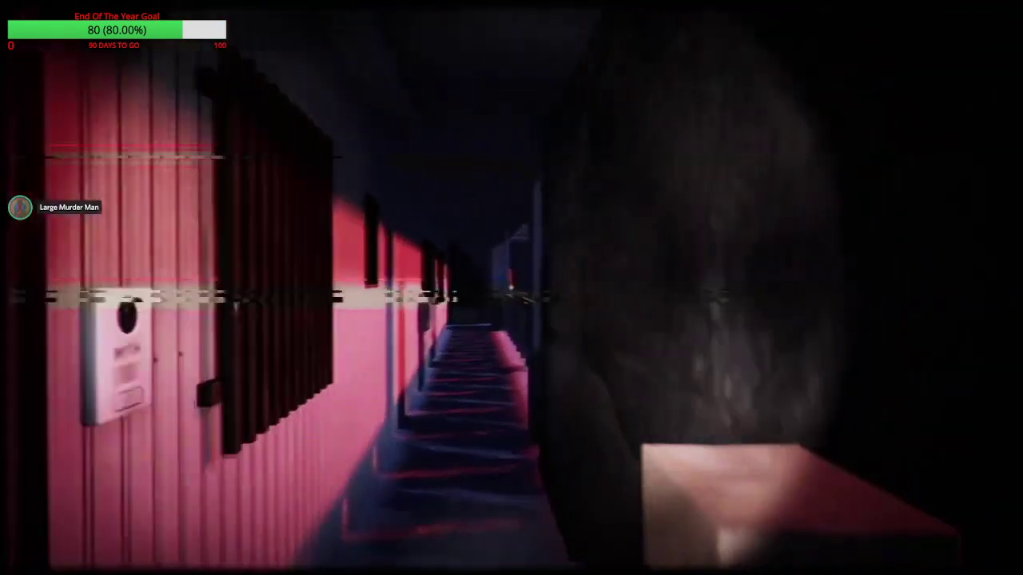
mouse_move(511, 287)
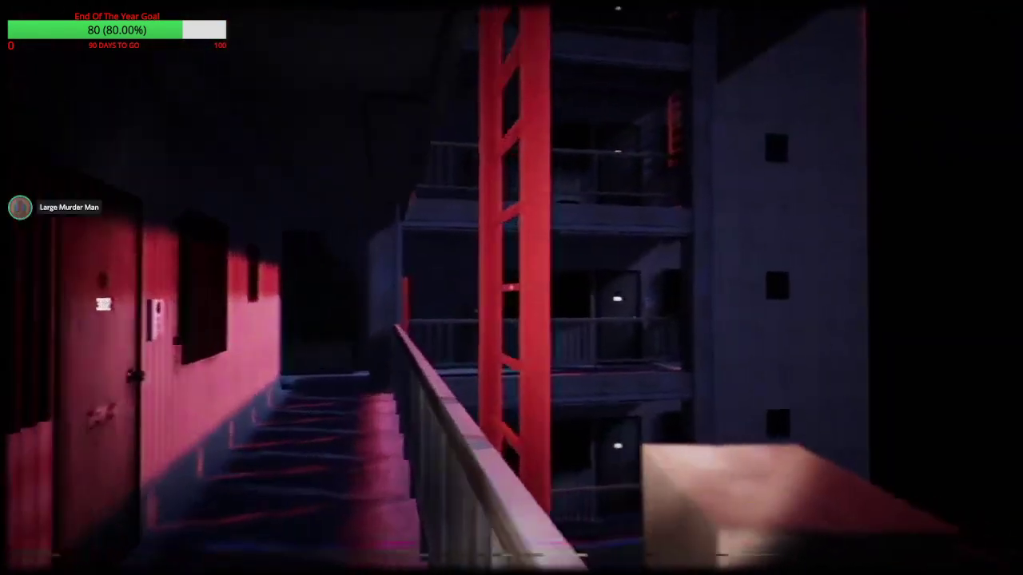
mouse_move(511, 287)
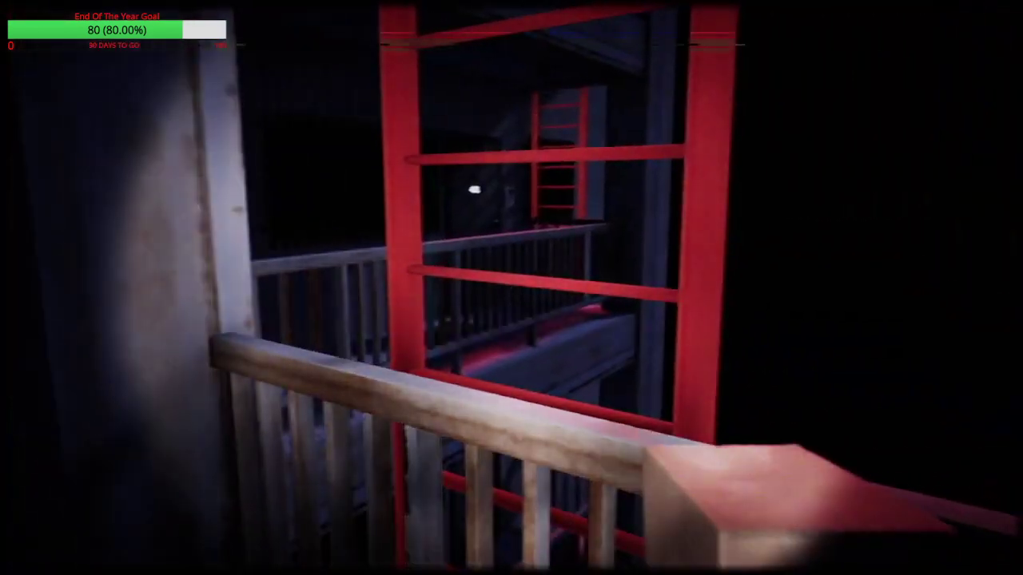
mouse_move(512, 288)
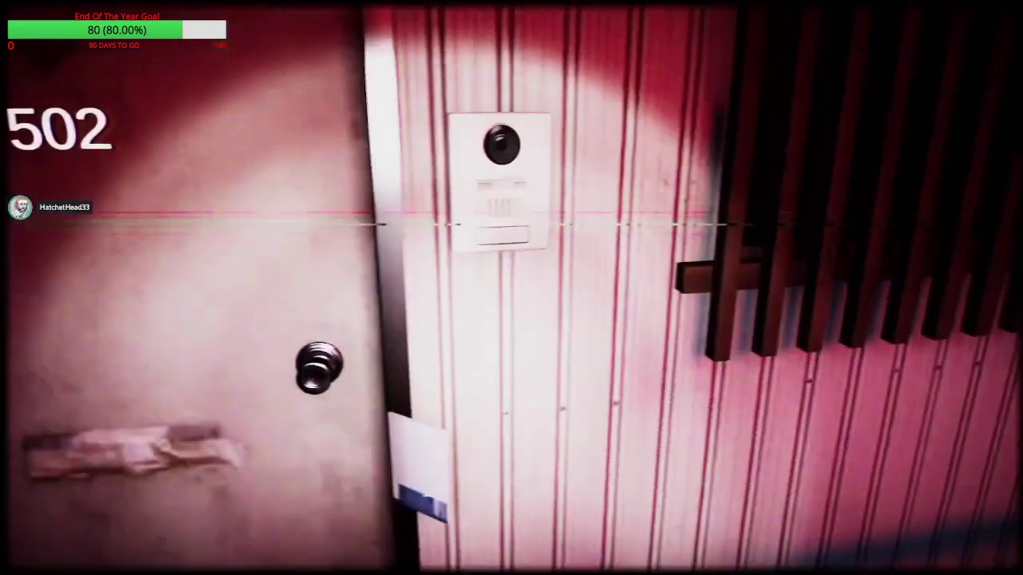
mouse_move(511, 288)
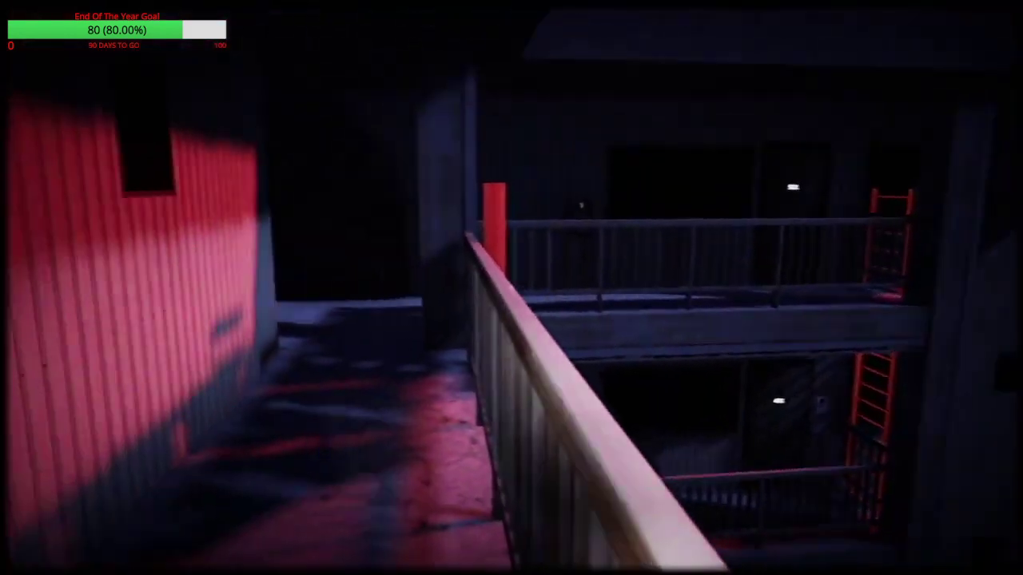
mouse_move(511, 288)
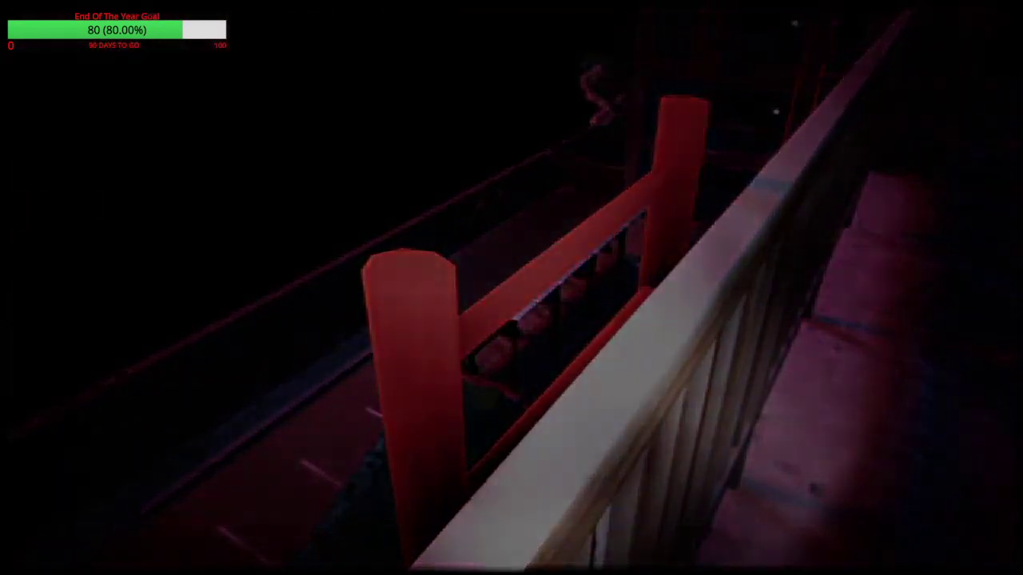
mouse_move(511, 288)
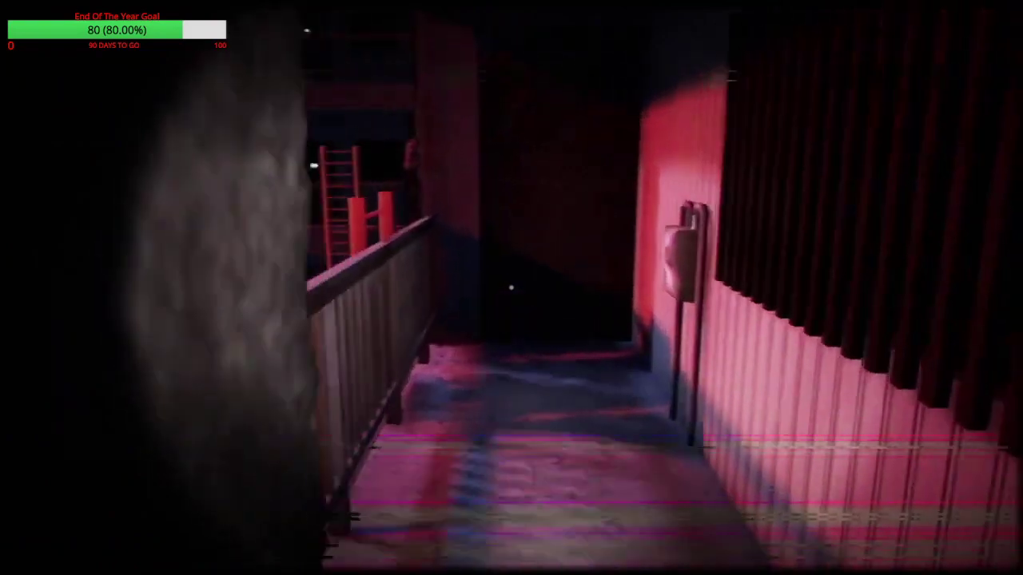
mouse_move(511, 288)
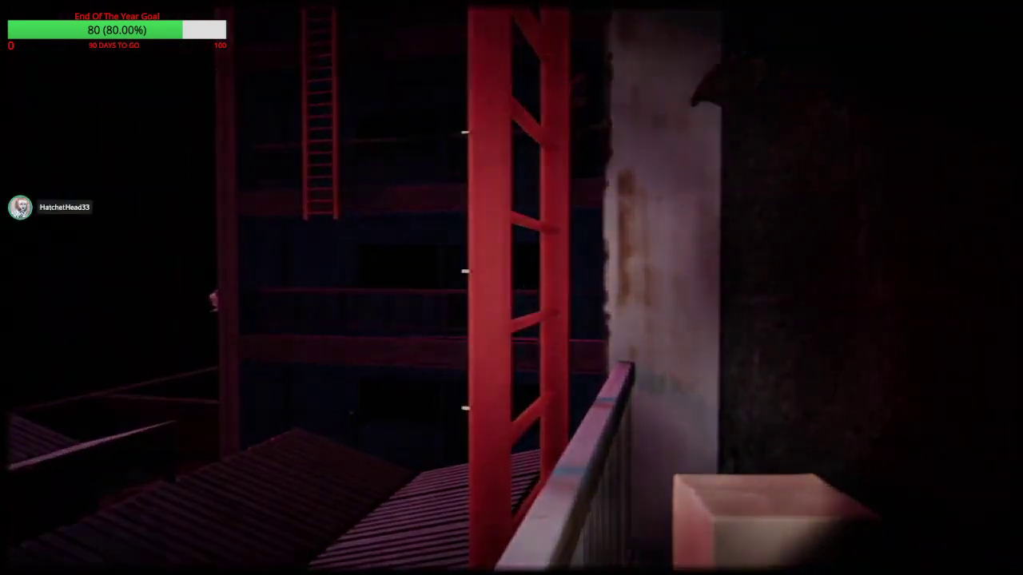
mouse_move(512, 288)
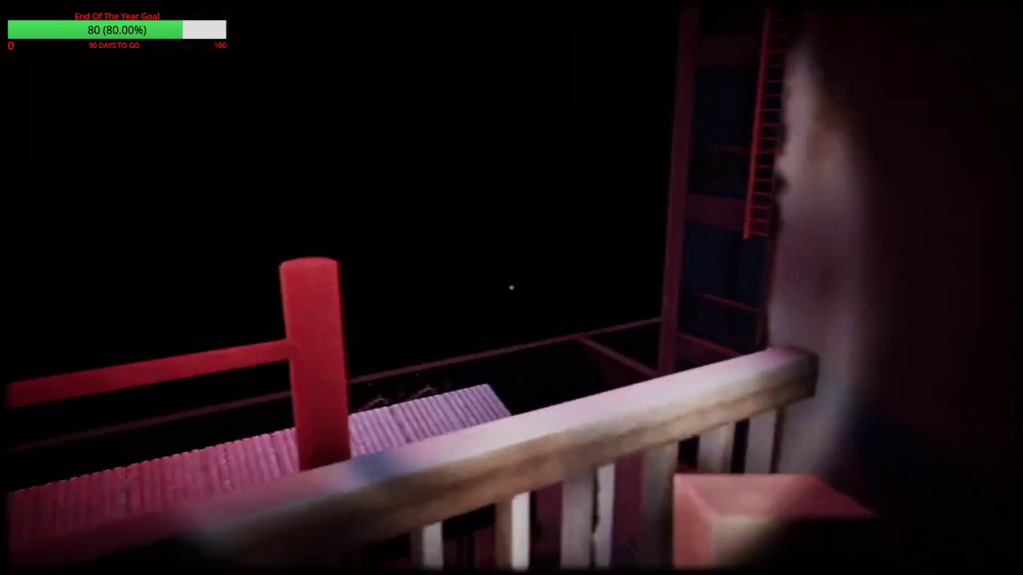
mouse_move(512, 288)
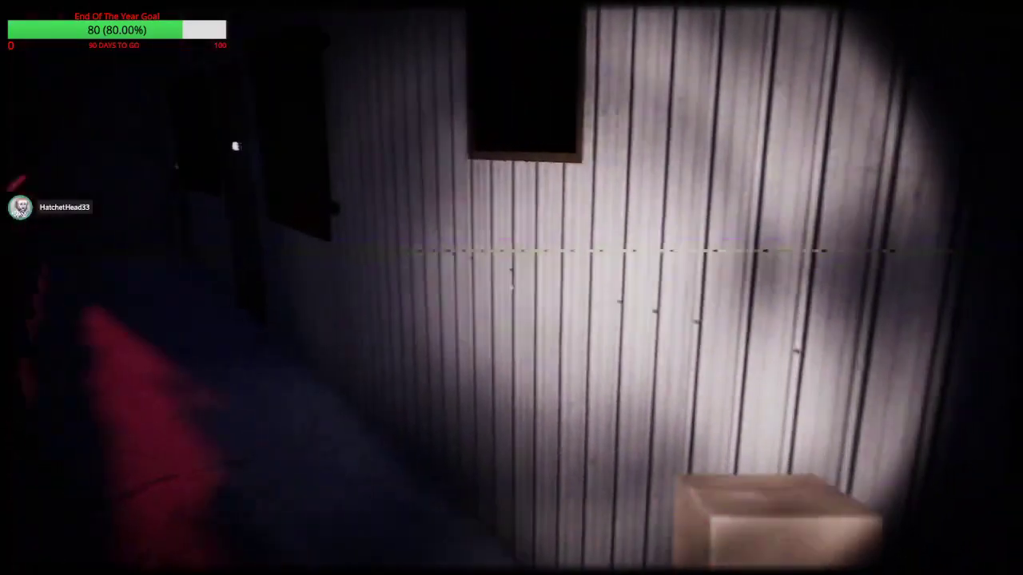
mouse_move(512, 288)
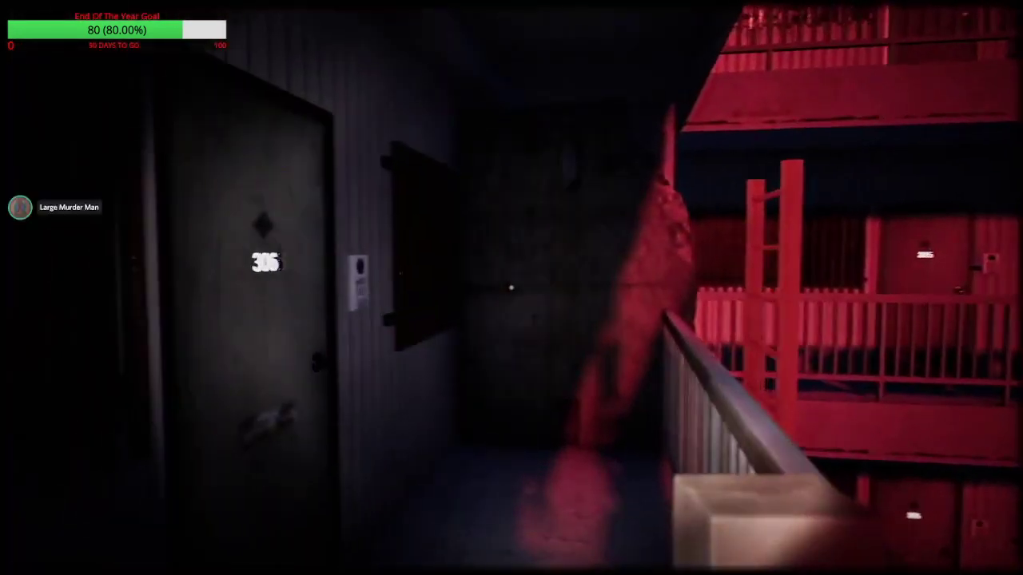
mouse_move(512, 287)
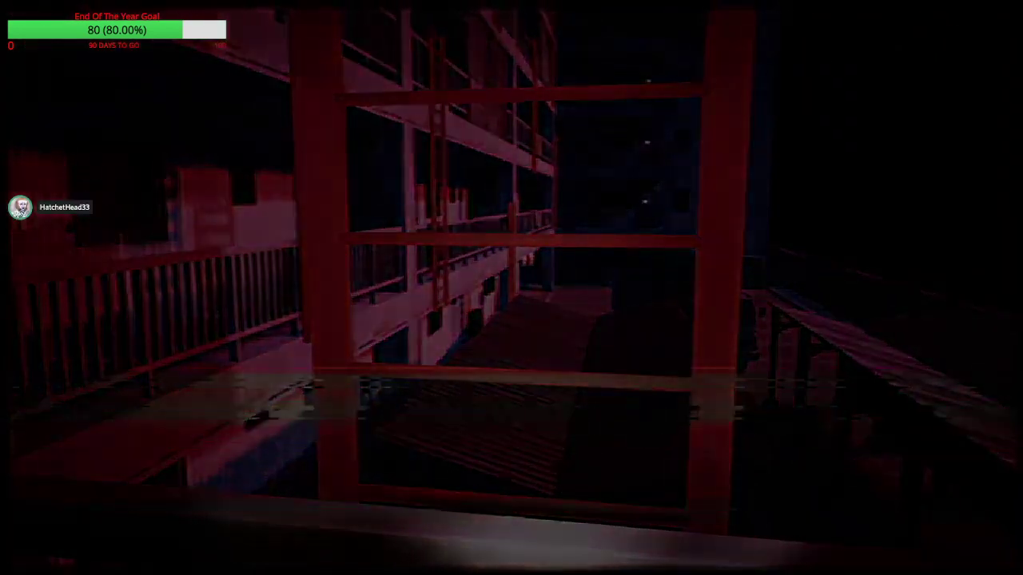
mouse_move(511, 288)
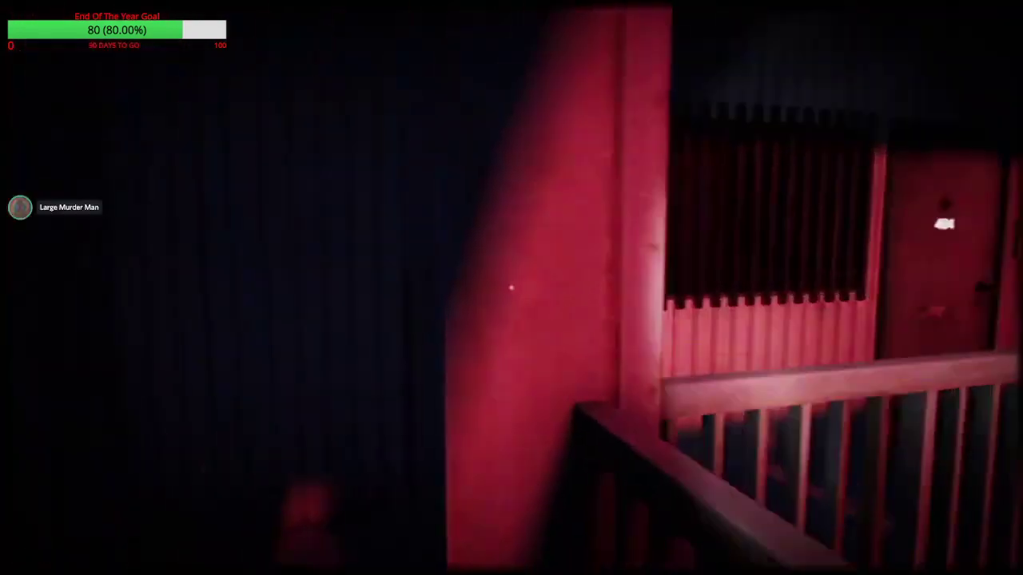
mouse_move(511, 288)
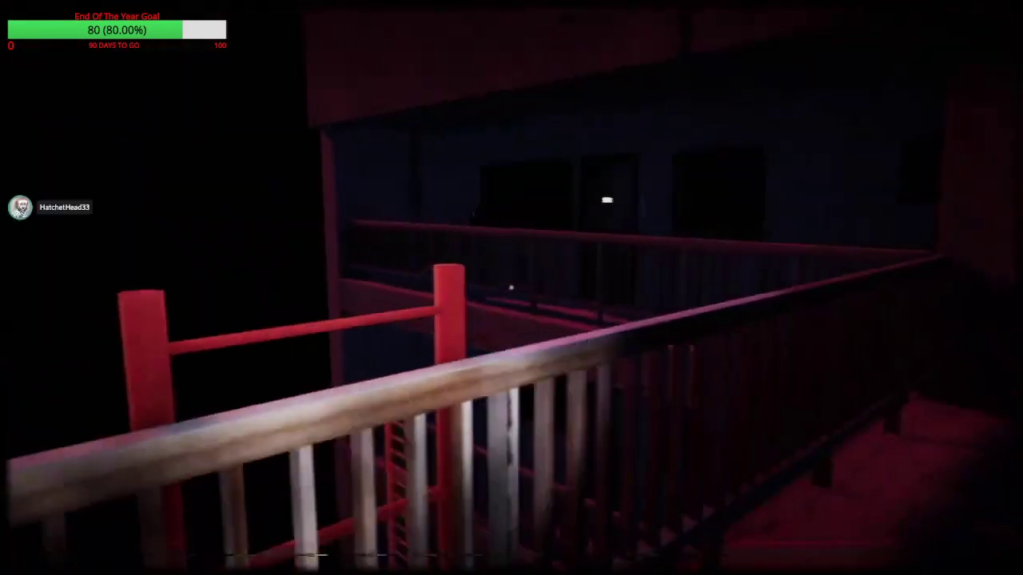
mouse_move(512, 288)
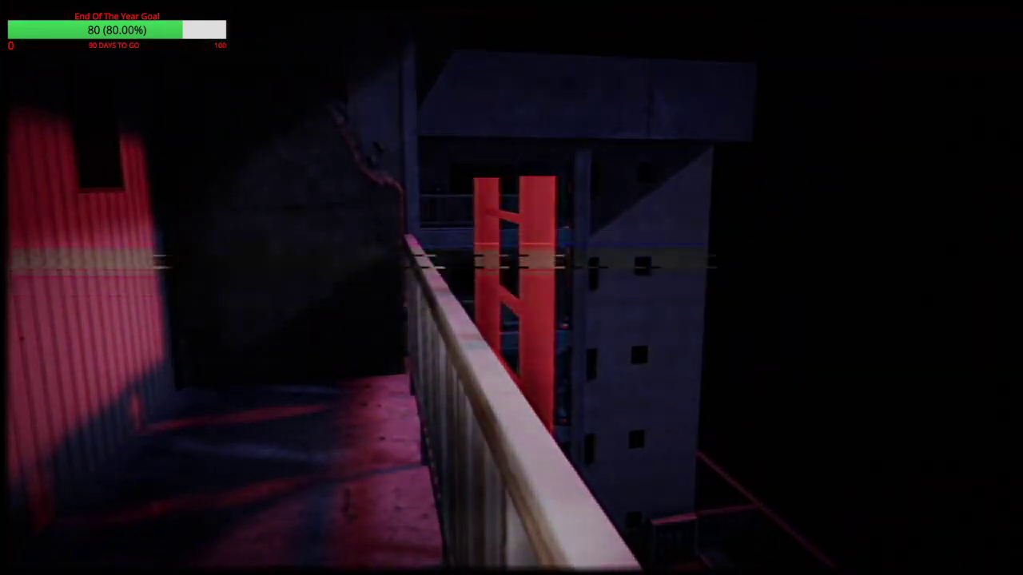
mouse_move(512, 287)
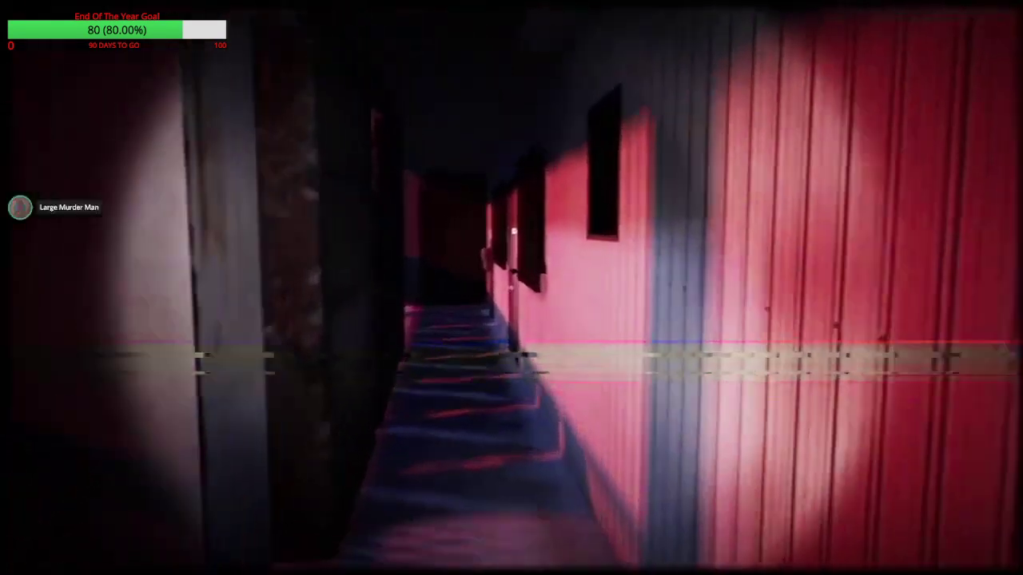
mouse_move(511, 288)
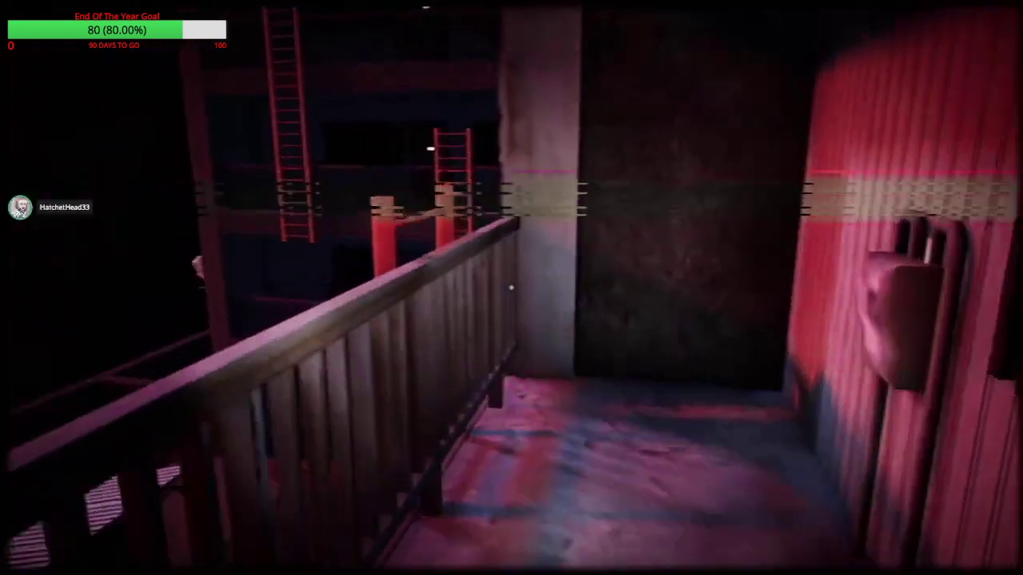
mouse_move(511, 288)
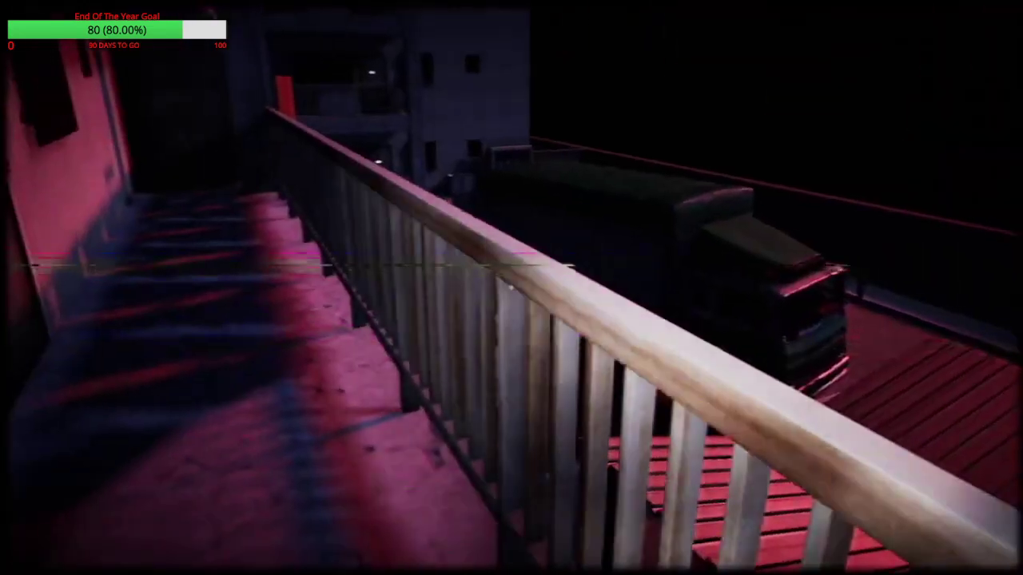
mouse_move(511, 287)
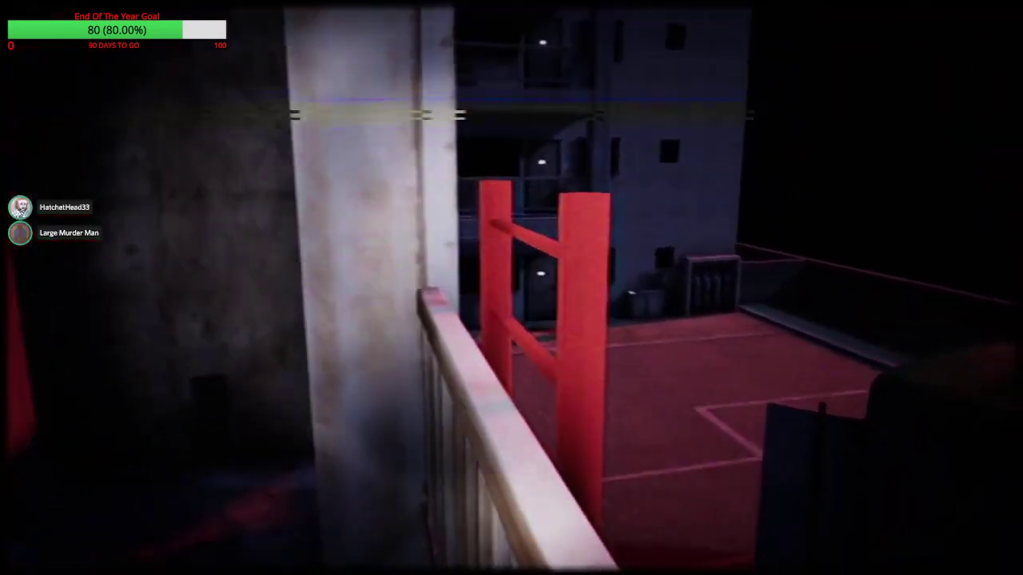
mouse_move(512, 287)
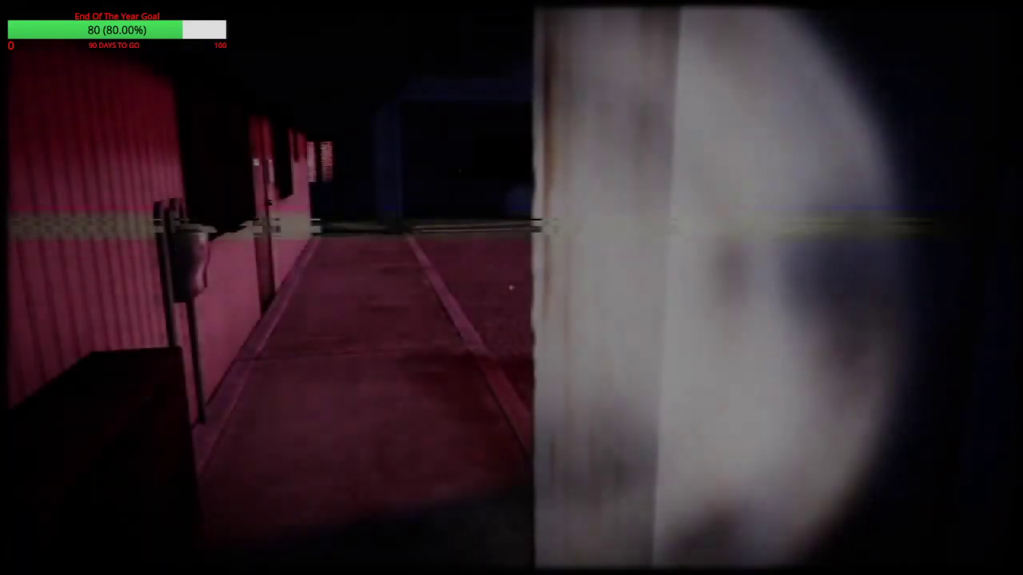
mouse_move(512, 288)
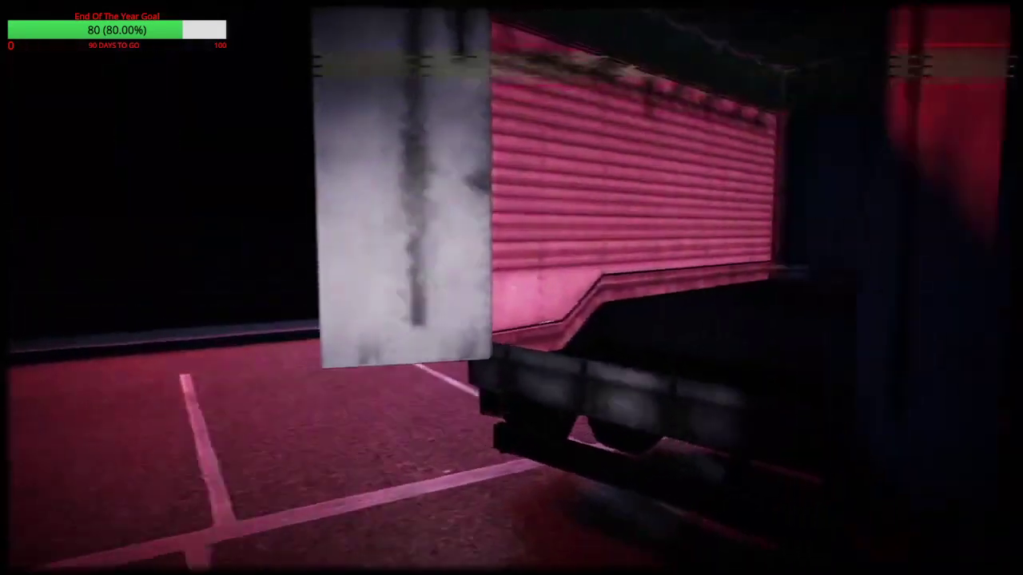
mouse_move(511, 287)
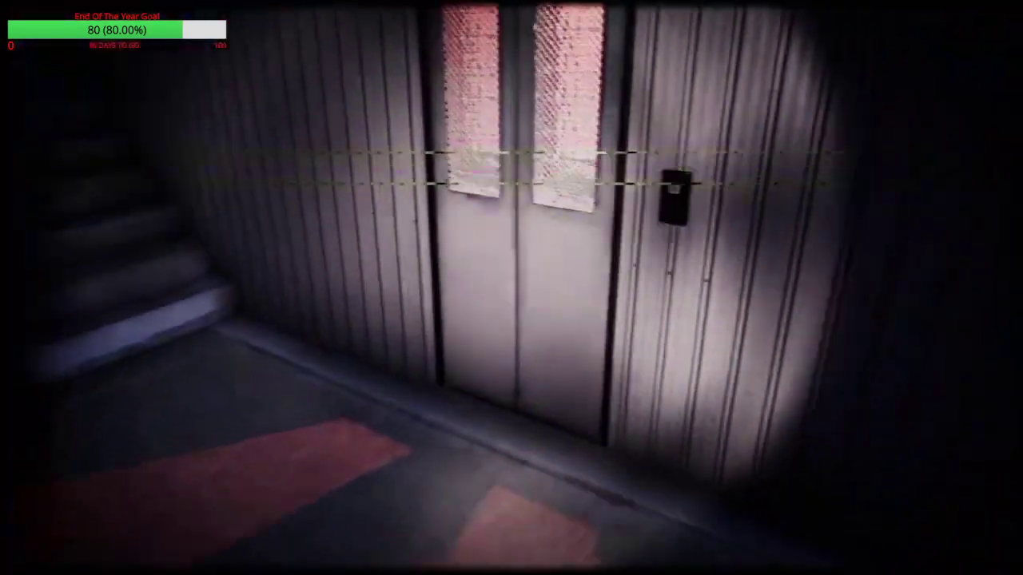
mouse_move(512, 288)
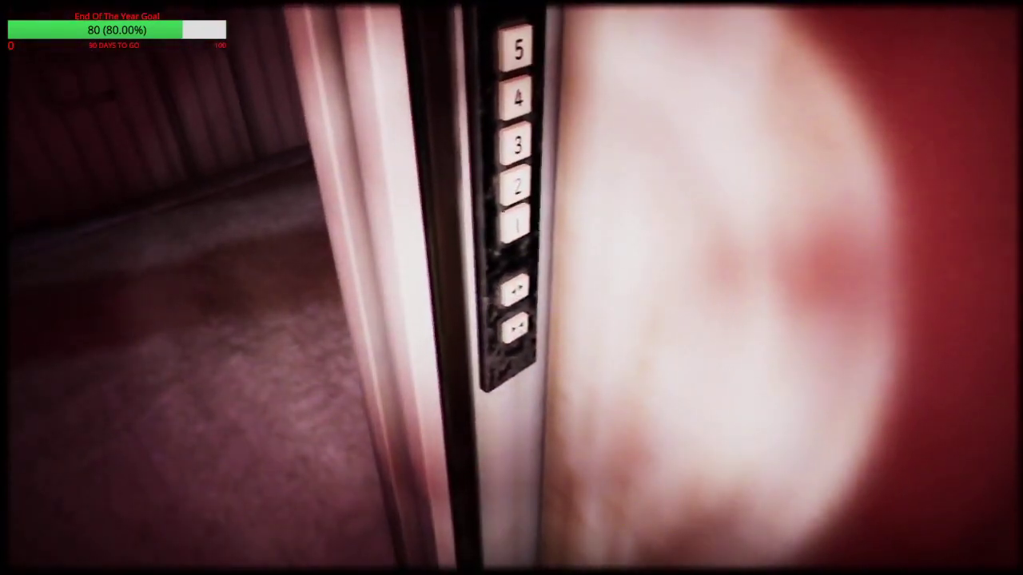
mouse_move(512, 288)
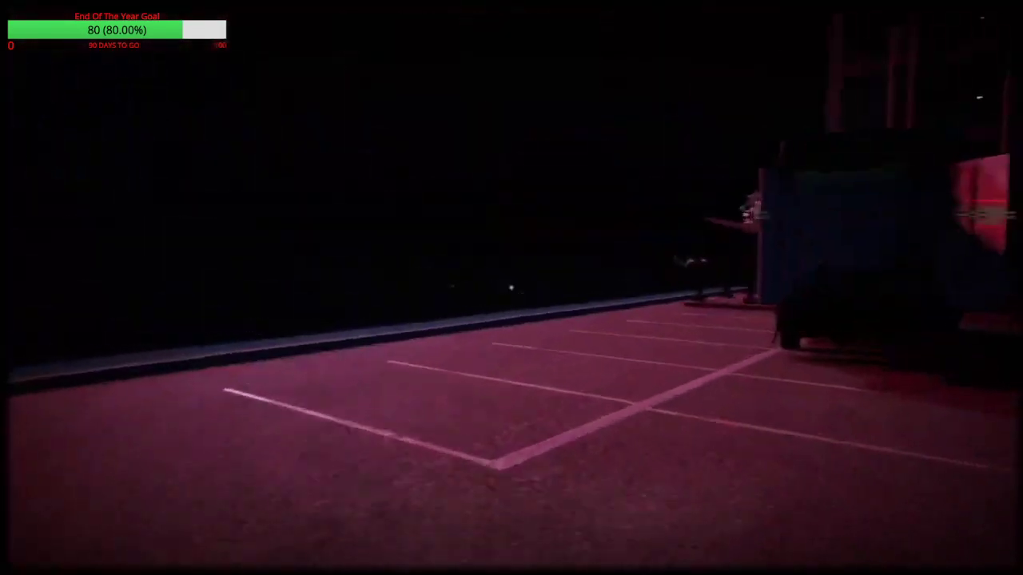
mouse_move(511, 288)
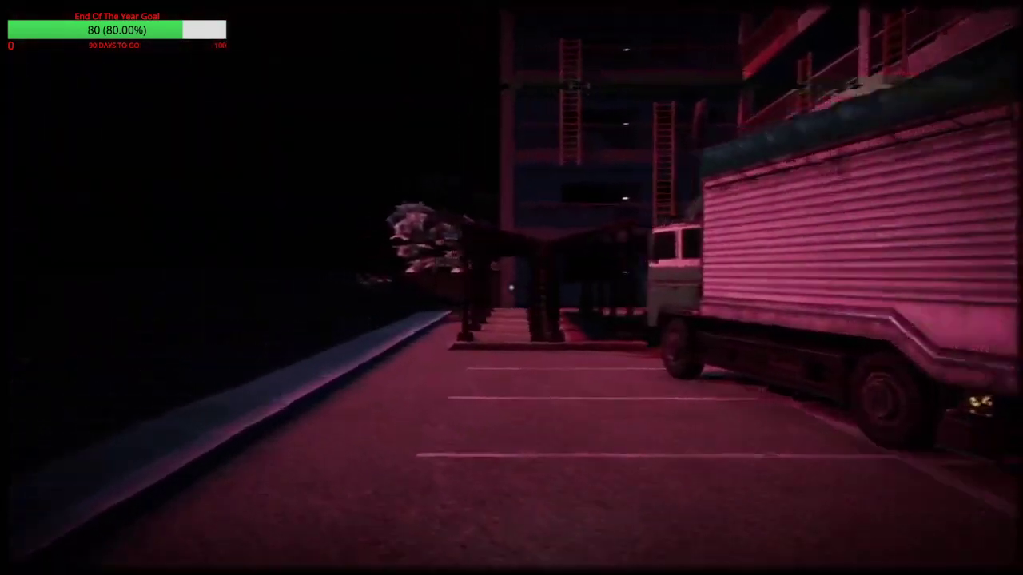
mouse_move(511, 288)
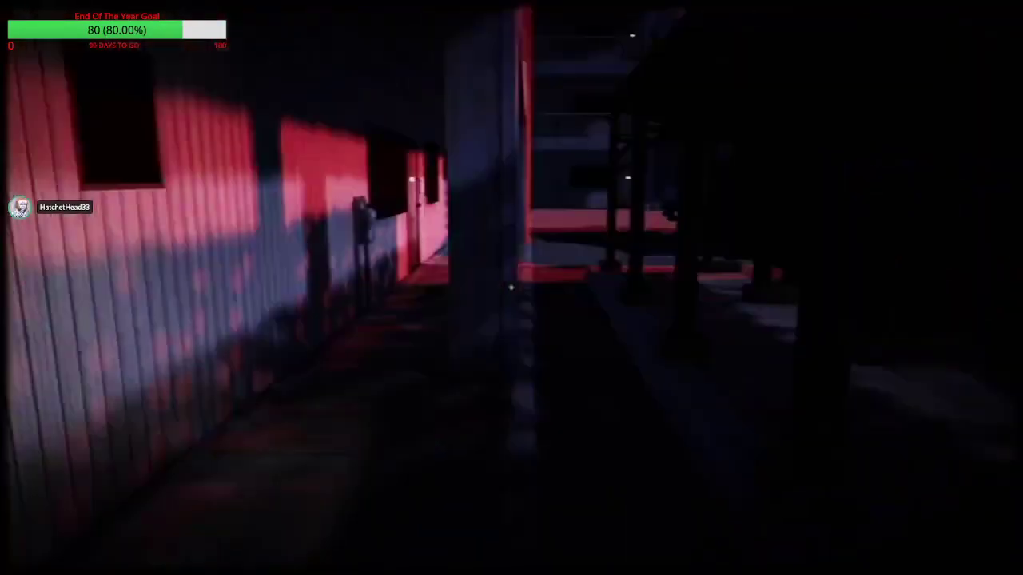
mouse_move(511, 287)
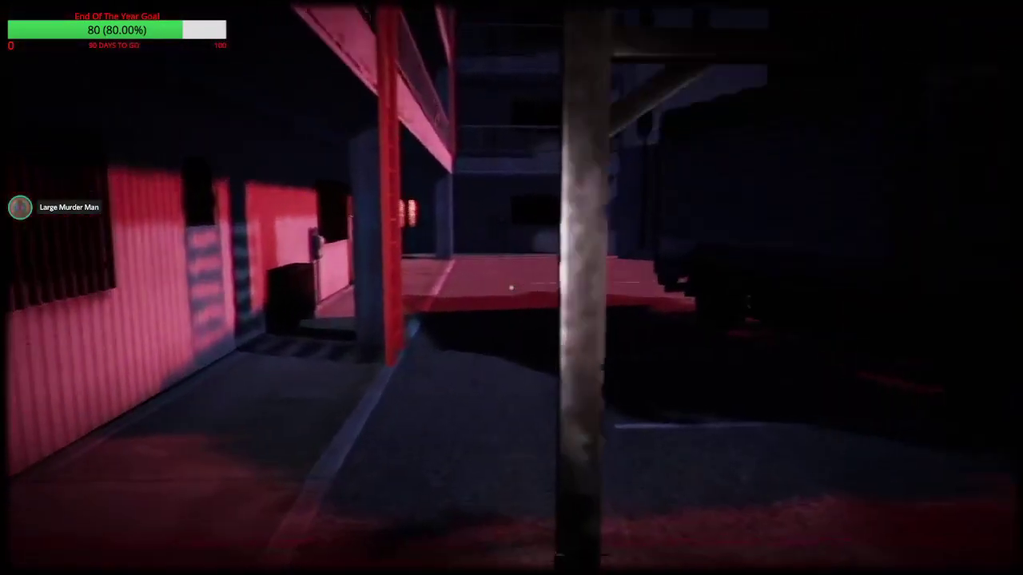
mouse_move(511, 288)
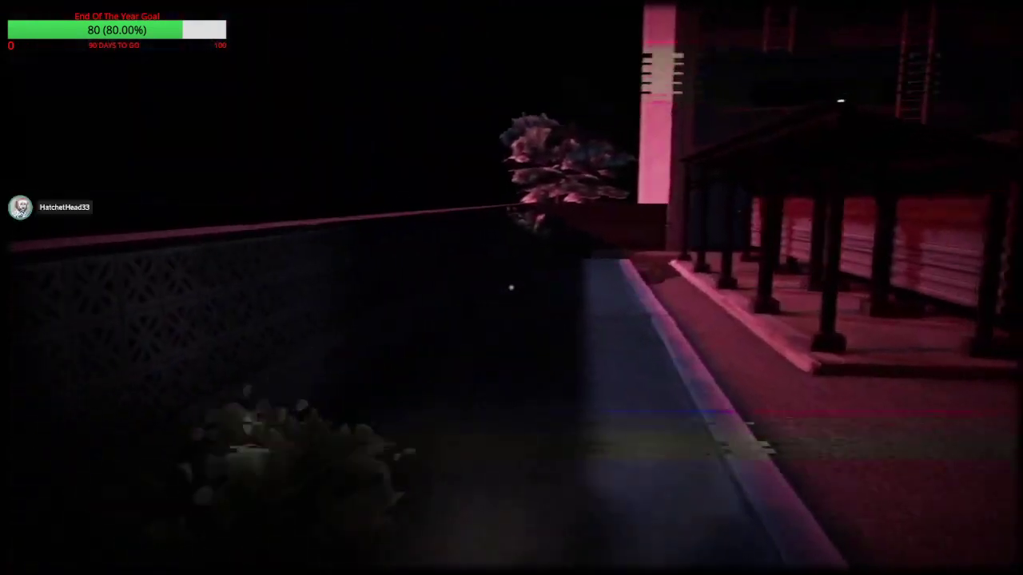
mouse_move(511, 288)
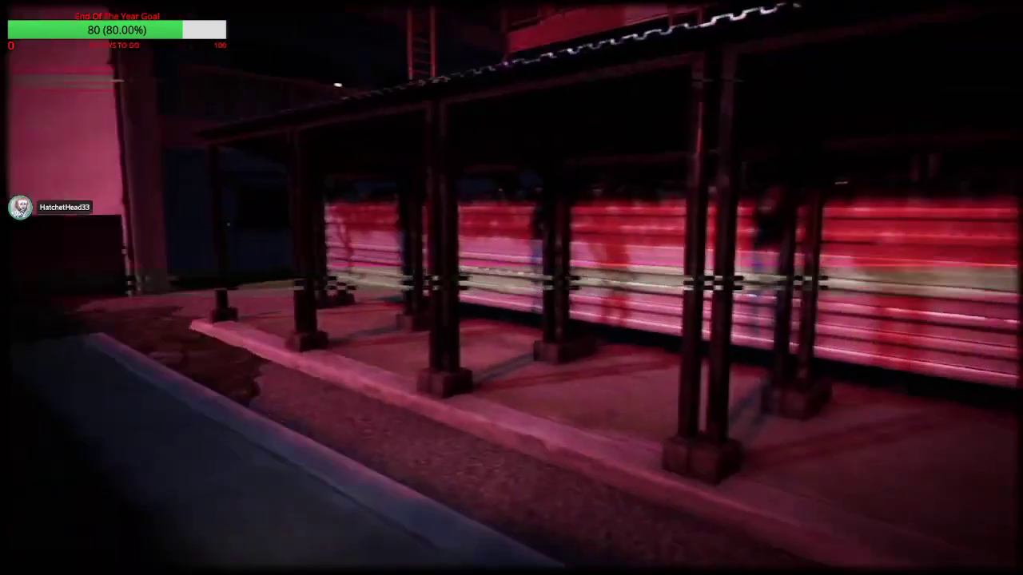
mouse_move(511, 287)
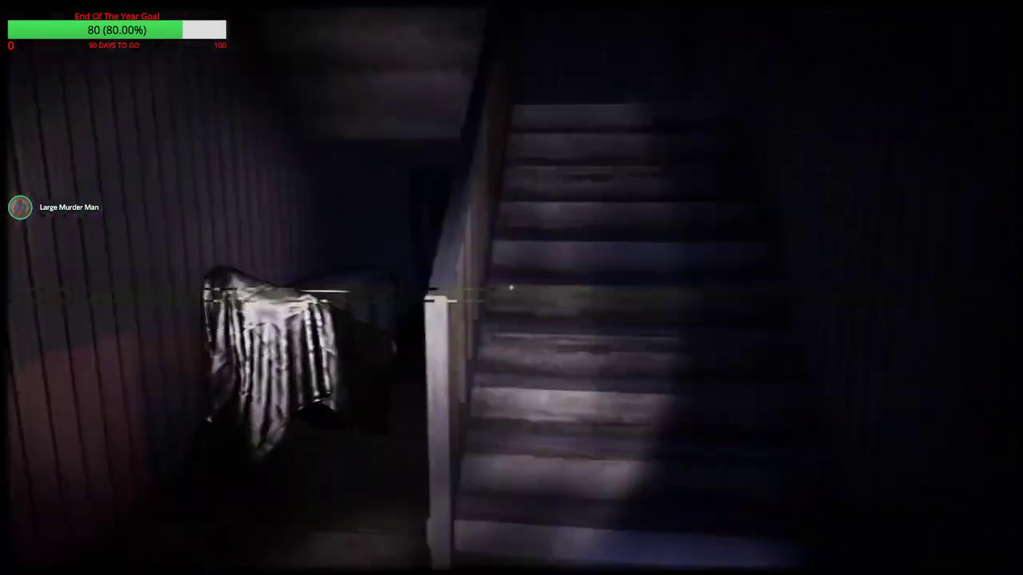
mouse_move(511, 288)
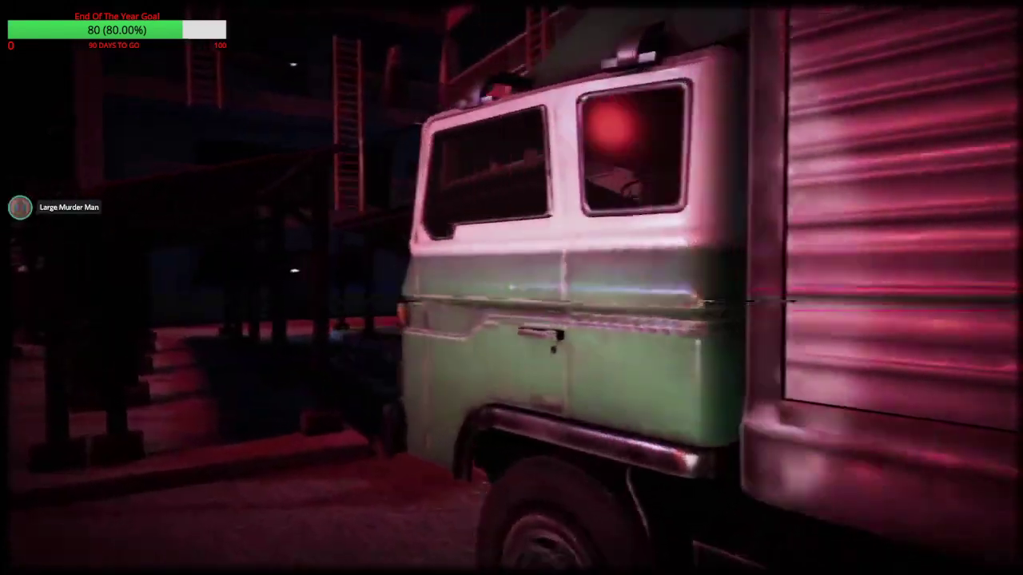
mouse_move(512, 288)
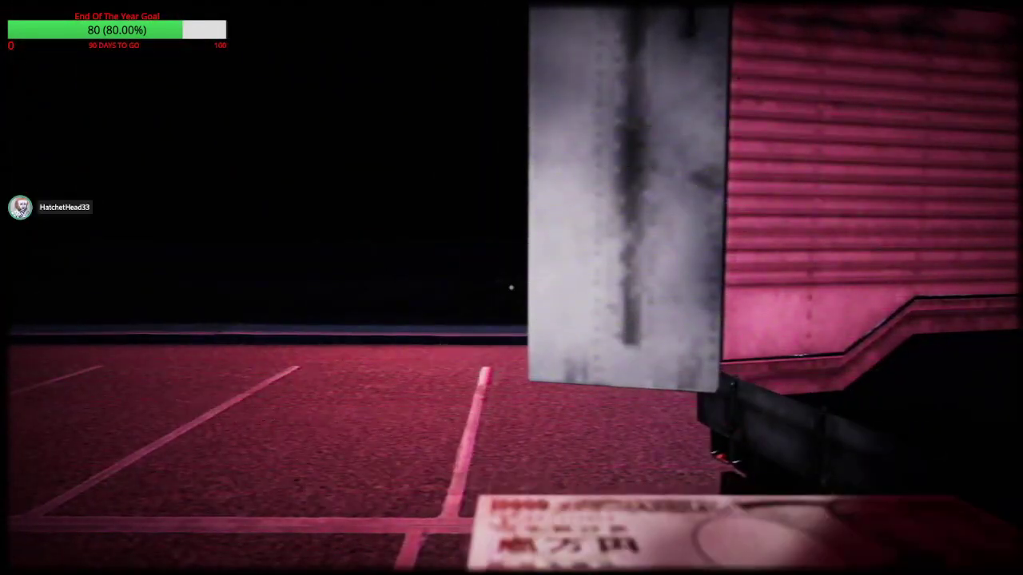
mouse_move(511, 288)
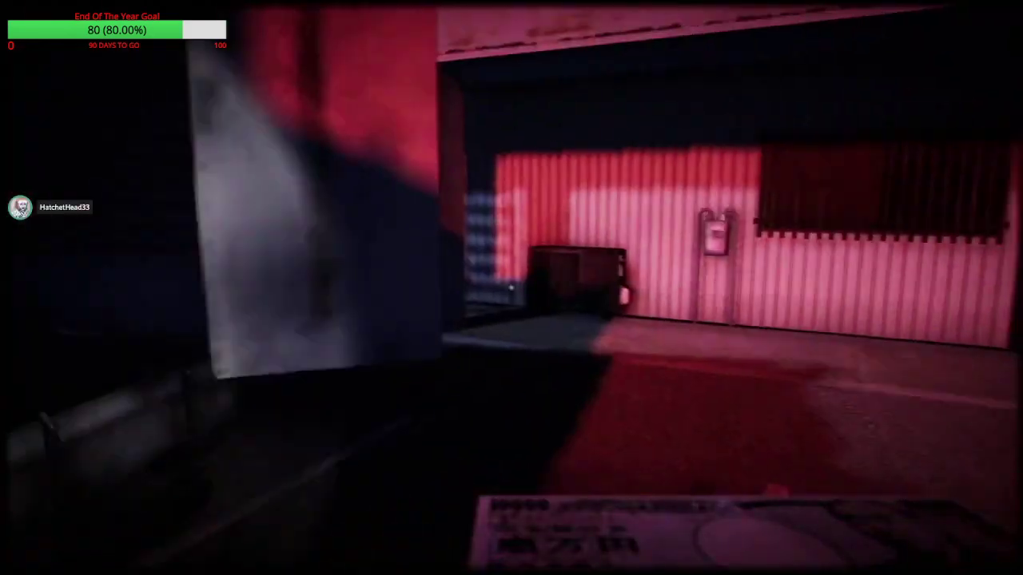
mouse_move(511, 287)
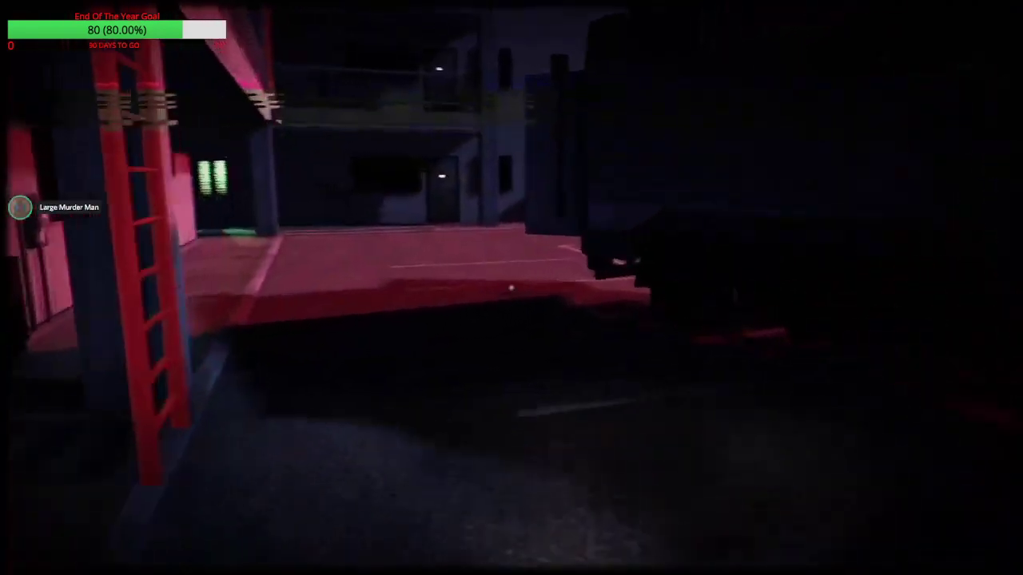
mouse_move(512, 287)
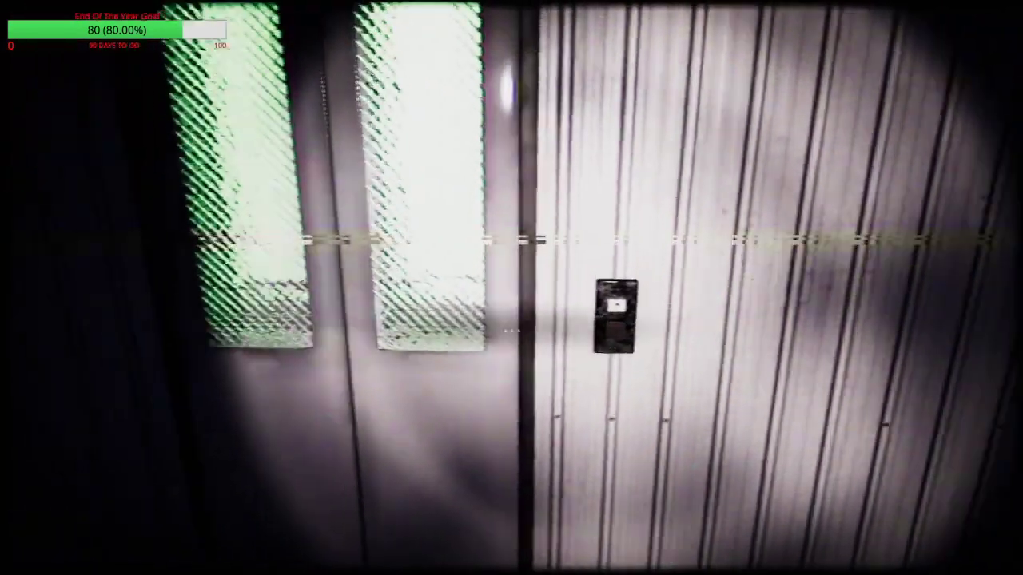
mouse_move(511, 288)
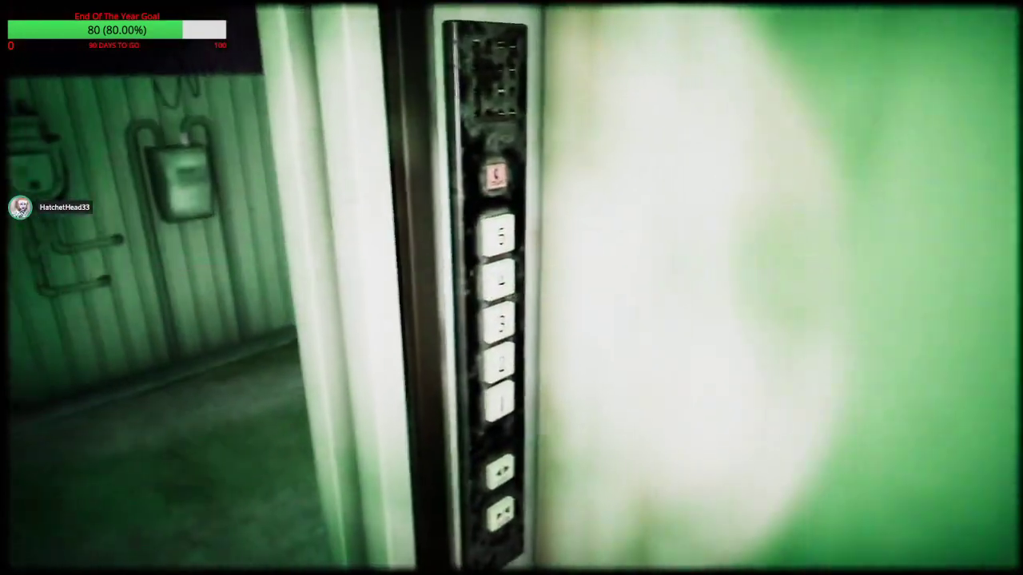
mouse_move(511, 288)
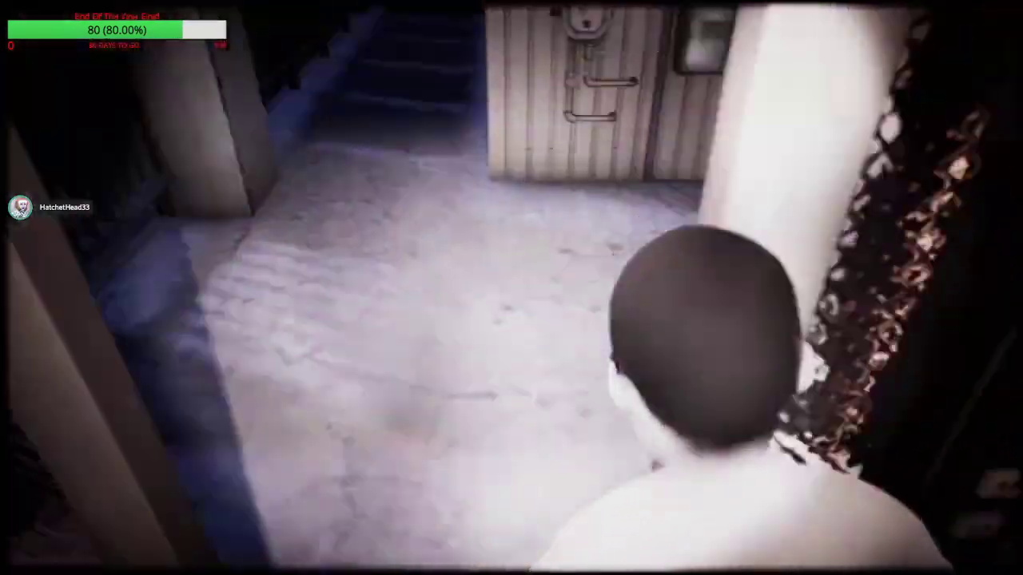
mouse_move(512, 288)
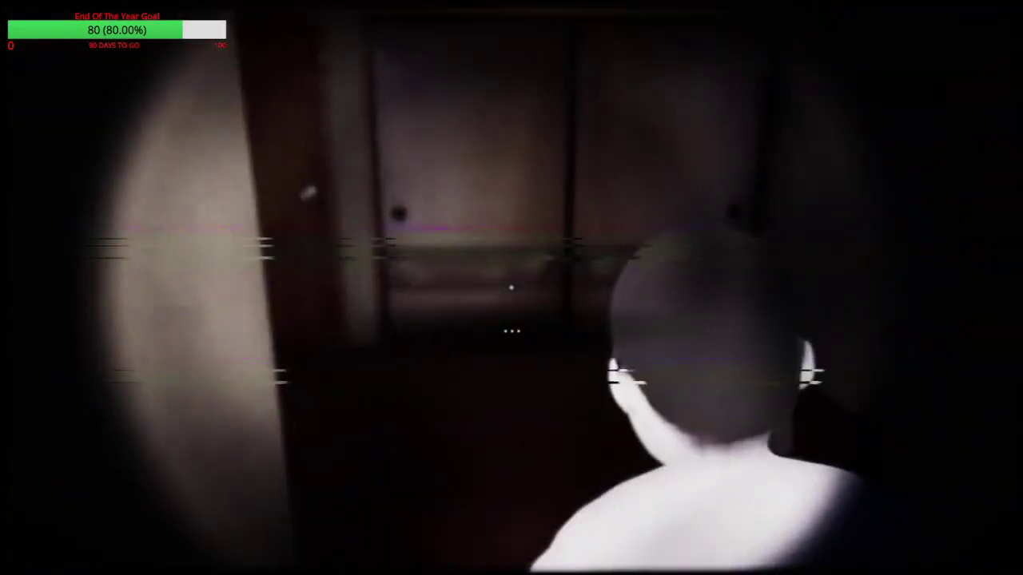
mouse_move(512, 288)
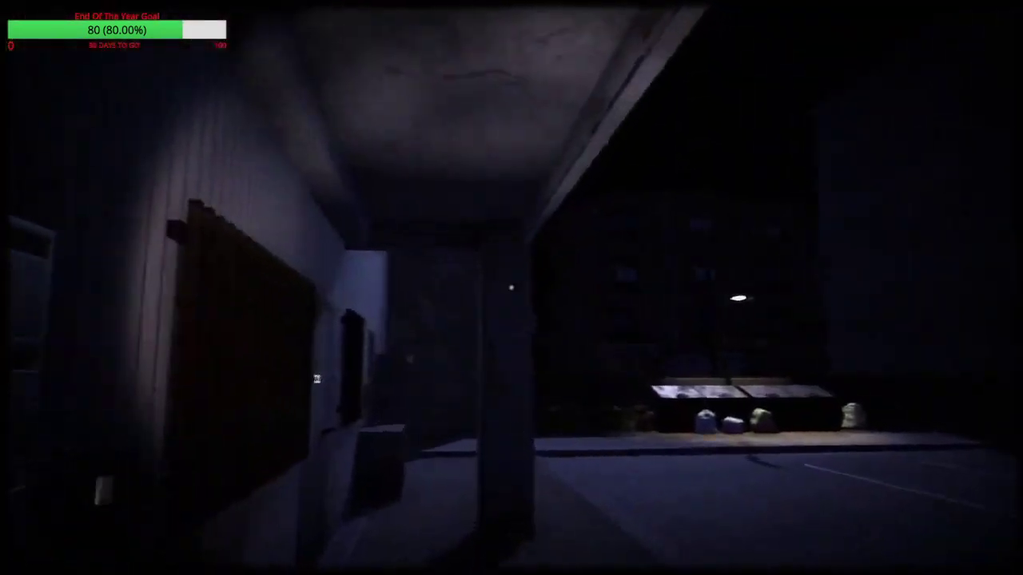
mouse_move(511, 288)
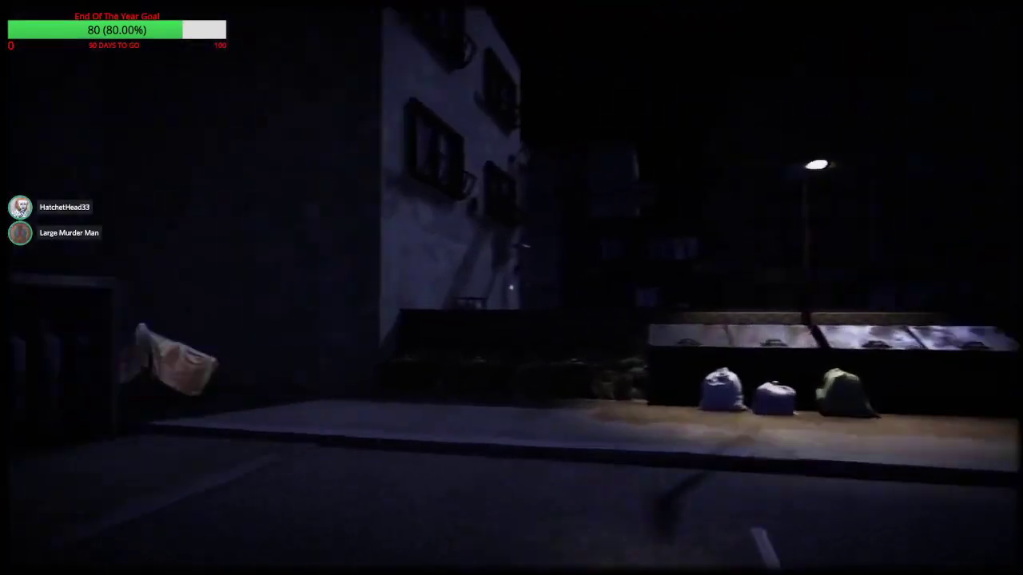
mouse_move(511, 288)
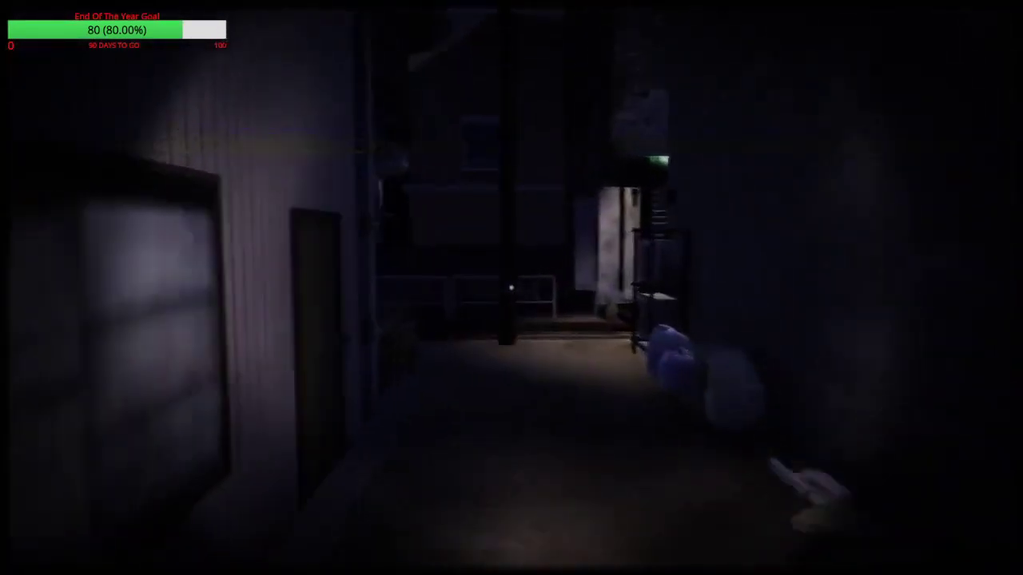
mouse_move(512, 287)
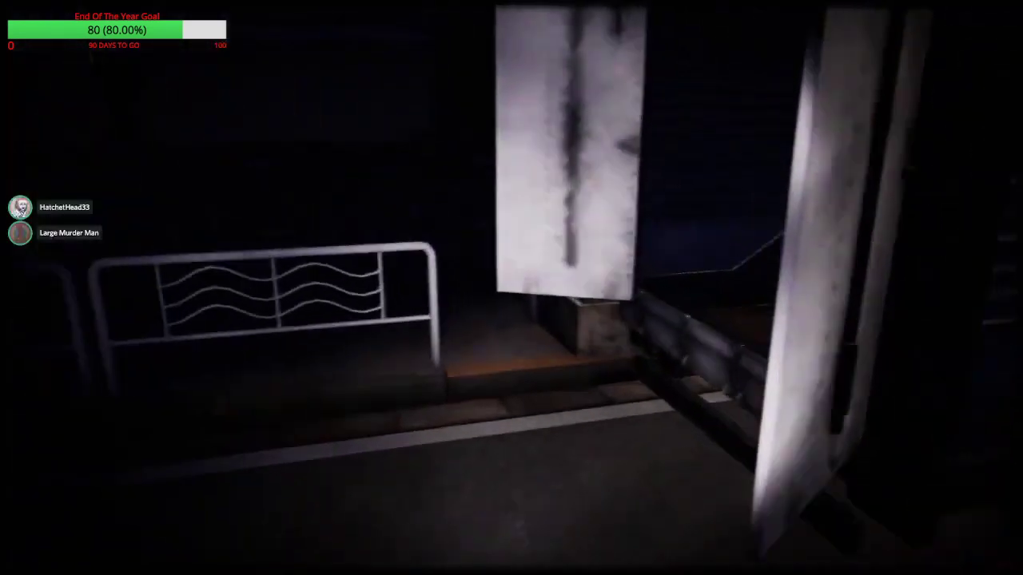
mouse_move(511, 288)
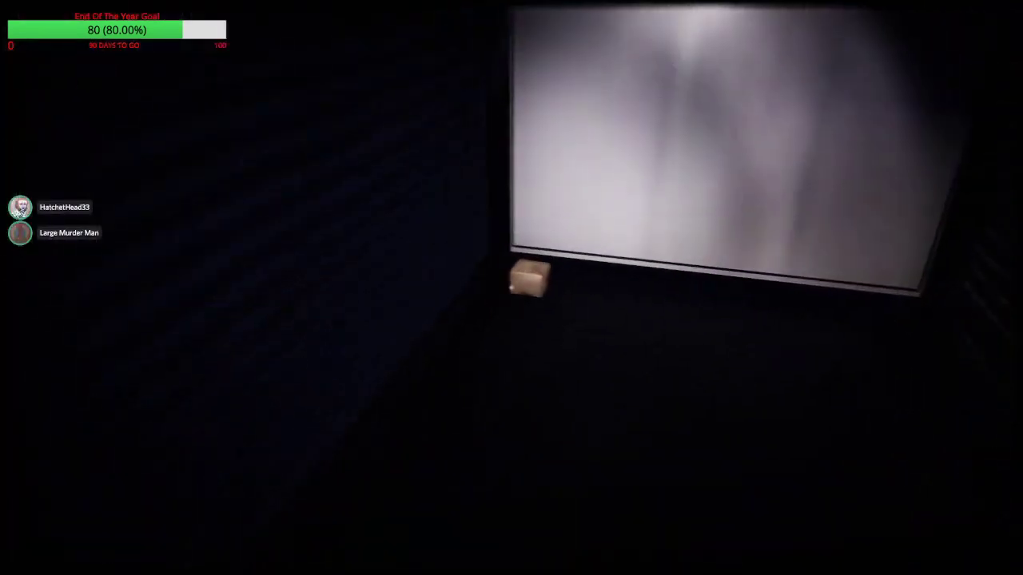
mouse_move(512, 287)
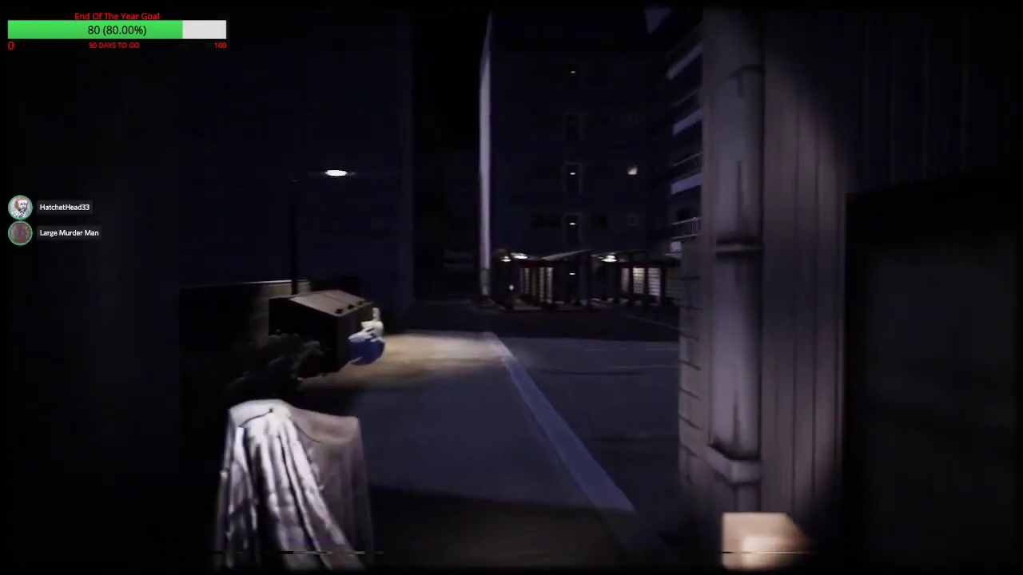
mouse_move(512, 288)
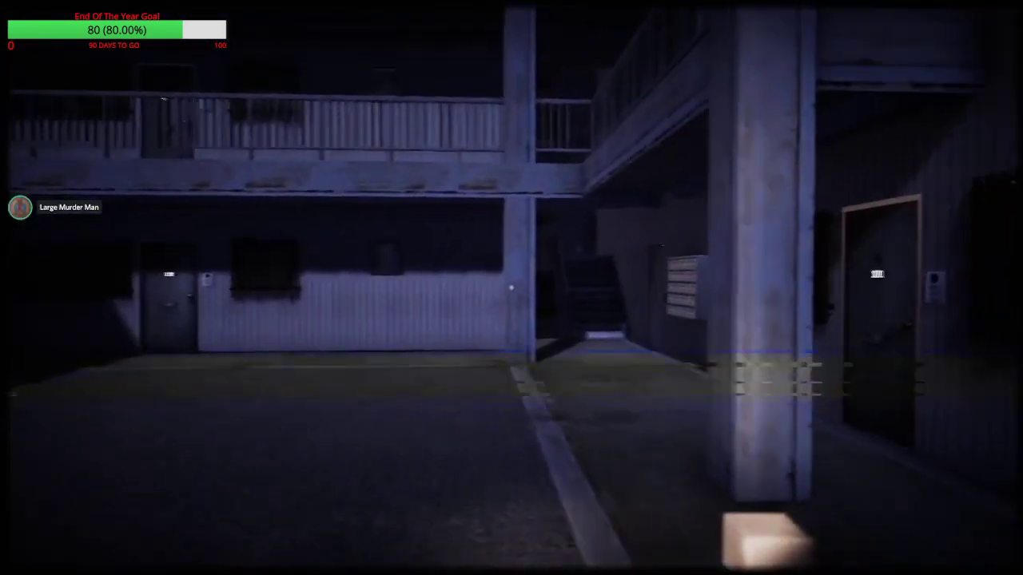
mouse_move(512, 288)
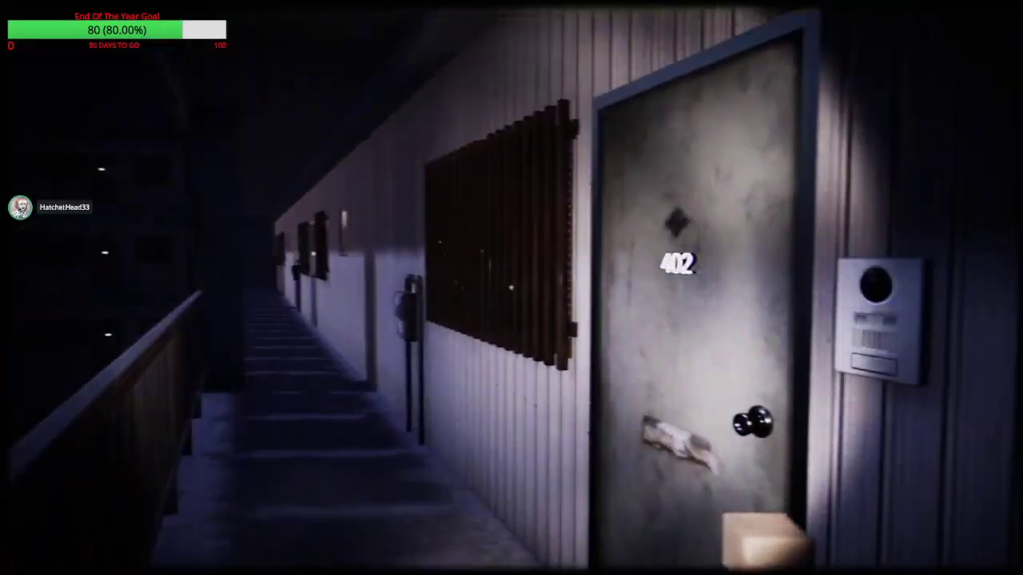
mouse_move(320, 287)
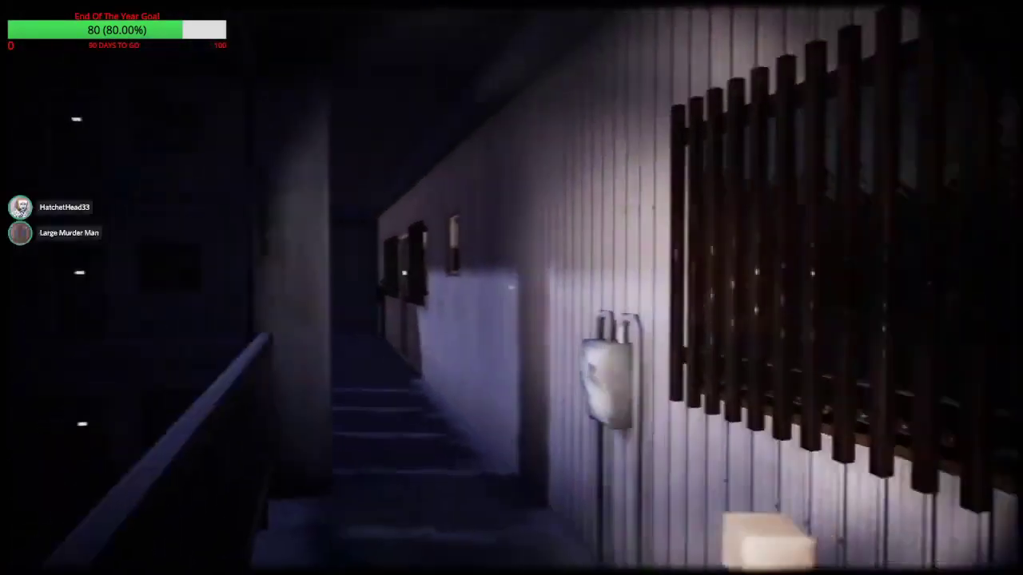
mouse_move(512, 288)
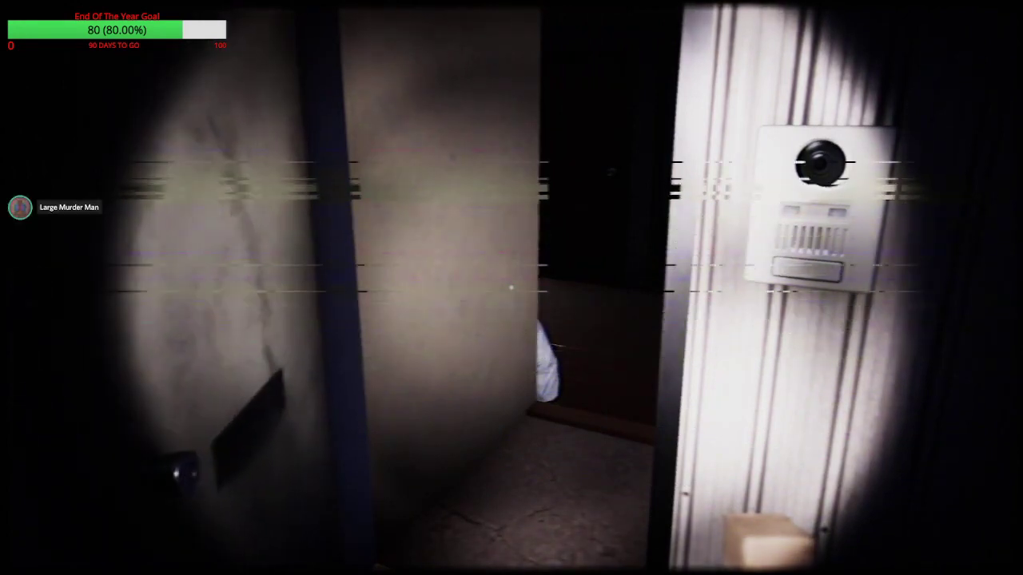
mouse_move(511, 288)
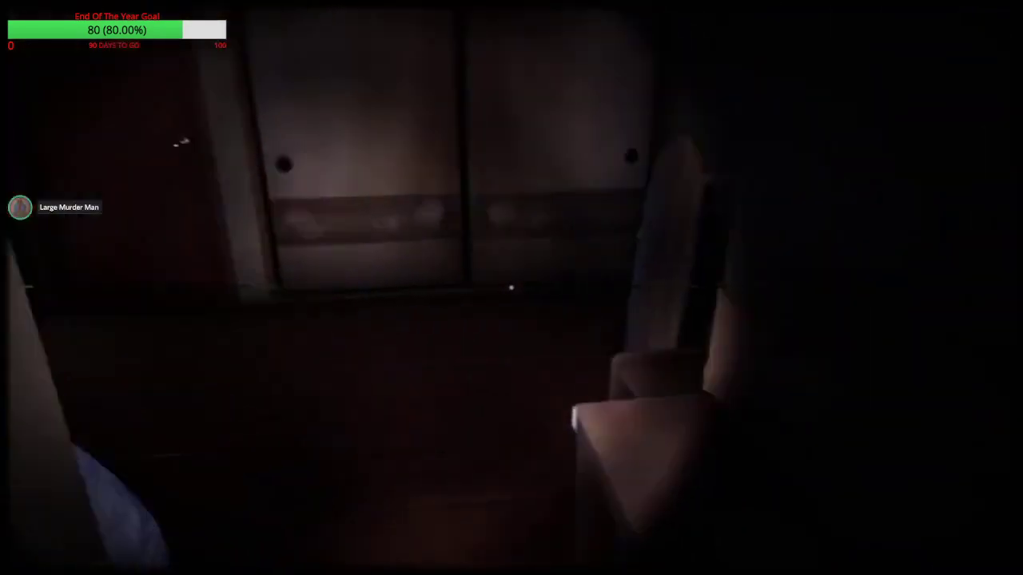
mouse_move(512, 287)
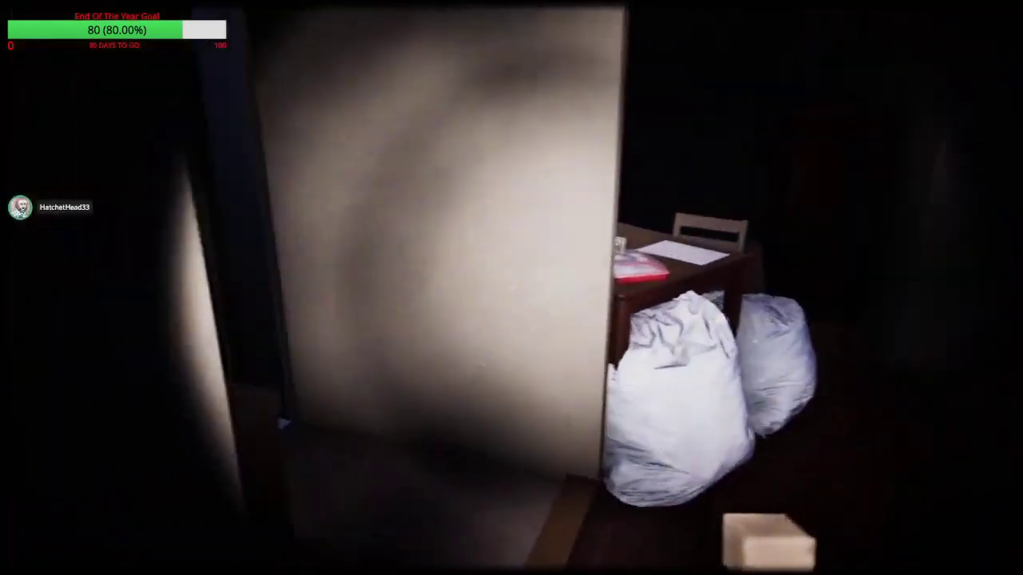
mouse_move(512, 287)
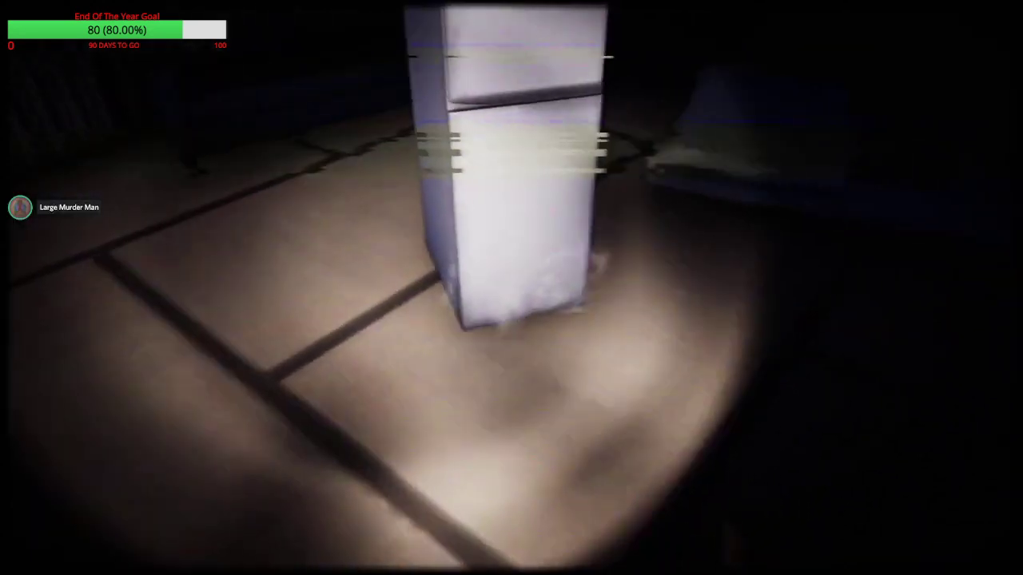
mouse_move(511, 288)
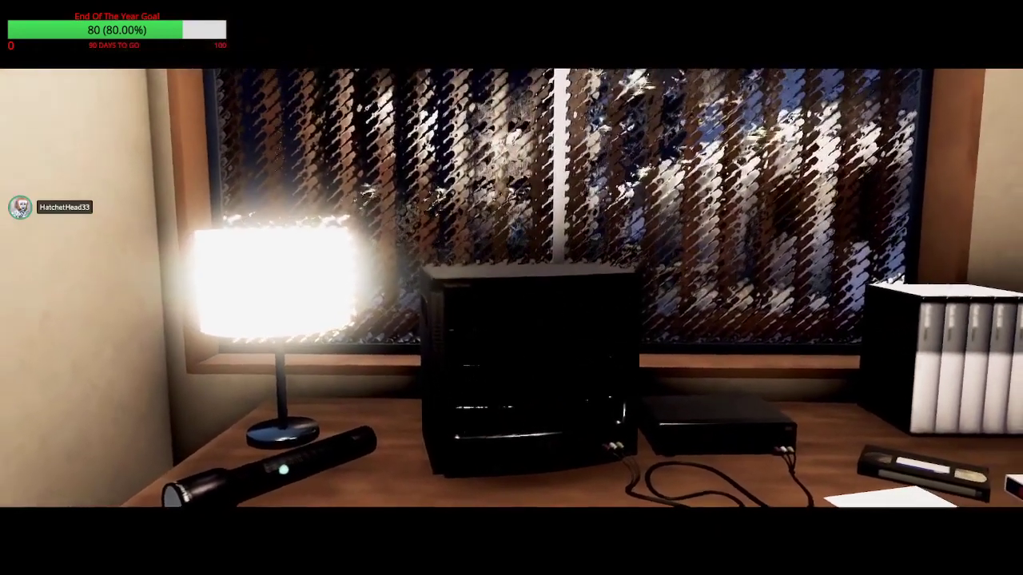
mouse_move(512, 288)
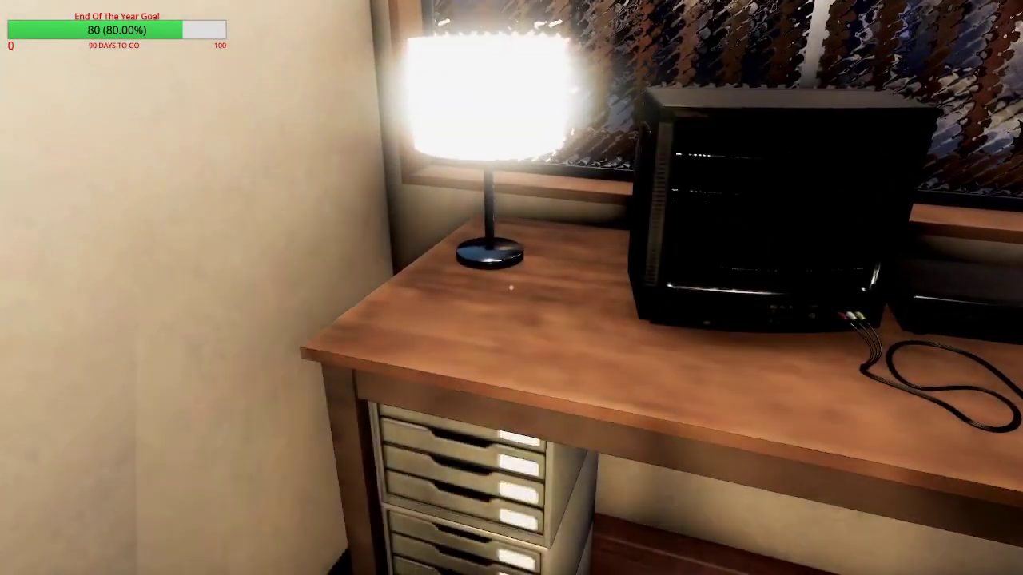
mouse_move(512, 288)
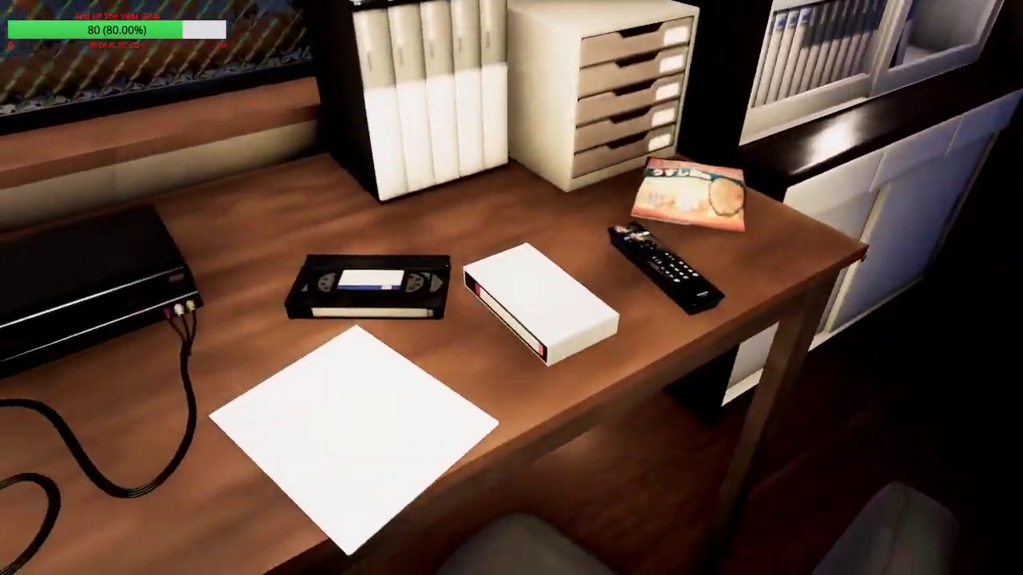
mouse_move(511, 288)
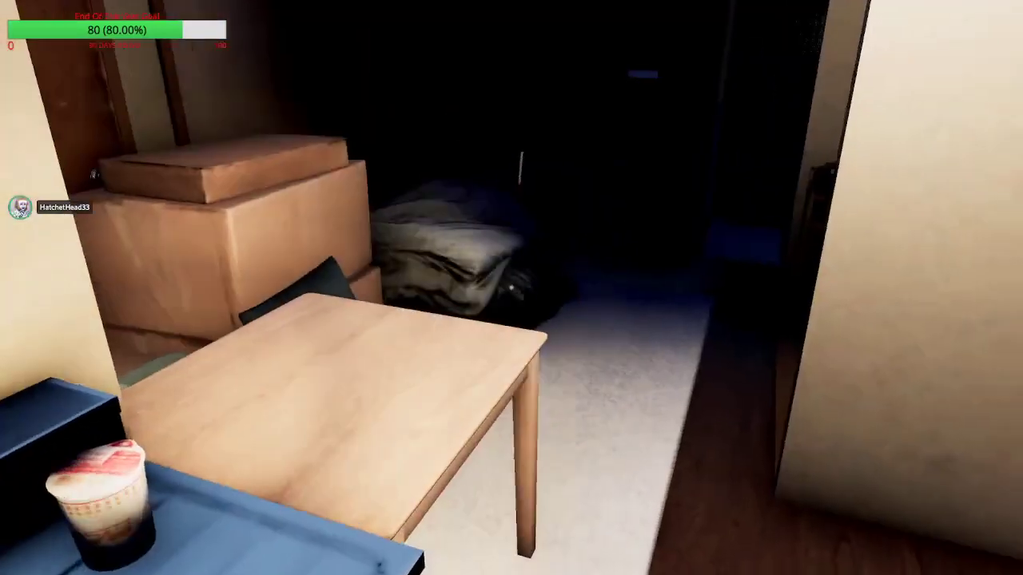
mouse_move(511, 288)
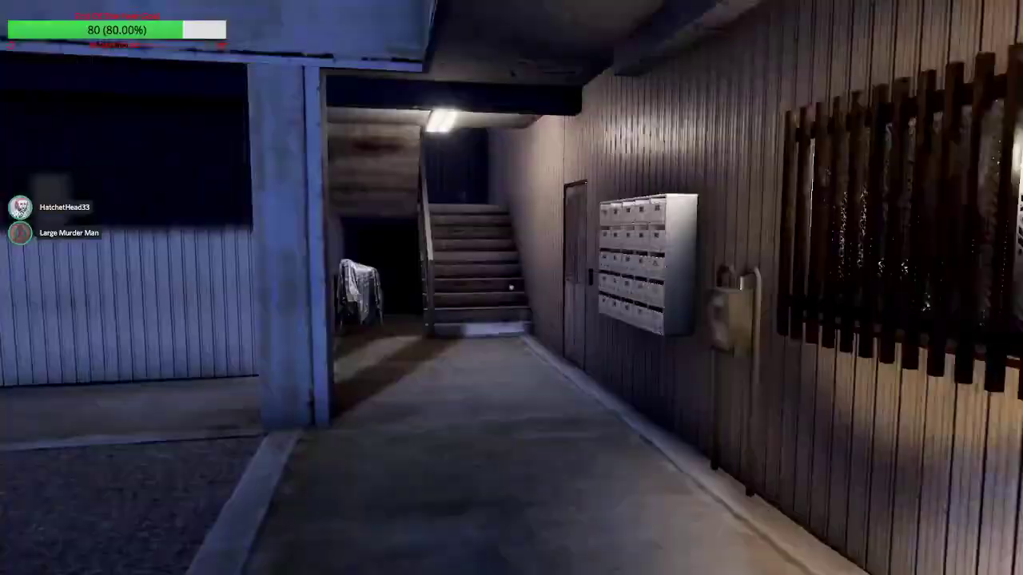
mouse_move(512, 288)
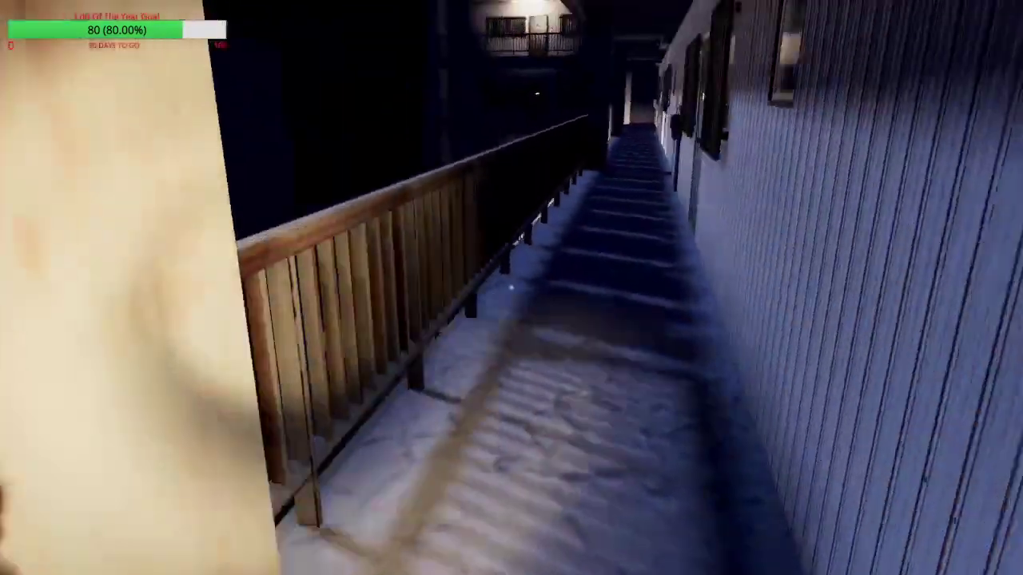
mouse_move(511, 288)
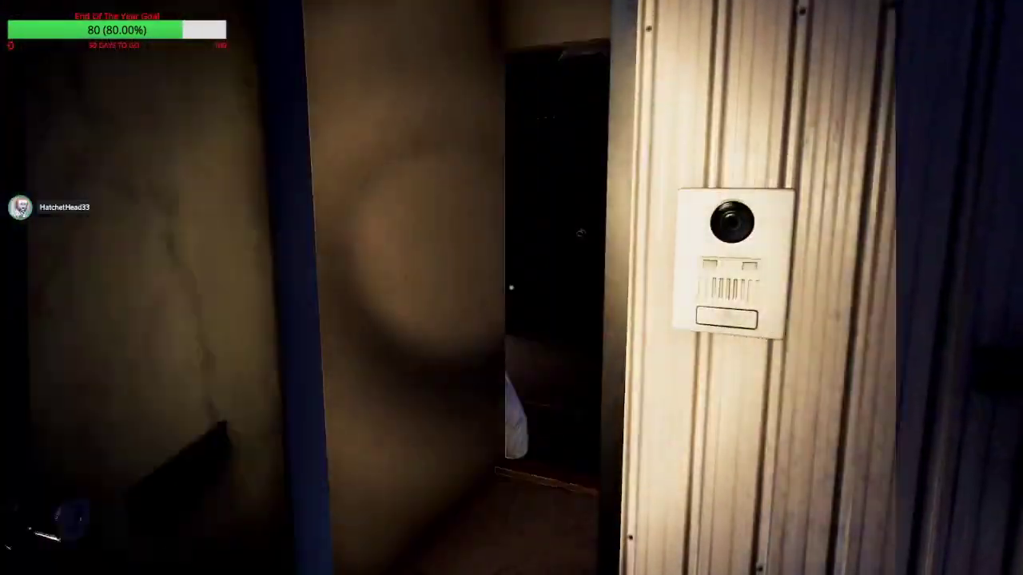
mouse_move(511, 288)
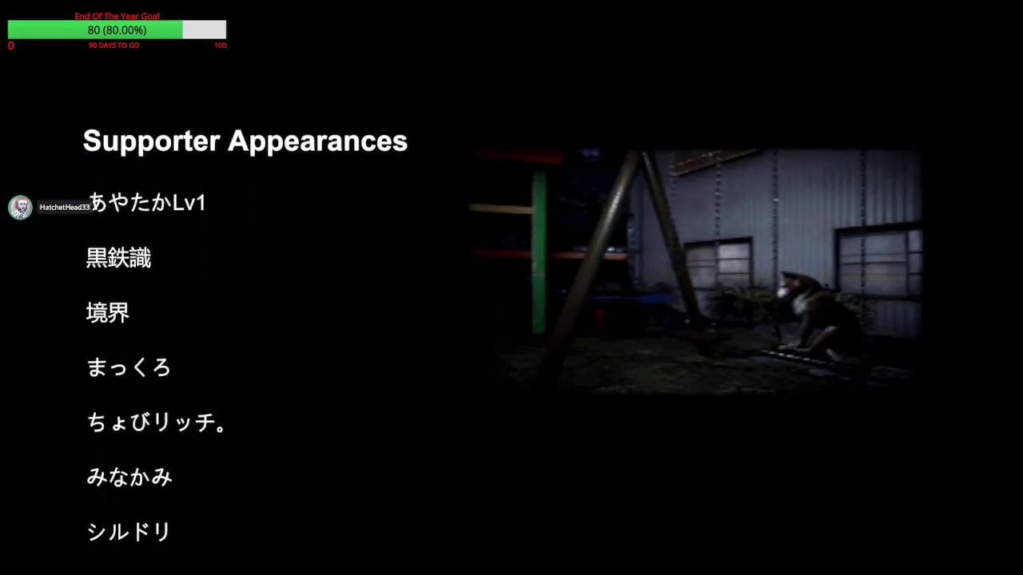
Step: Let the end credits roll until the Start, Credits and QUIT title menu appears
scroll("up", 3)
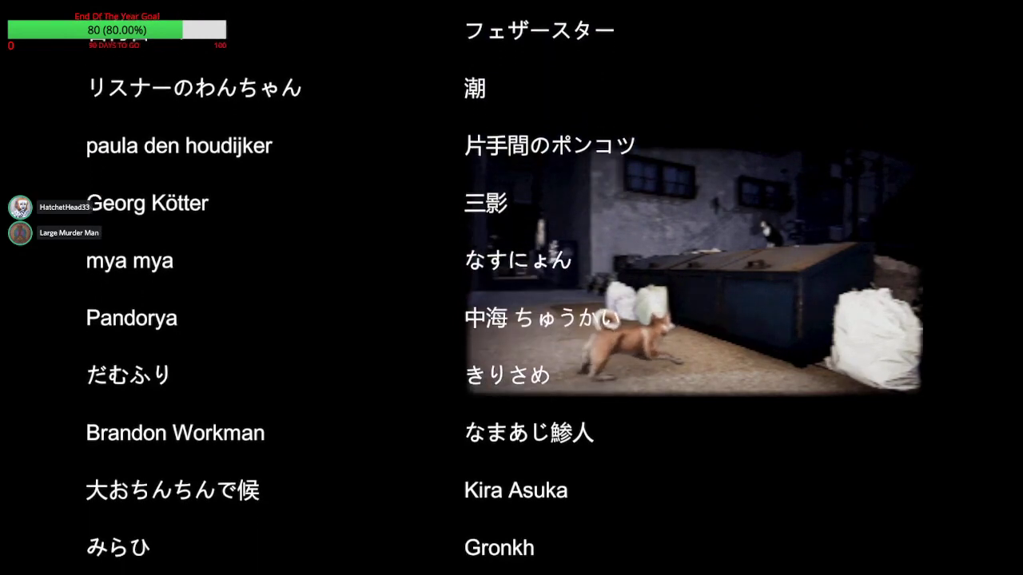
scroll("up", 3)
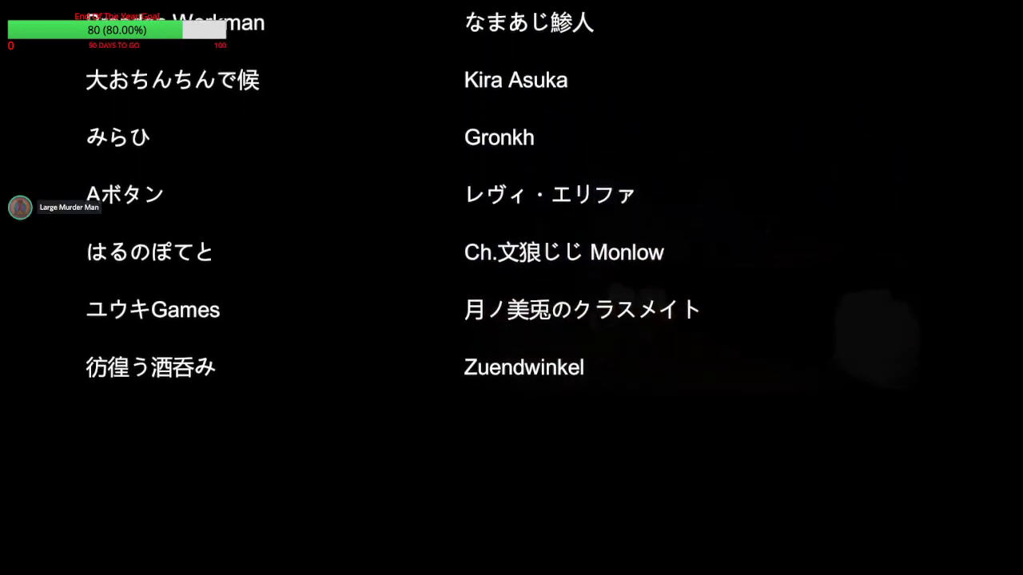
scroll("up", 3)
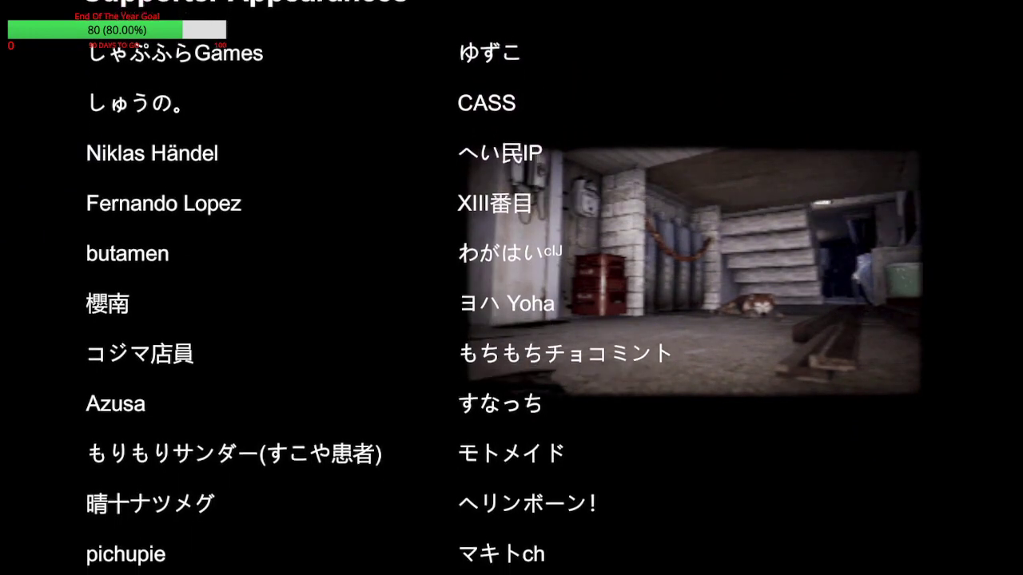
scroll("up", 3)
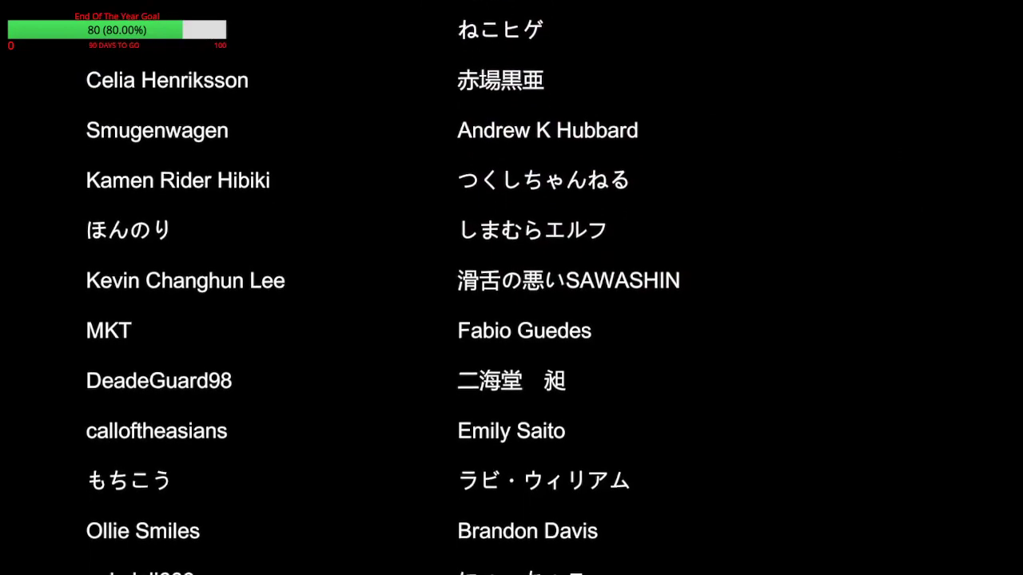
scroll("up", 3)
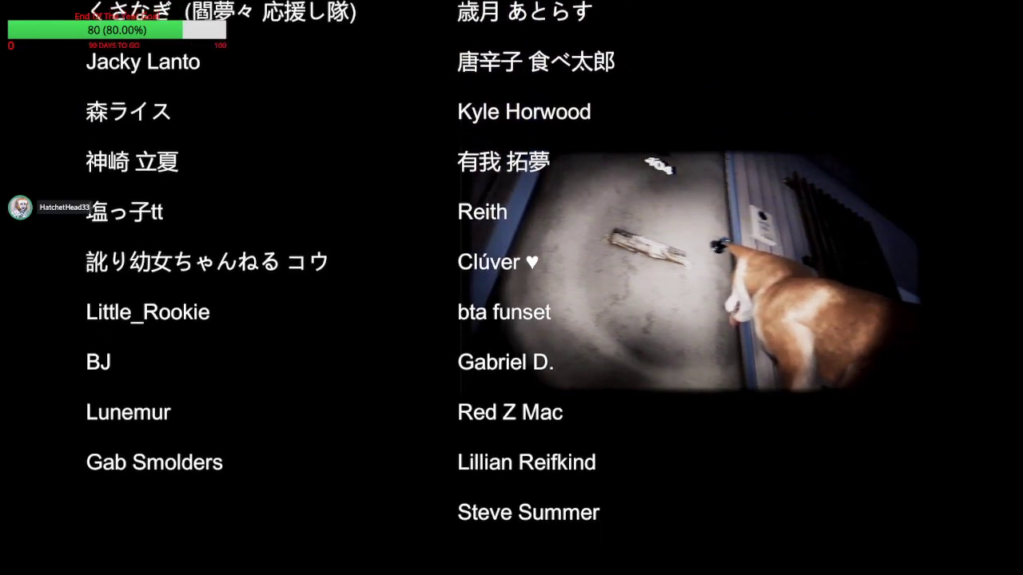
scroll("up", 3)
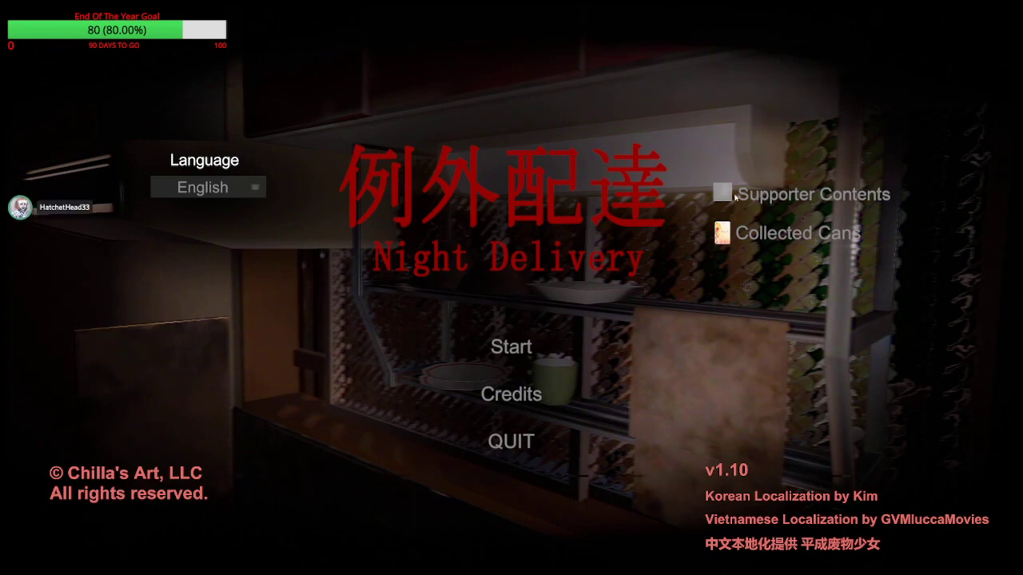
left_click(511, 393)
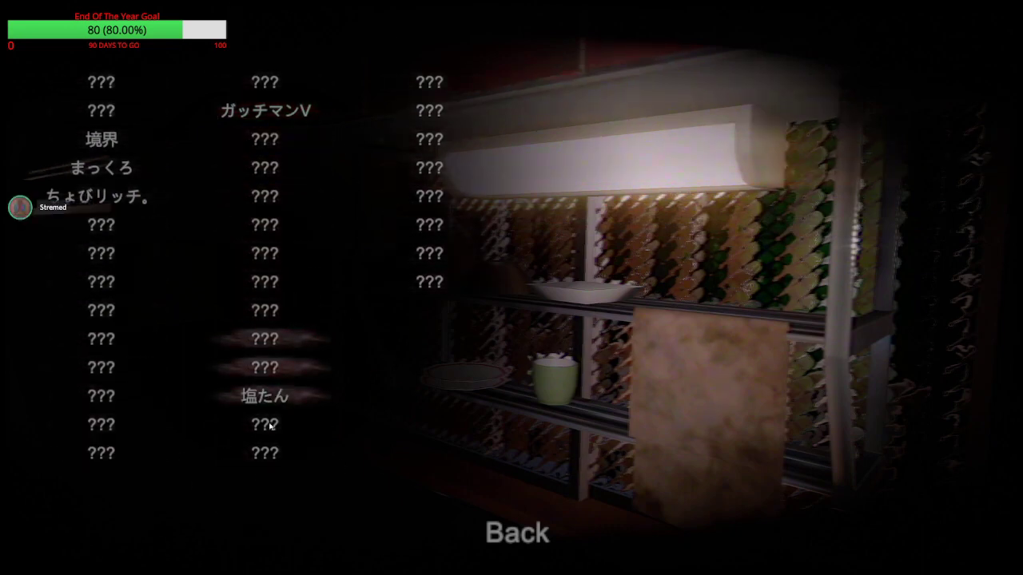
left_click(516, 532)
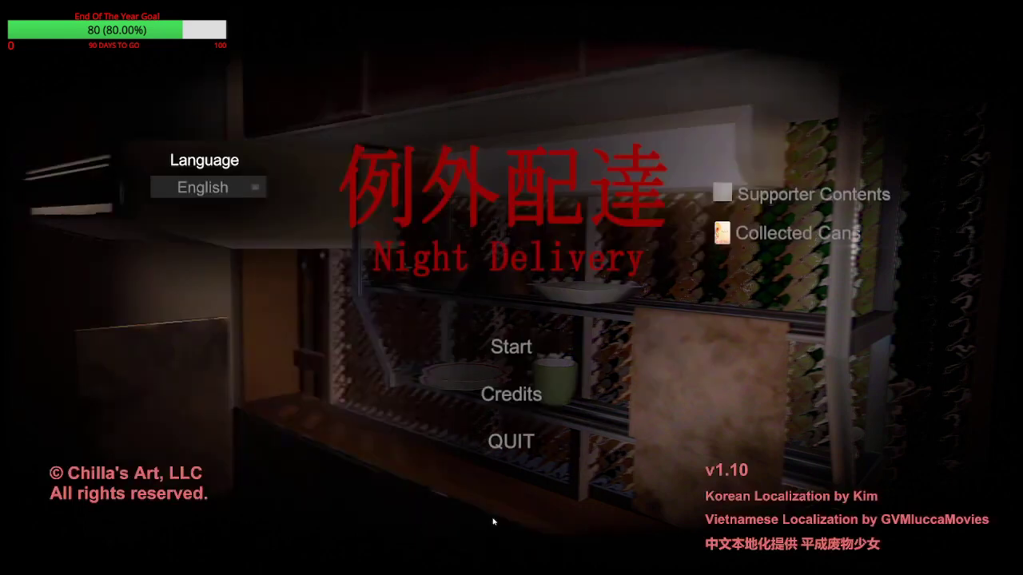